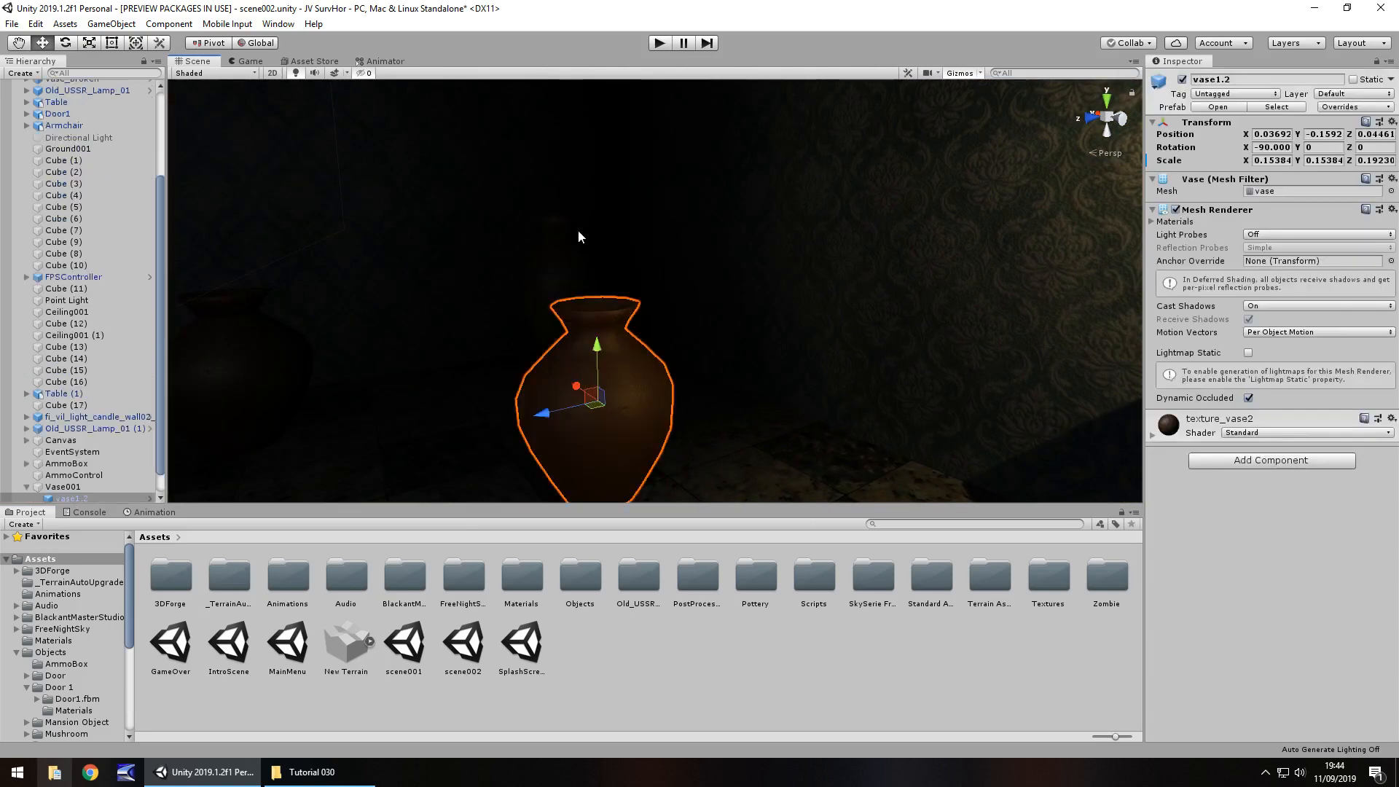
# Inspect ExplodeEffect and Vase001's Vase Break links to intact, broken and explosion objects
pyautogui.click(80, 498)
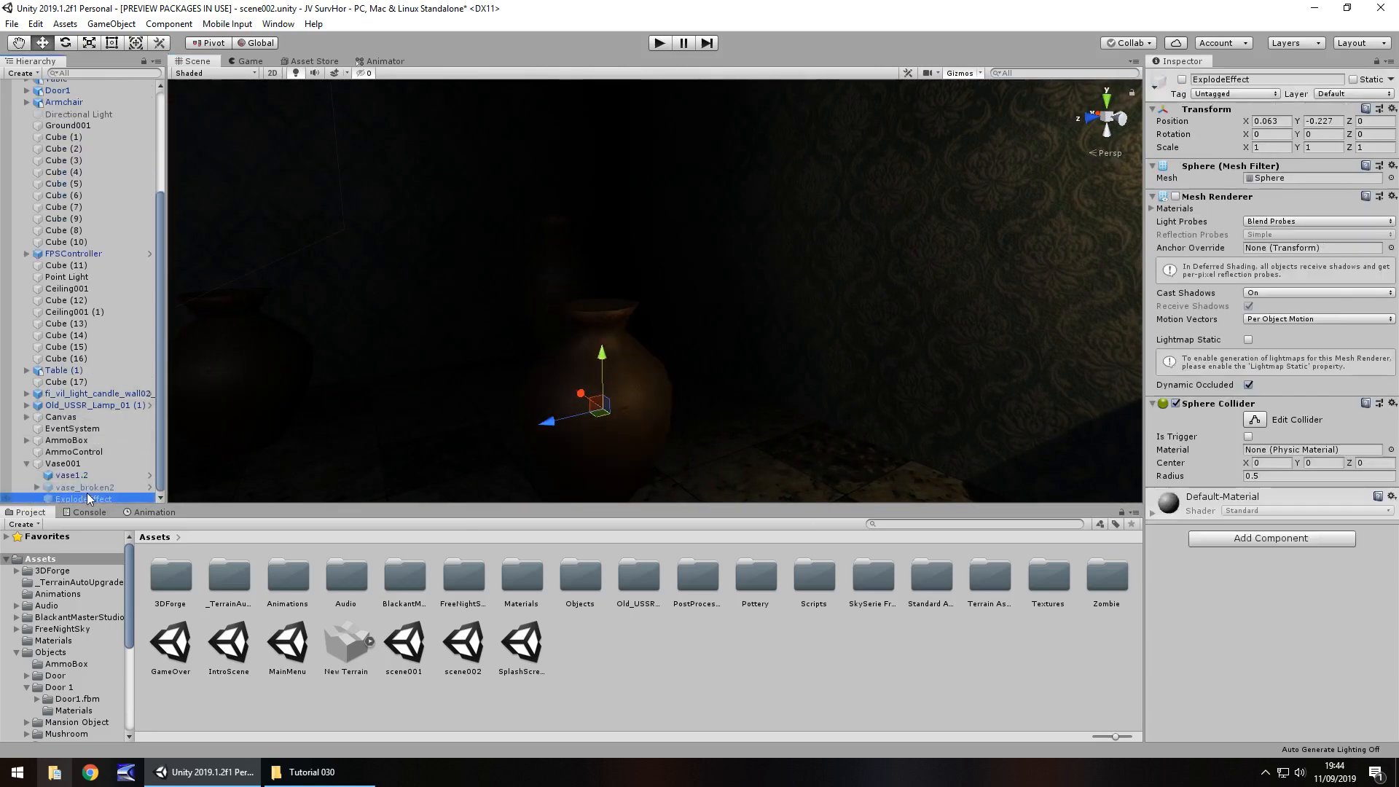
pyautogui.click(83, 487)
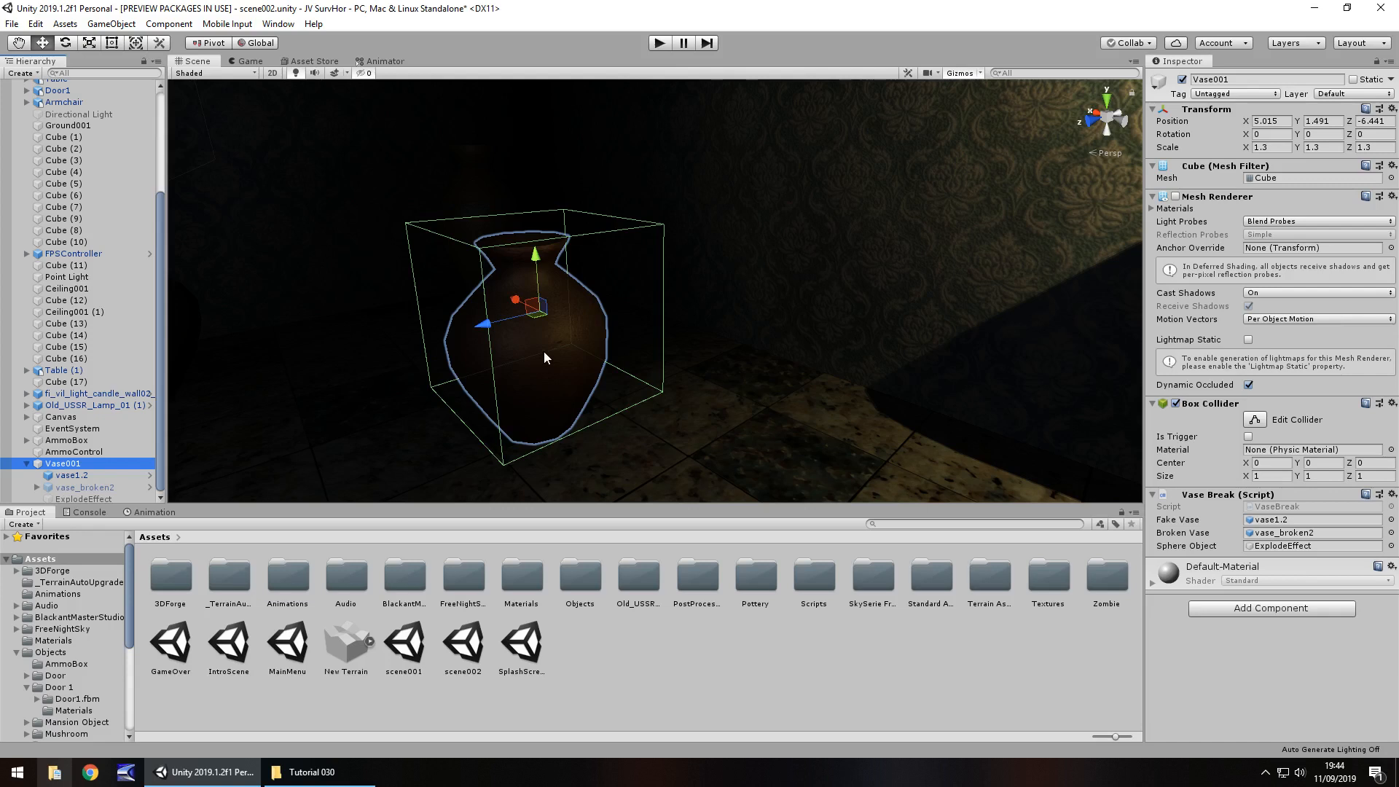
pyautogui.moveTo(616, 575)
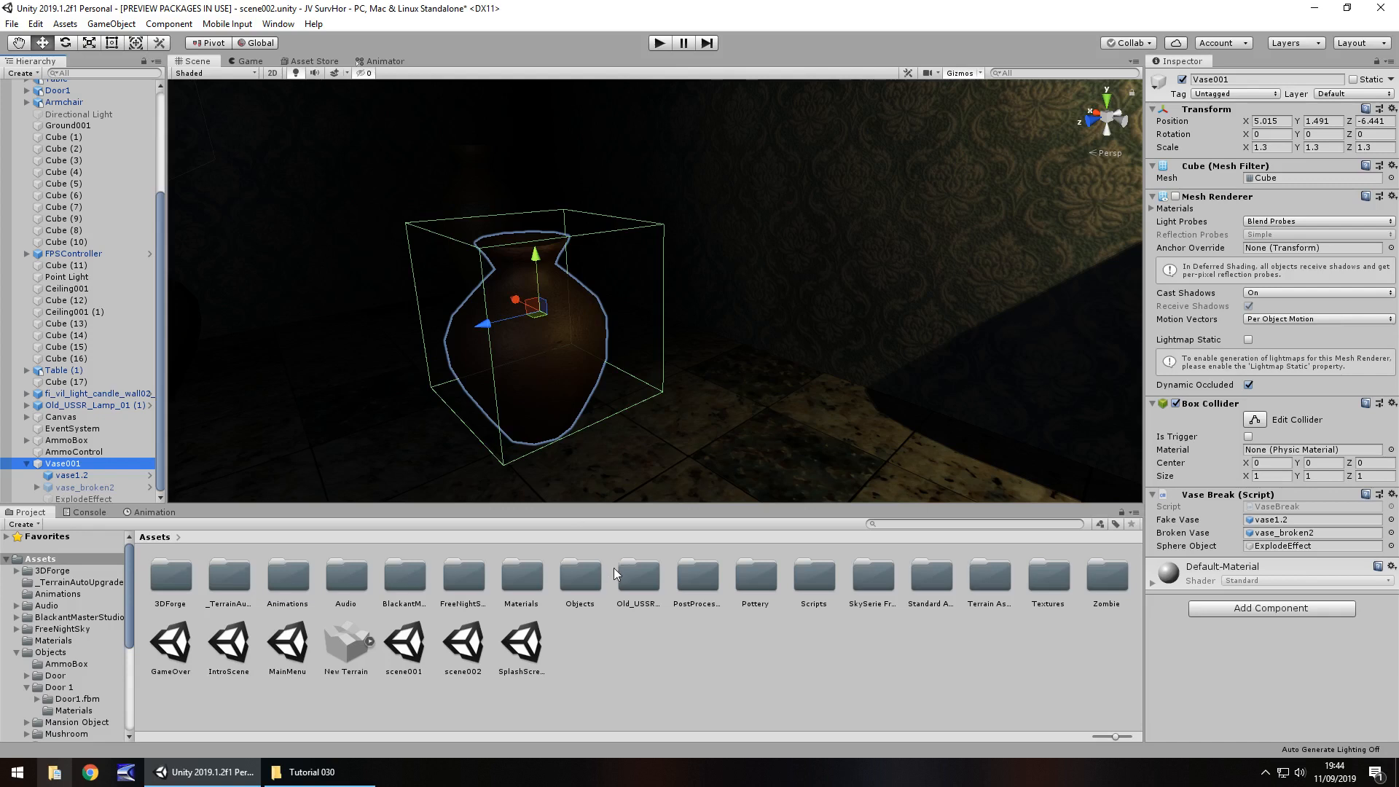
pyautogui.moveTo(753, 473)
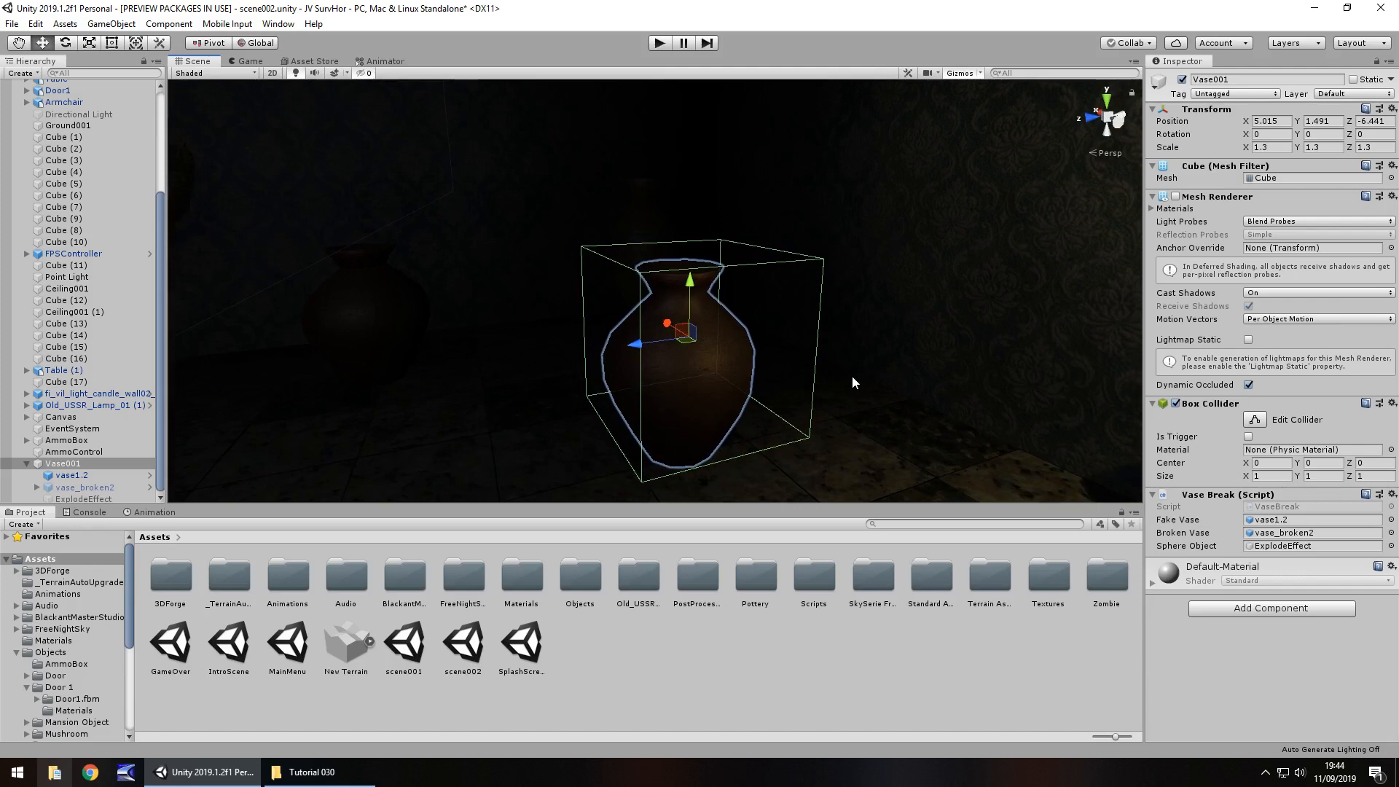
pyautogui.moveTo(851, 403)
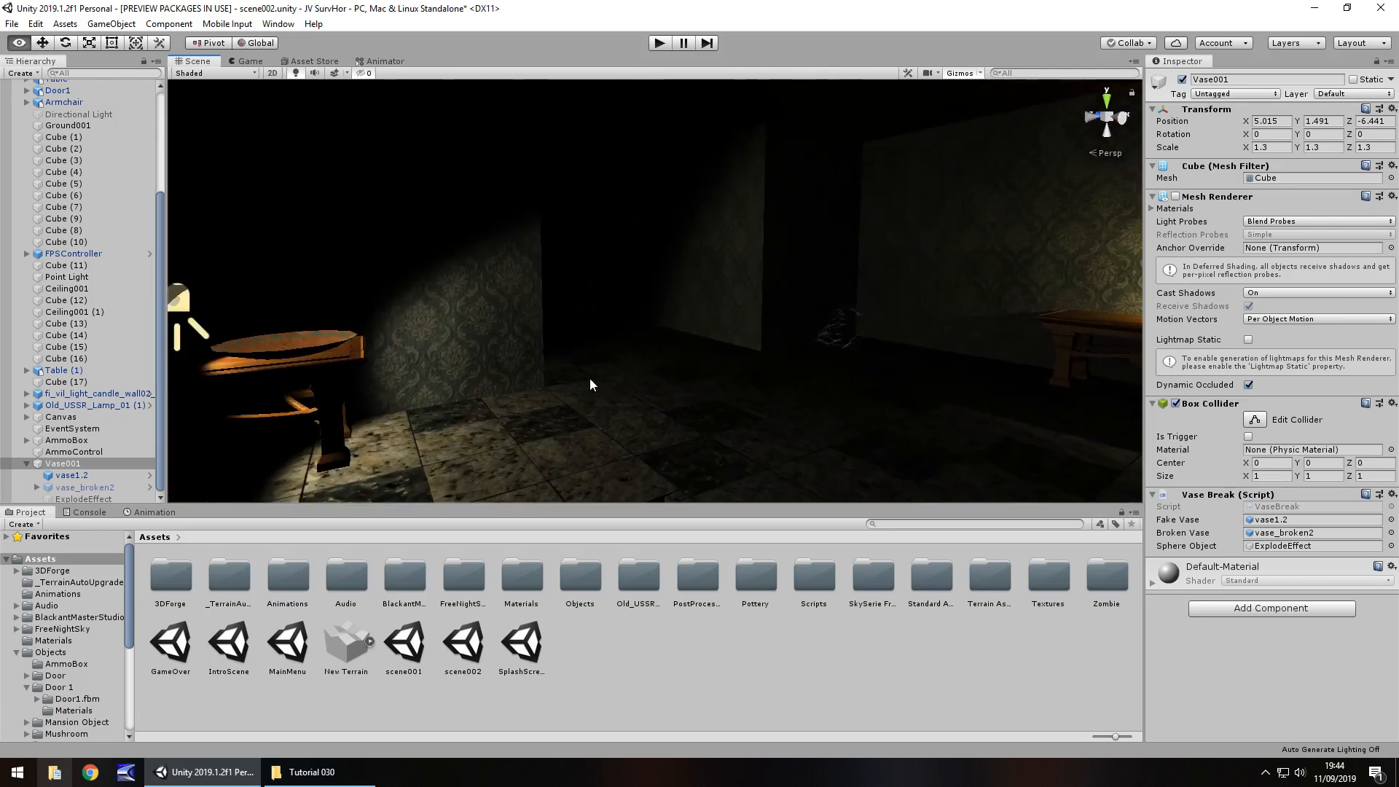
pyautogui.moveTo(564, 251)
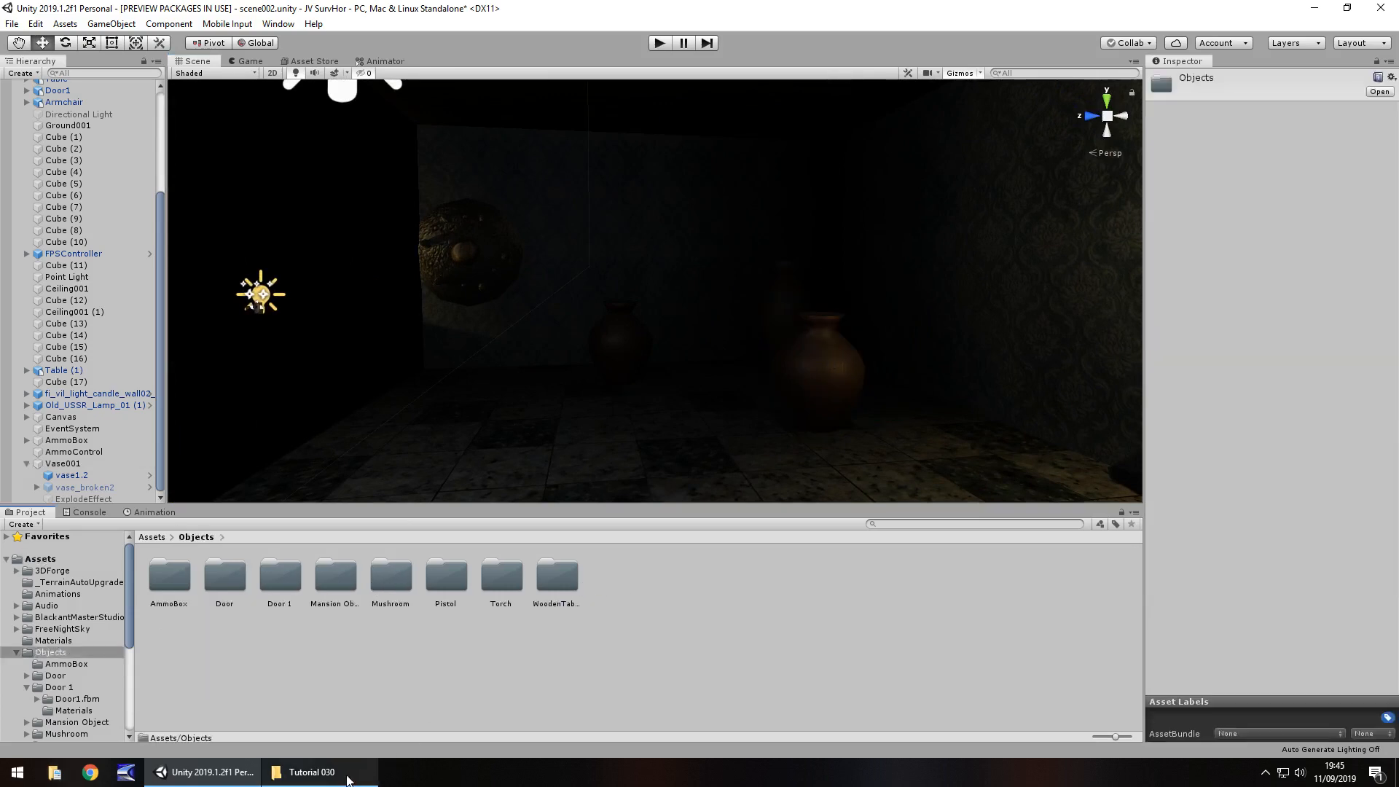
# Import the HeartKey folder into Assets/Objects, then add a file to Audio/FX
pyautogui.click(311, 771)
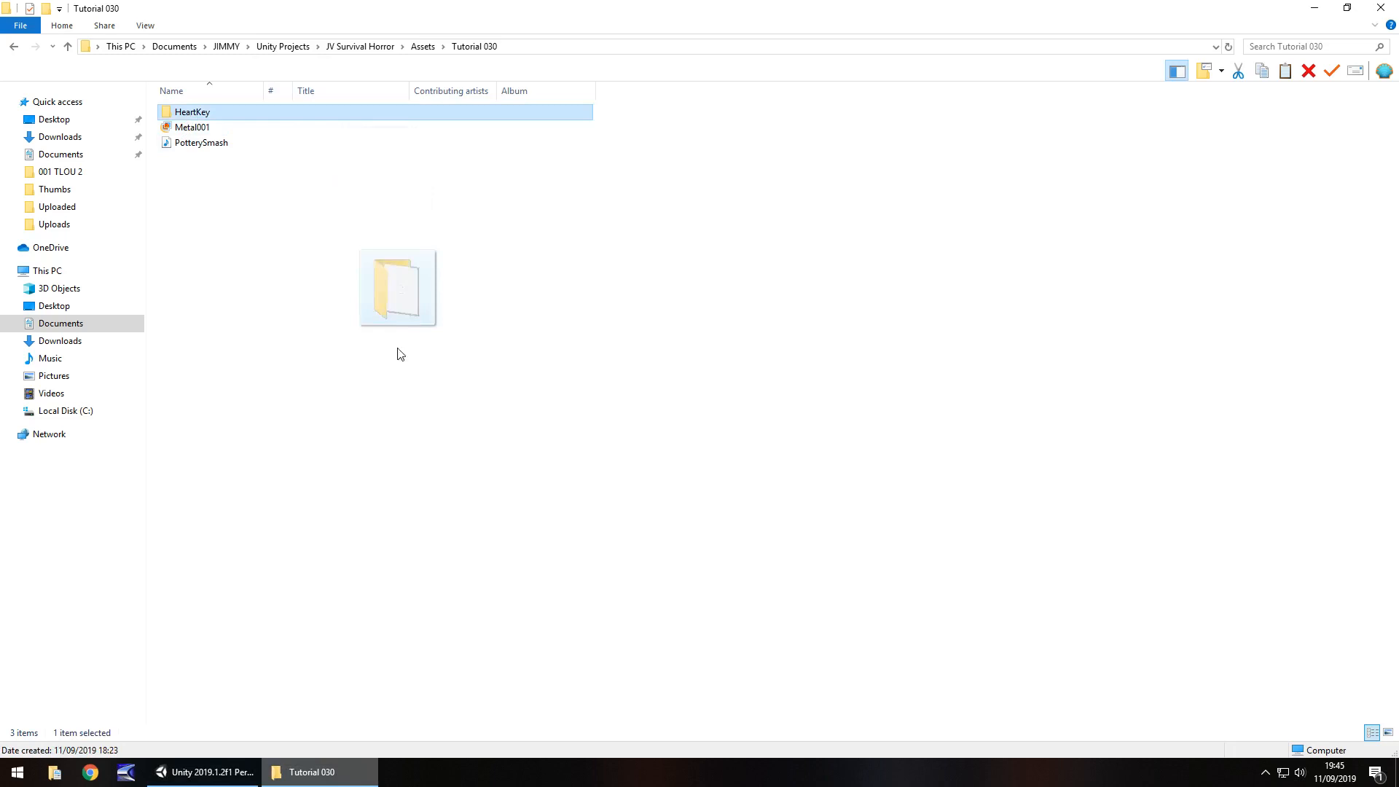
pyautogui.click(203, 771)
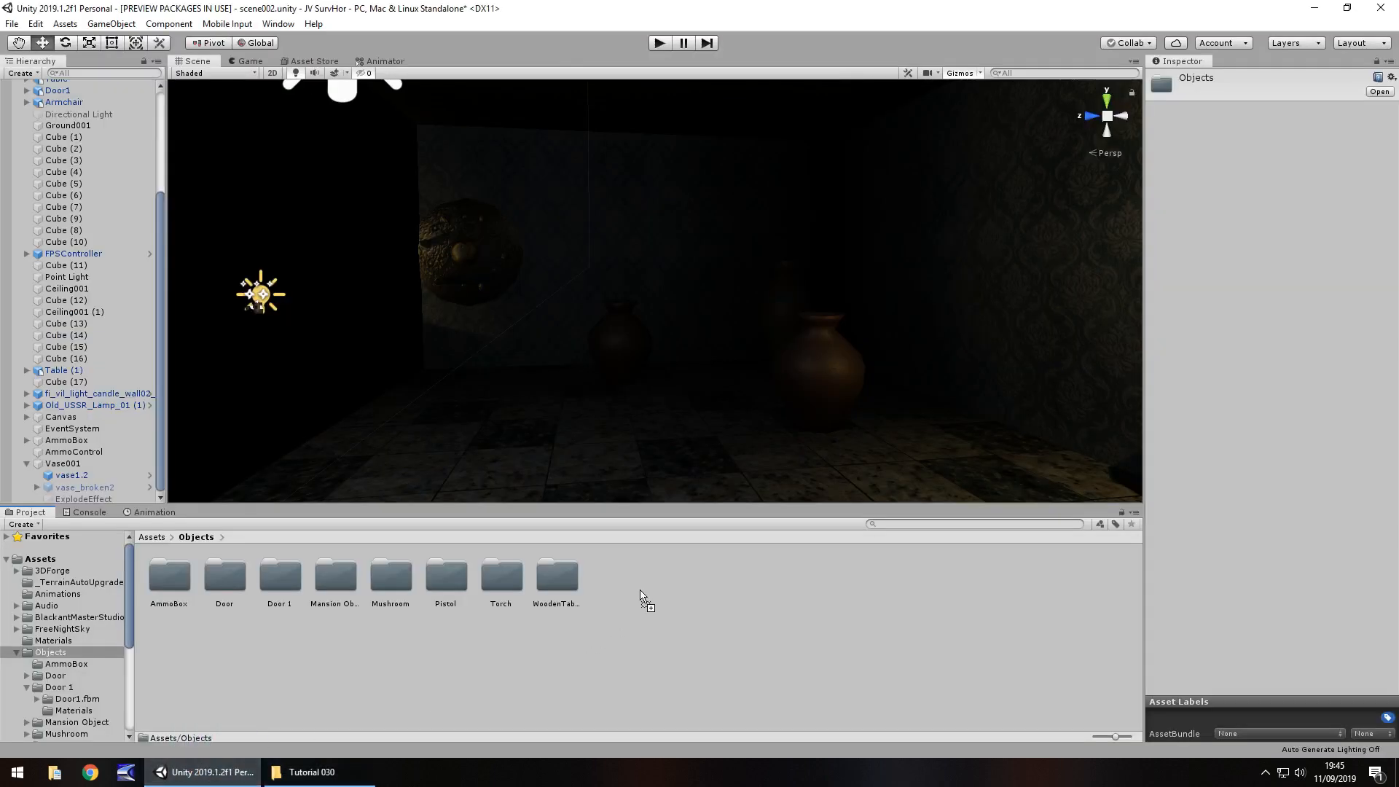
pyautogui.moveTo(612, 581)
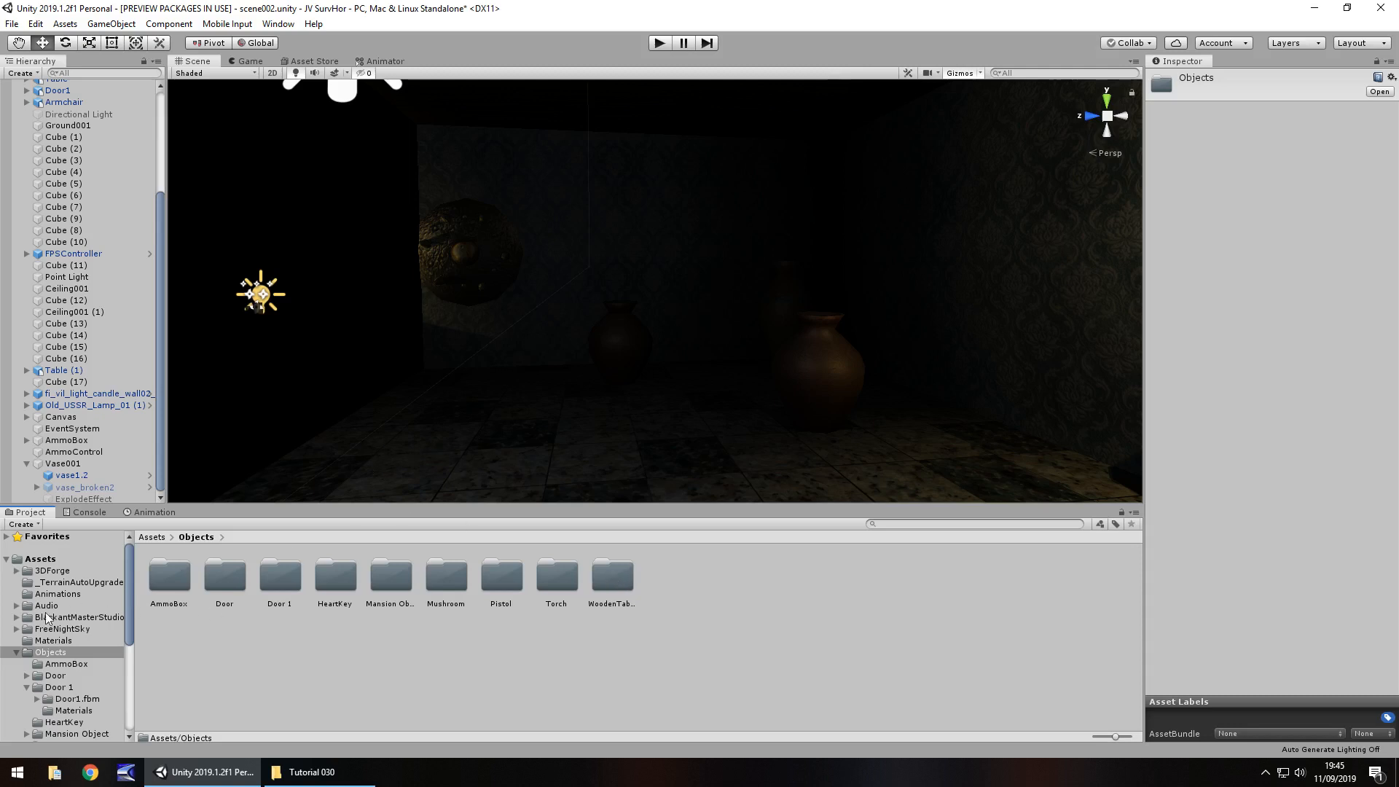
pyautogui.click(46, 605)
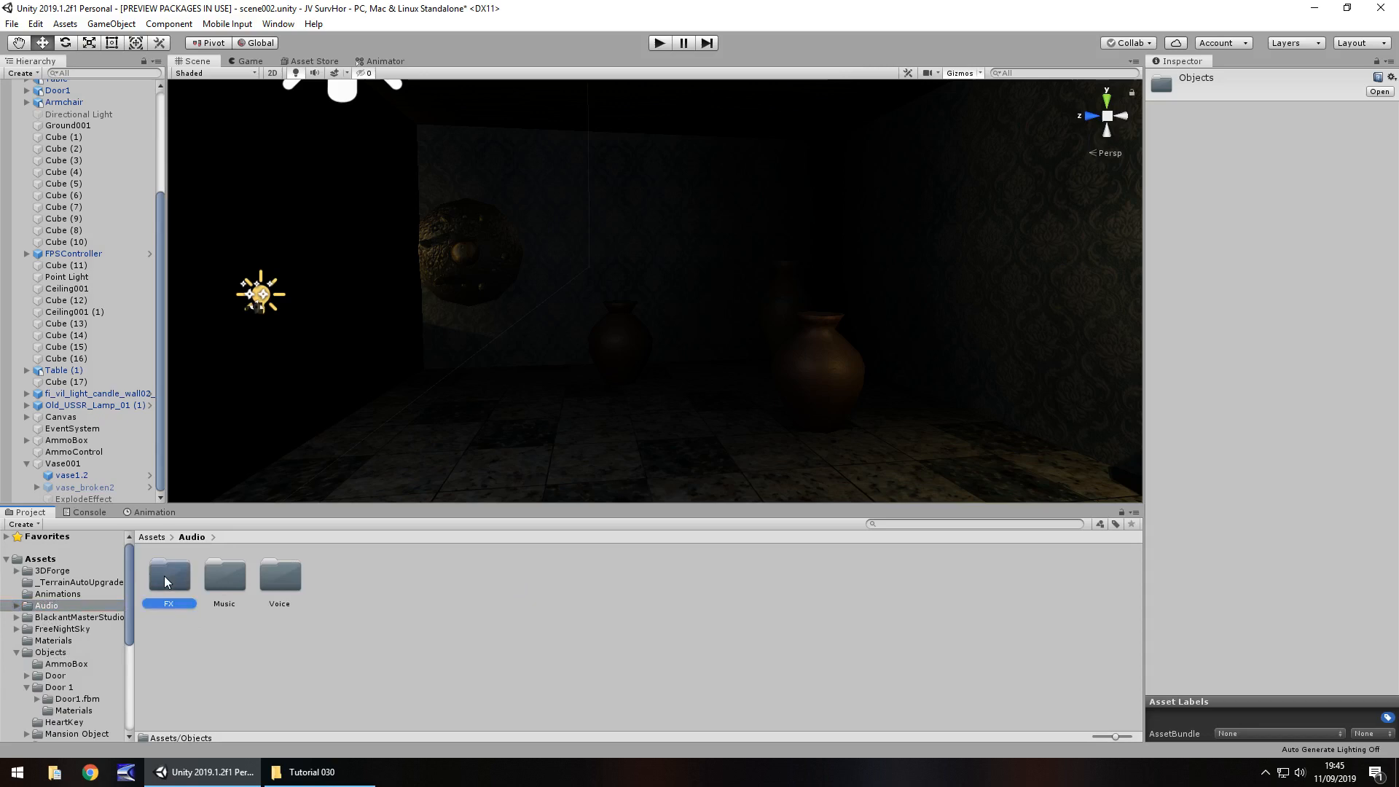
pyautogui.click(310, 771)
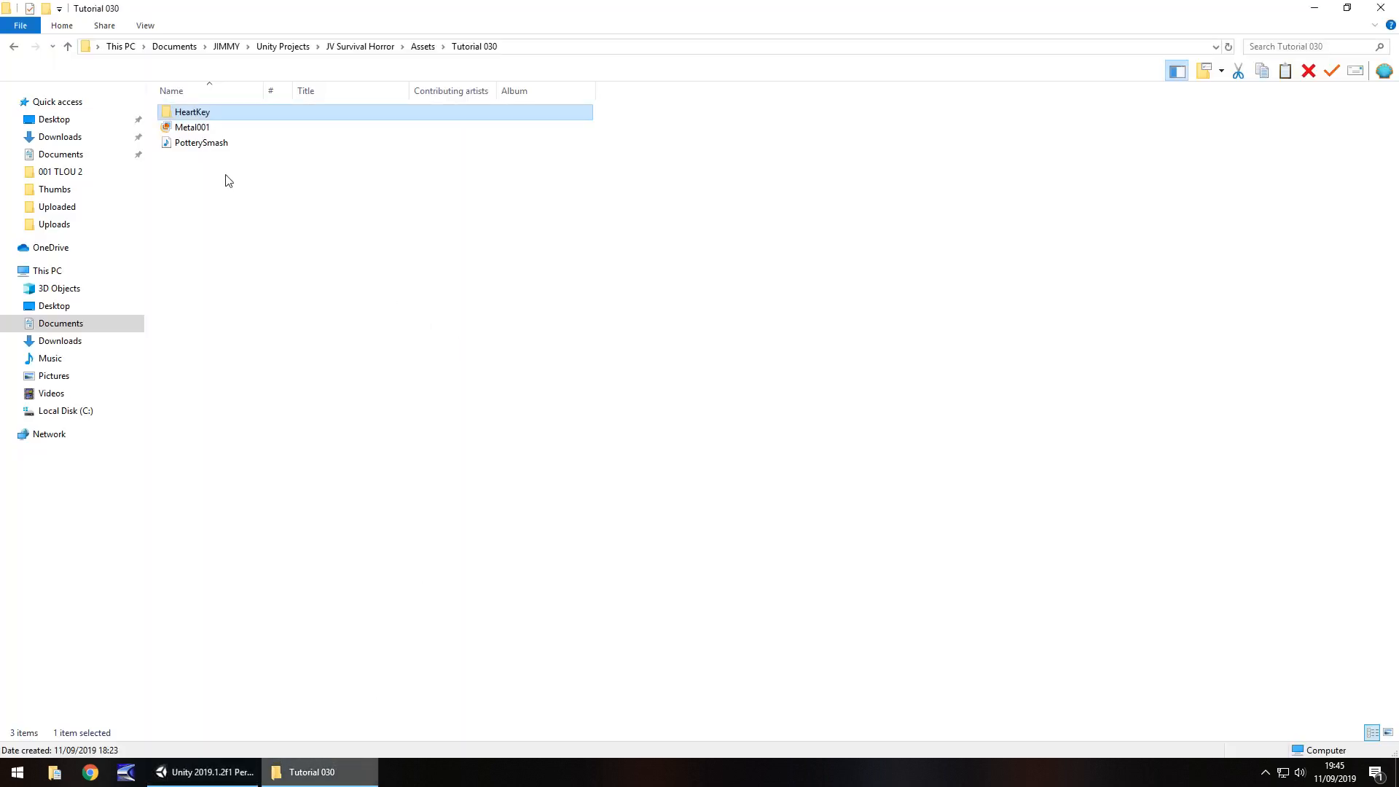
pyautogui.click(203, 771)
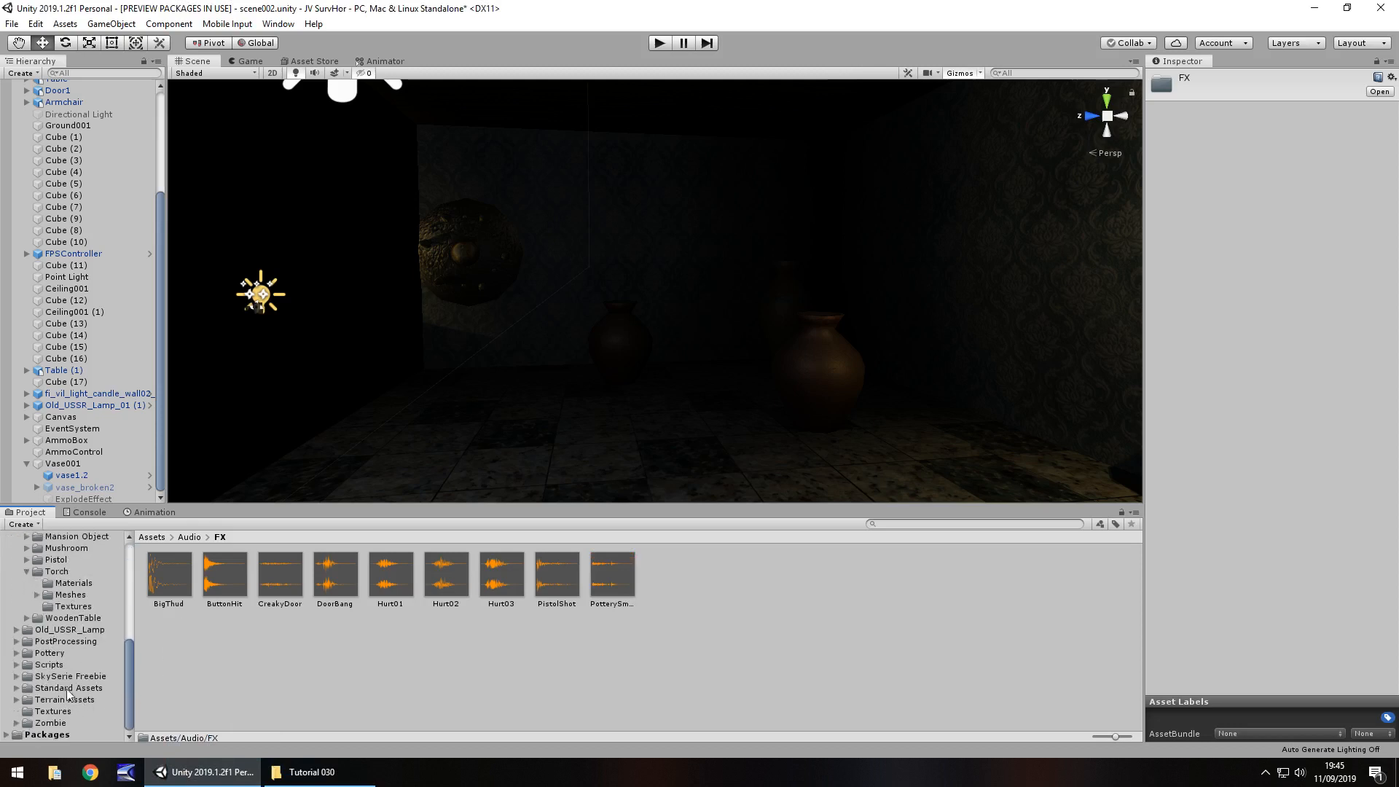
pyautogui.moveTo(67, 667)
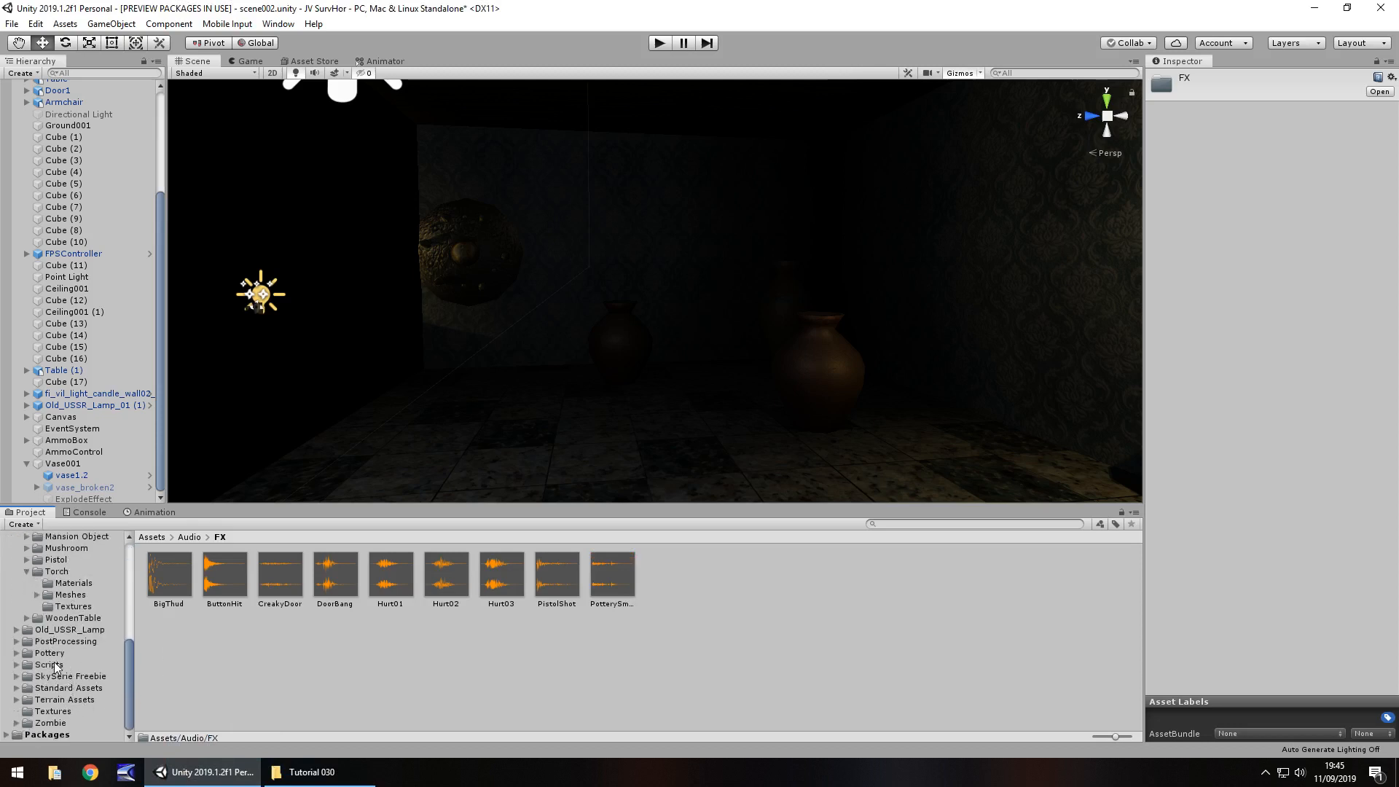
# Add the Metal001 image from Tutorial 030 into Assets/Textures
pyautogui.click(52, 711)
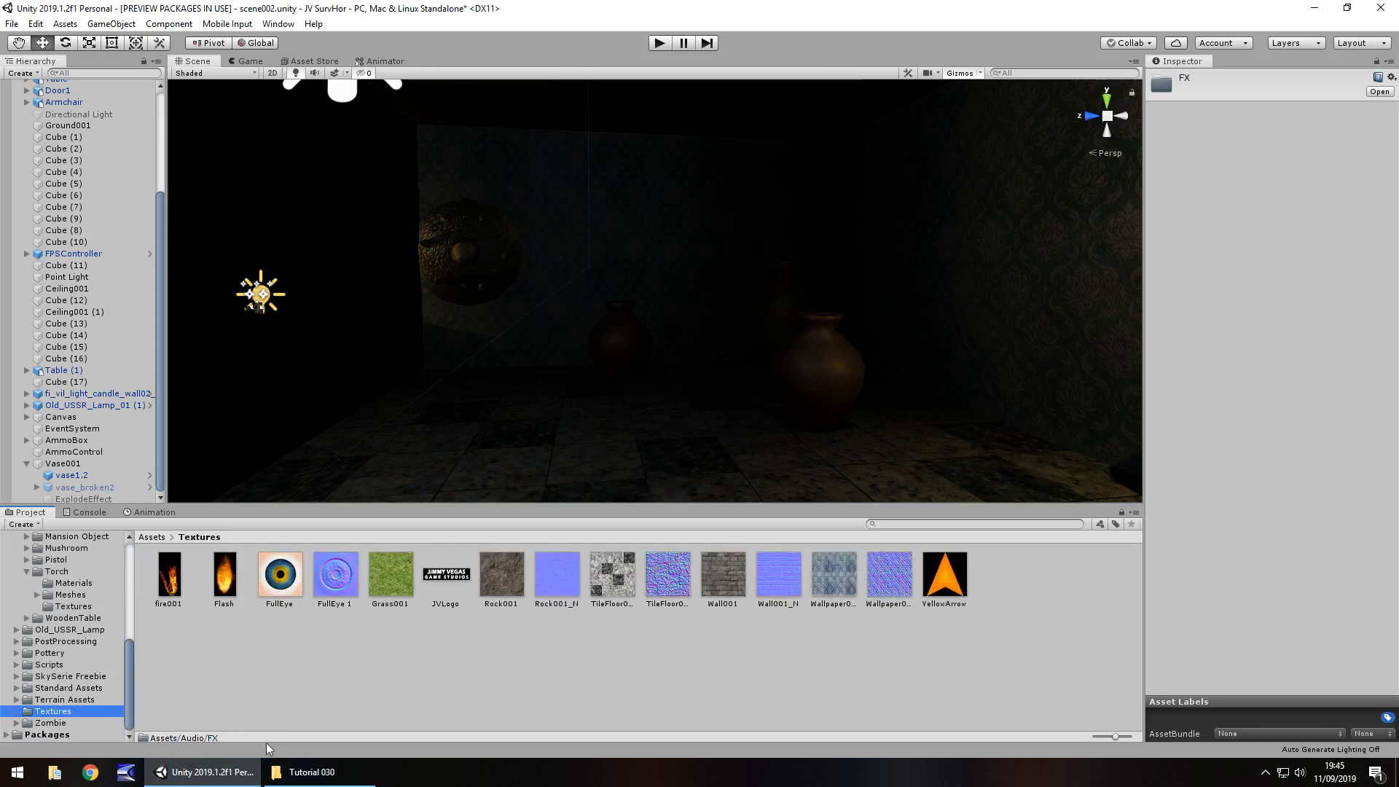
pyautogui.click(312, 771)
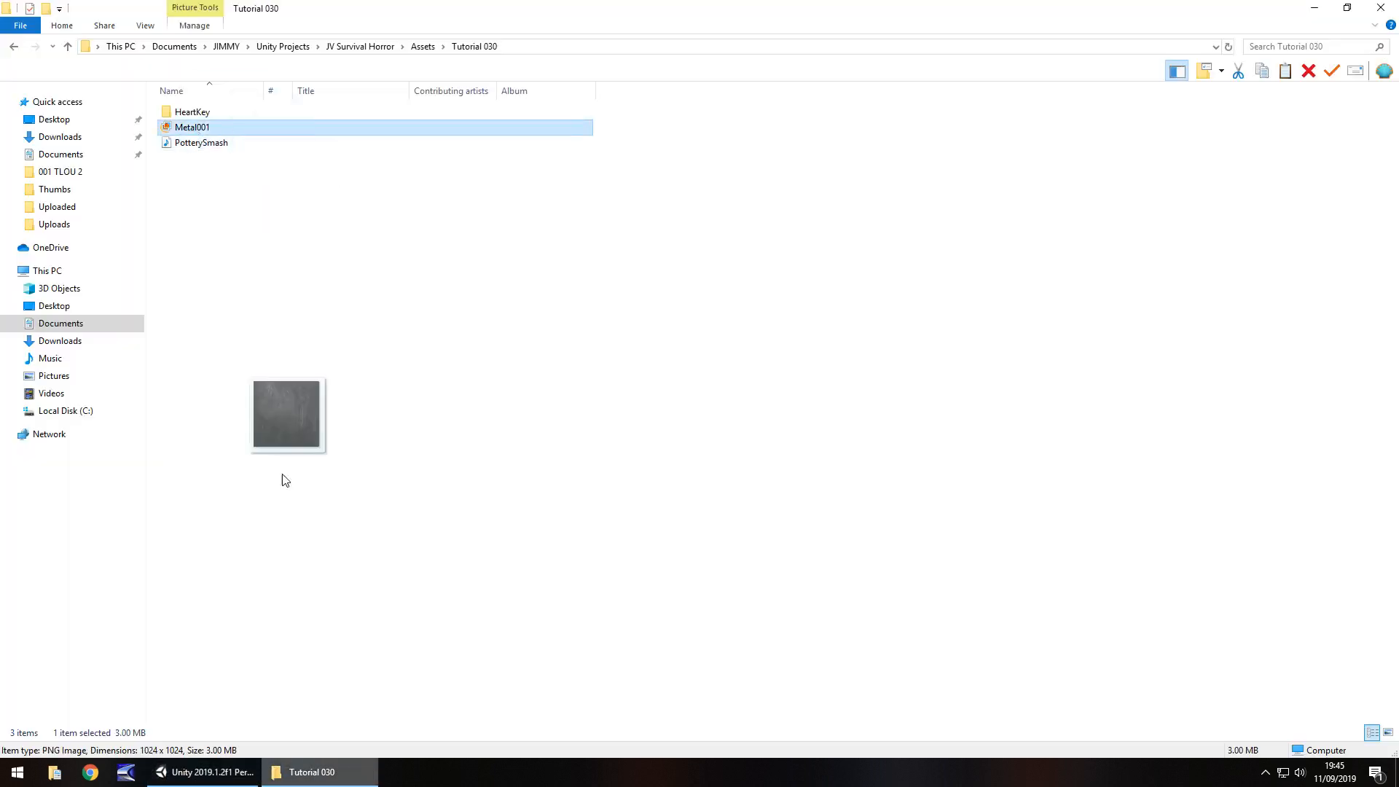
pyautogui.click(203, 772)
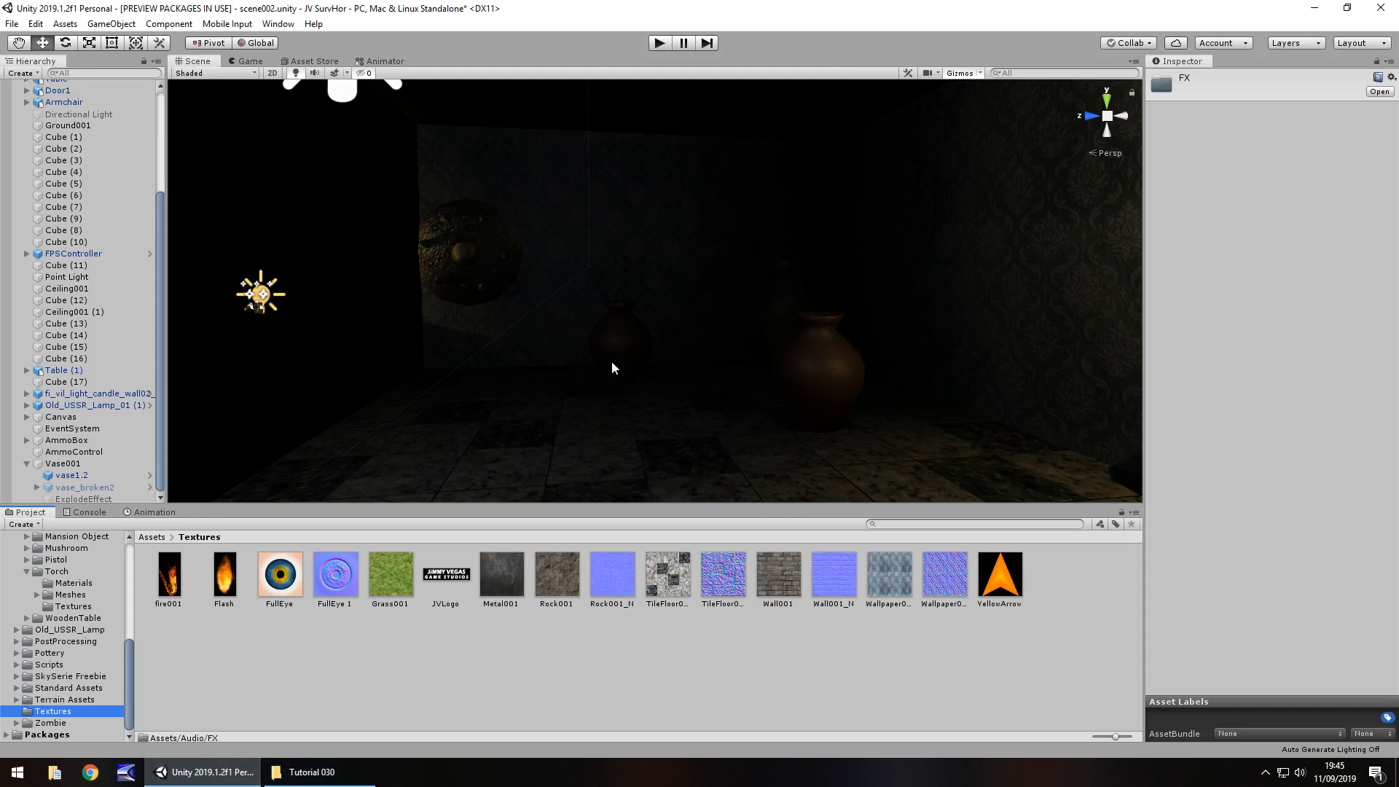
pyautogui.moveTo(364, 333)
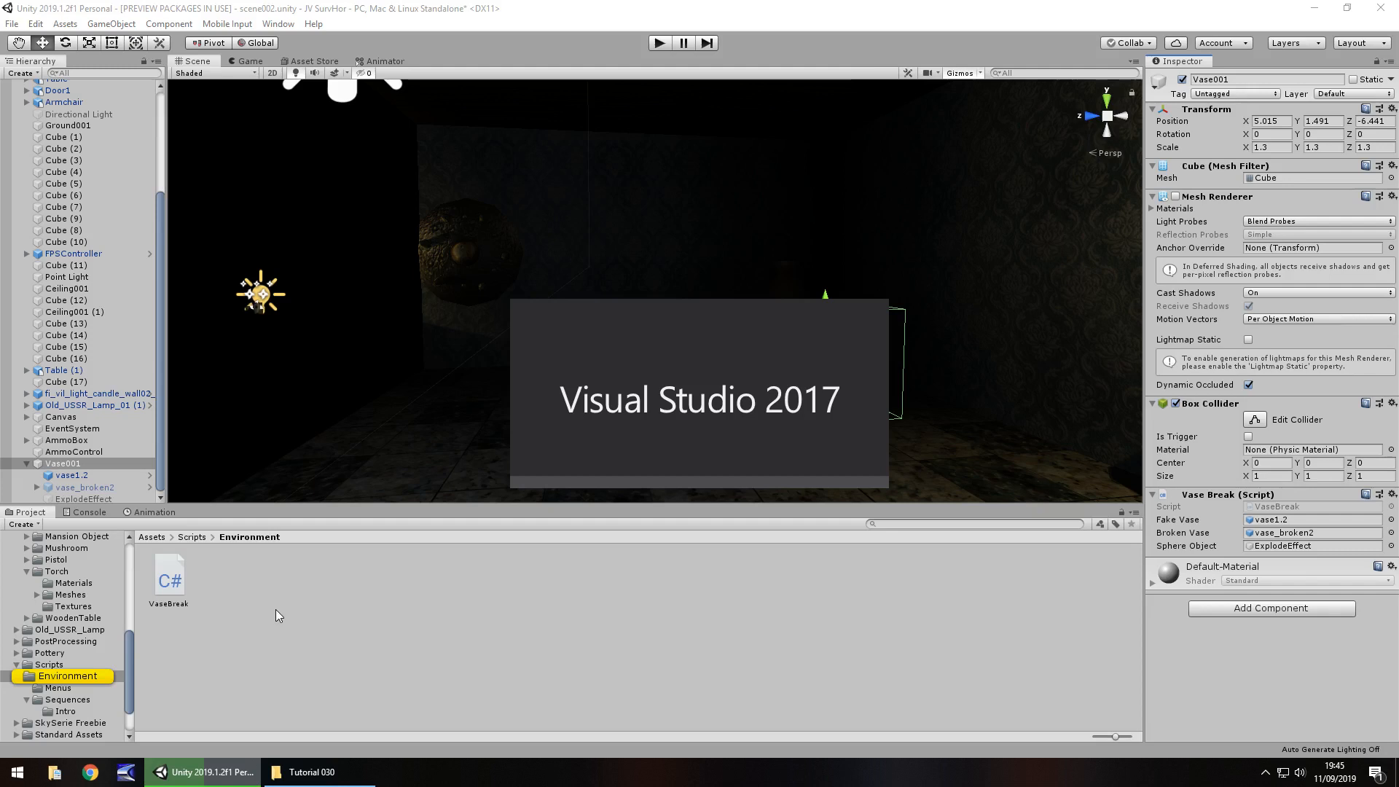
pyautogui.moveTo(286, 619)
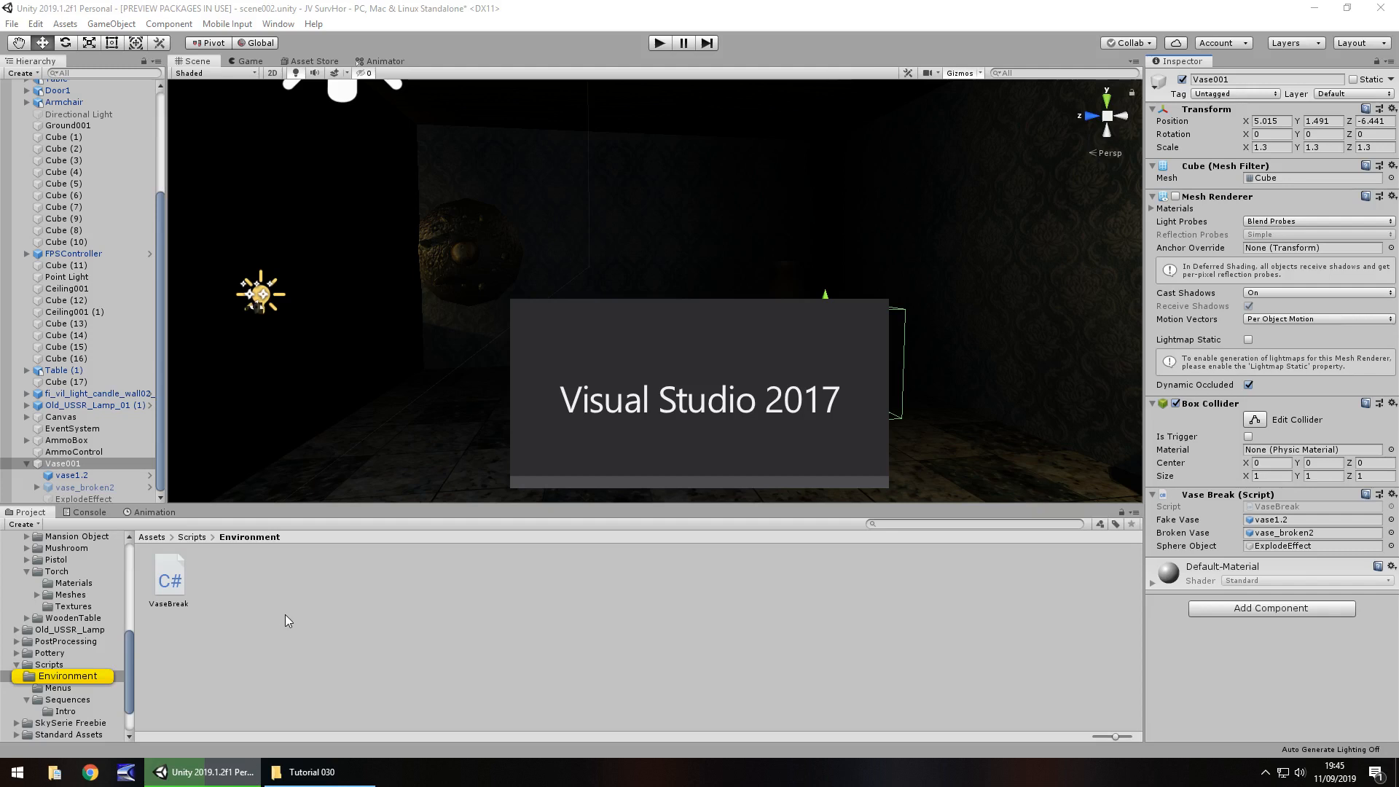
# Open VaseBreak from Assets/Scripts/Environment in Visual Studio
pyautogui.doubleClick(168, 574)
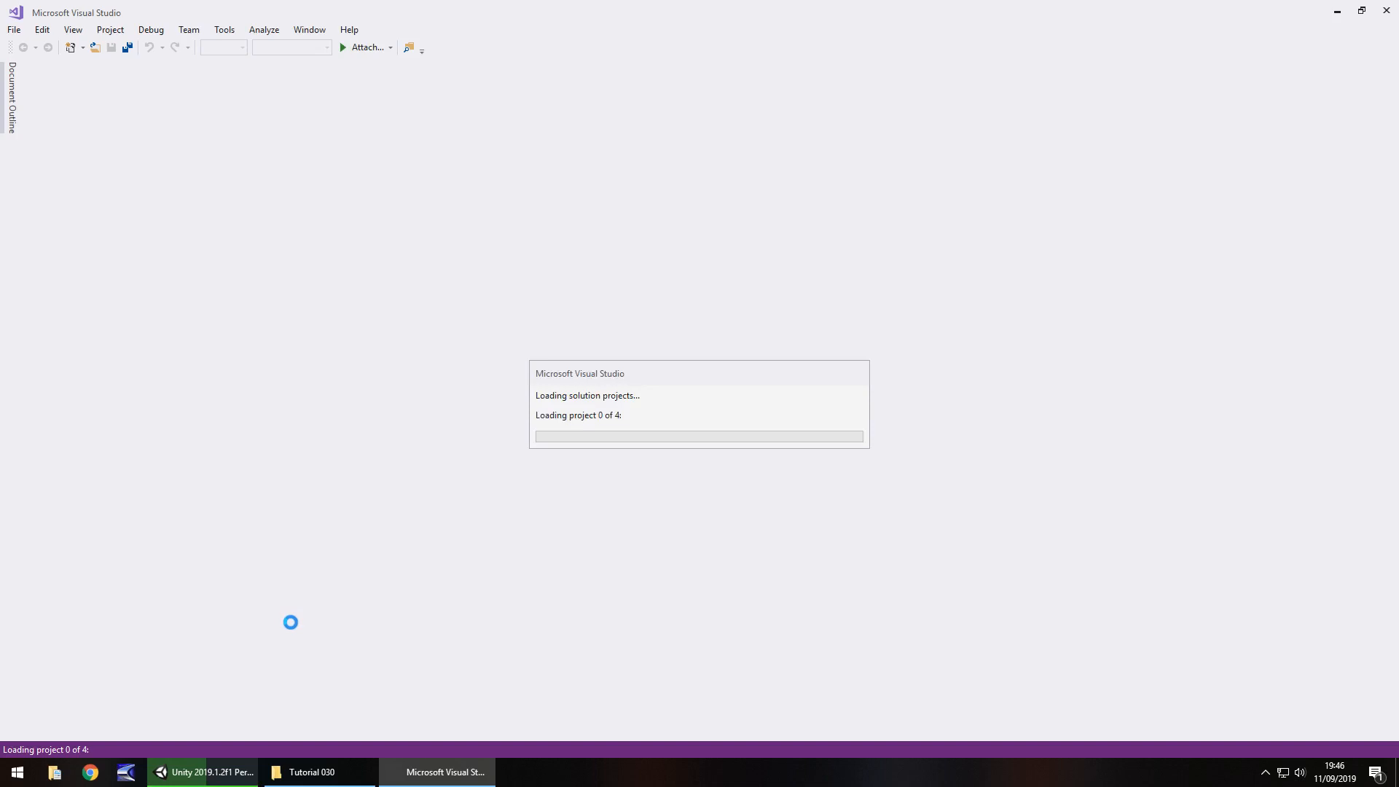
pyautogui.moveTo(577, 382)
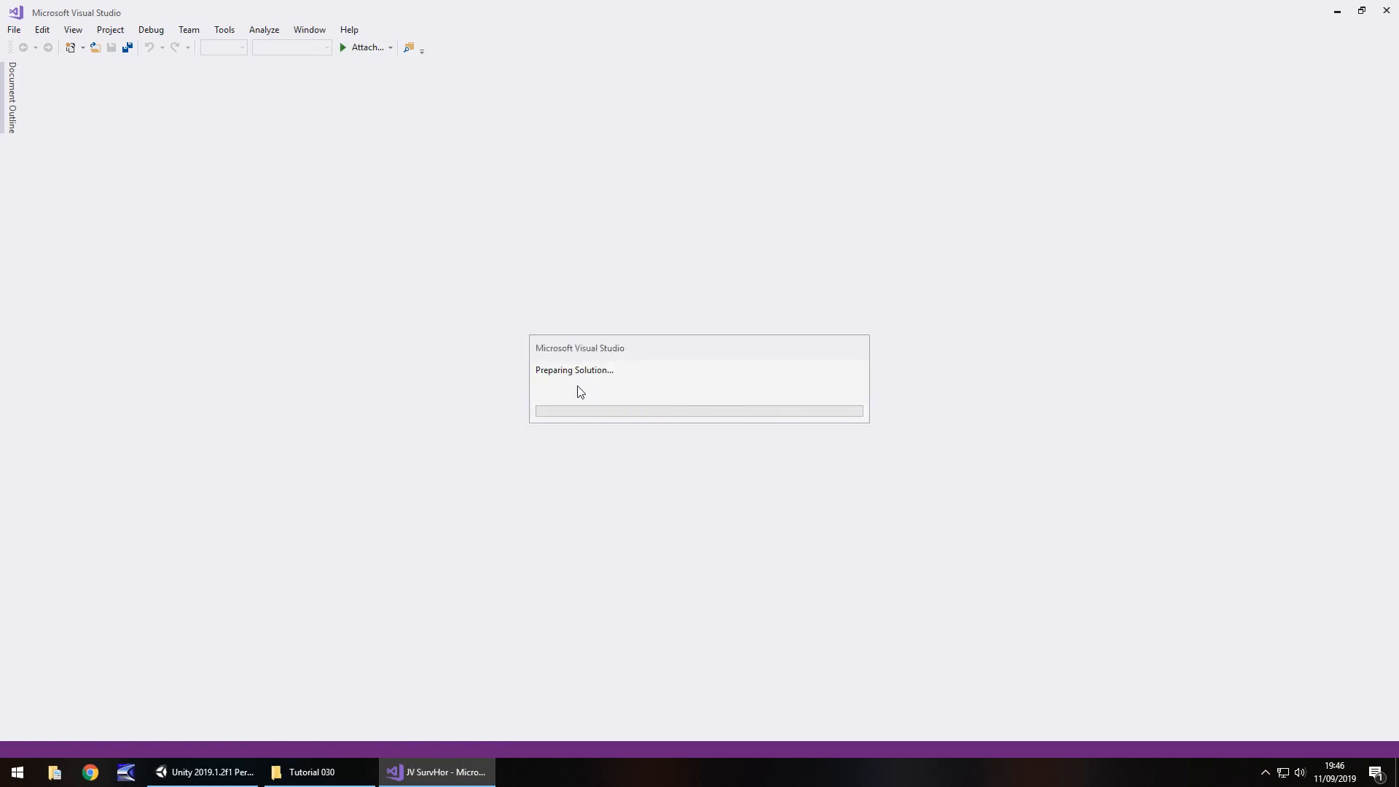
pyautogui.moveTo(567, 389)
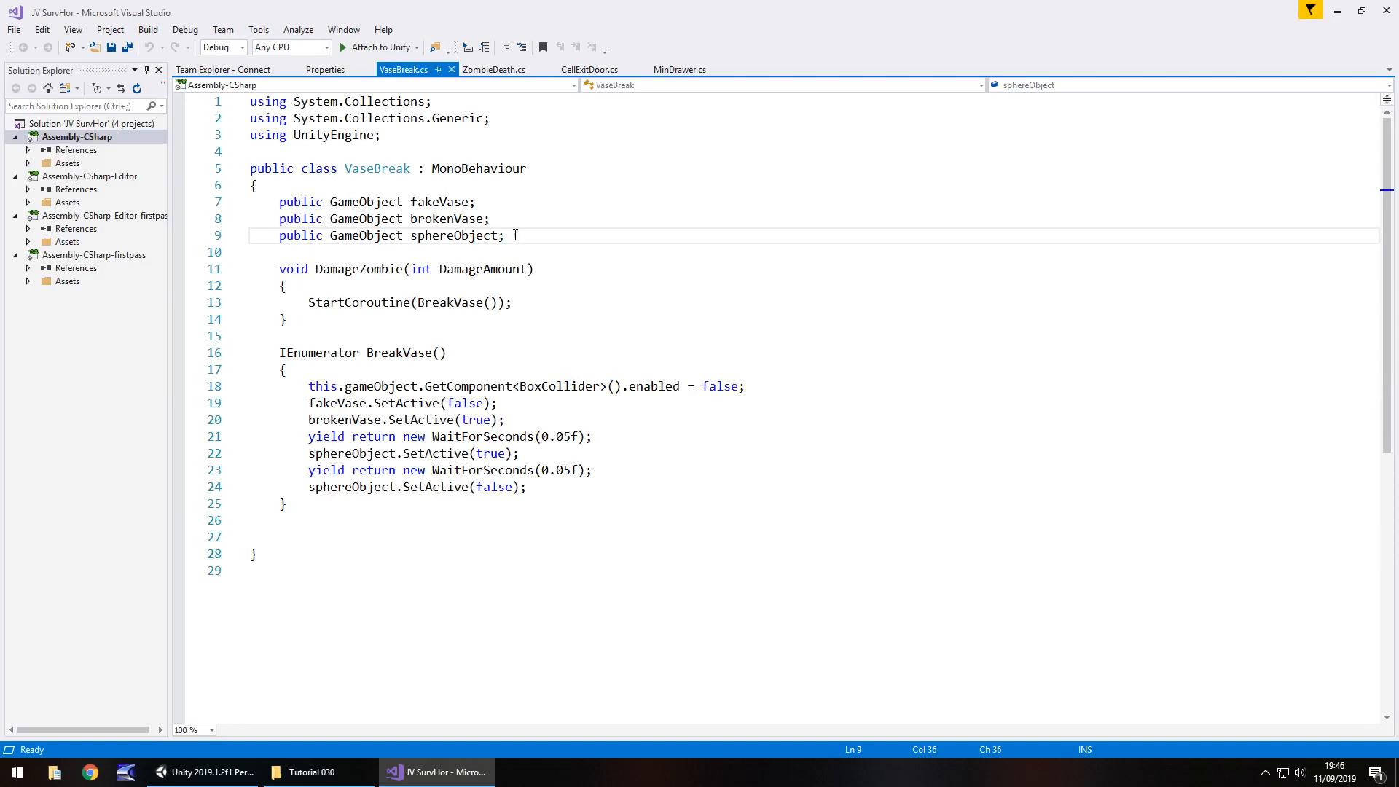
# Declare 'public AudioSource potteryBreak', call potteryBreak.Play() in BreakVase, and save
pyautogui.write('puybliu=')
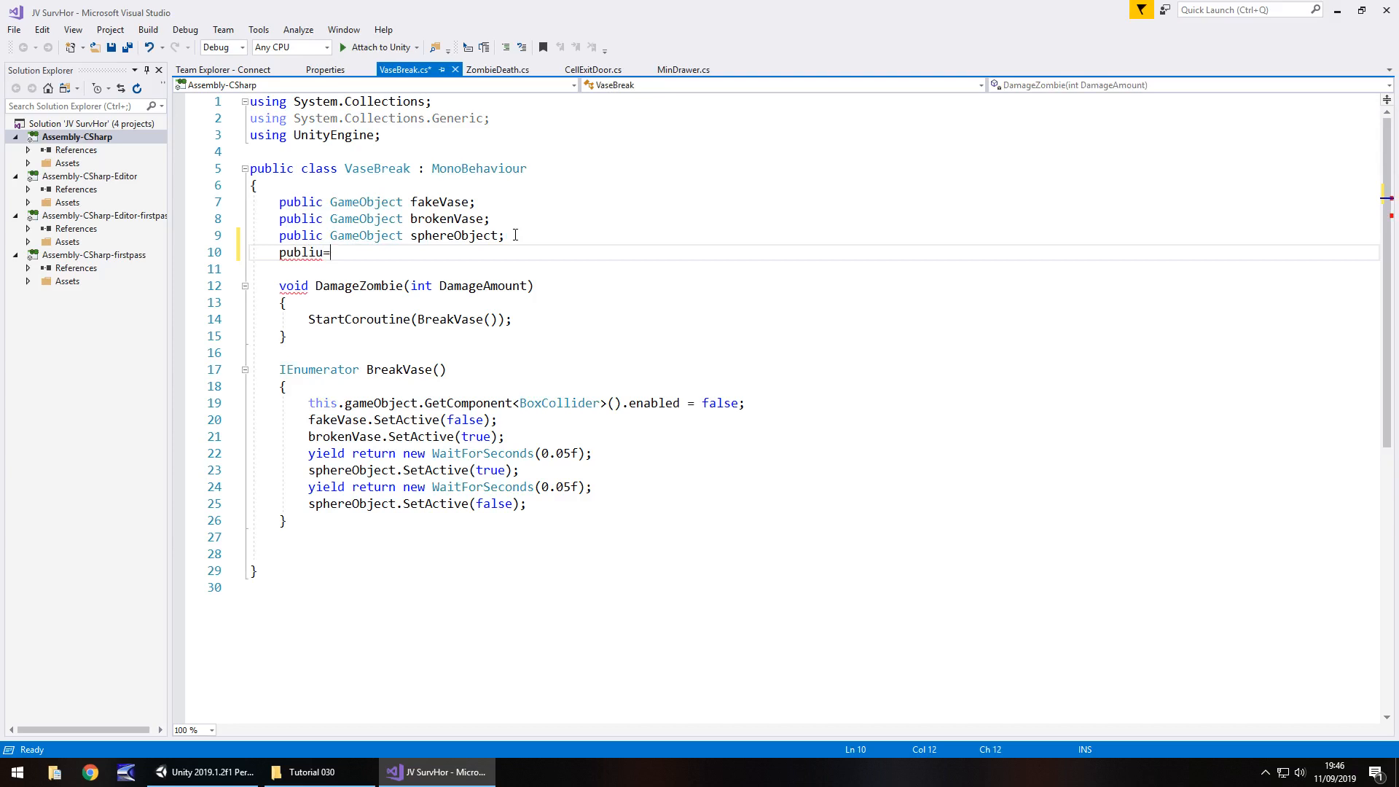
pyautogui.press('backspace')
pyautogui.write('c A')
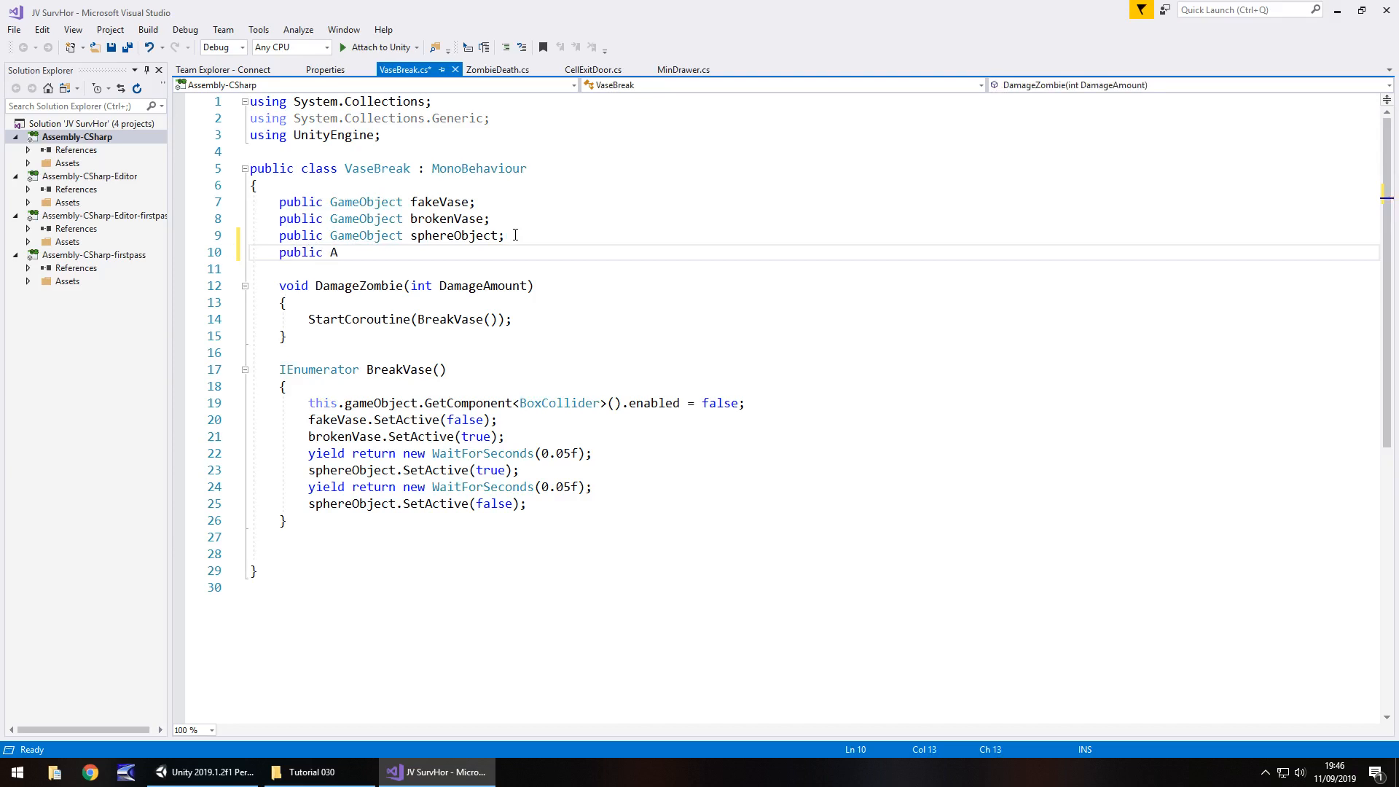
pyautogui.write('udioSourc')
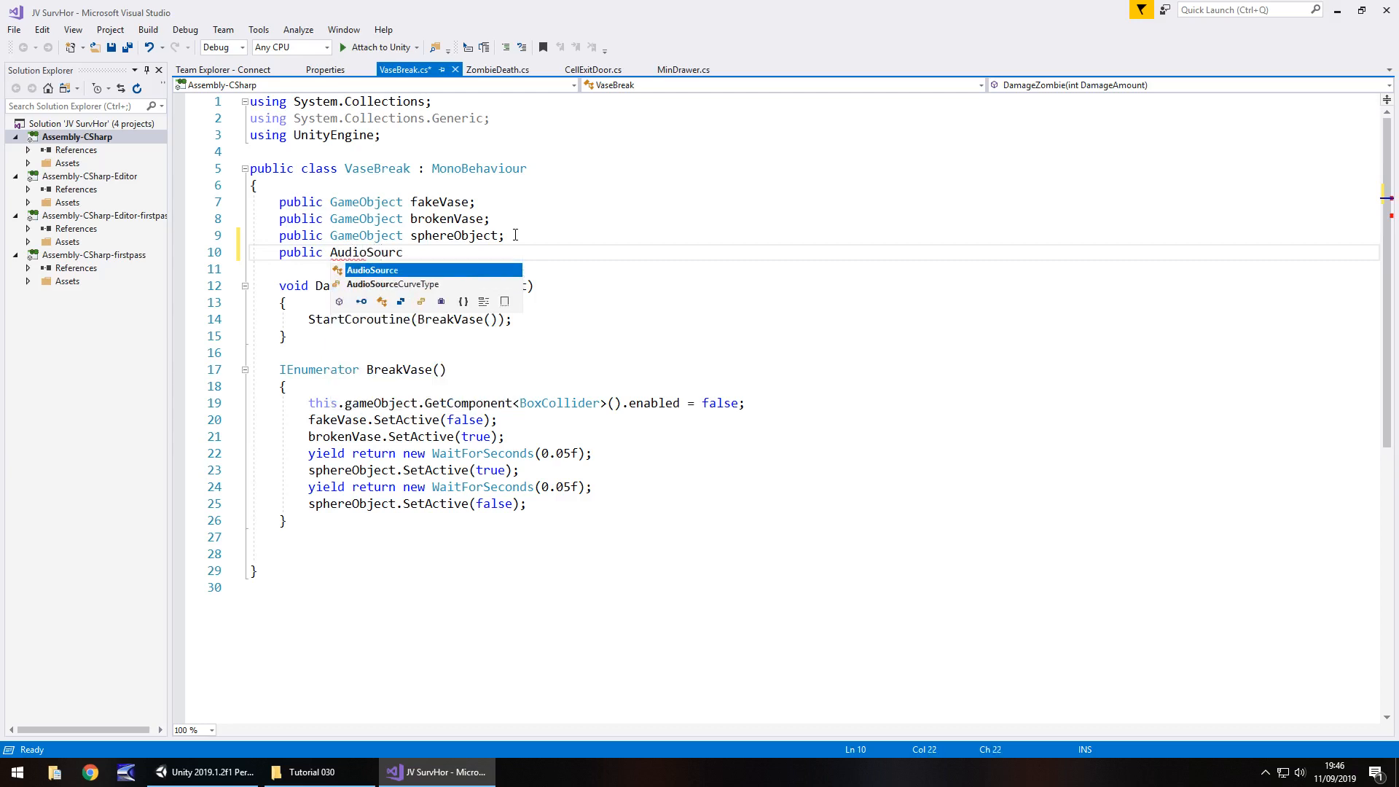
pyautogui.write('p')
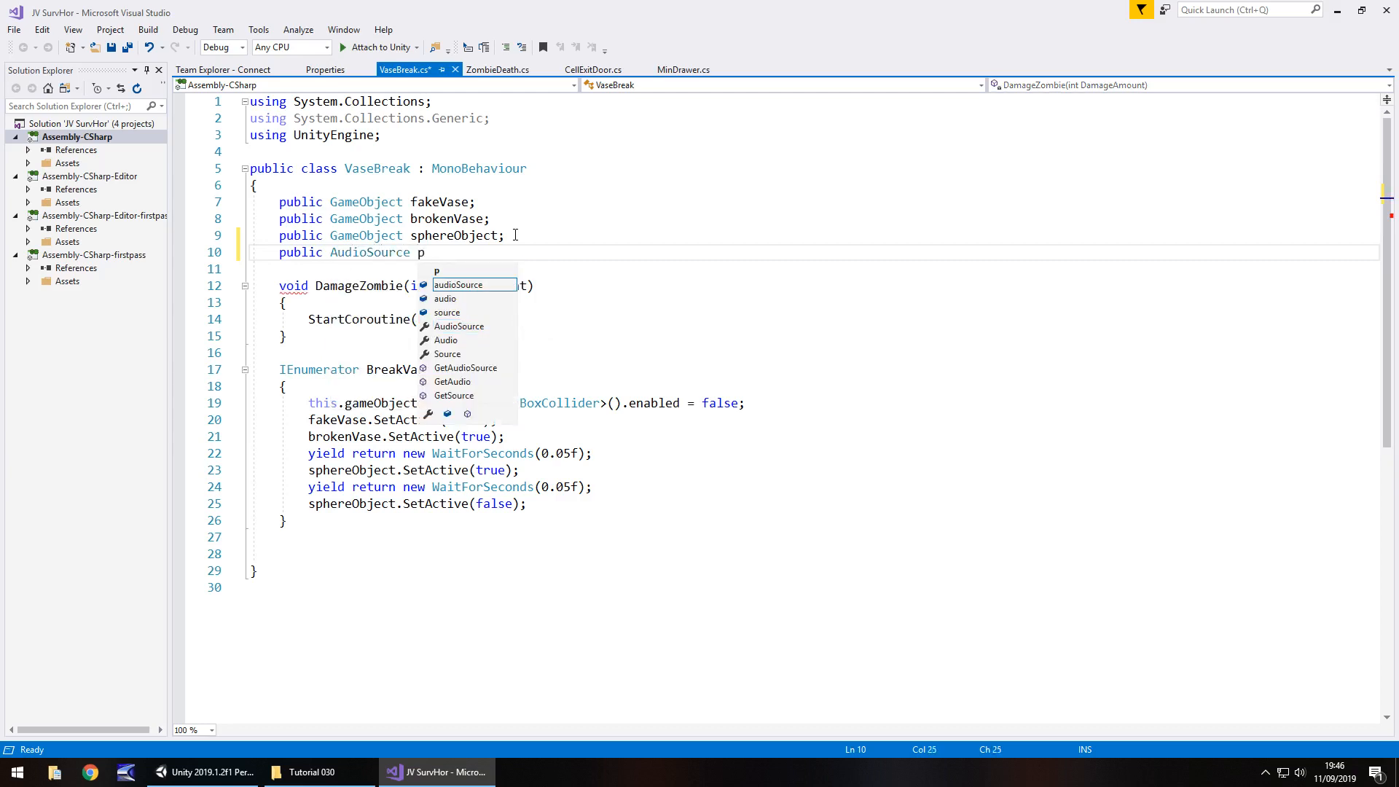
pyautogui.write('otteryBreak;')
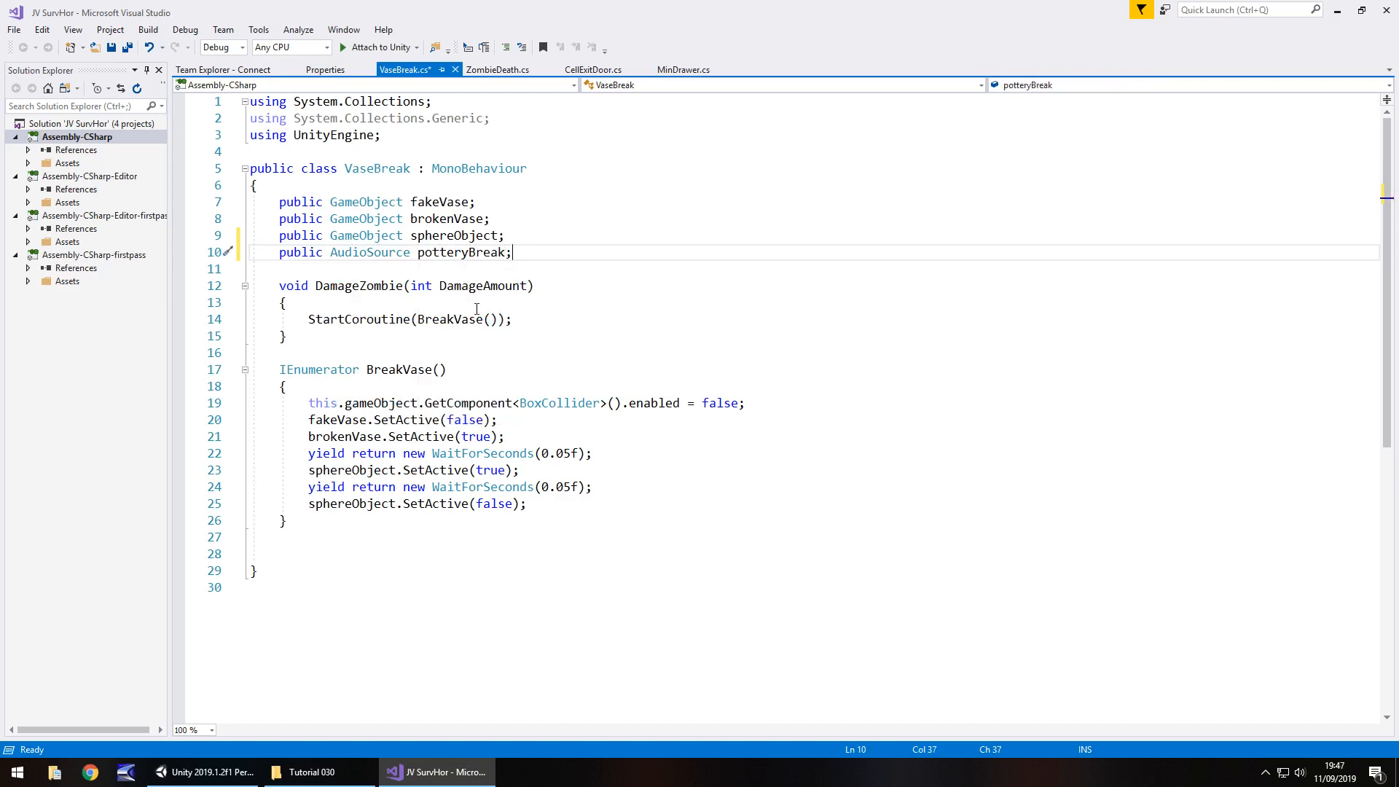
pyautogui.moveTo(684, 410)
pyautogui.write('p')
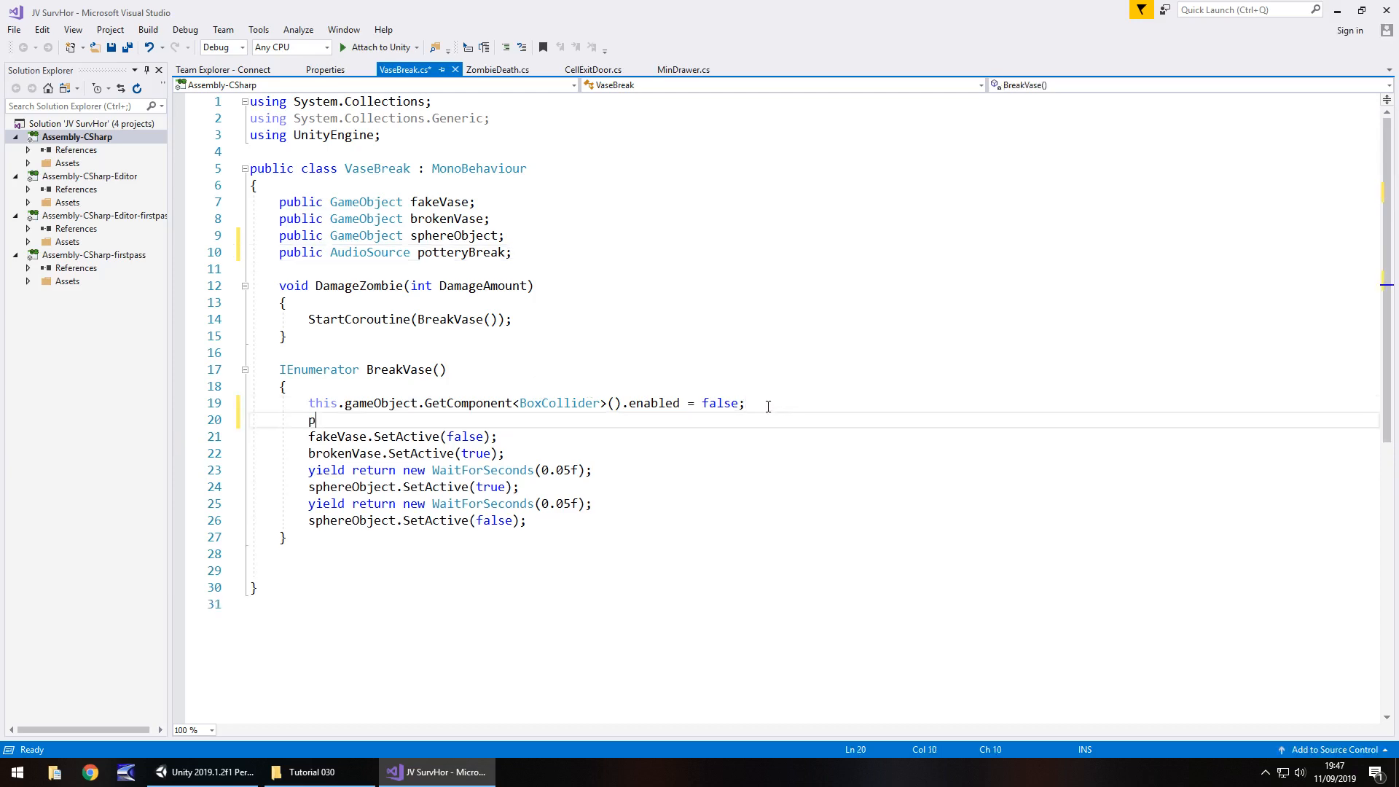
pyautogui.write('otteryBrea')
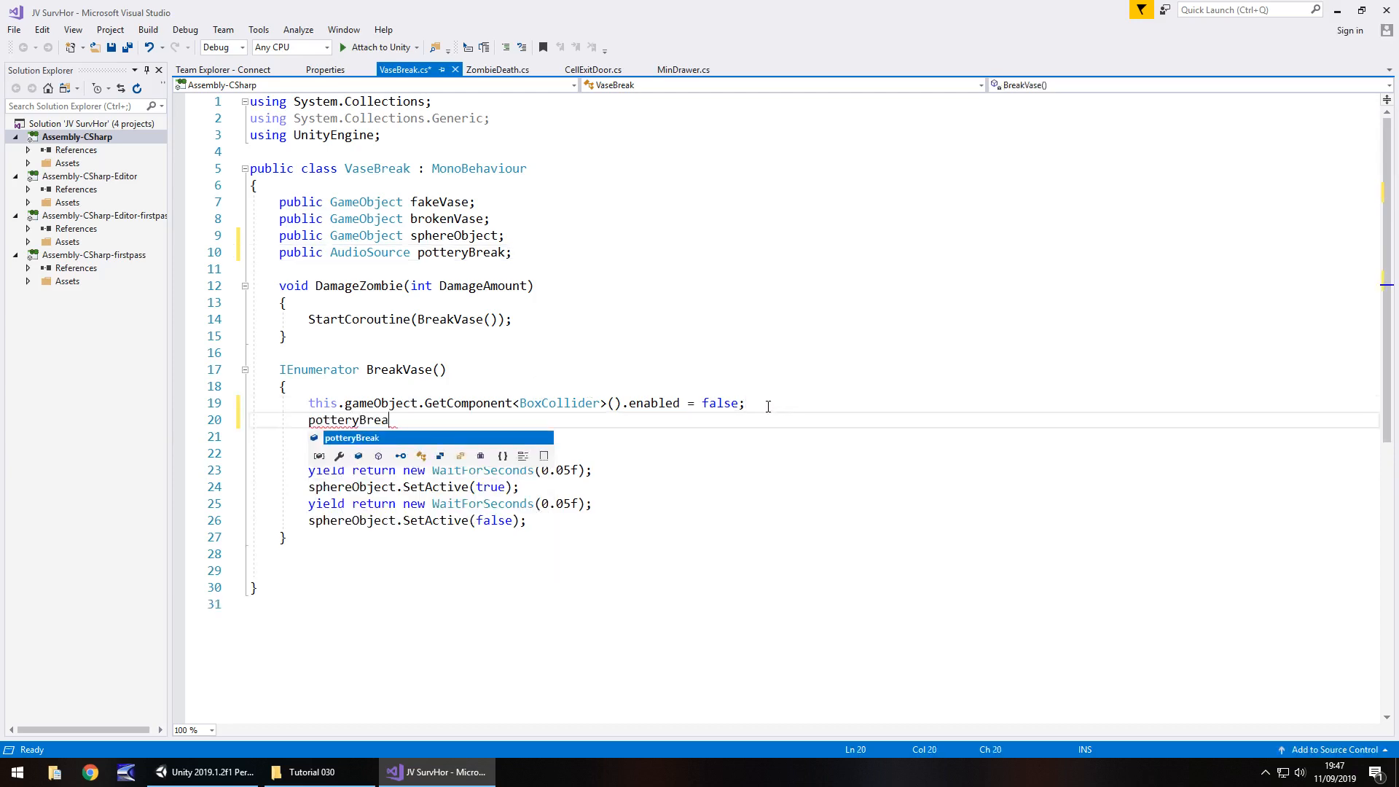
pyautogui.write('.Play();')
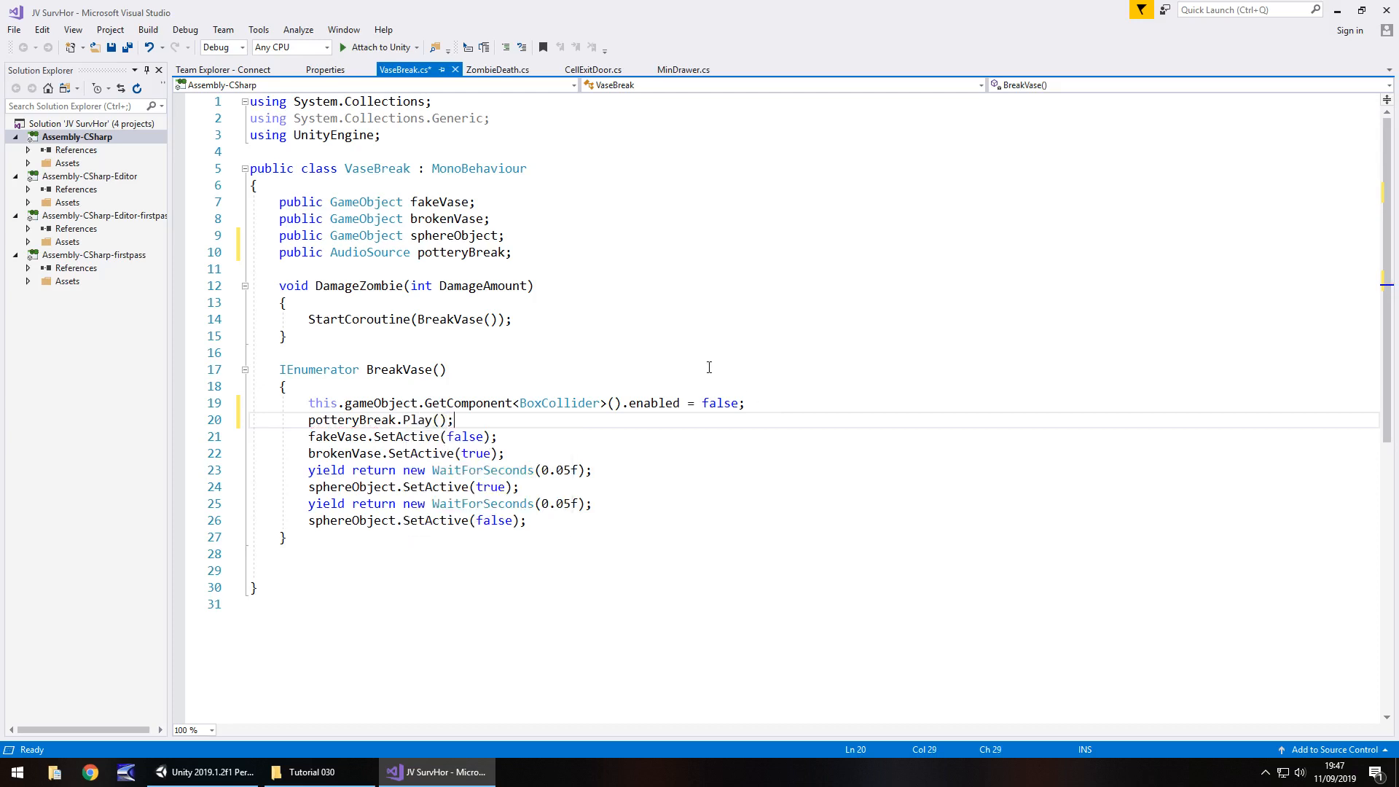
pyautogui.press('ctrl+s')
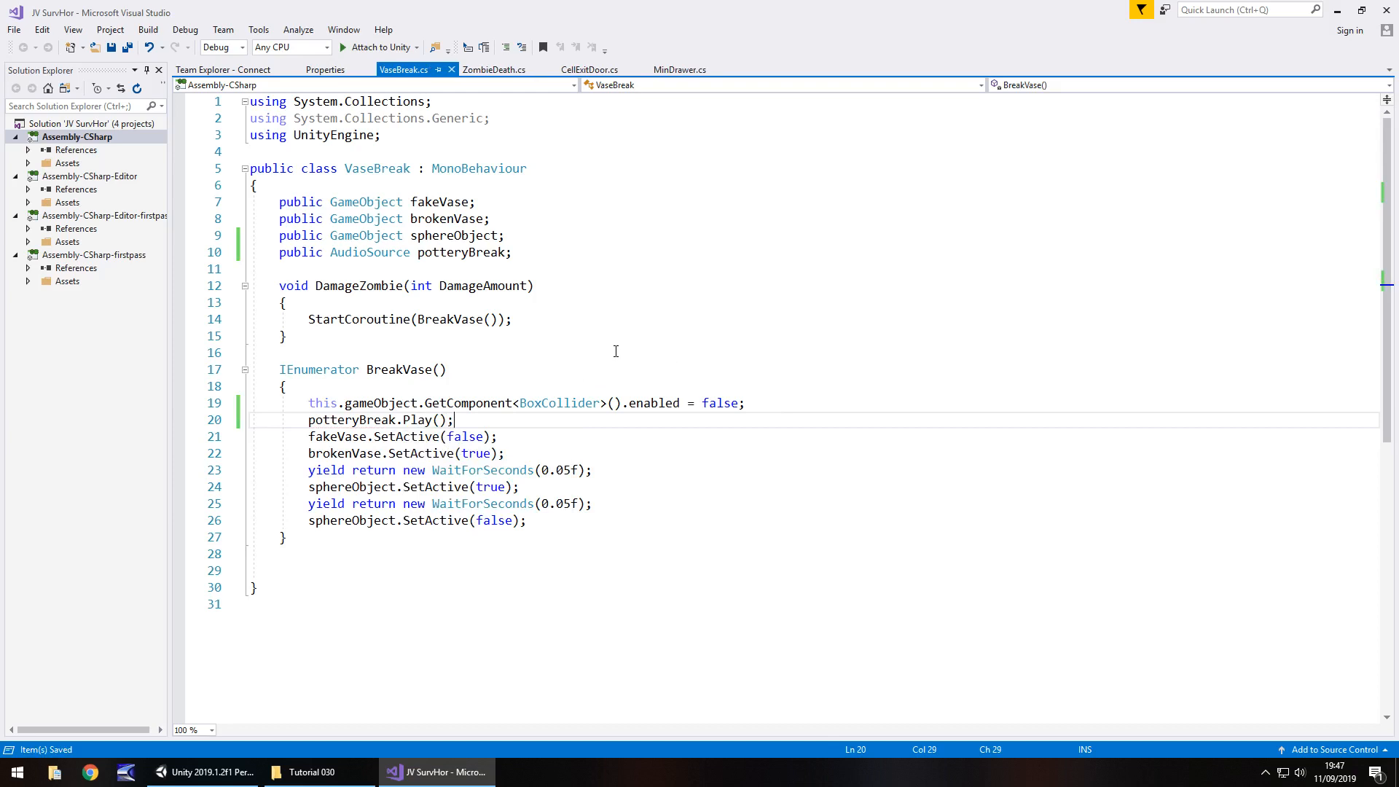
pyautogui.moveTo(591, 390)
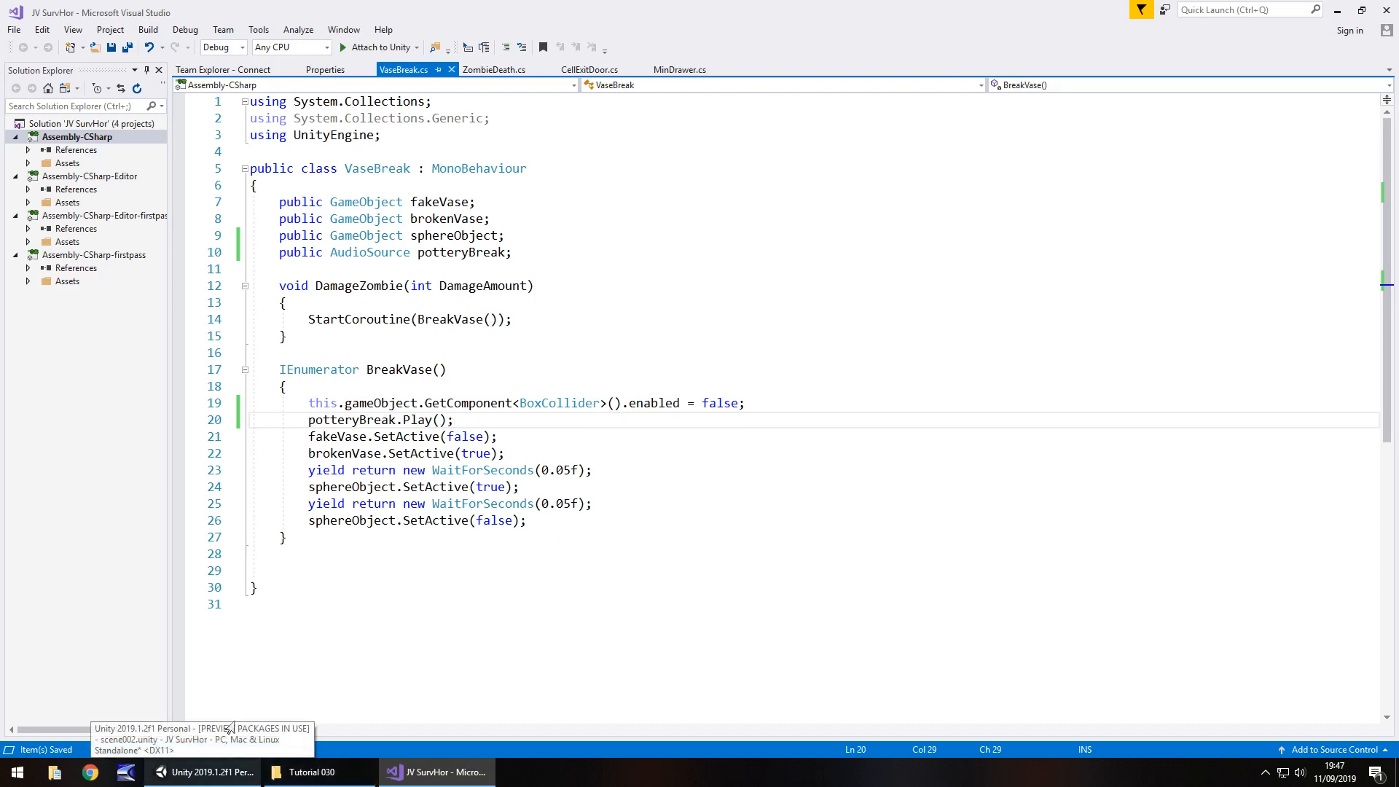
# Duplicate Hurt03 under FPSController > FX as PotteryBreak using the PotterySmash clip
pyautogui.click(203, 772)
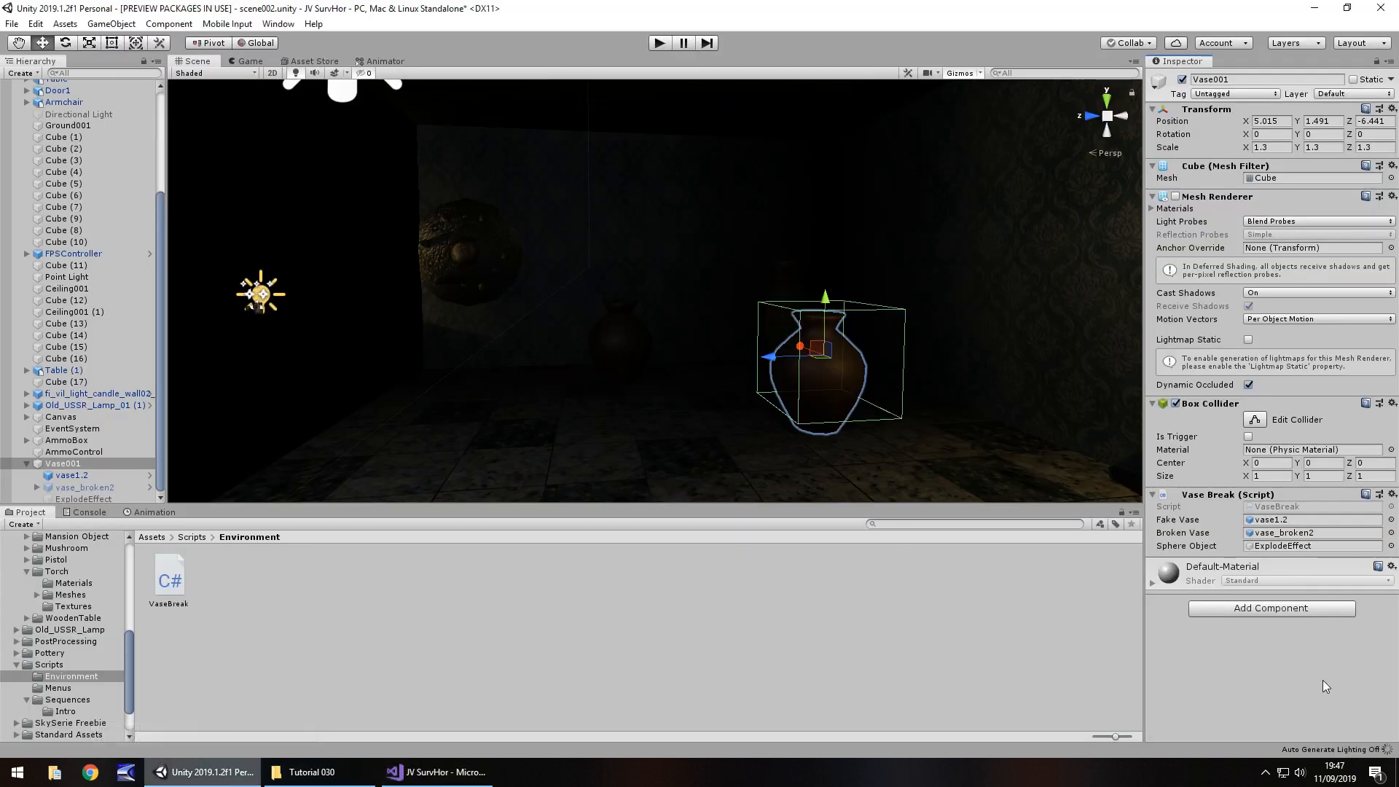
pyautogui.moveTo(1352, 688)
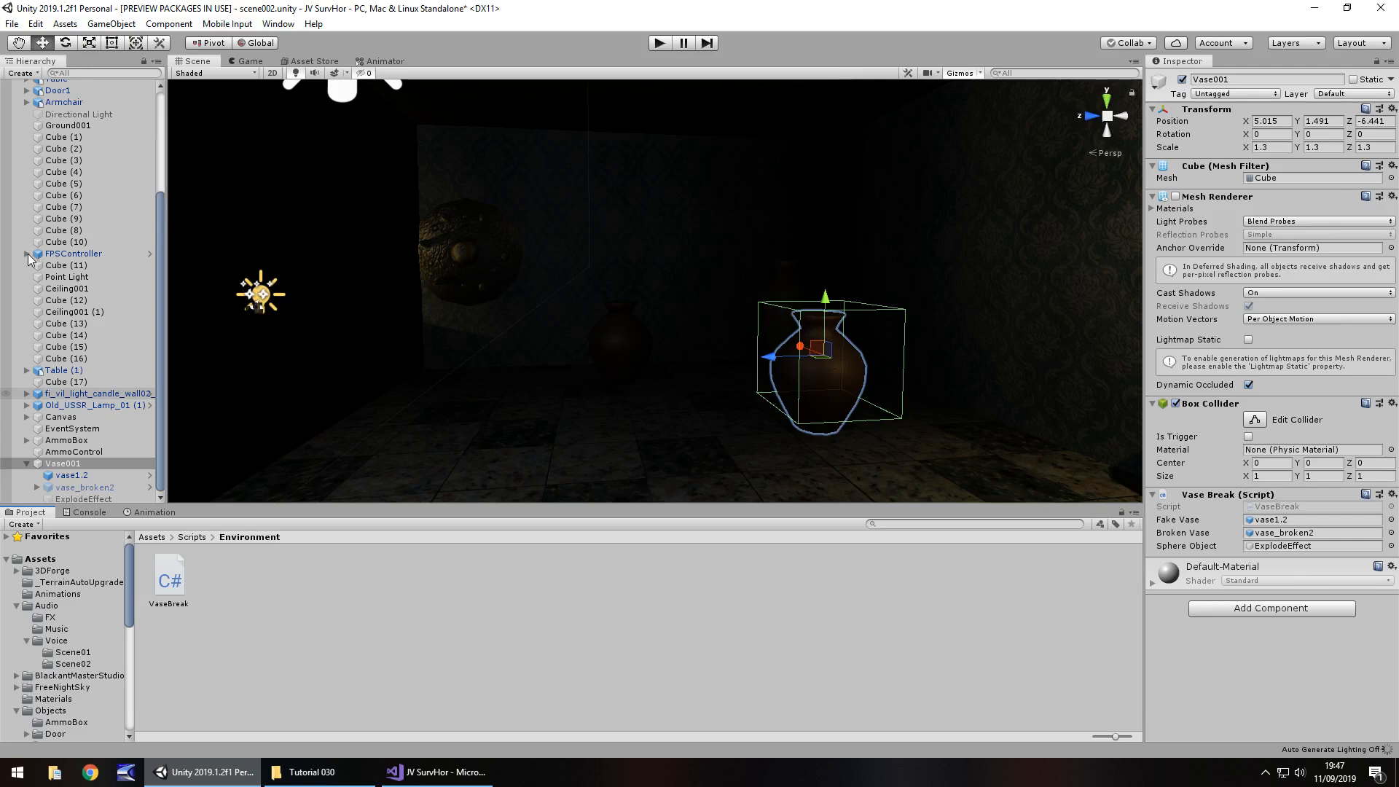
pyautogui.click(28, 254)
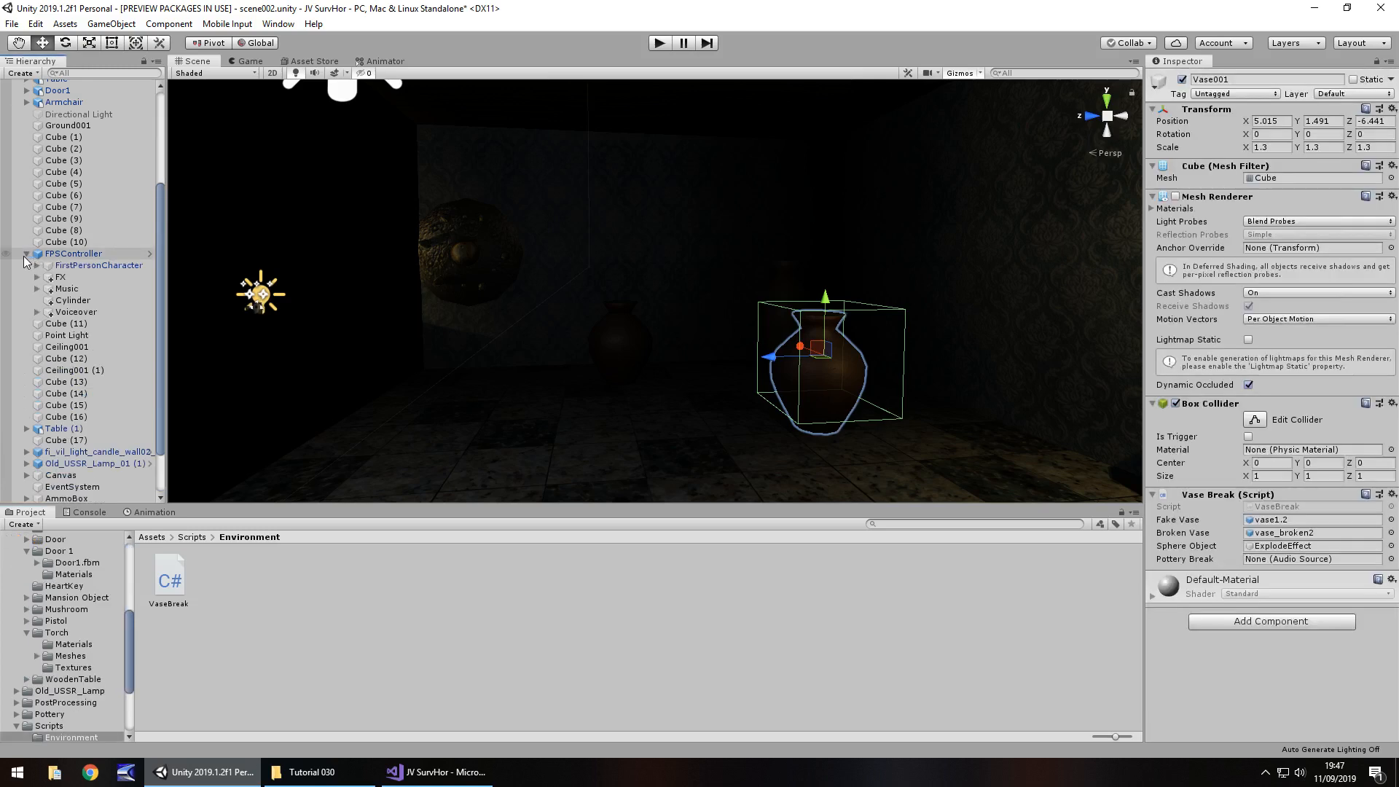
pyautogui.click(48, 277)
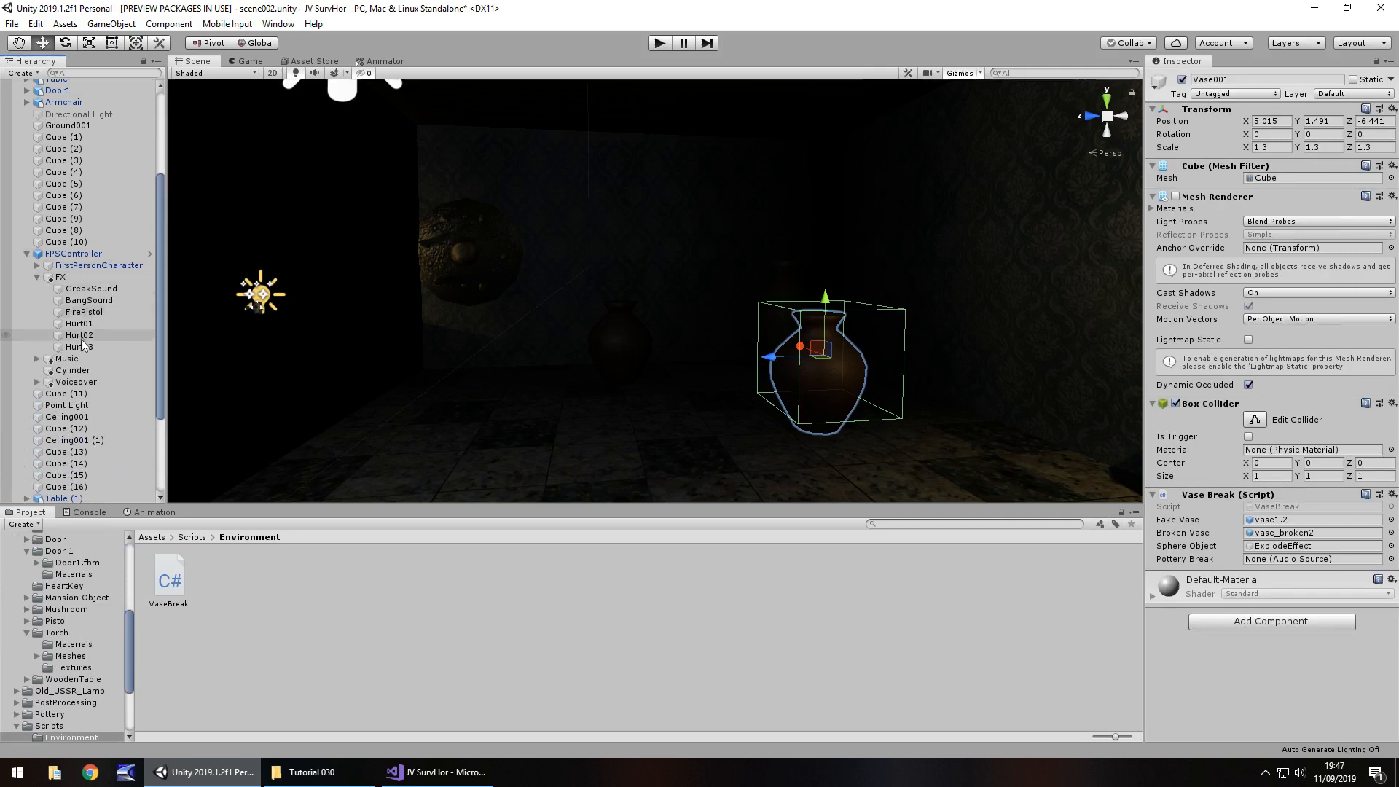
pyautogui.click(79, 346)
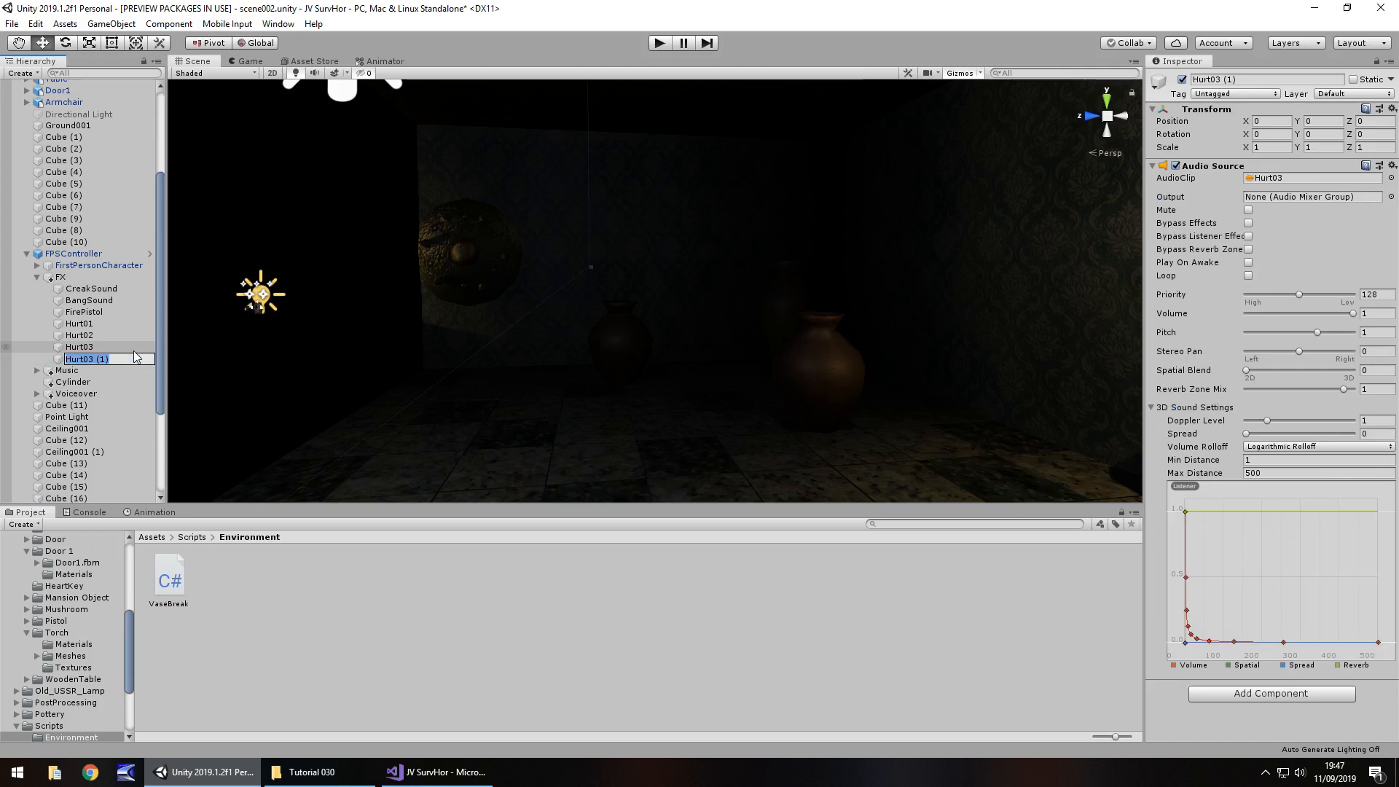
pyautogui.write('PotteryBreak')
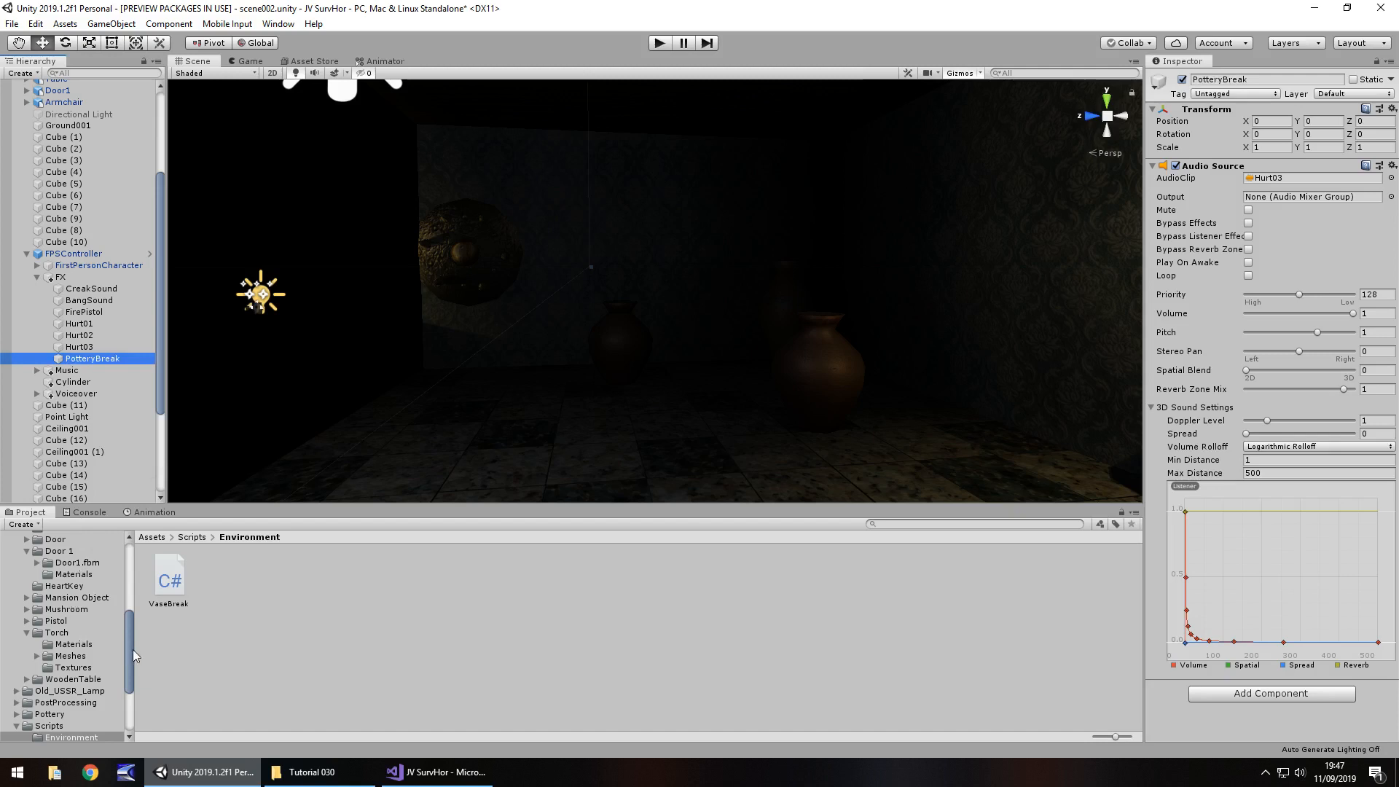
pyautogui.click(48, 611)
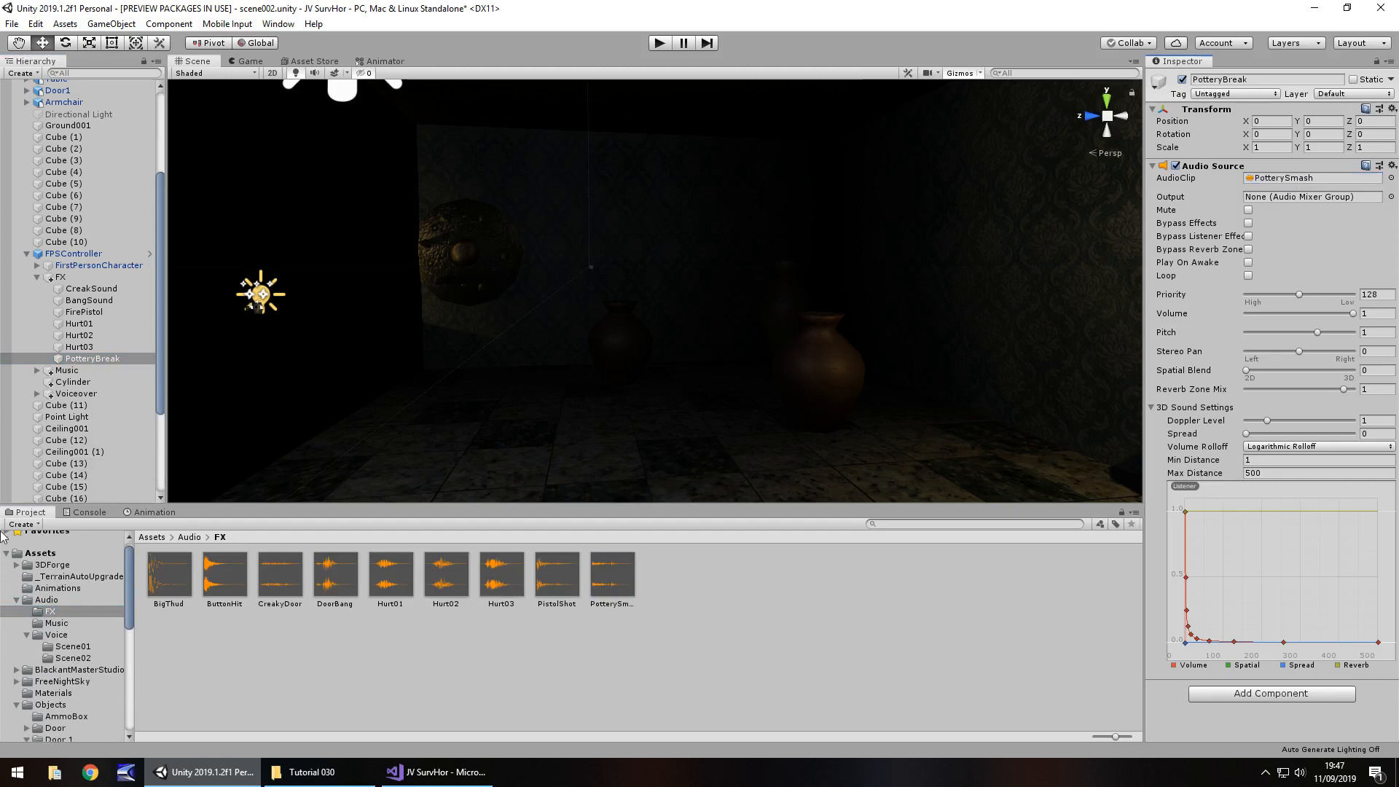
# Assign PotteryBreak to Vase001's Pottery Break slot and play-test the vase shattering
pyautogui.click(63, 464)
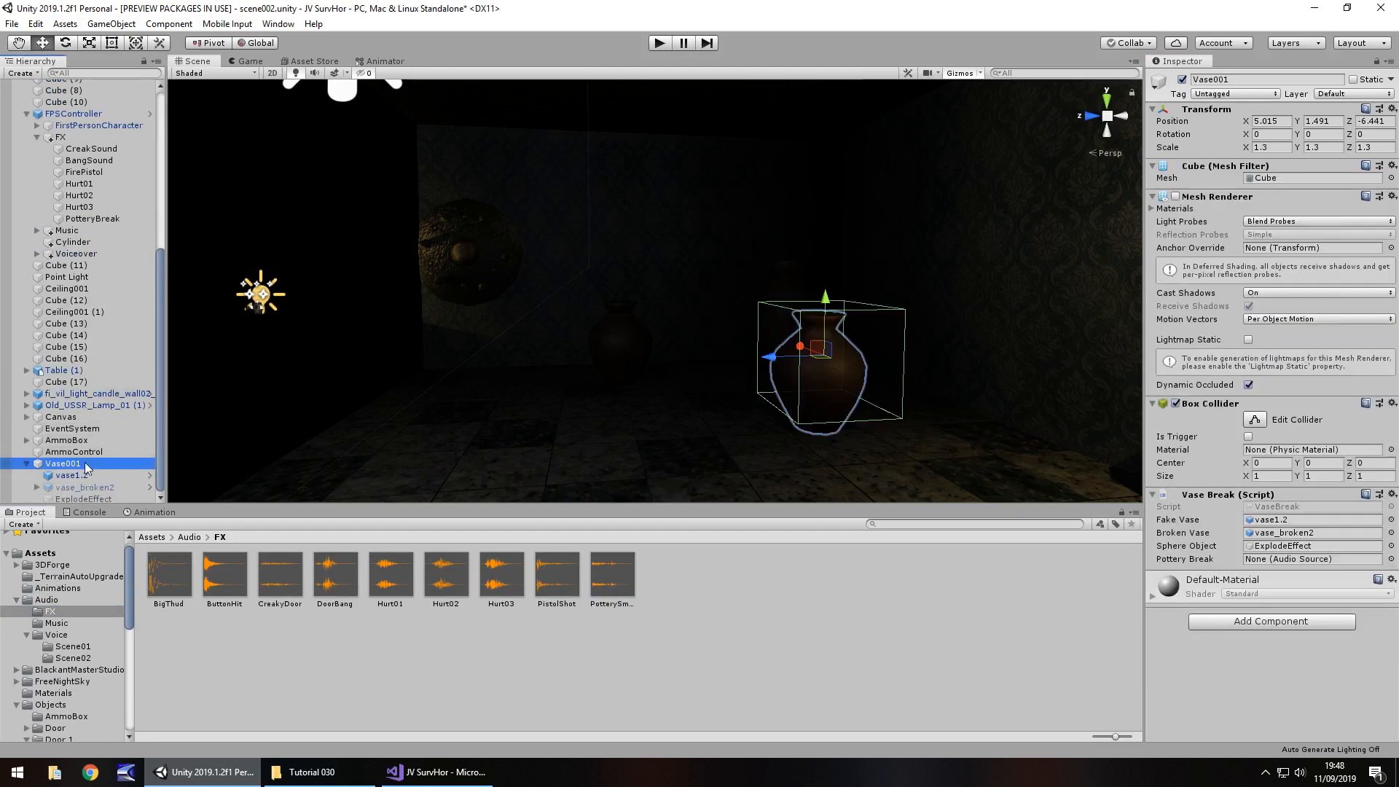
pyautogui.click(1308, 559)
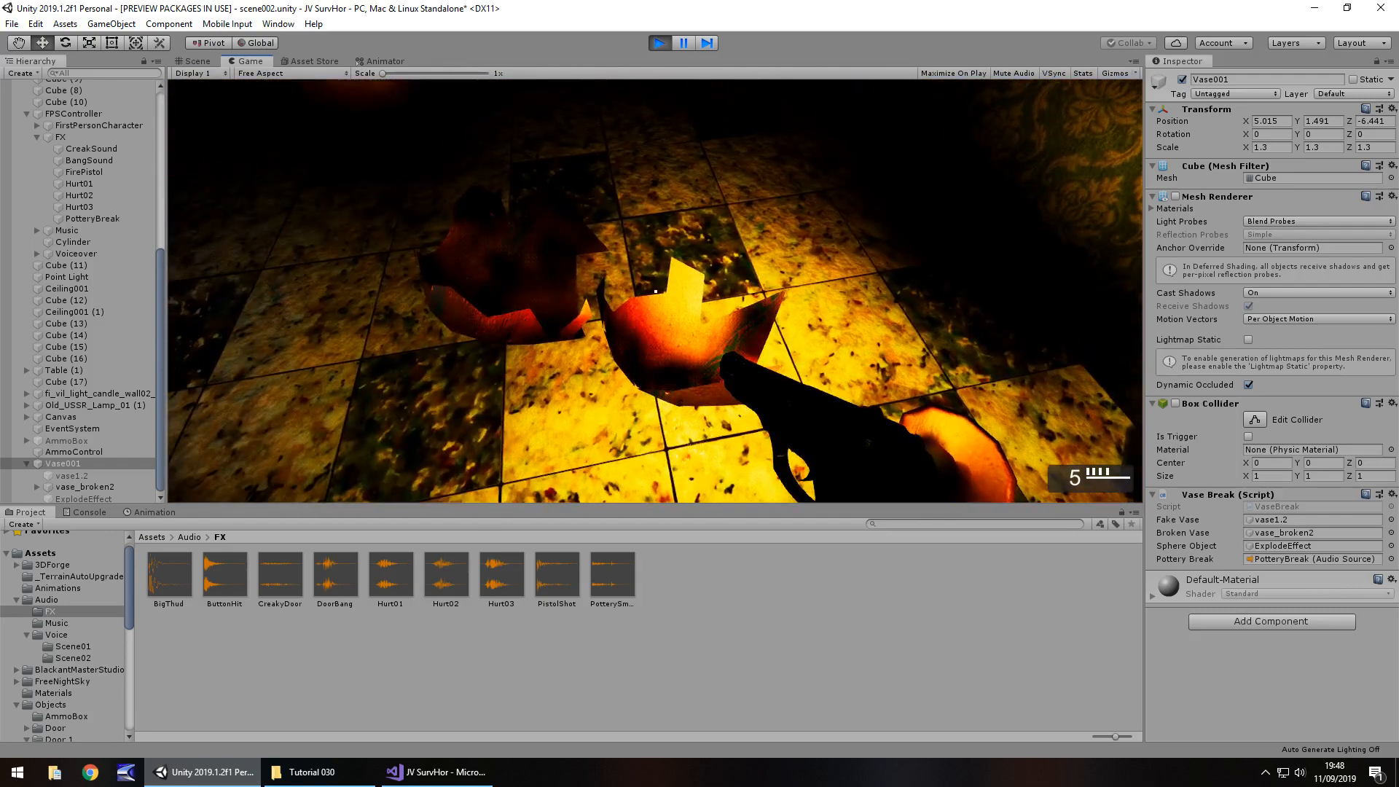
pyautogui.click(194, 61)
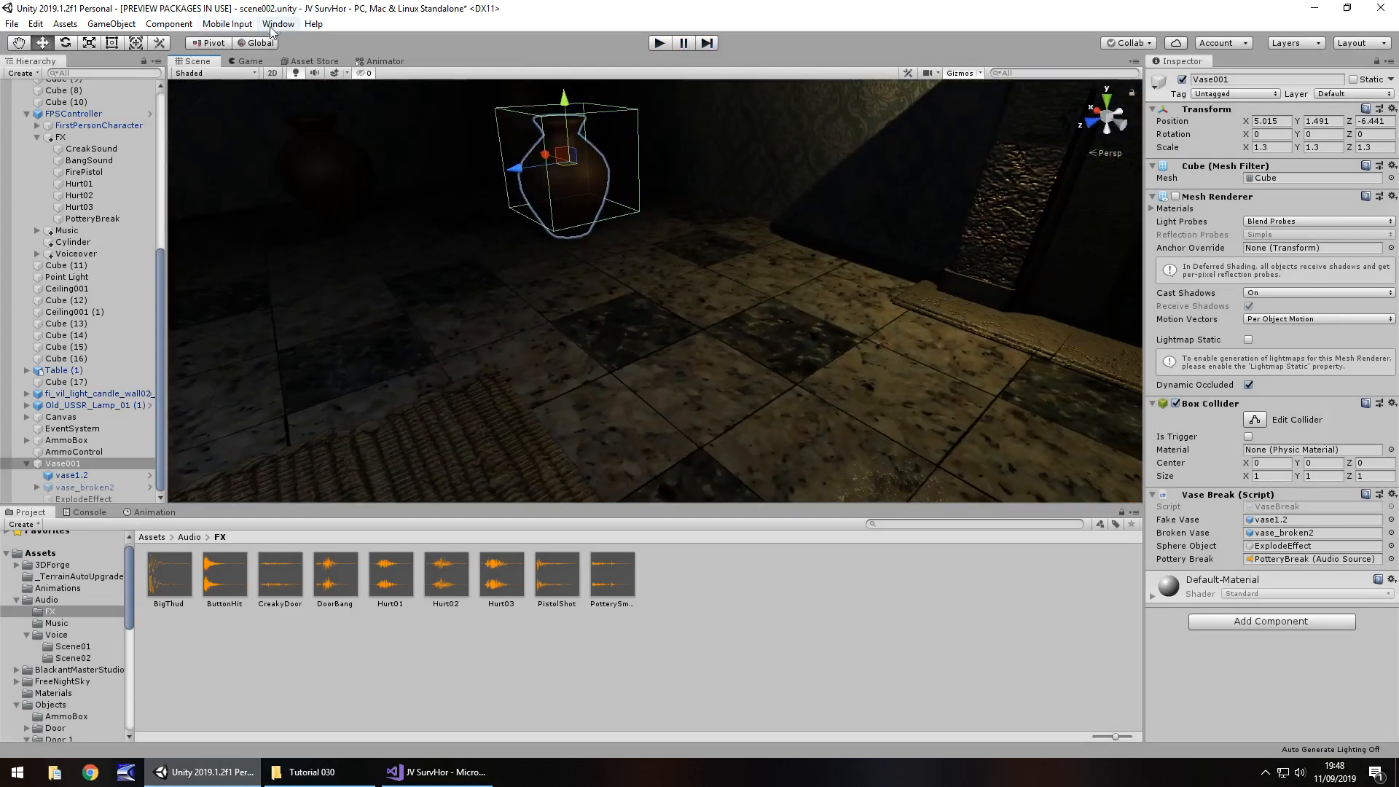
# Set environment lighting Intensity Multiplier to 4.33 and add a wide-range Point Light
pyautogui.click(278, 23)
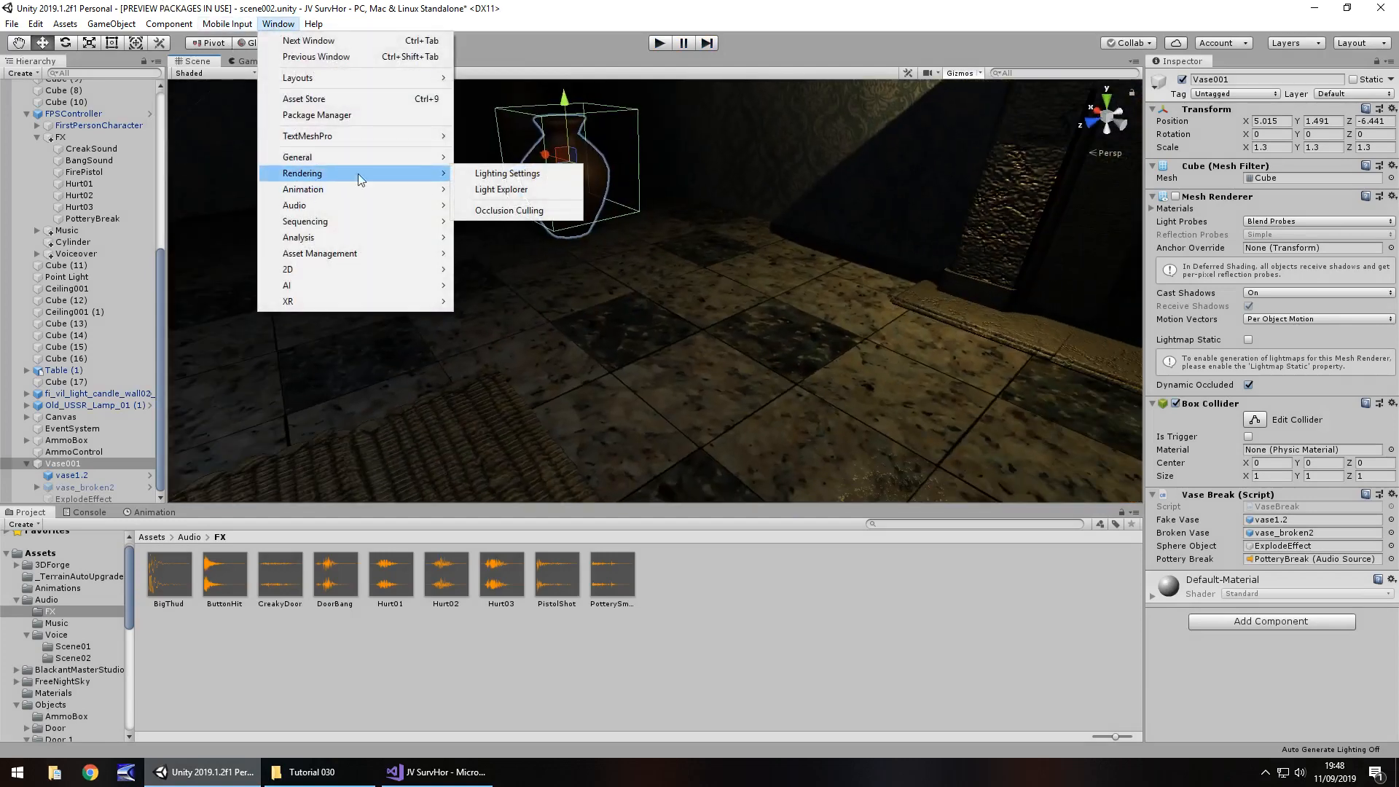
pyautogui.click(507, 174)
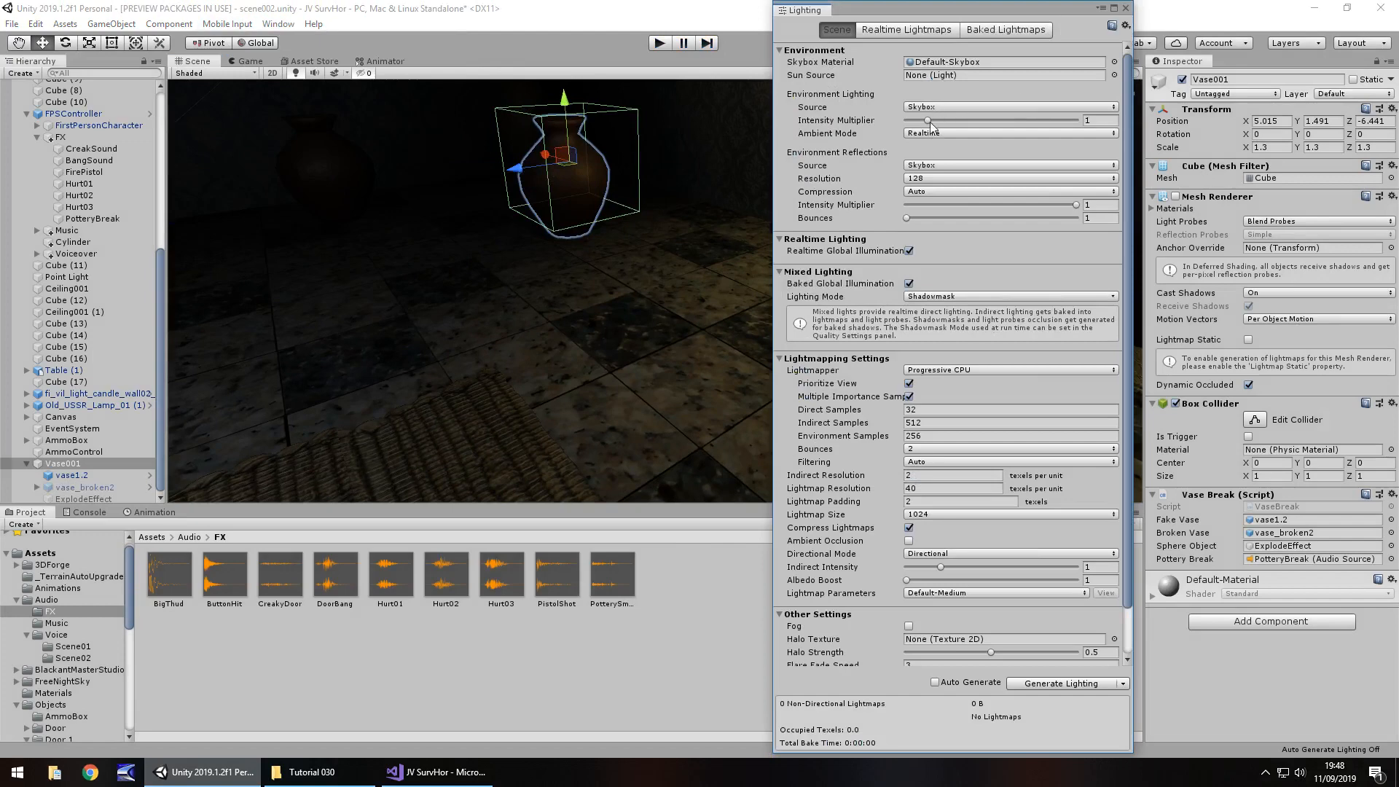
pyautogui.moveTo(927, 120); pyautogui.dragTo(997, 120)
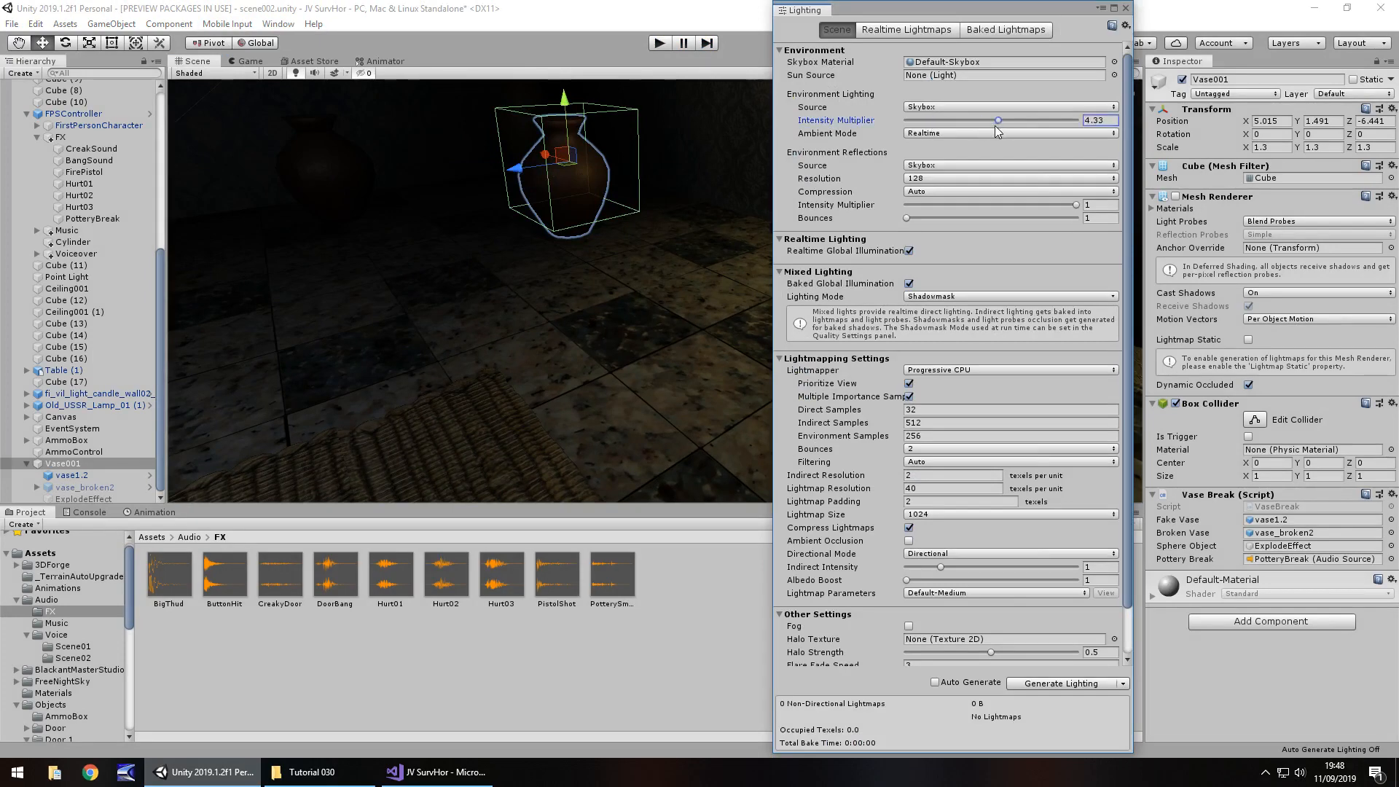
pyautogui.click(1121, 8)
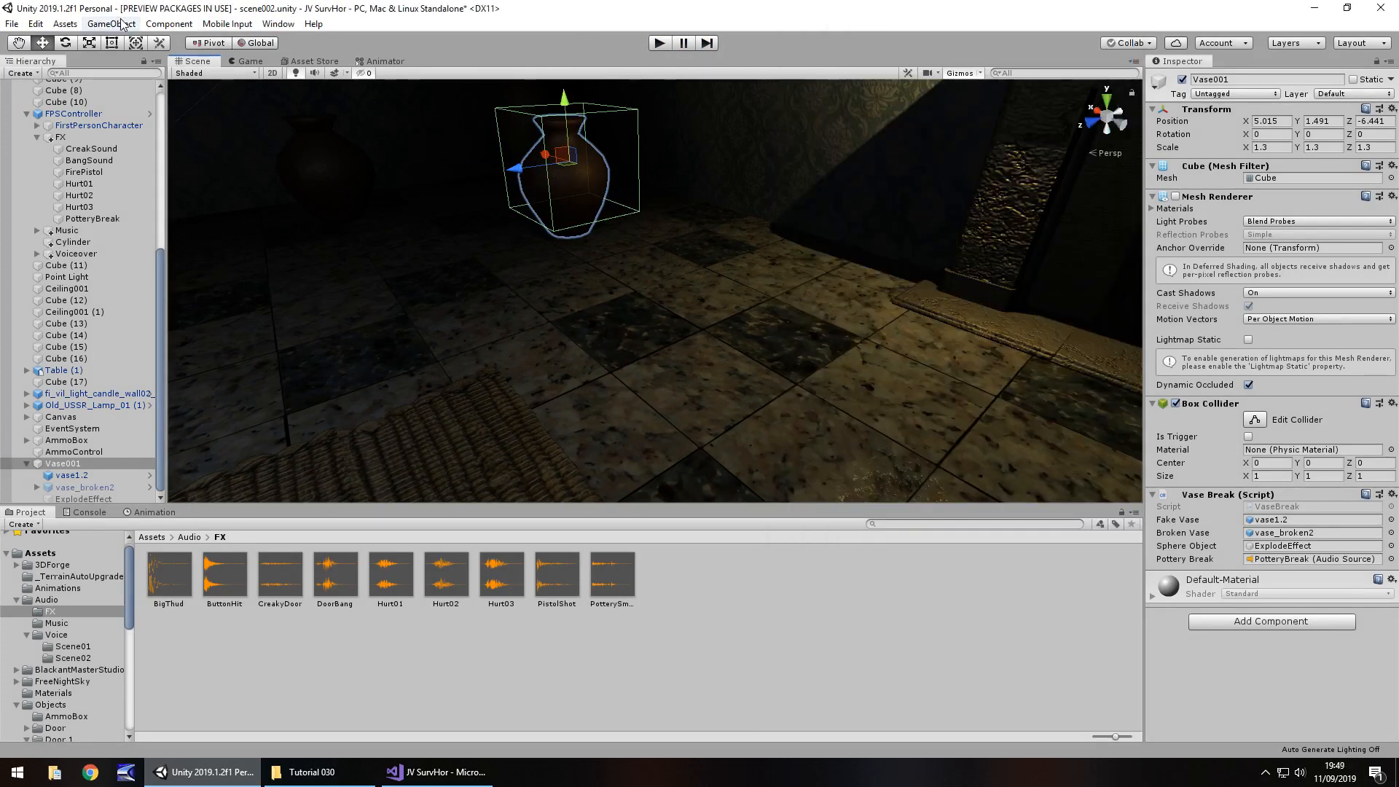
pyautogui.click(111, 24)
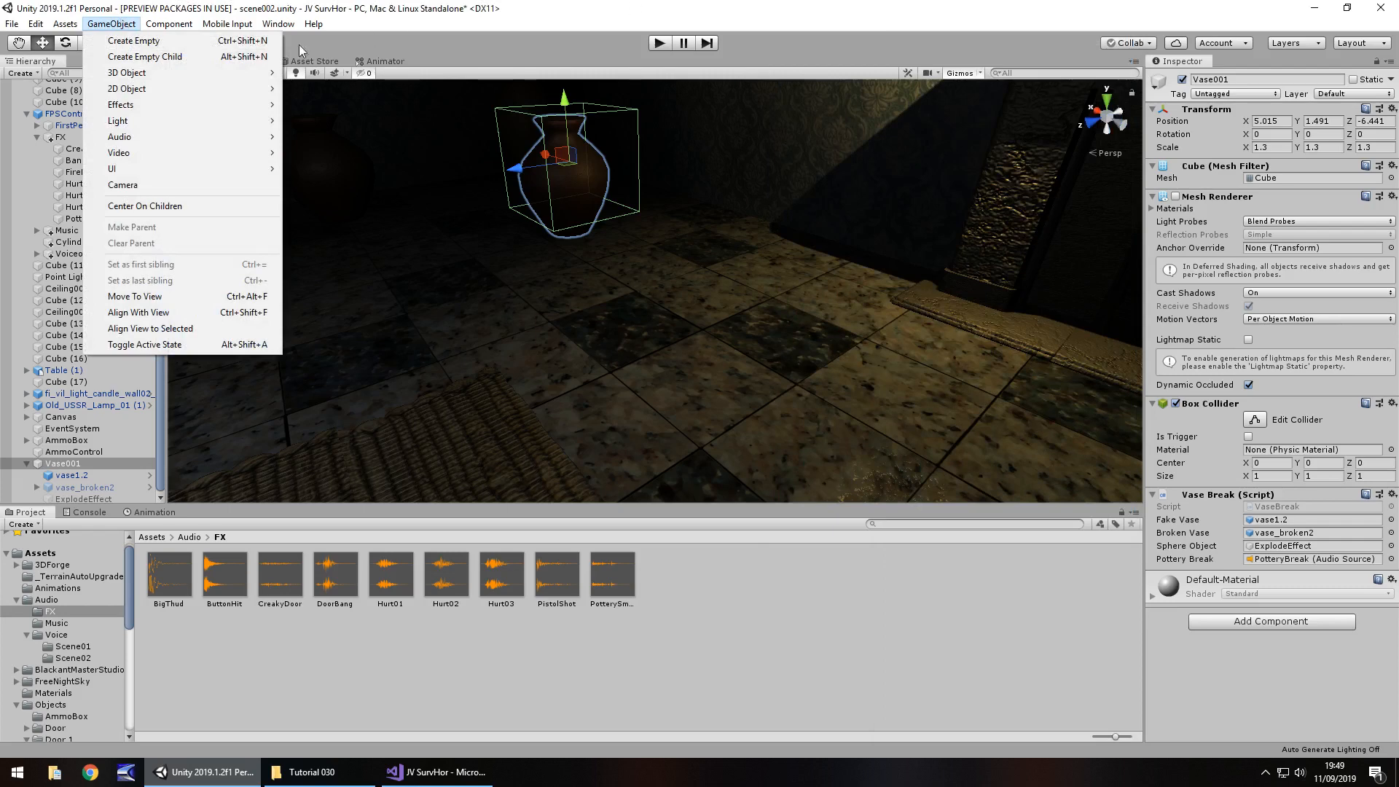
pyautogui.moveTo(116, 120)
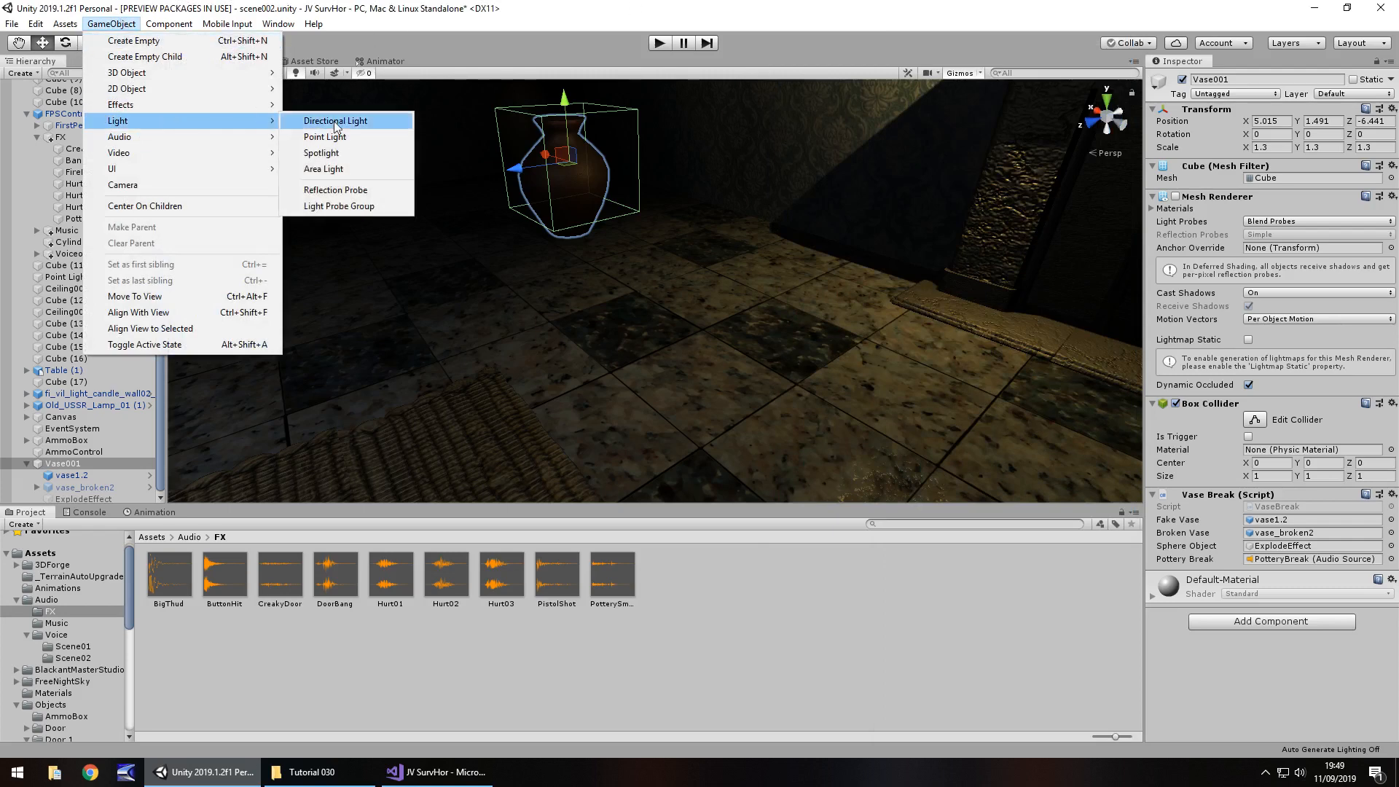
pyautogui.click(325, 136)
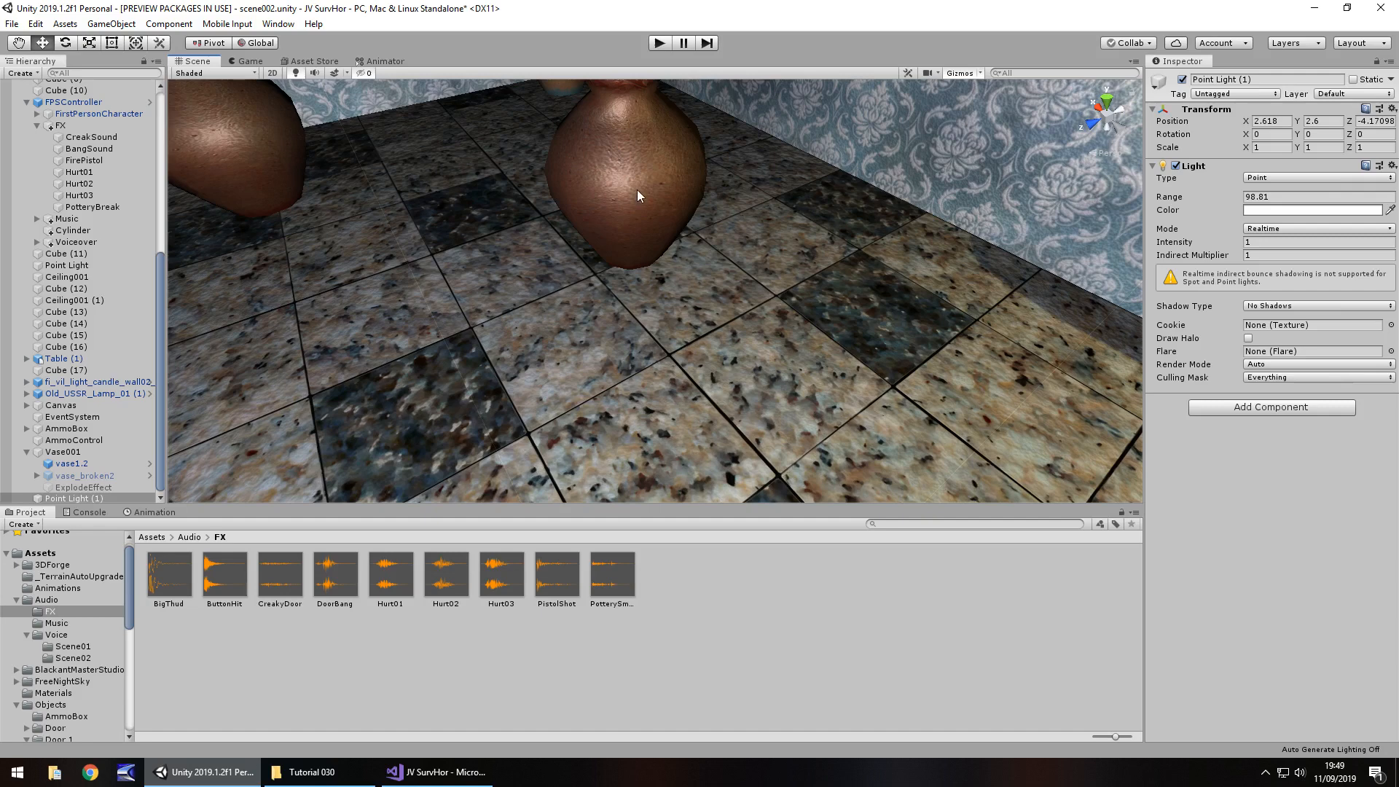
pyautogui.moveTo(718, 191)
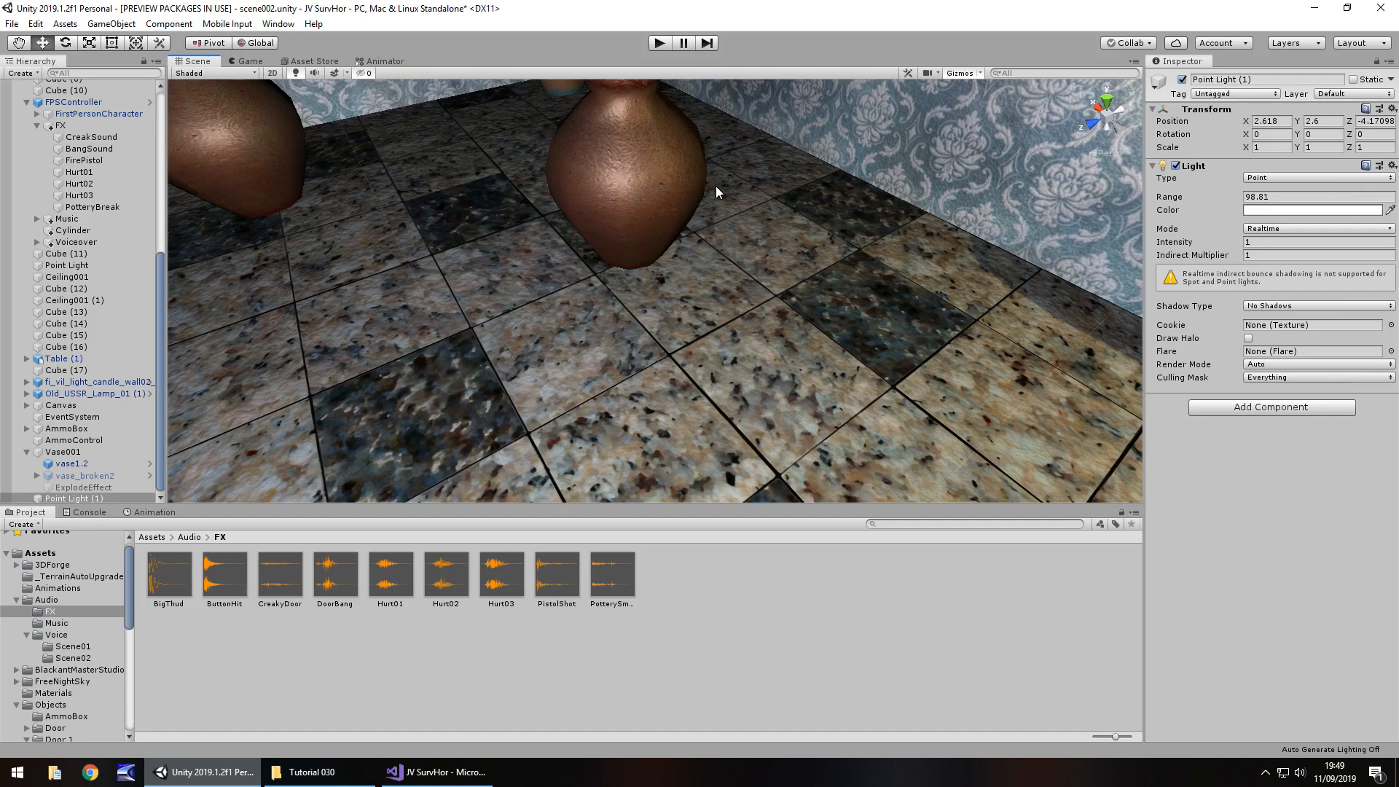
pyautogui.moveTo(571, 198)
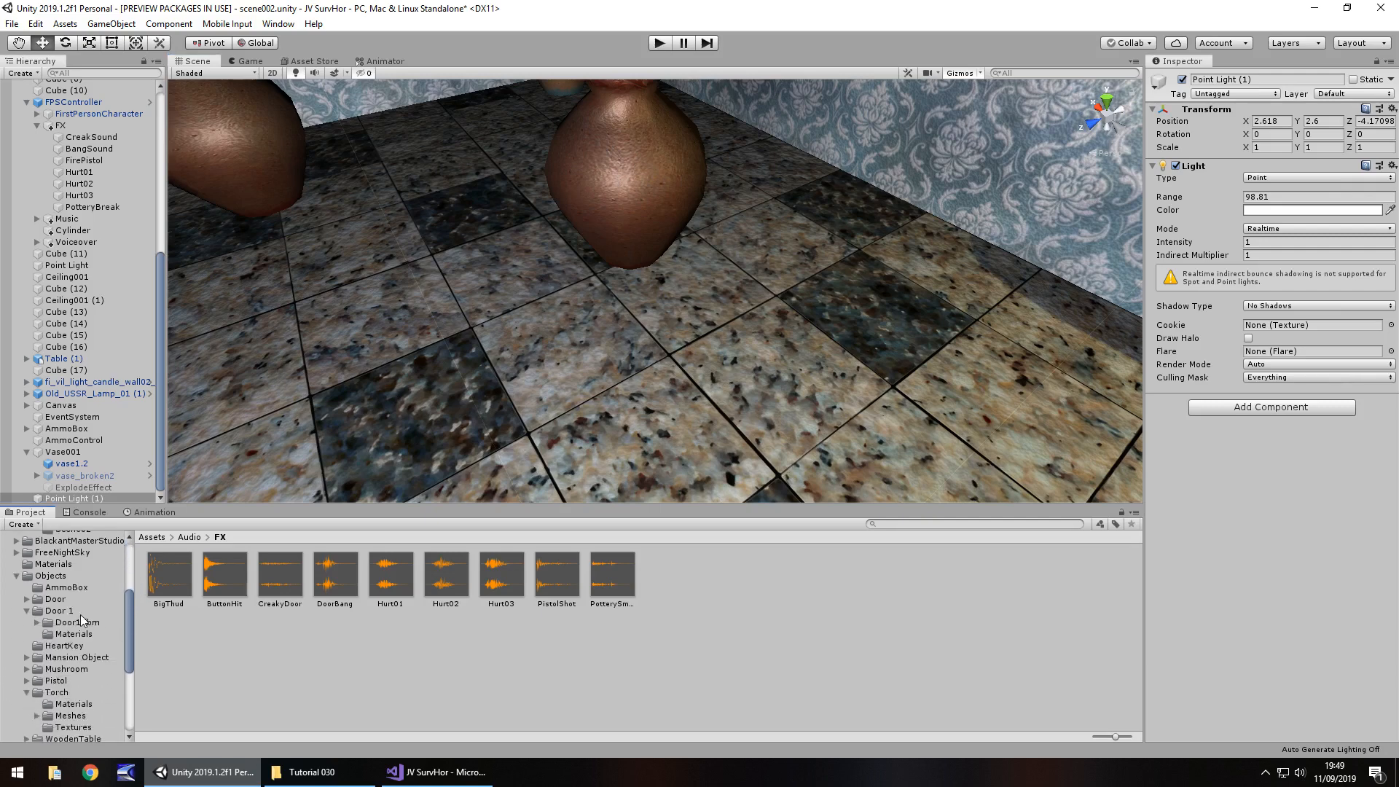
# Drop the HeartKey prefab into the scene at 0.1 scale, on the floor beside the vase
pyautogui.click(27, 611)
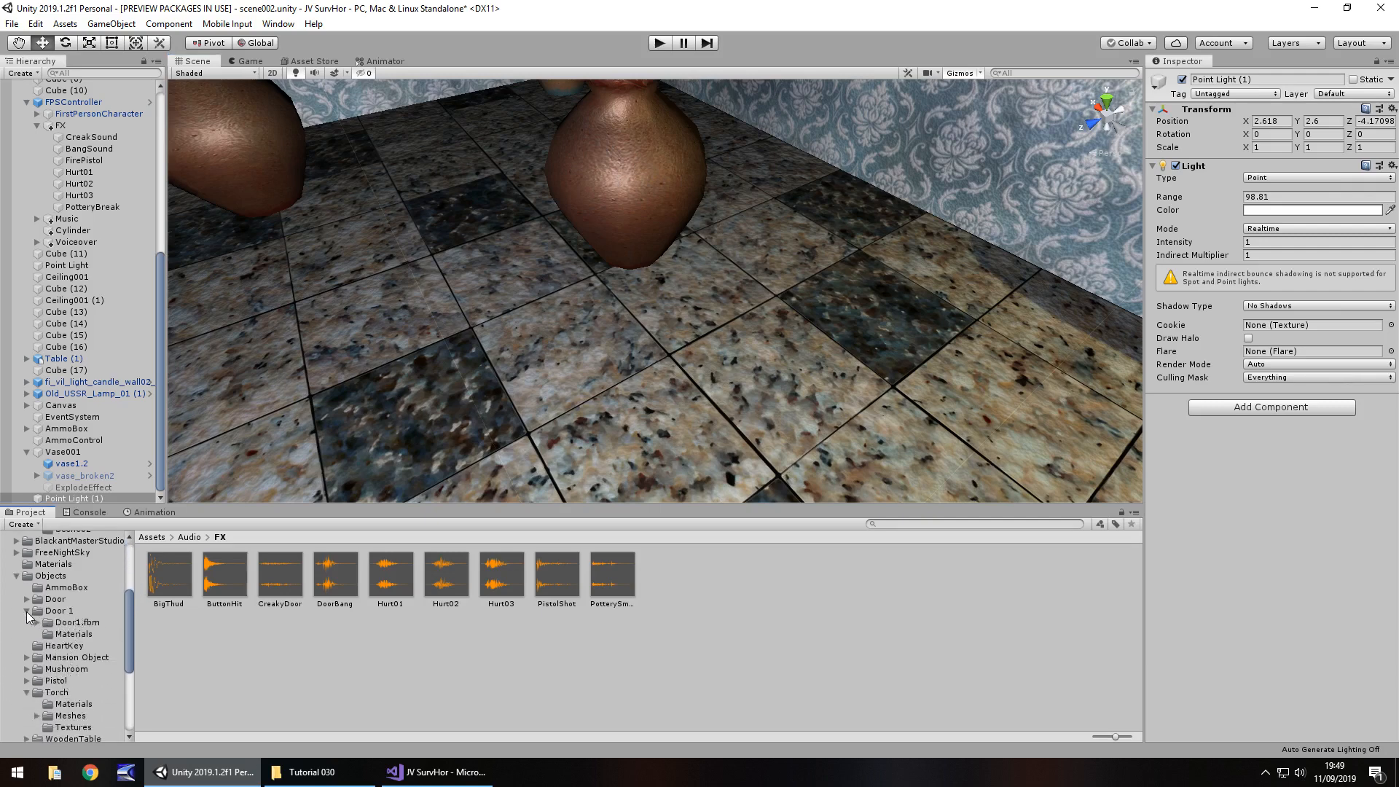
pyautogui.click(64, 621)
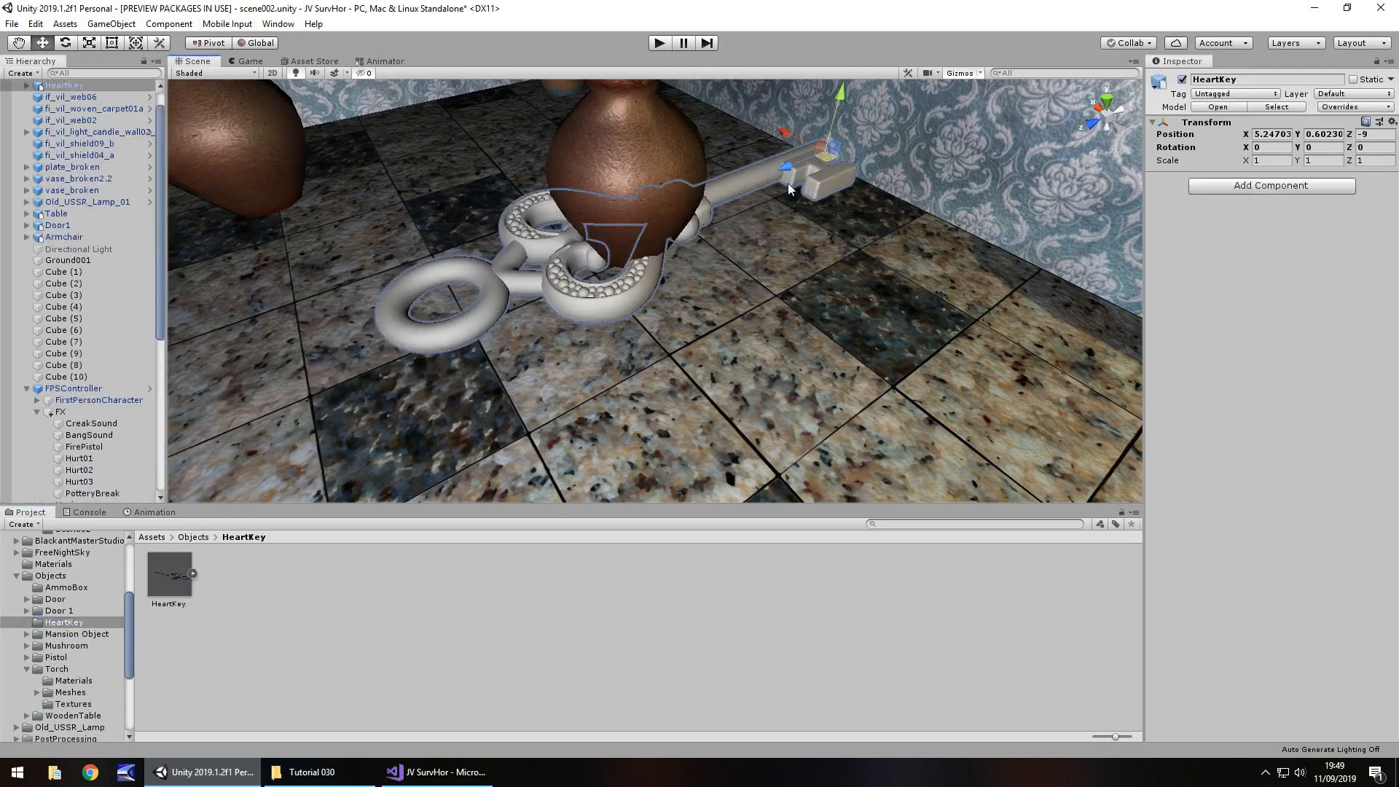
pyautogui.click(1266, 160)
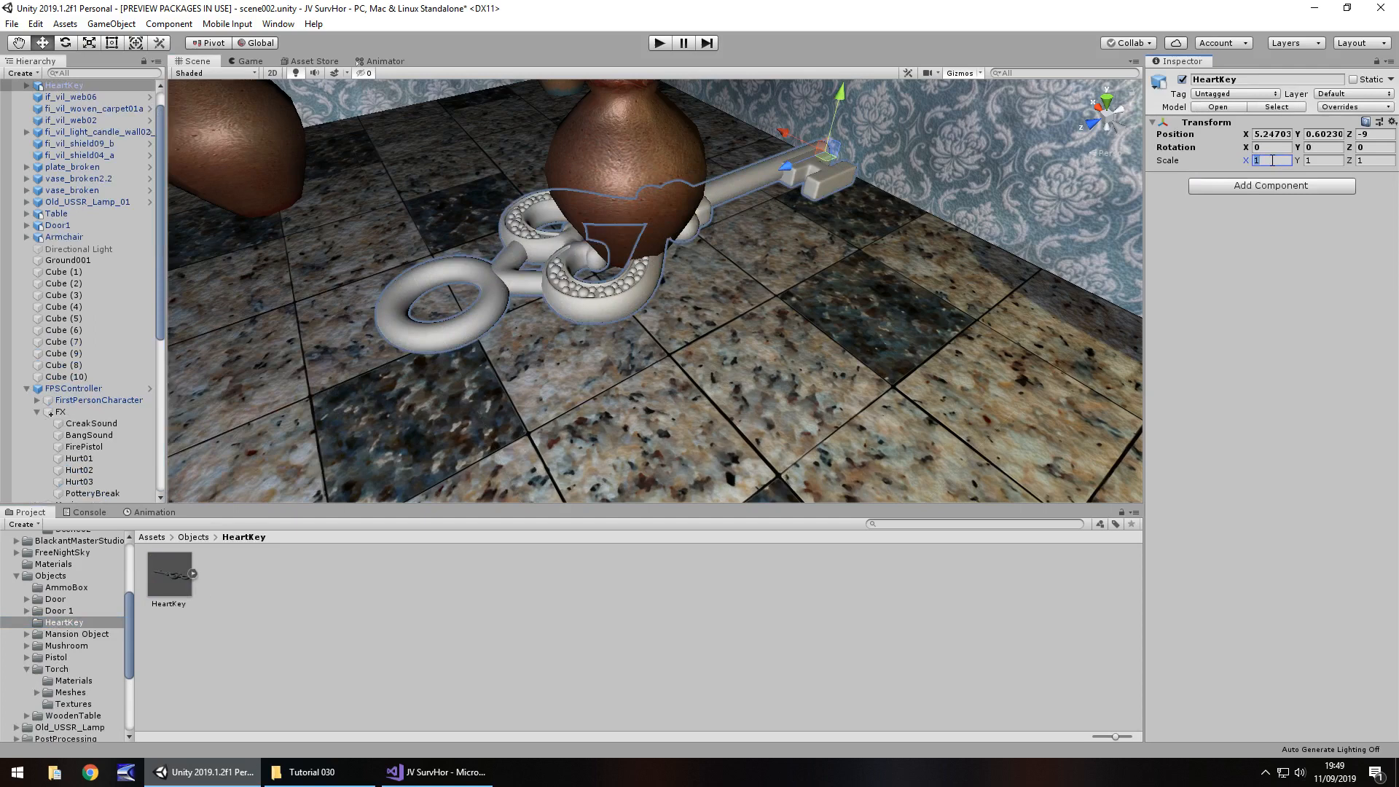
pyautogui.write('.2')
pyautogui.click(1323, 160)
pyautogui.write('0.1')
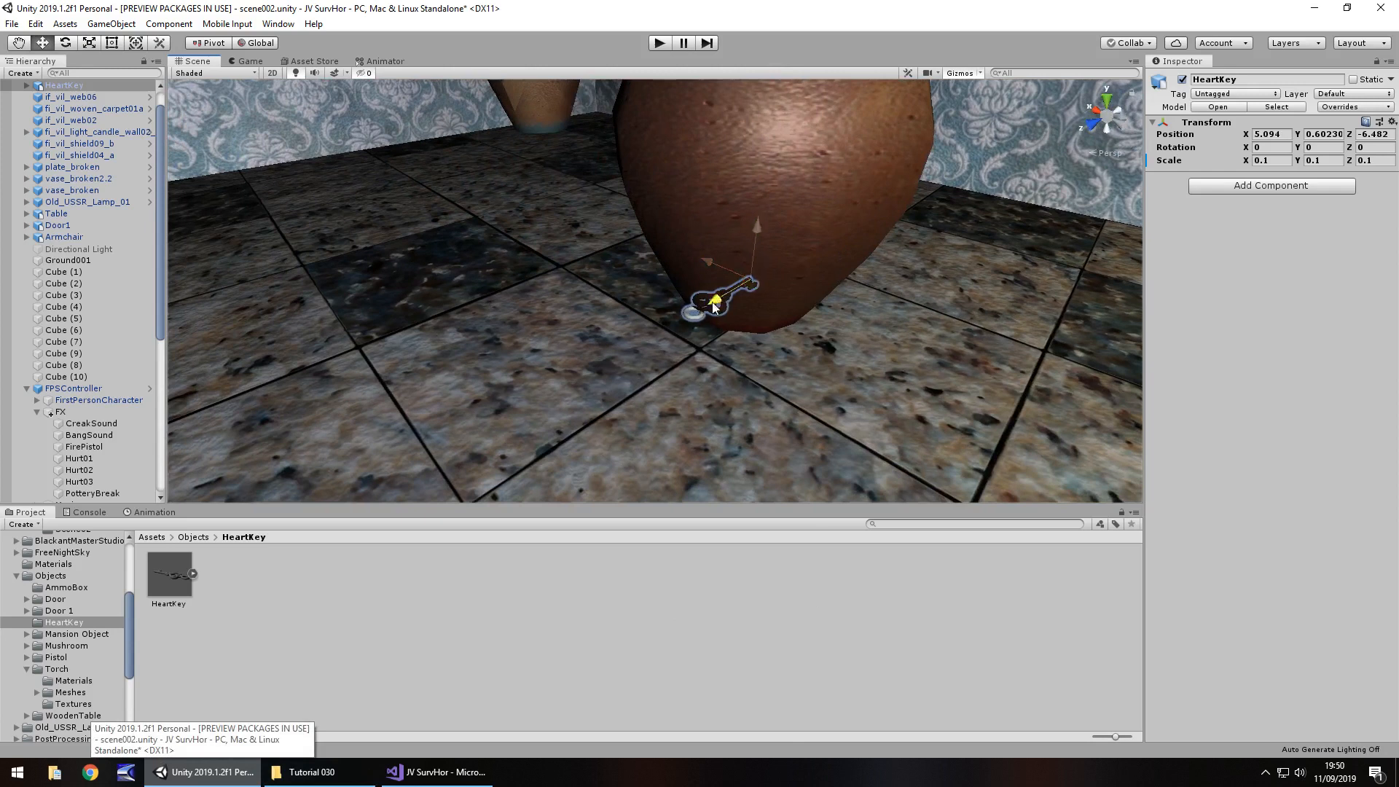
pyautogui.moveTo(714, 299); pyautogui.dragTo(571, 366)
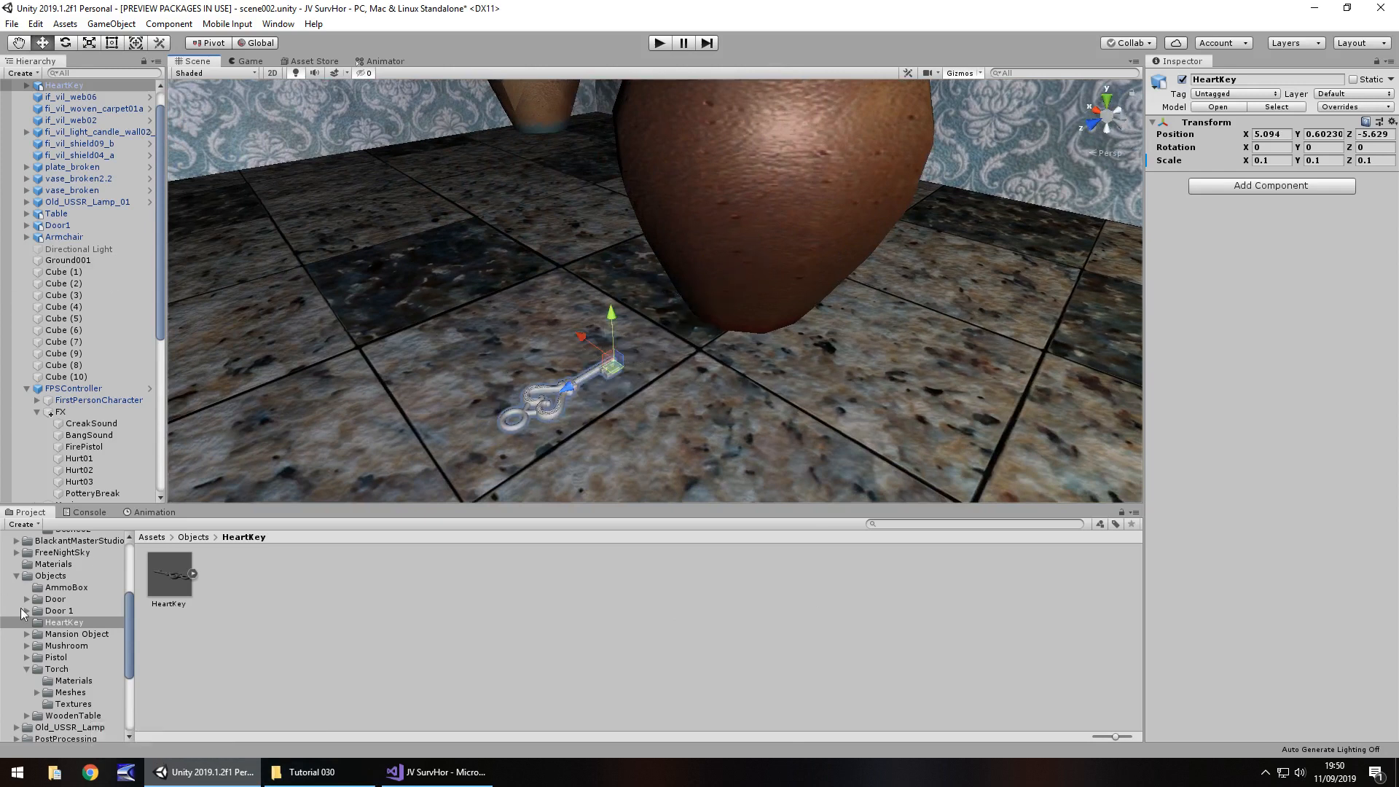
pyautogui.scroll(-3)
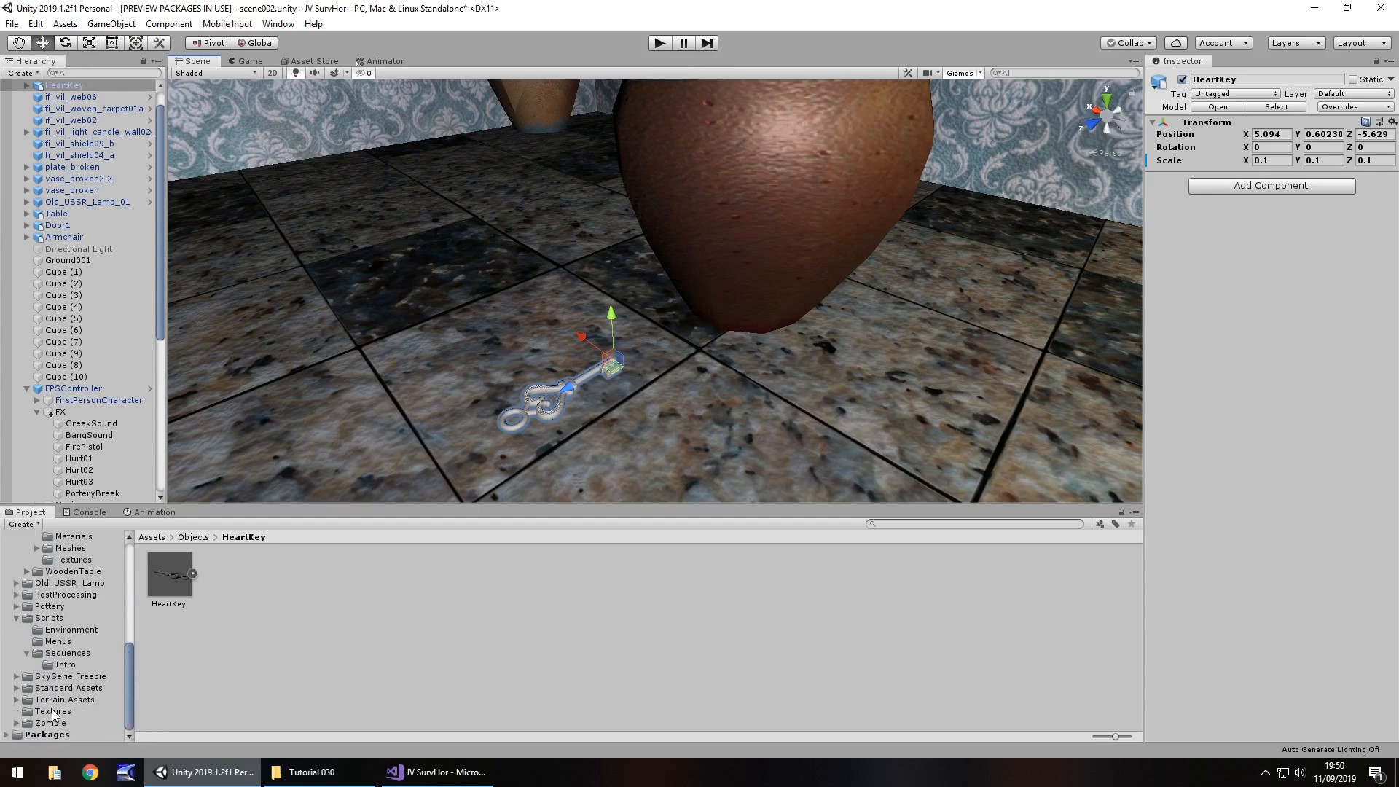
# Apply Metal001 to HeartKey's 21929_Key_v1 mesh and raise its metallic smoothness
pyautogui.click(52, 711)
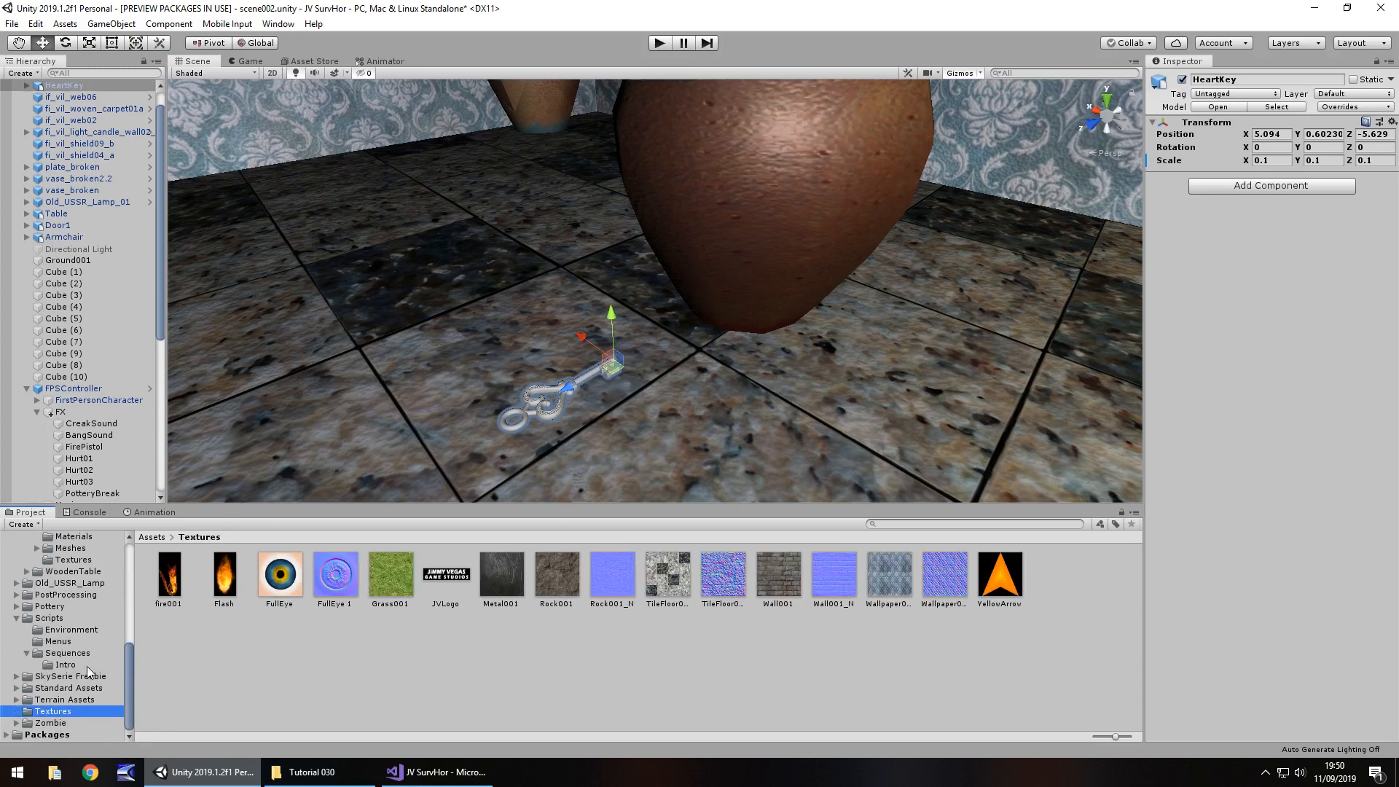
pyautogui.moveTo(582, 602)
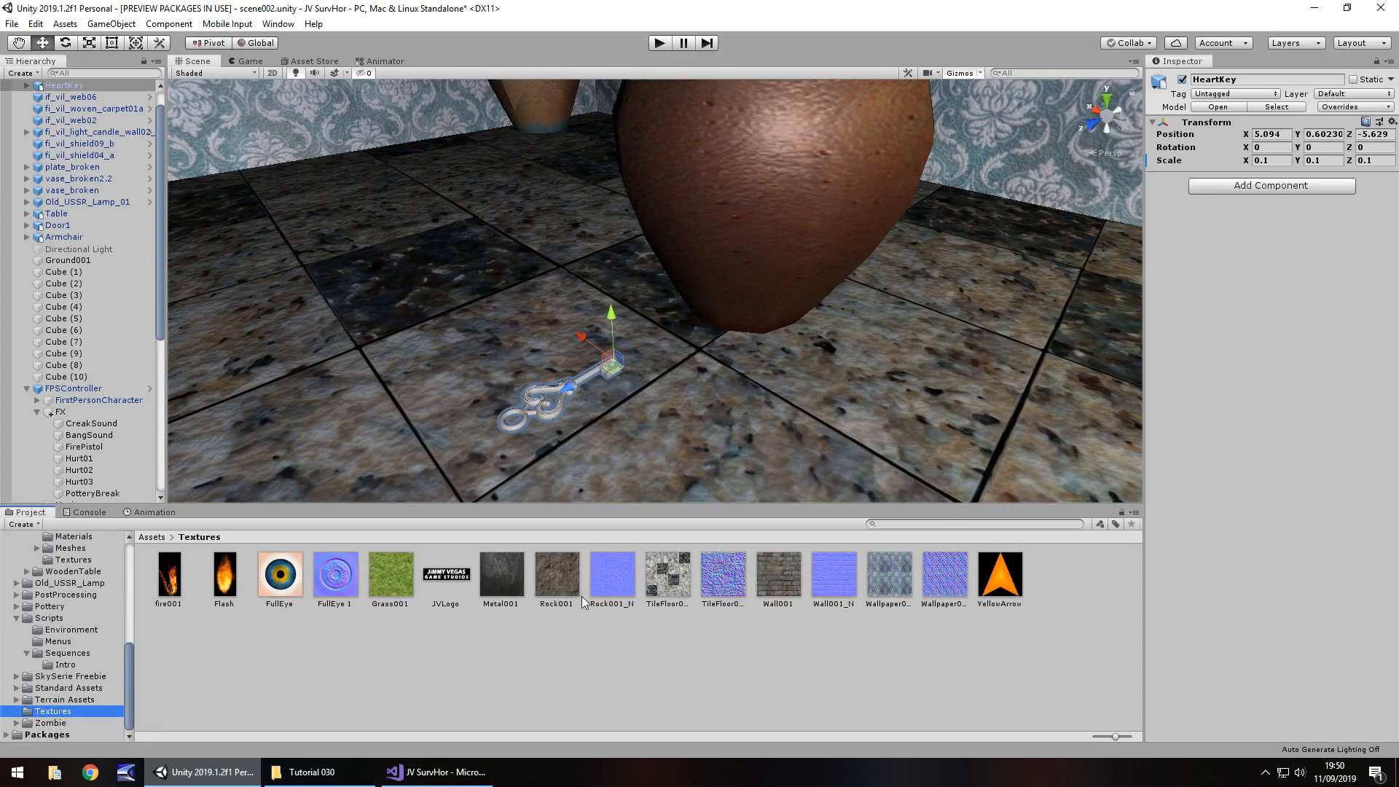
pyautogui.click(29, 84)
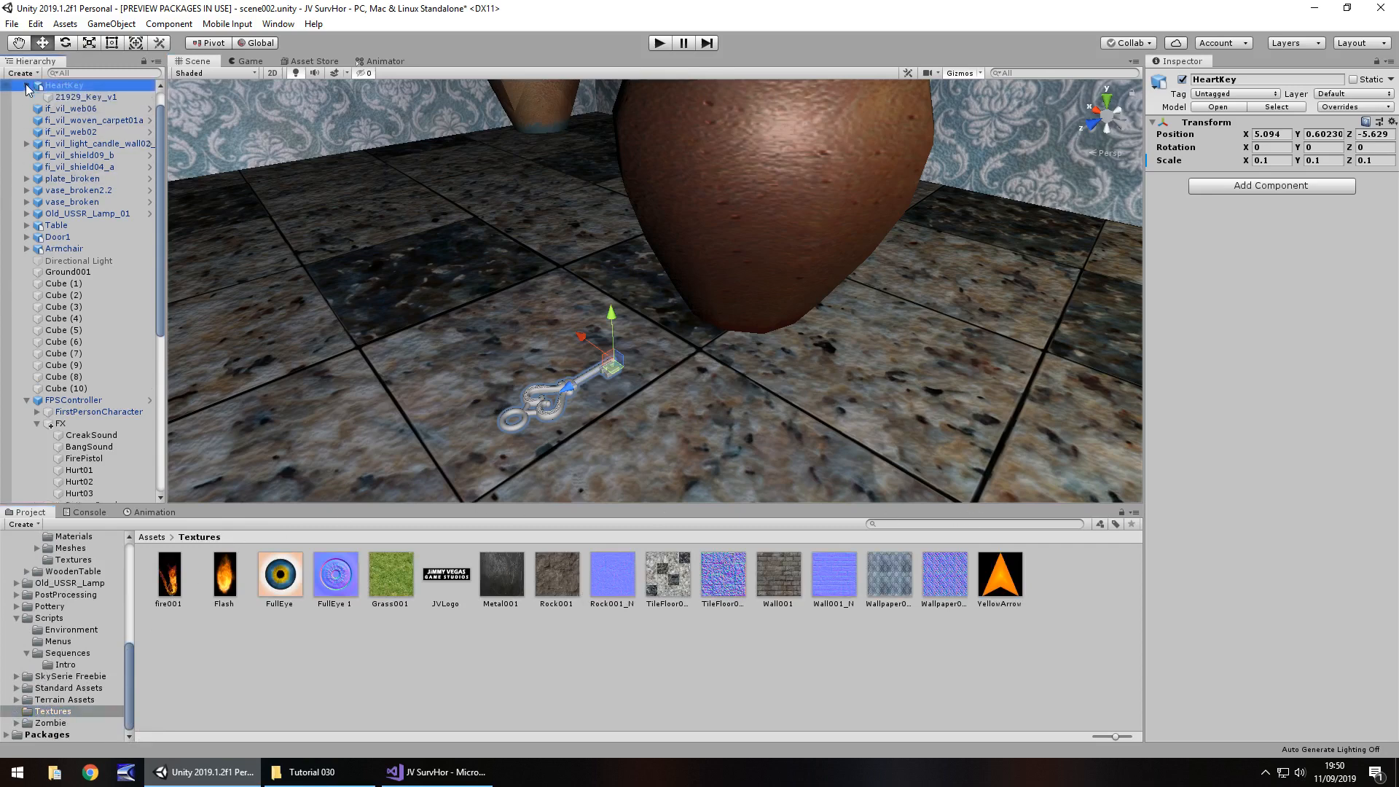
pyautogui.click(84, 96)
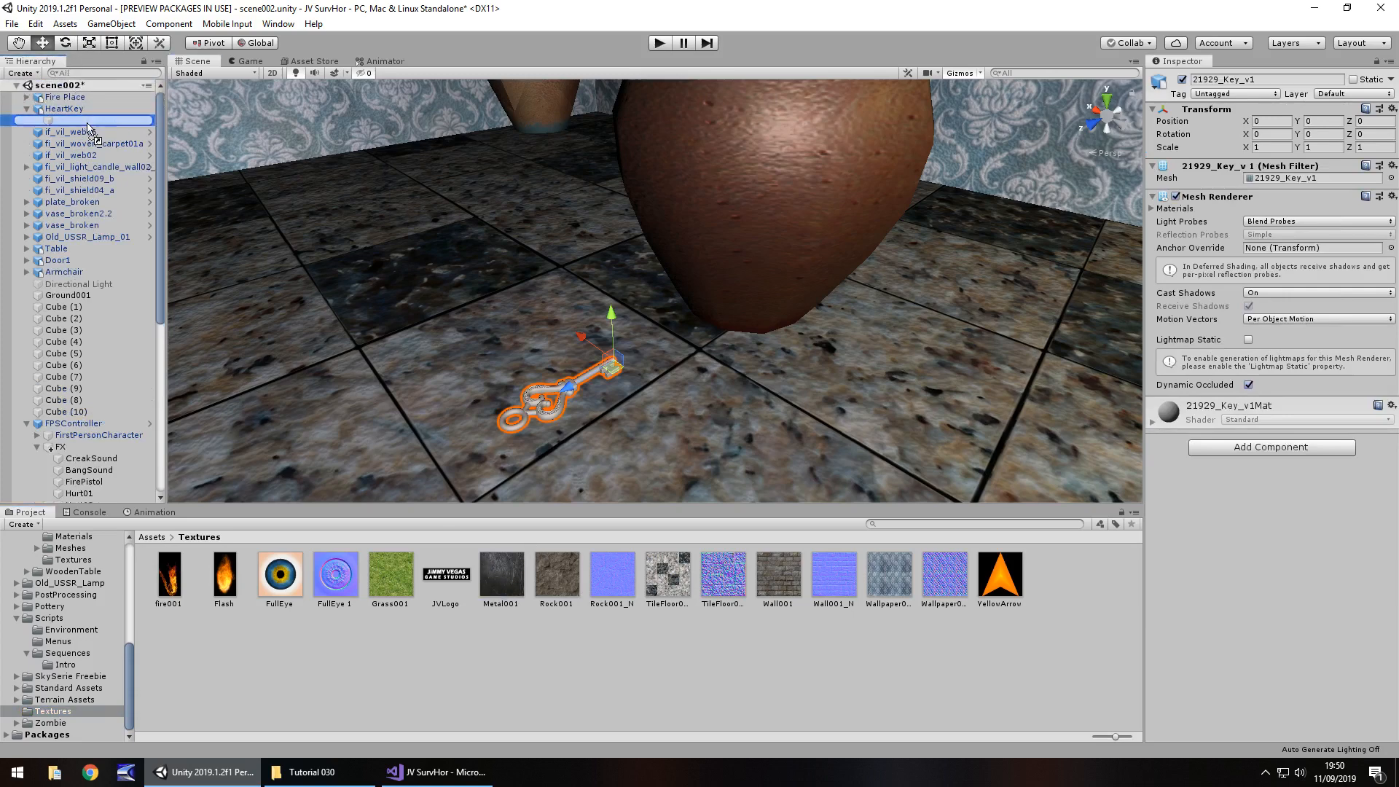
pyautogui.click(84, 119)
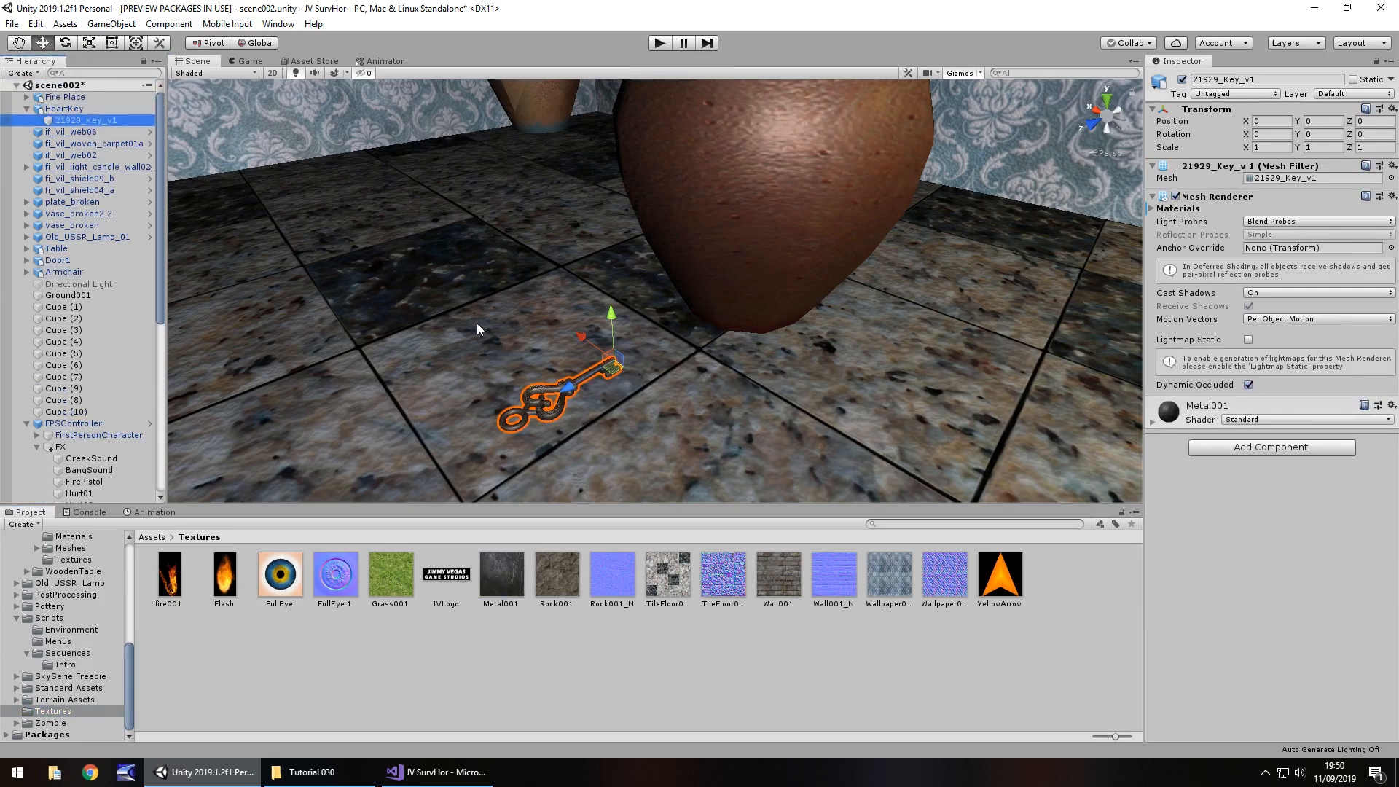
pyautogui.click(1167, 405)
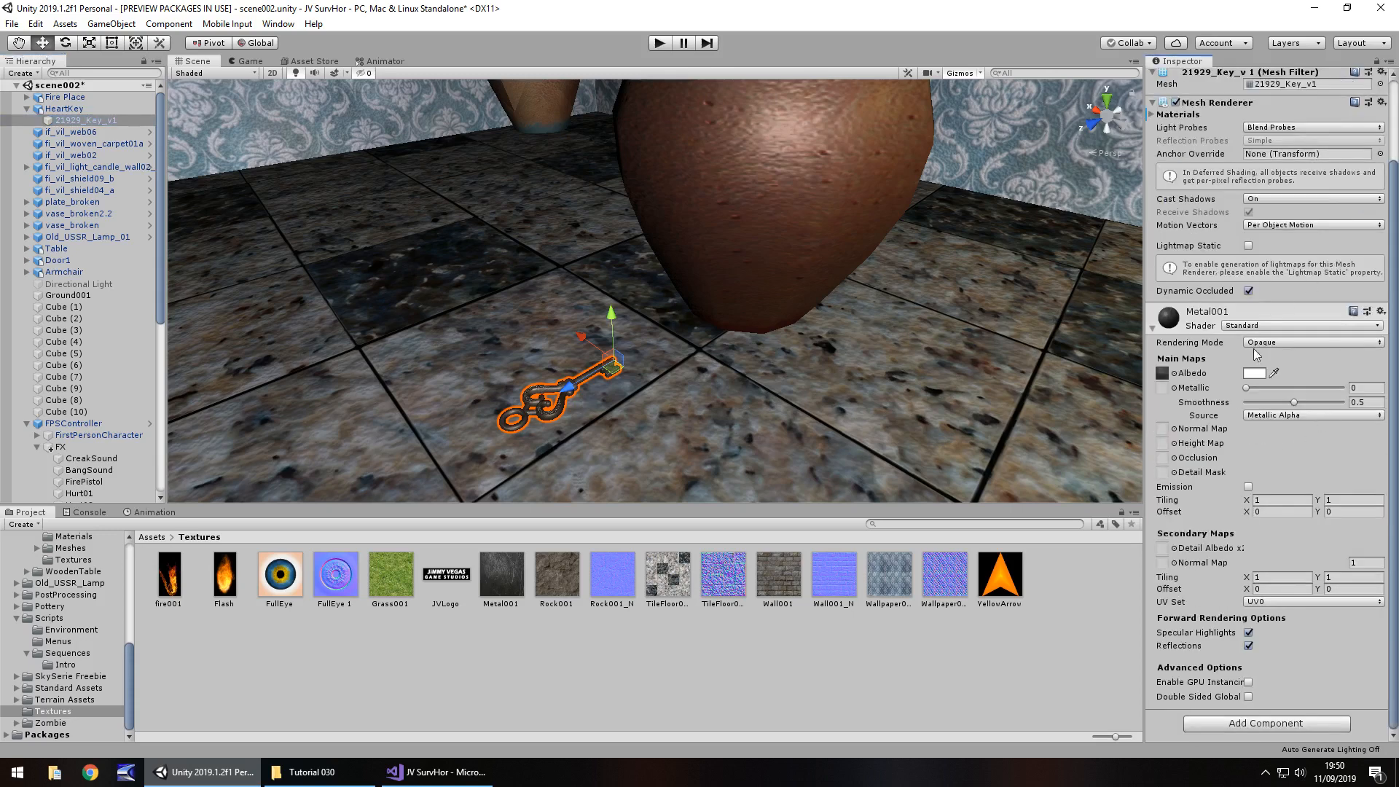
pyautogui.moveTo(1244, 387); pyautogui.dragTo(1320, 387)
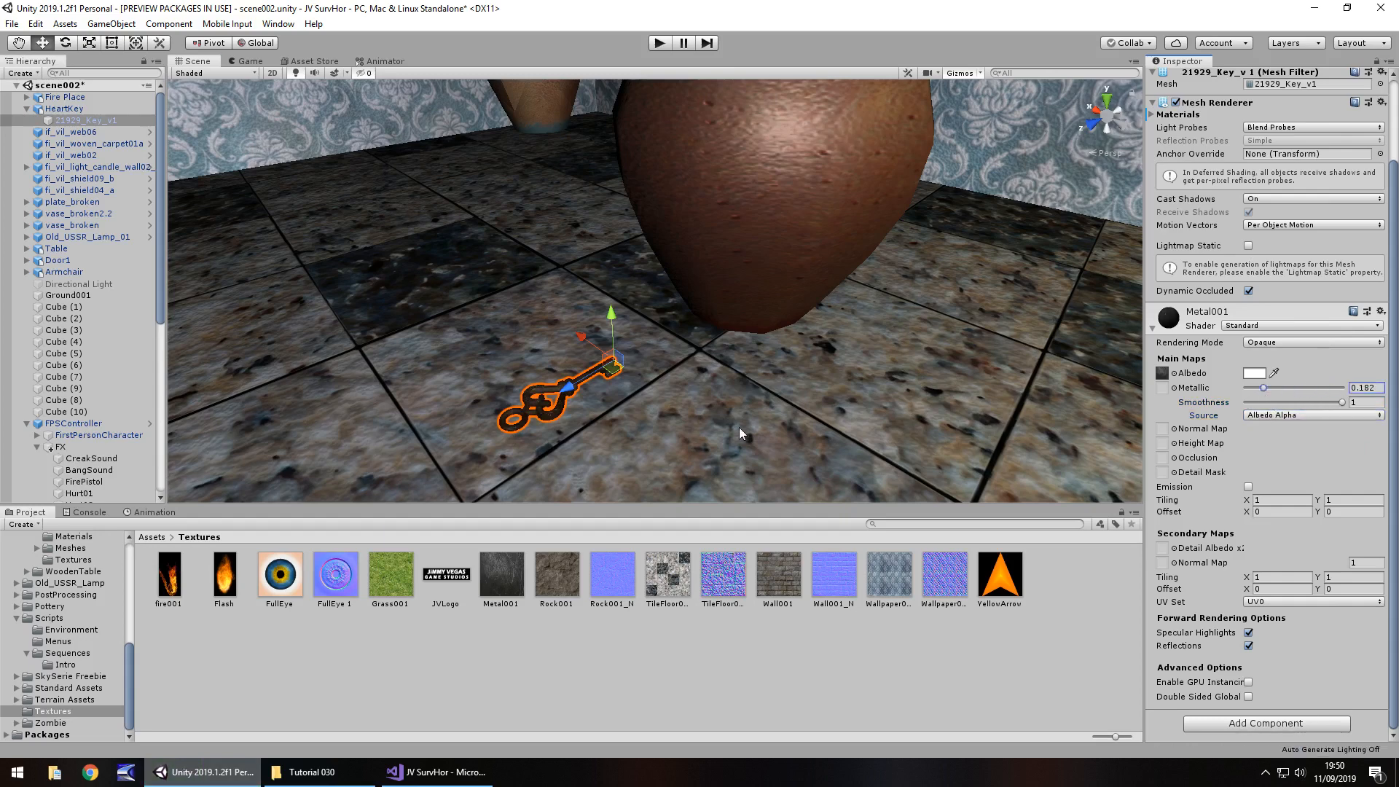
pyautogui.click(64, 108)
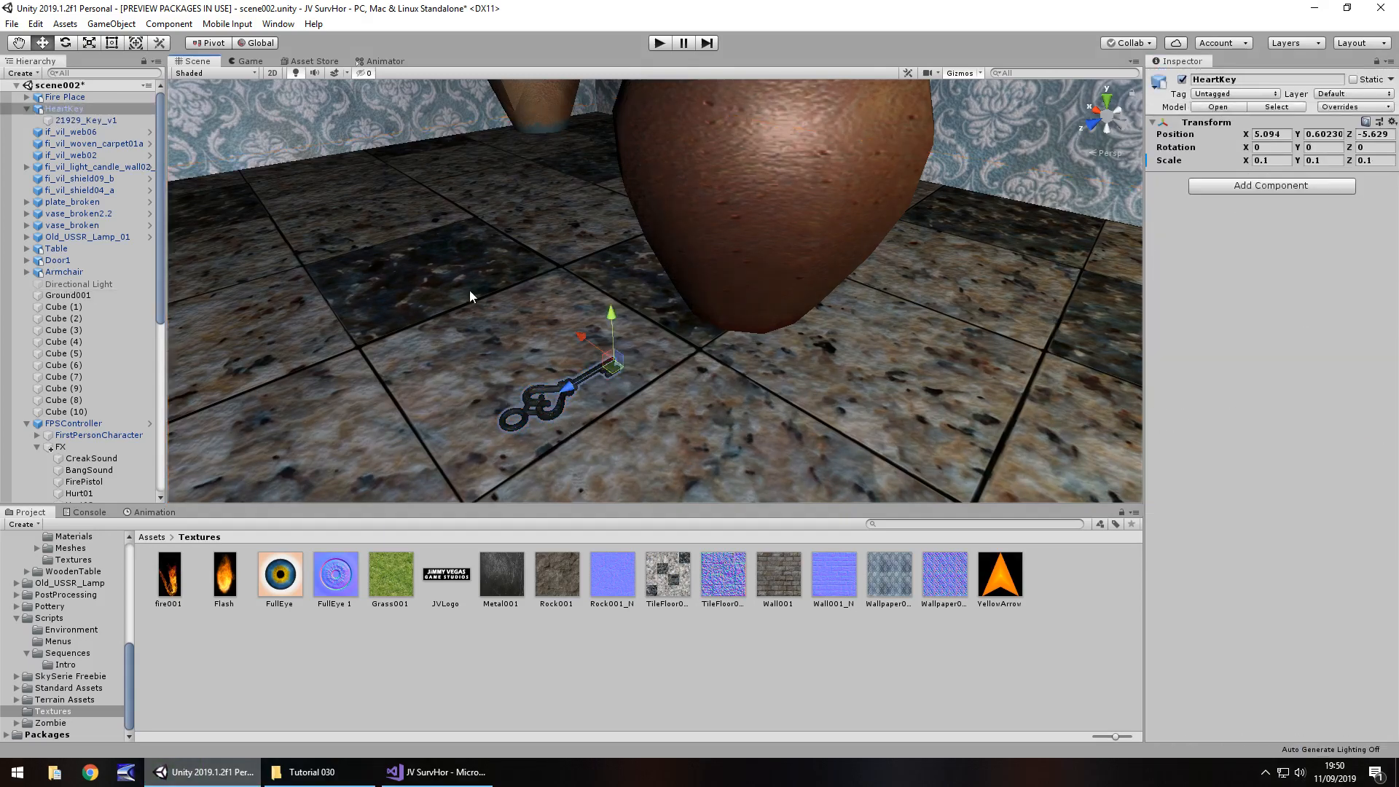
pyautogui.moveTo(538, 315)
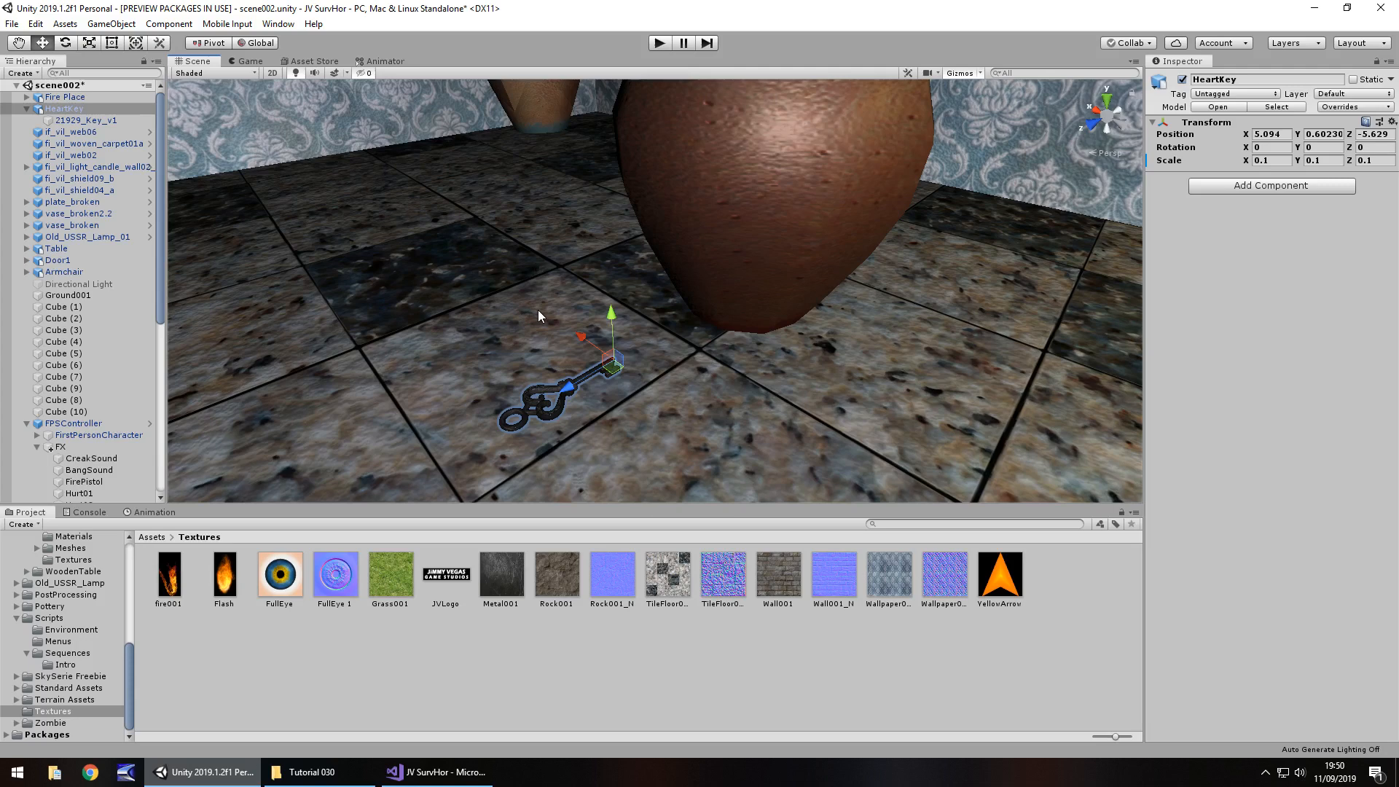
pyautogui.moveTo(545, 325)
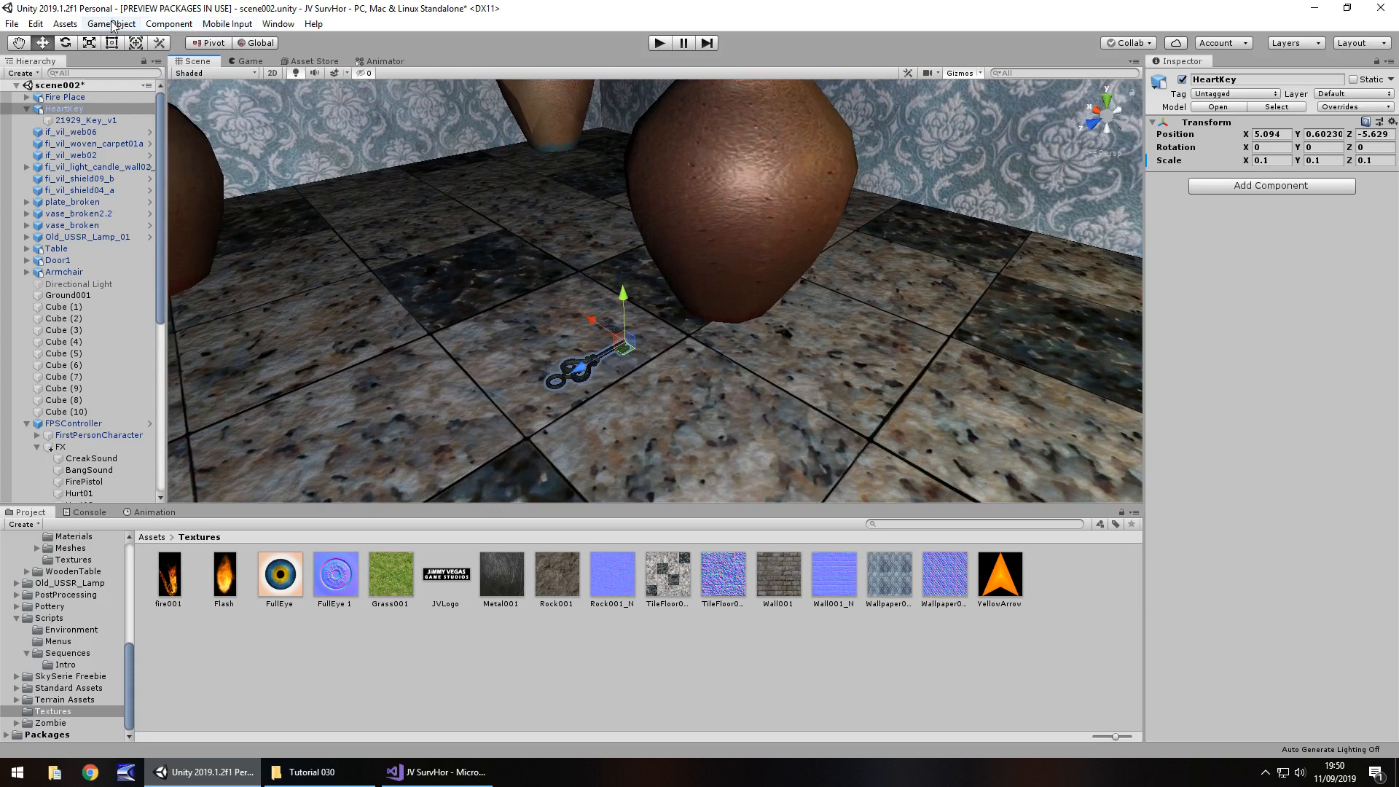
# Add a particle system at the key with Prewarm, Start Speed 0, and short lifetime
pyautogui.click(111, 23)
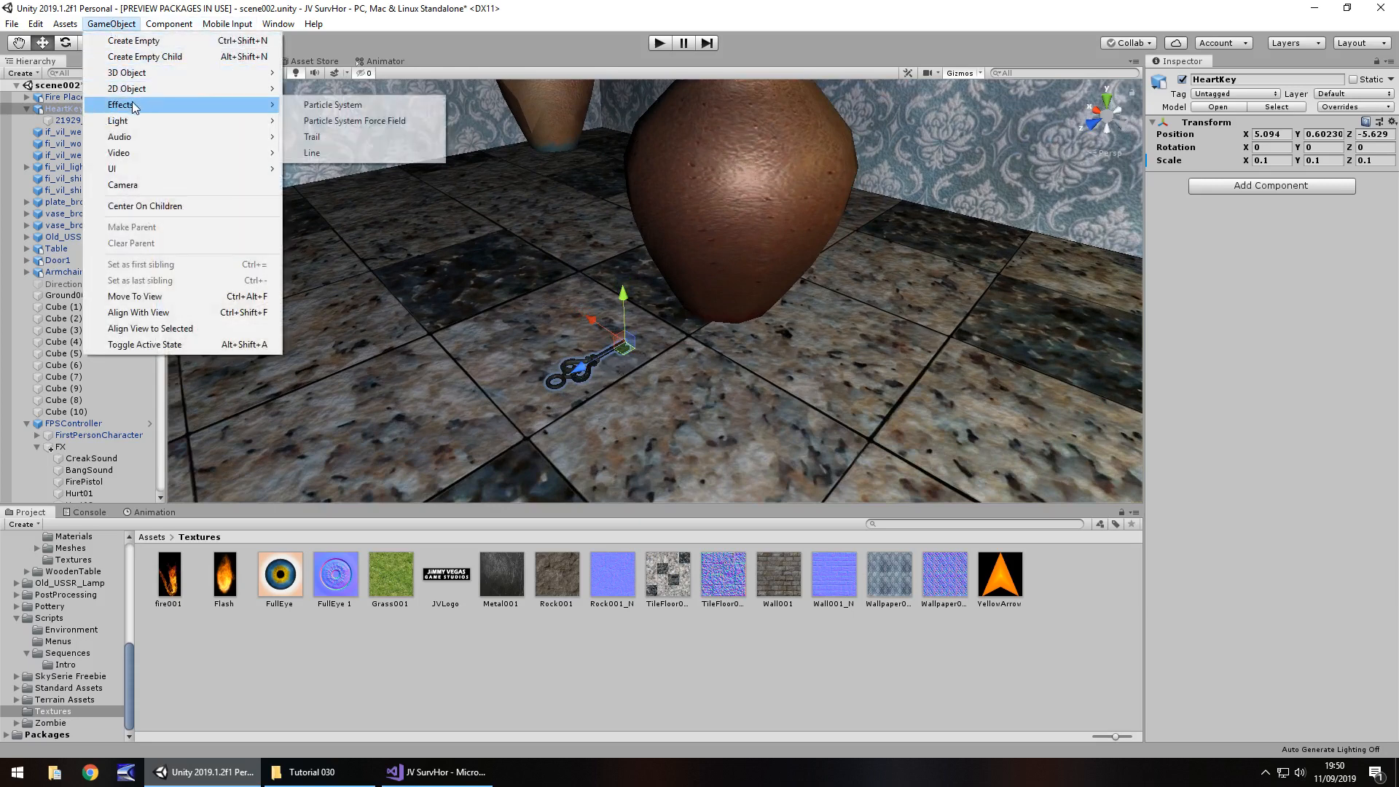
pyautogui.click(333, 104)
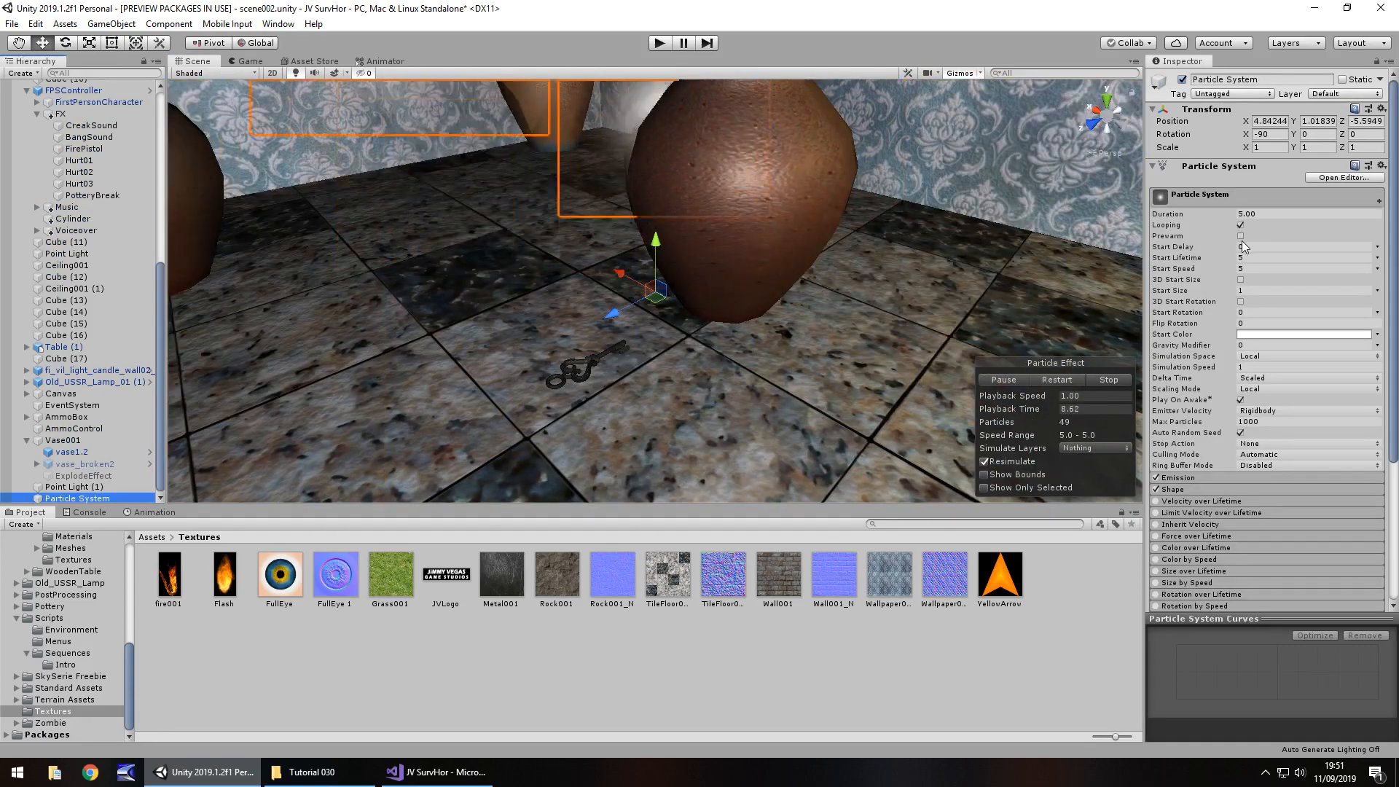
pyautogui.click(1239, 235)
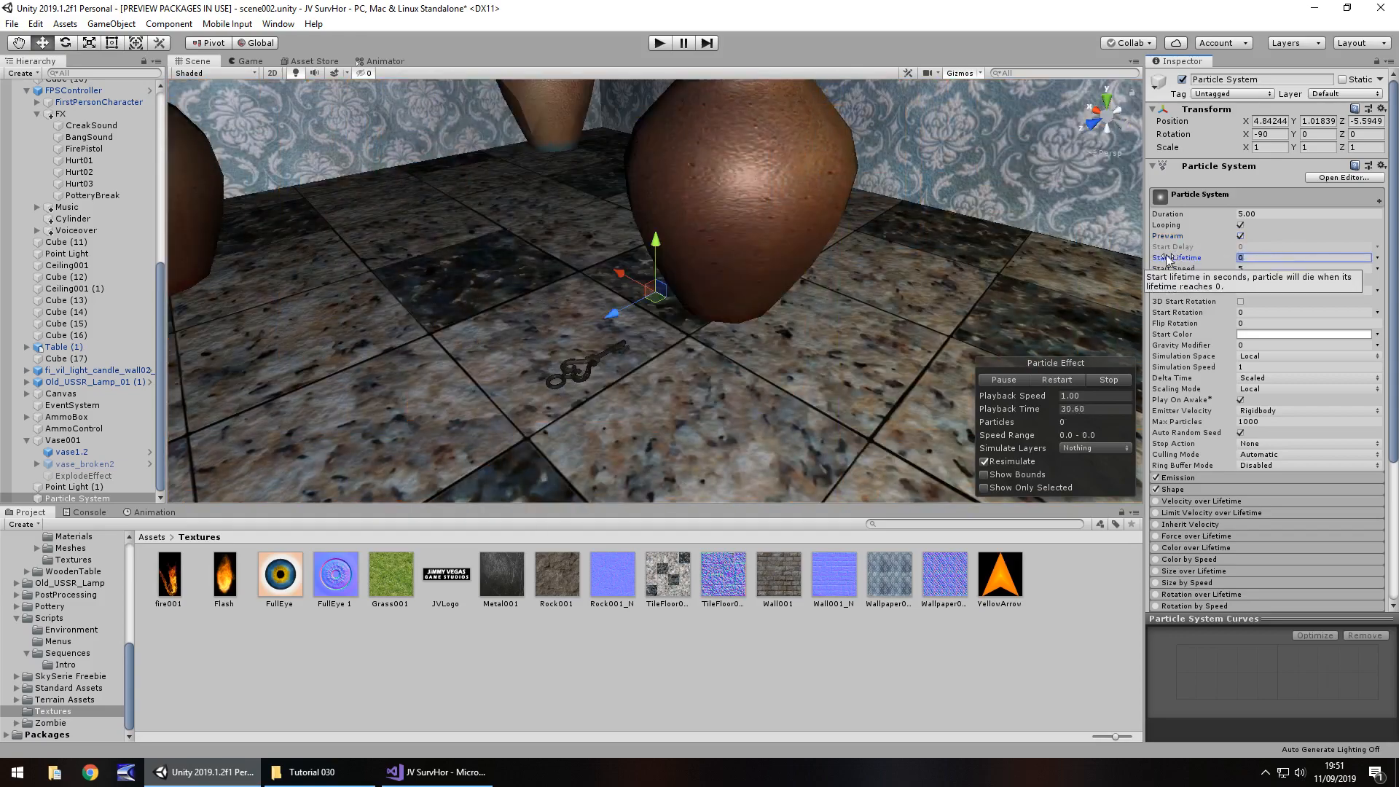
pyautogui.write('1')
pyautogui.click(1304, 268)
pyautogui.write('0')
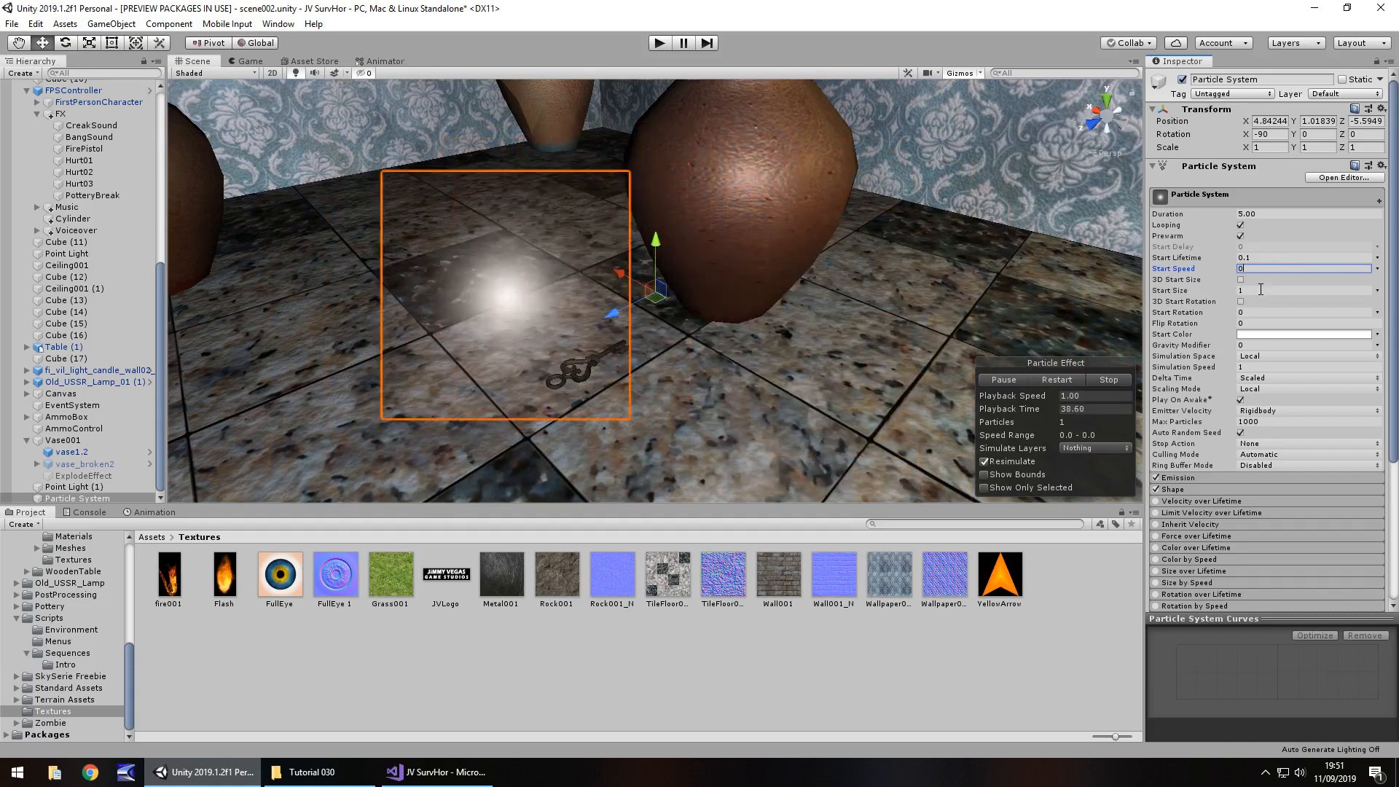
pyautogui.click(1303, 290)
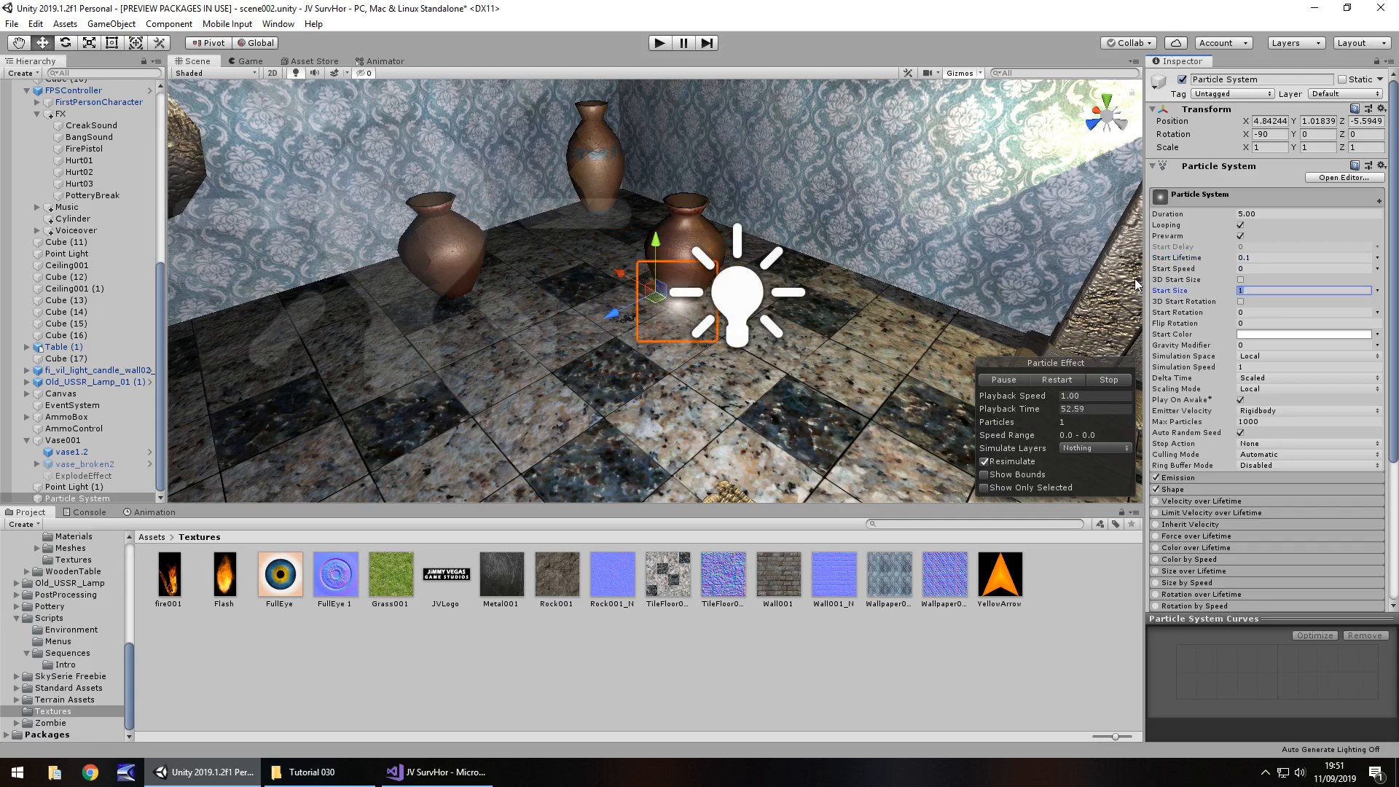
pyautogui.click(1302, 257)
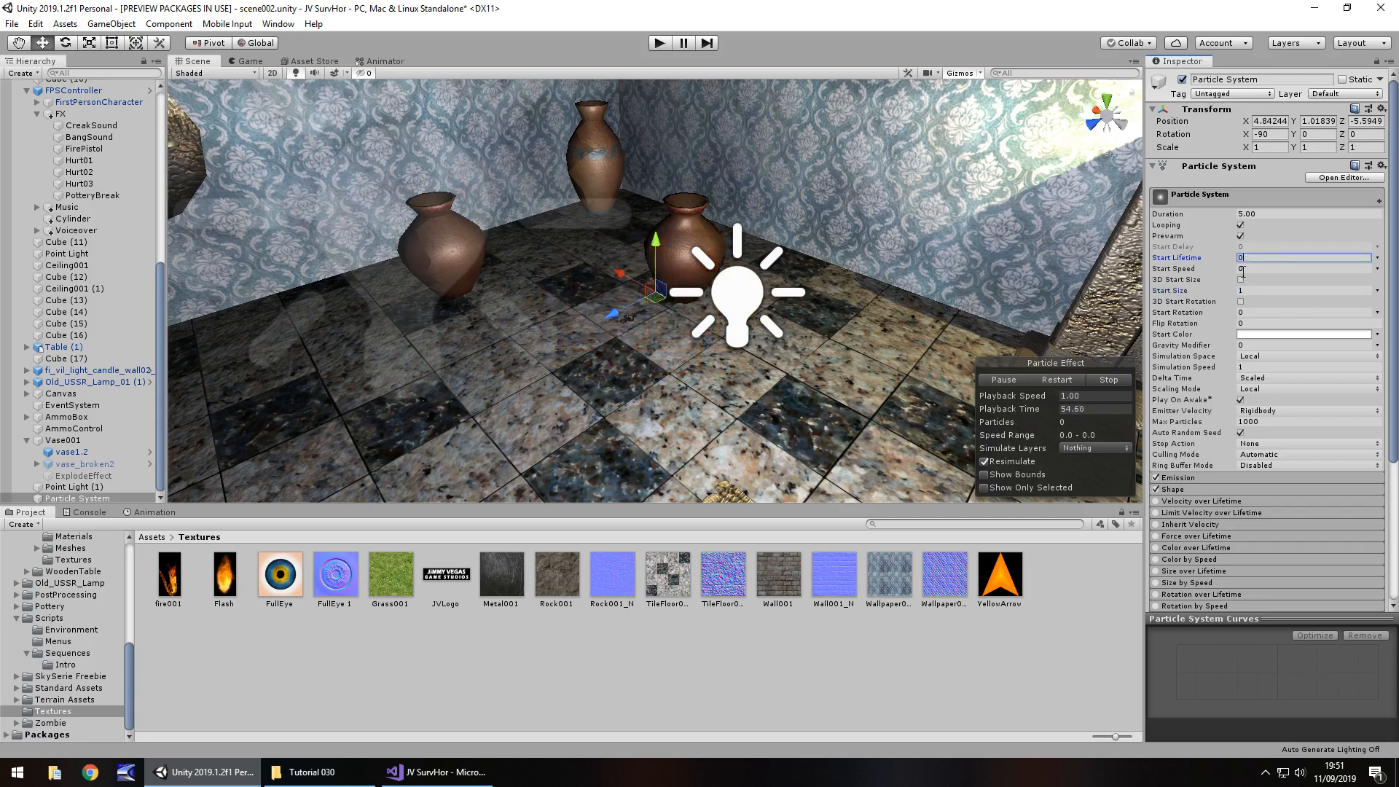
pyautogui.write('10')
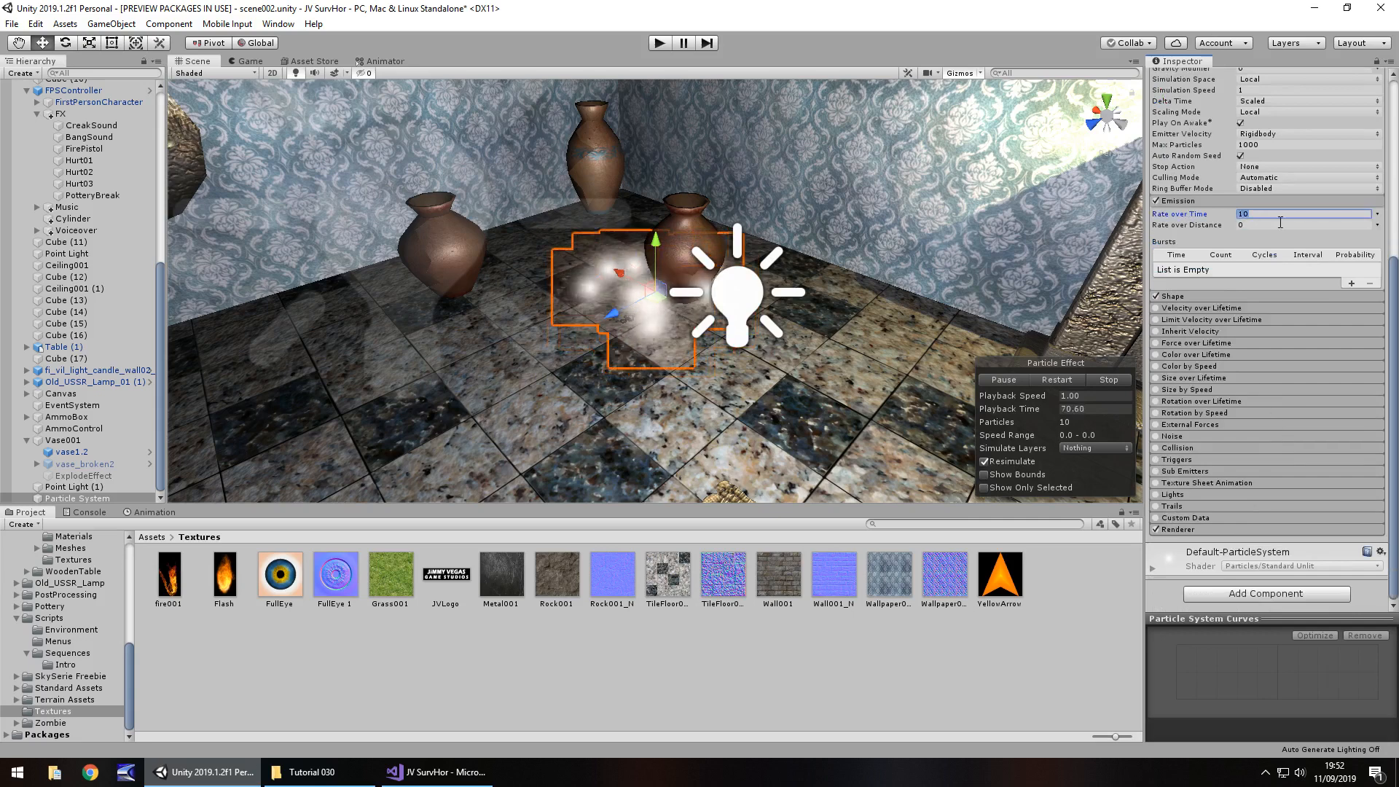
# Set Emission Rate over Time to 1 and emit from a Sphere shape of radius 0.0001
pyautogui.write('1')
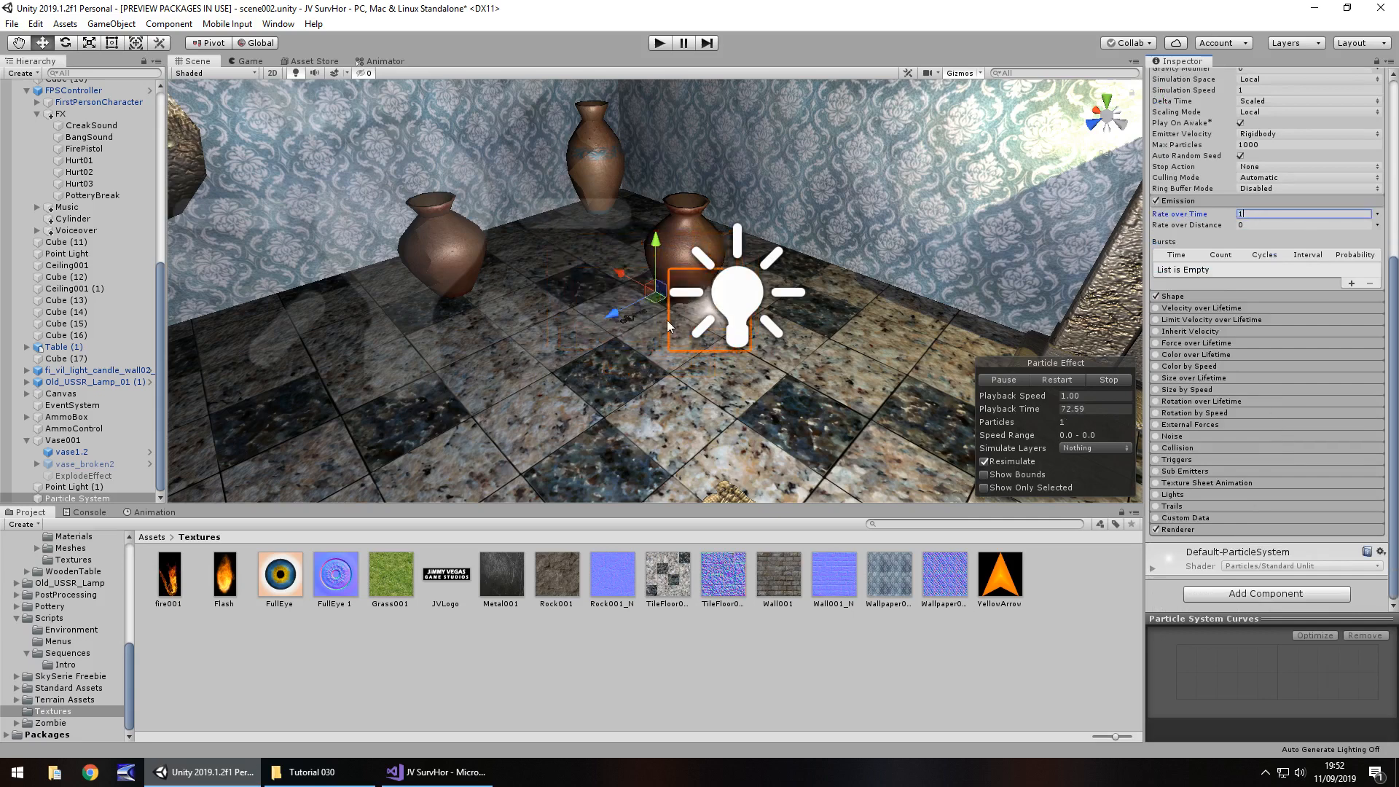
pyautogui.click(1164, 295)
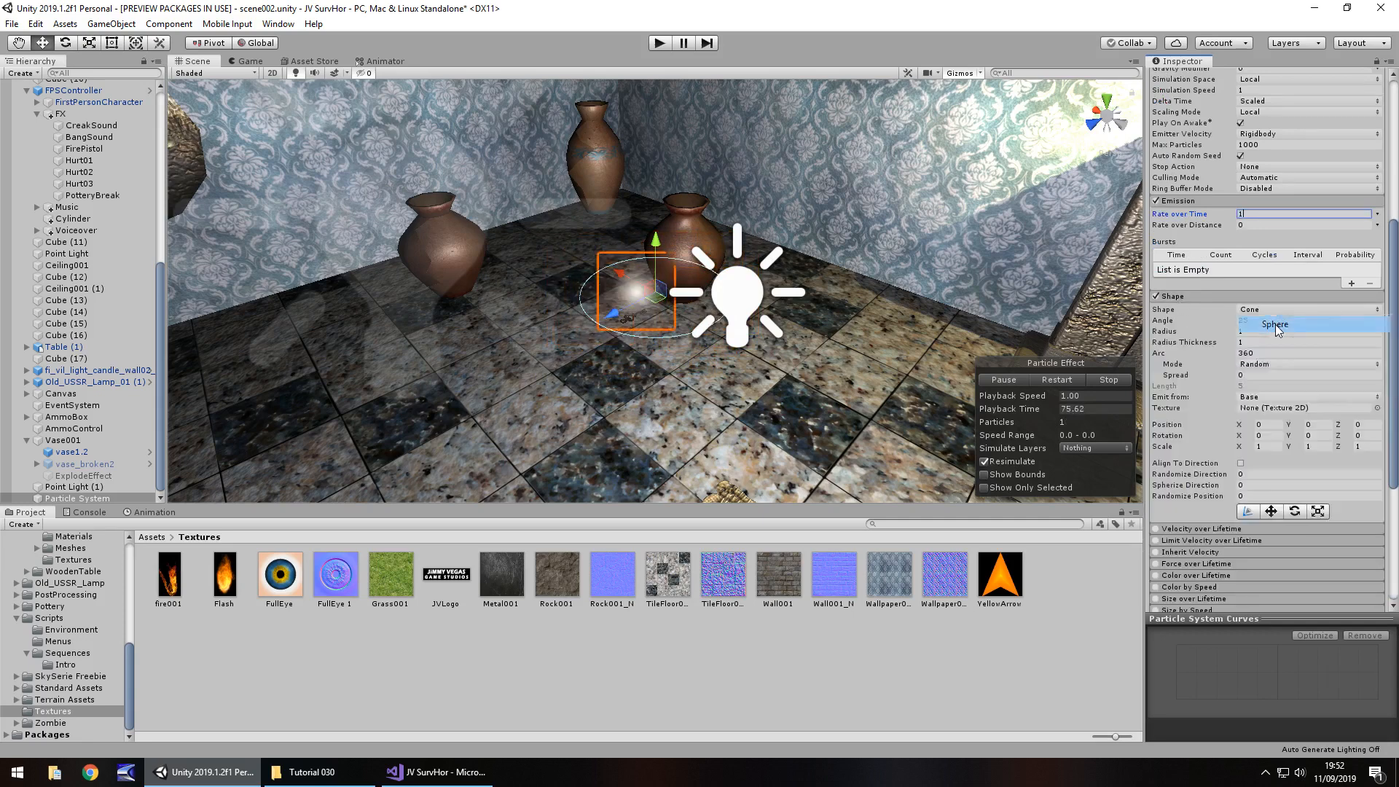
pyautogui.click(1275, 324)
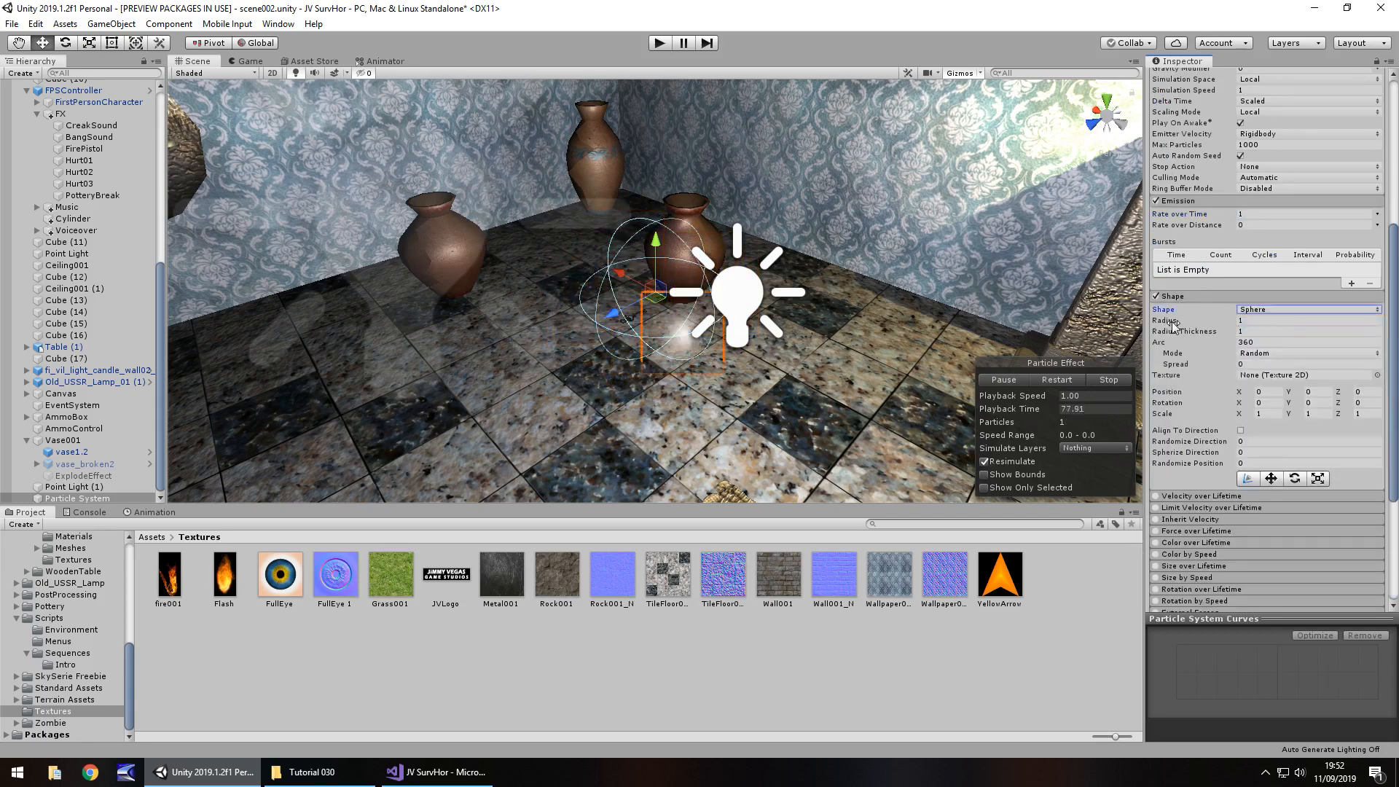
pyautogui.write('0.0001')
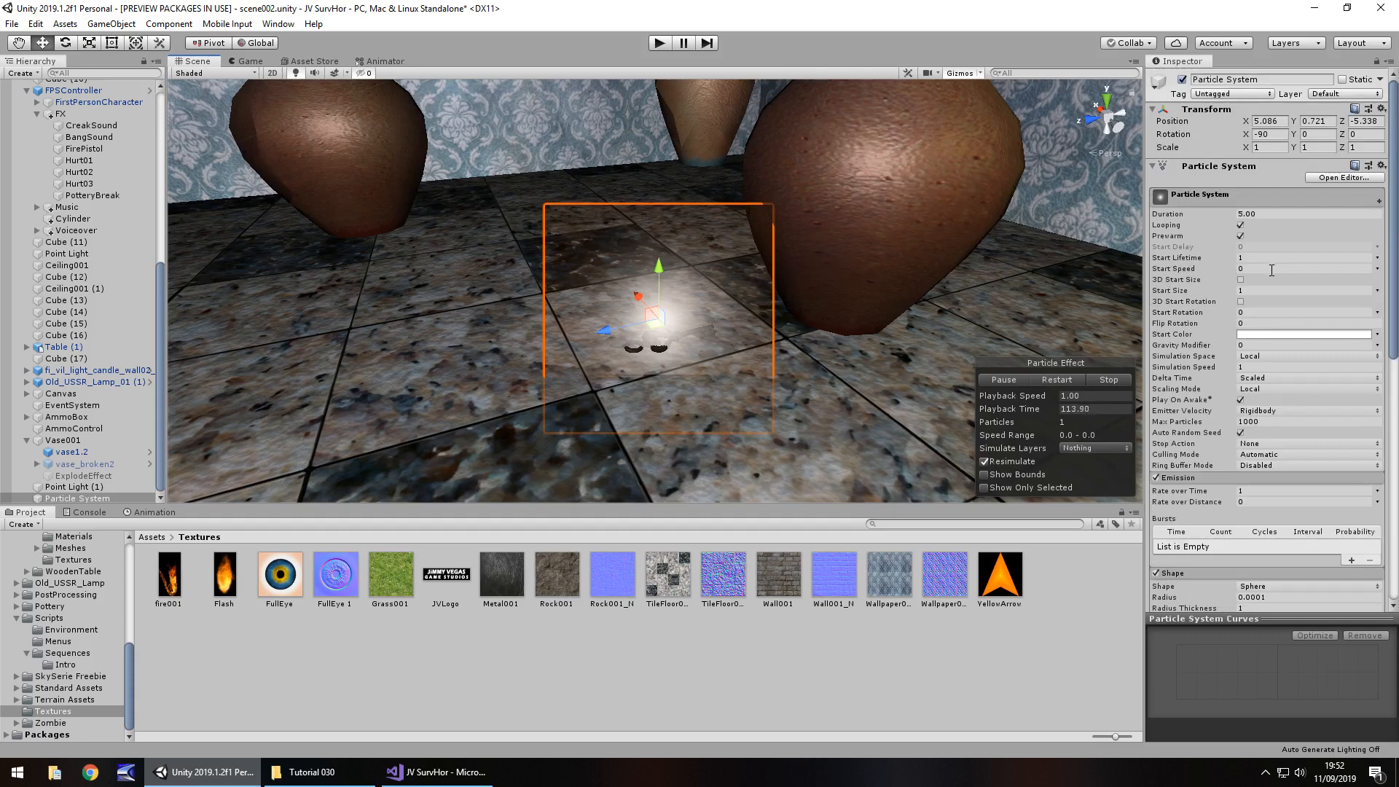
# Add a peak key to the Size over Lifetime curve and set Start Lifetime to 2
pyautogui.scroll(-3)
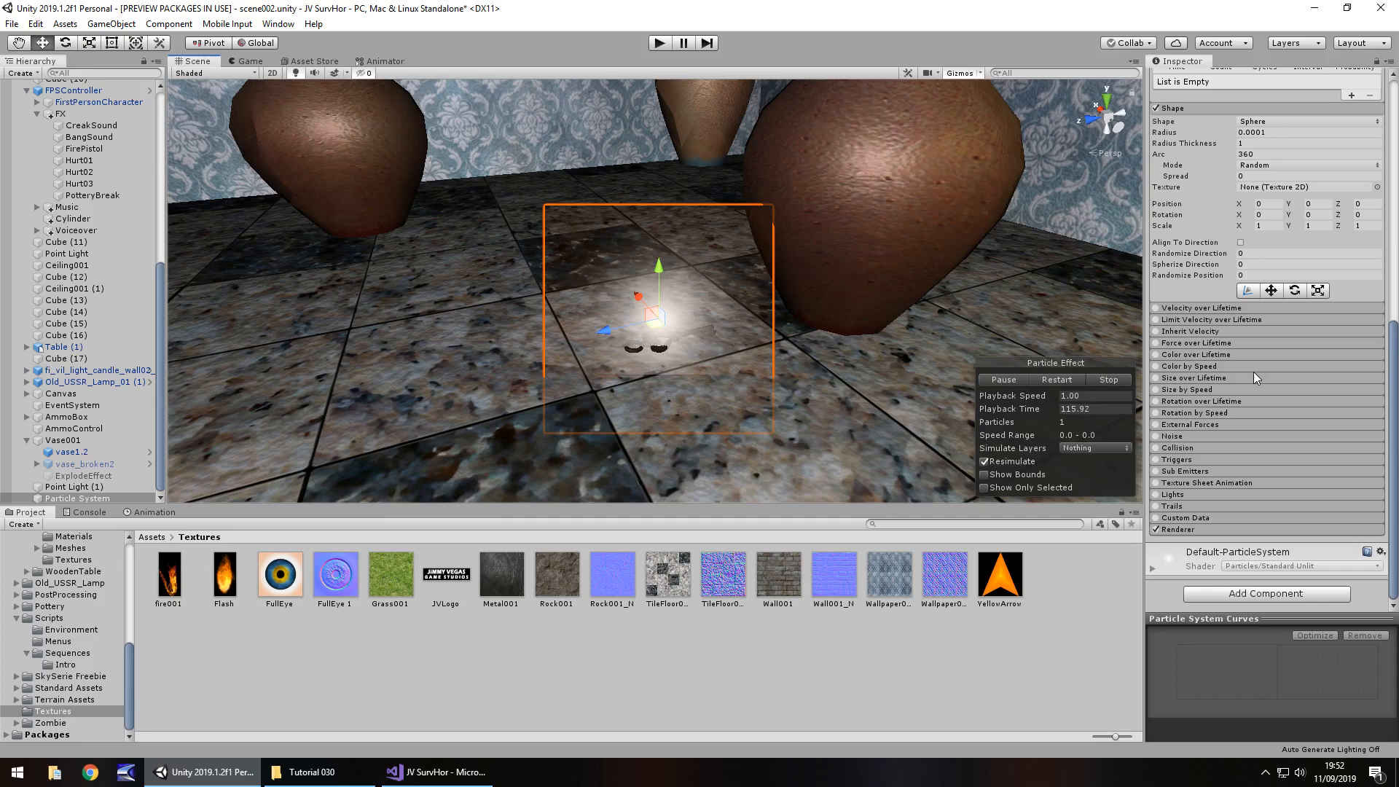
pyautogui.moveTo(1274, 388)
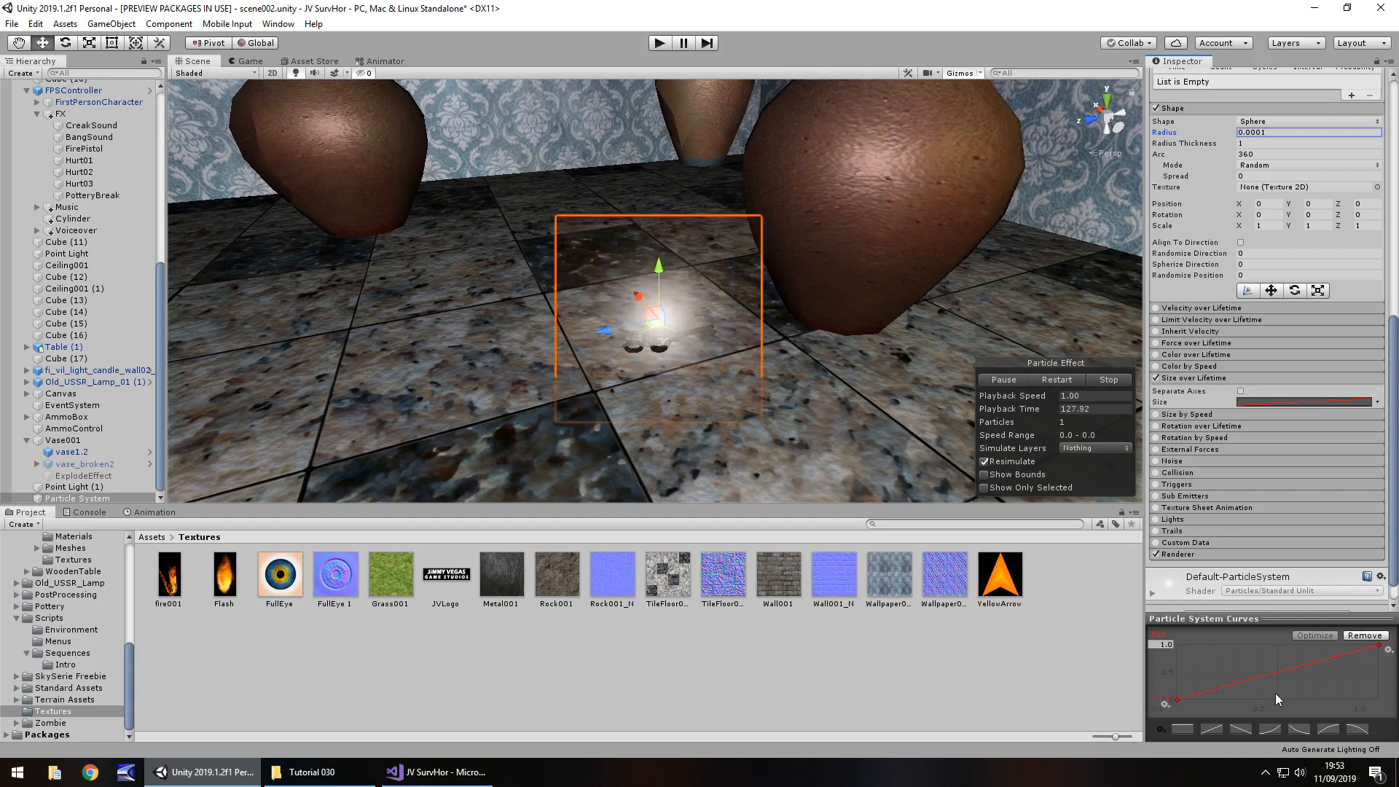
pyautogui.rightClick(1277, 698)
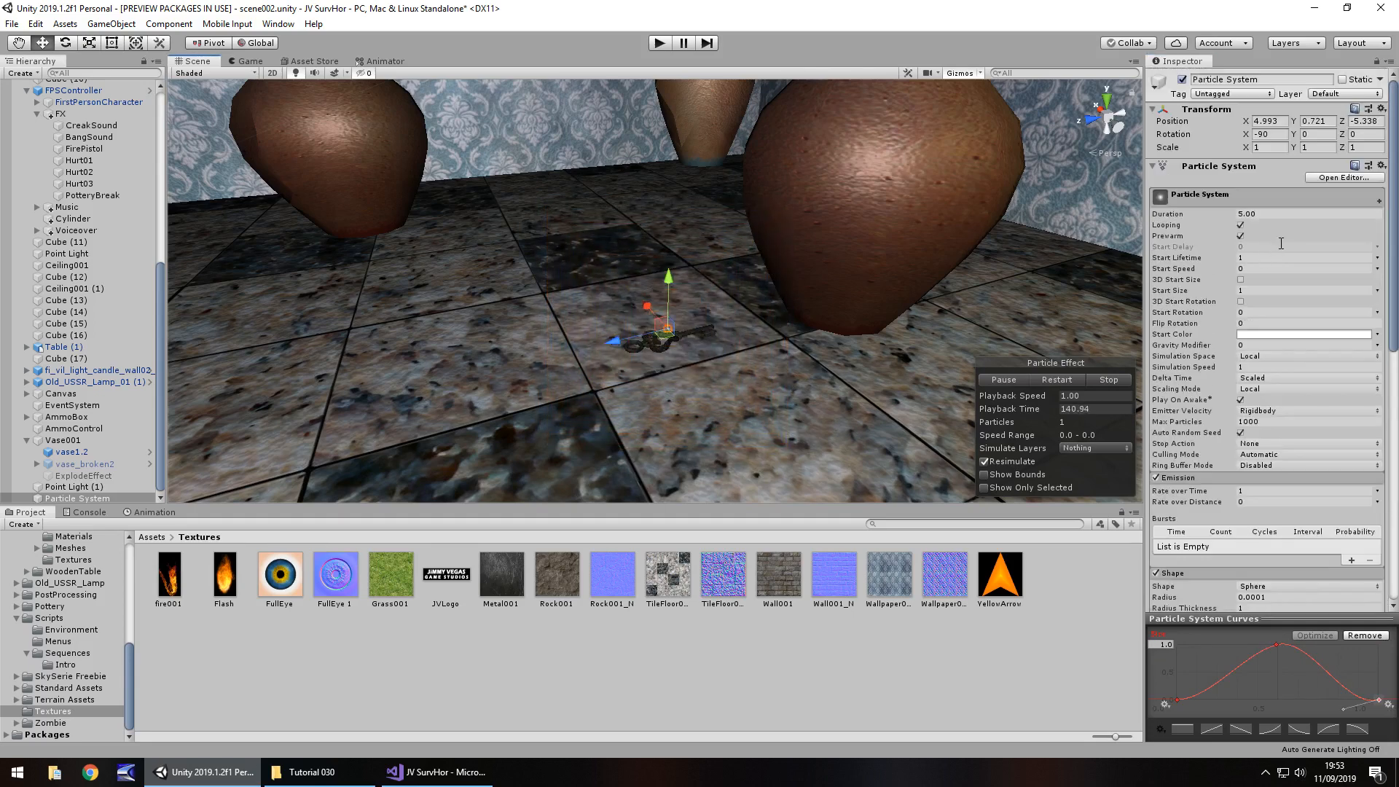
pyautogui.click(1302, 258)
pyautogui.write('2')
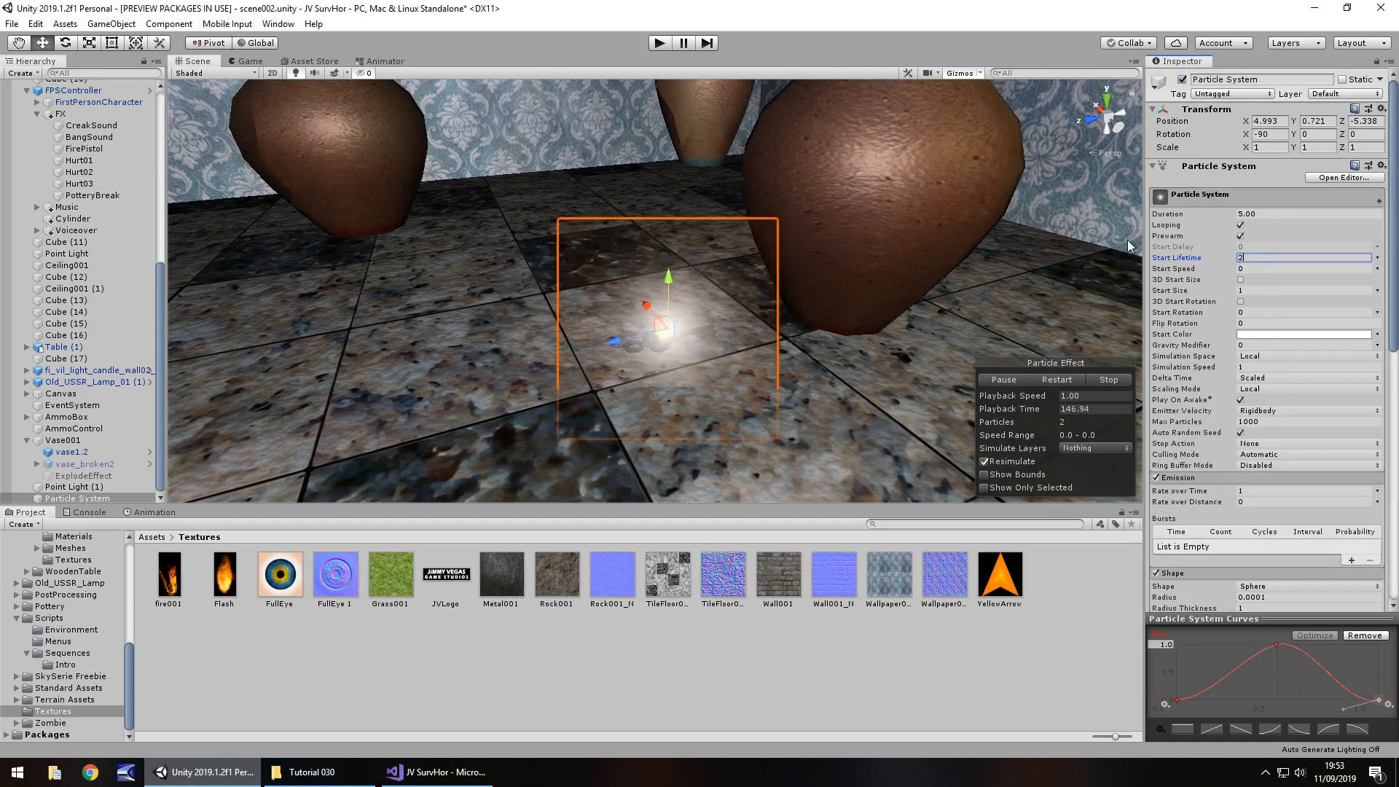
pyautogui.click(64, 334)
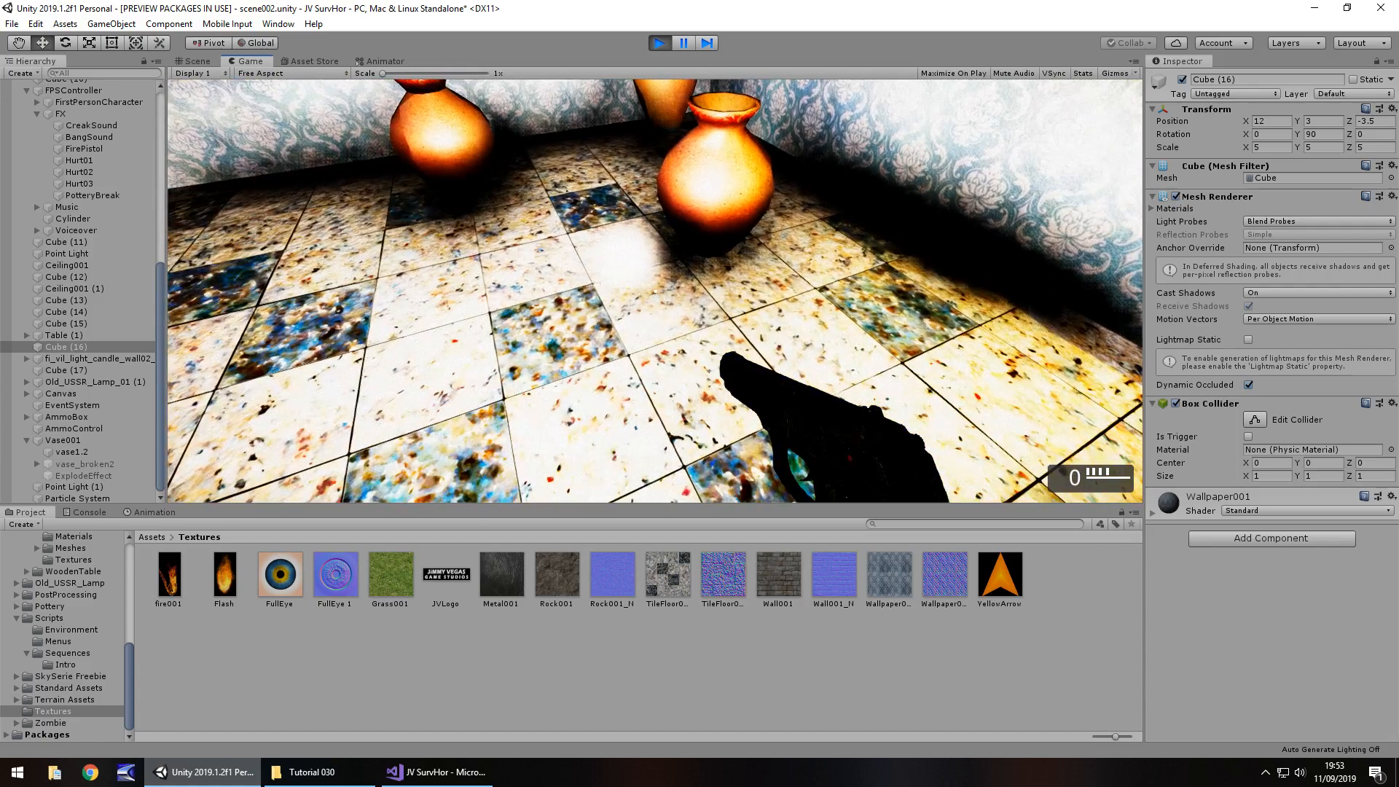
# Stop play mode, reselect the Particle System, and set its Start Size to 1.5
pyautogui.click(194, 61)
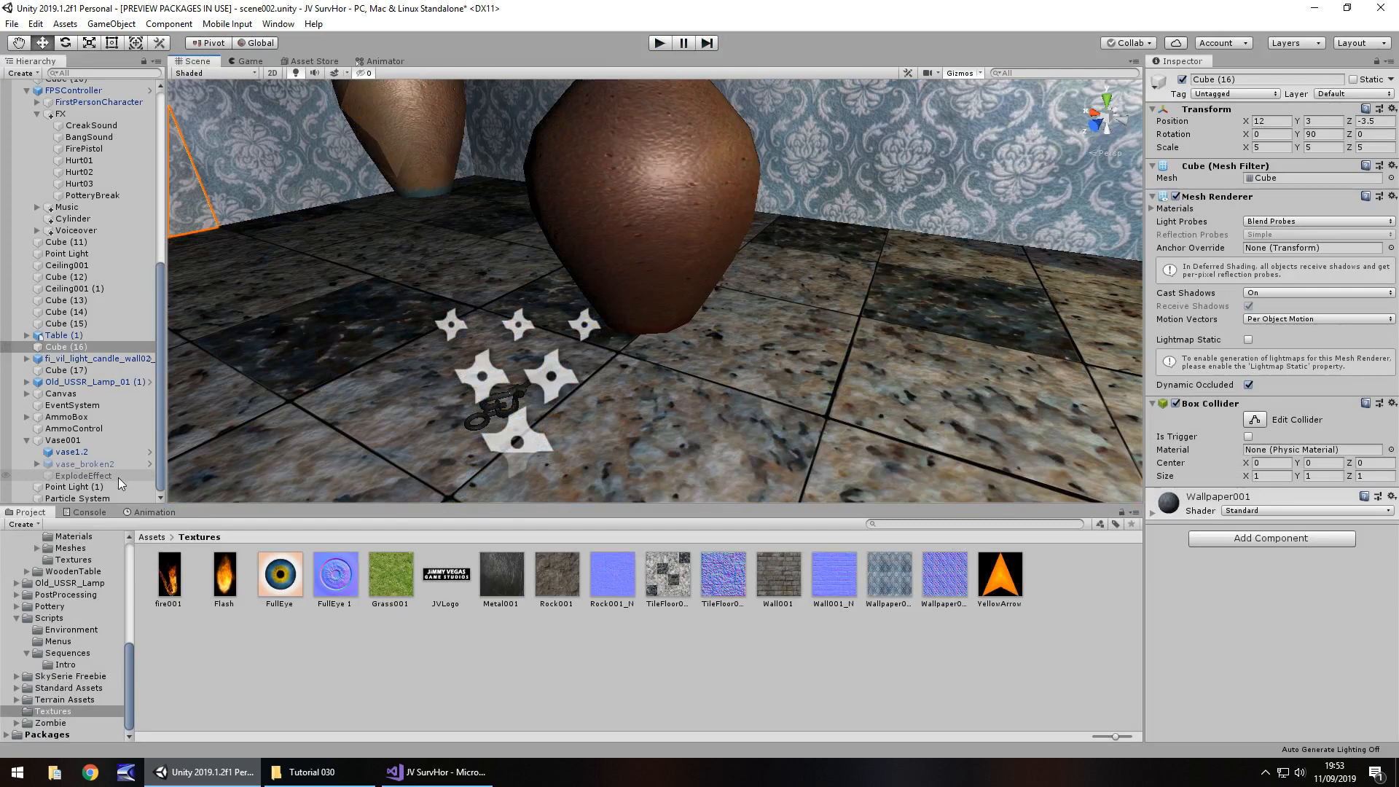
pyautogui.click(78, 498)
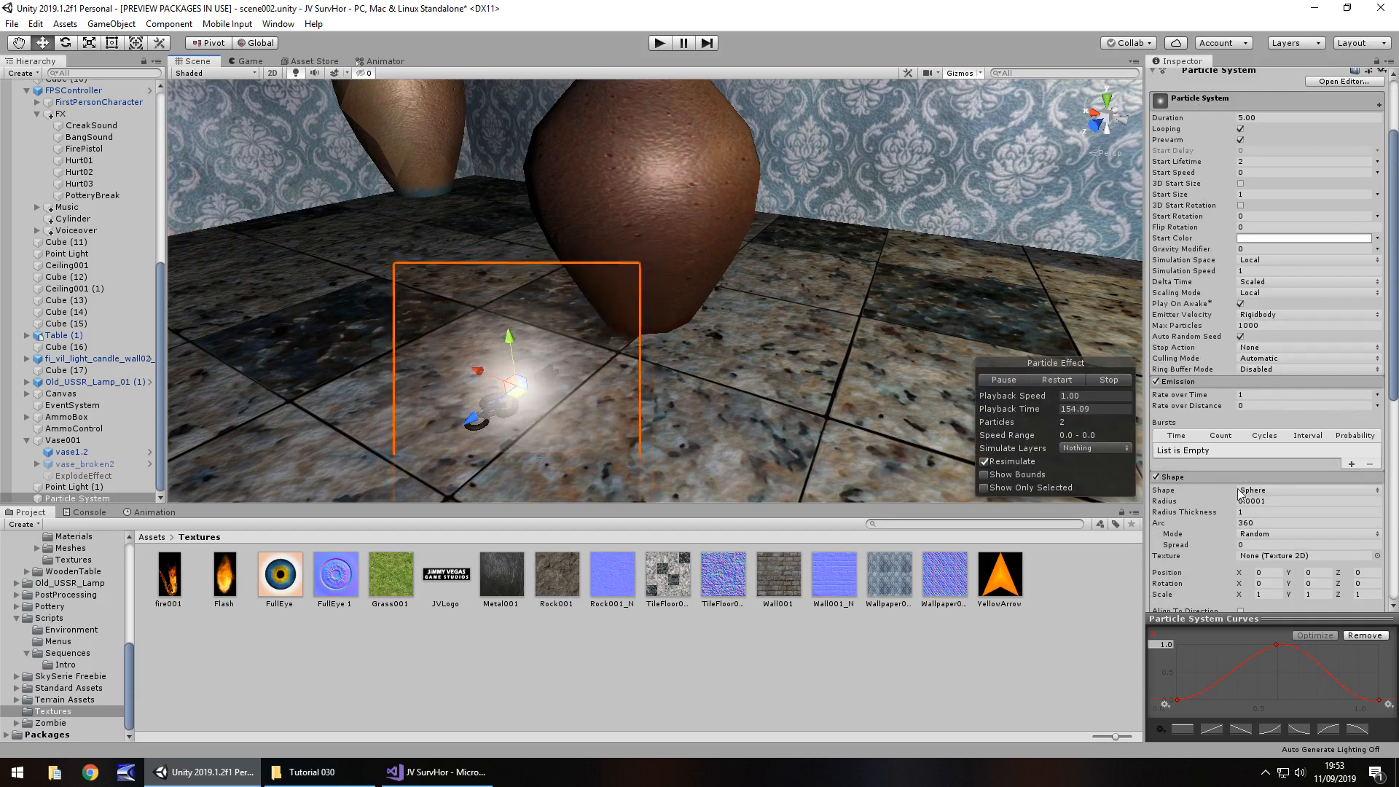
pyautogui.click(1307, 512)
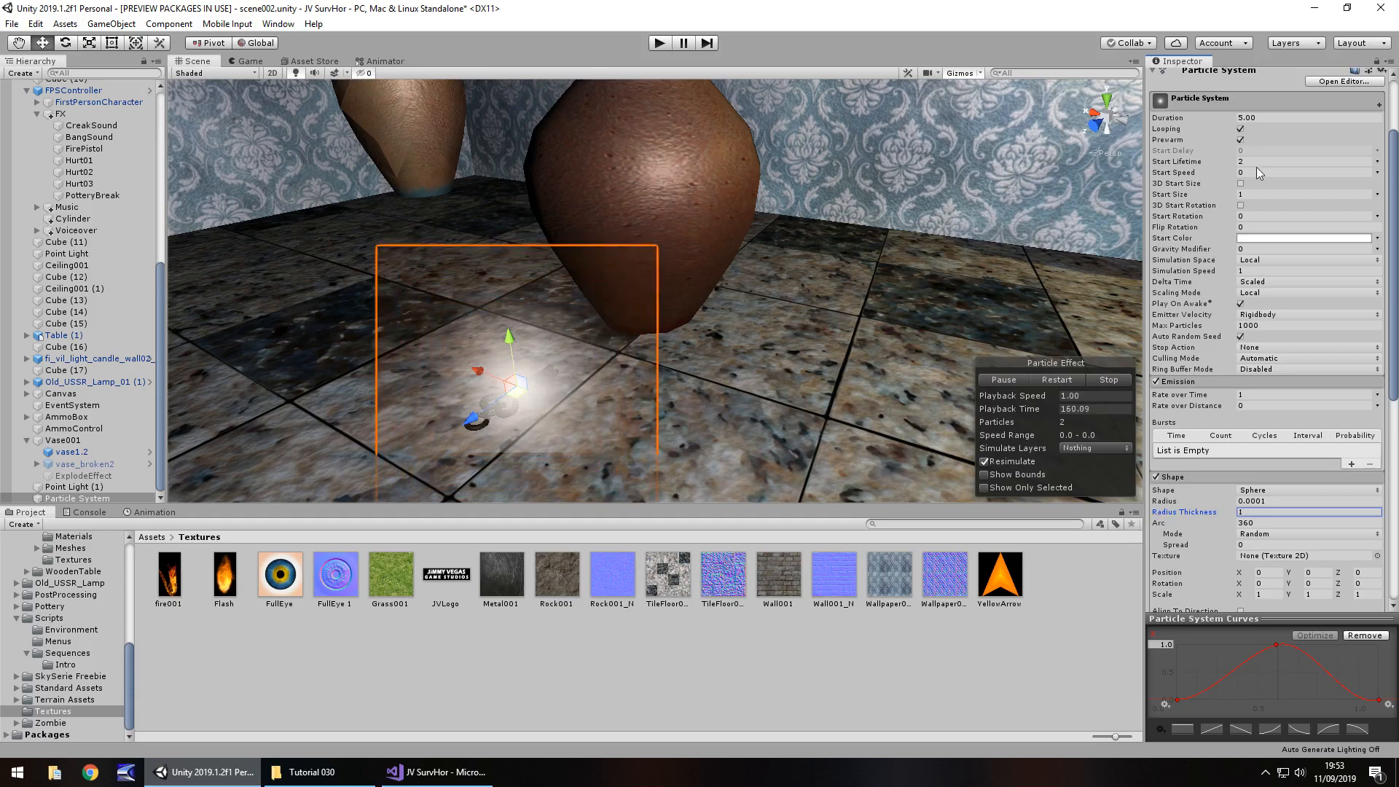
pyautogui.click(1307, 194)
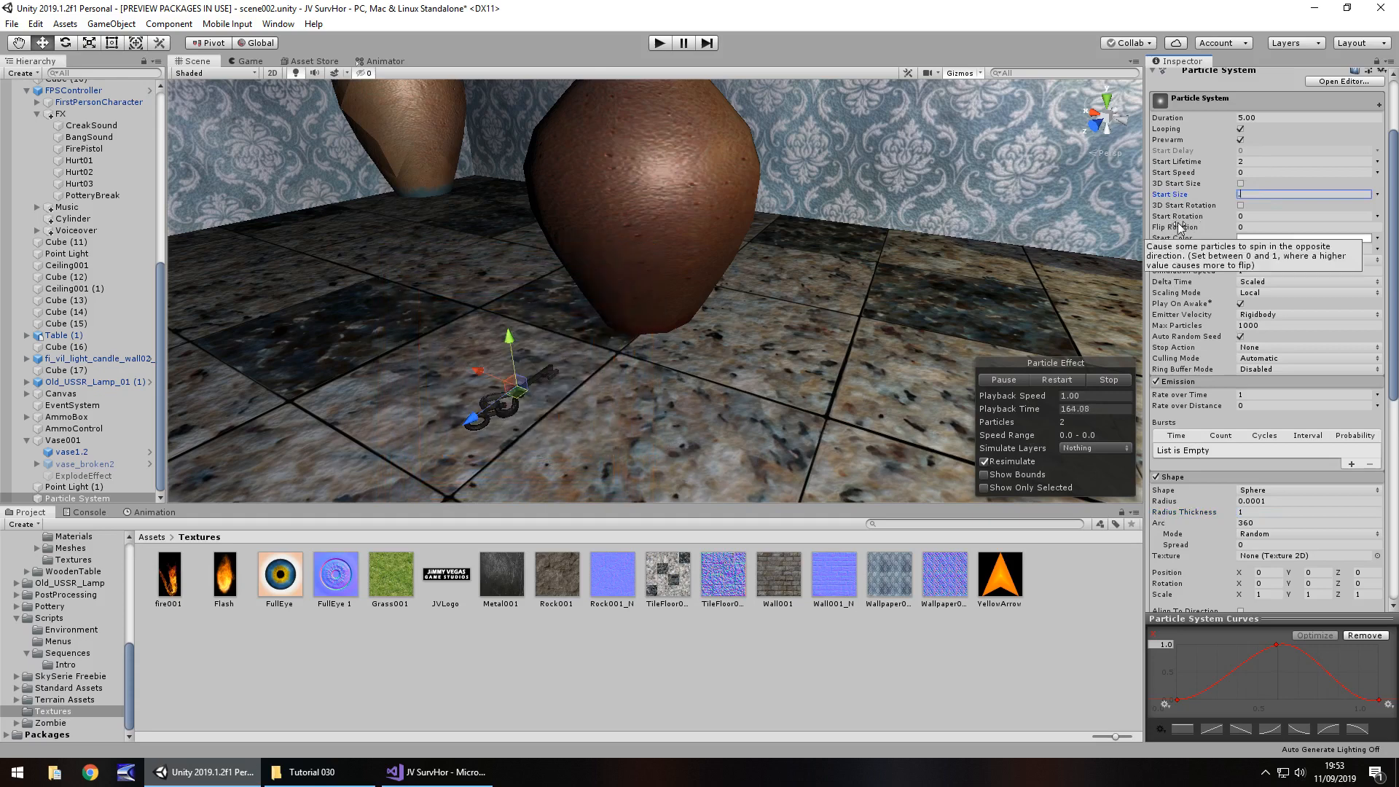
pyautogui.write('1.5')
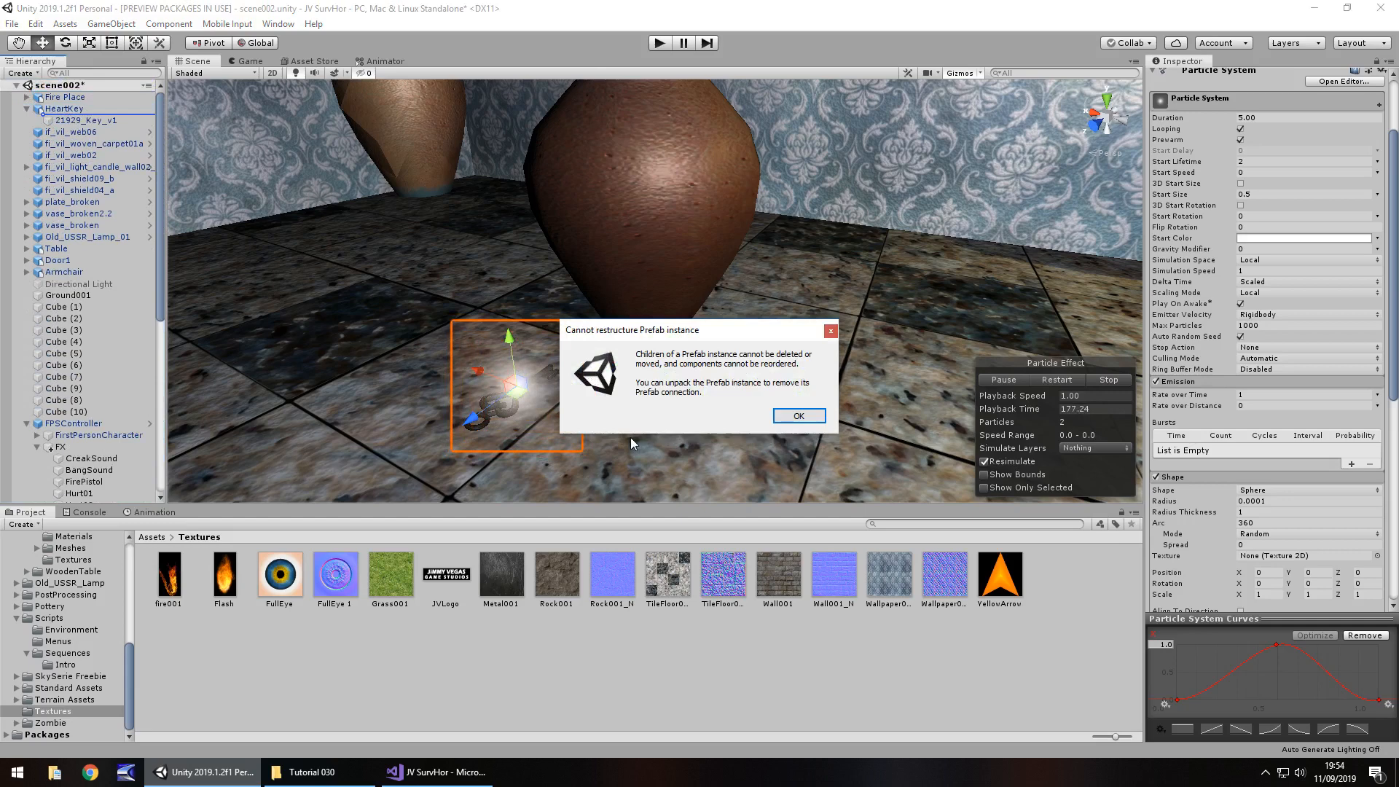
# Dismiss the 'Cannot restructure Prefab instance' warning and choose Unpack Prefab on HeartKey
pyautogui.click(796, 414)
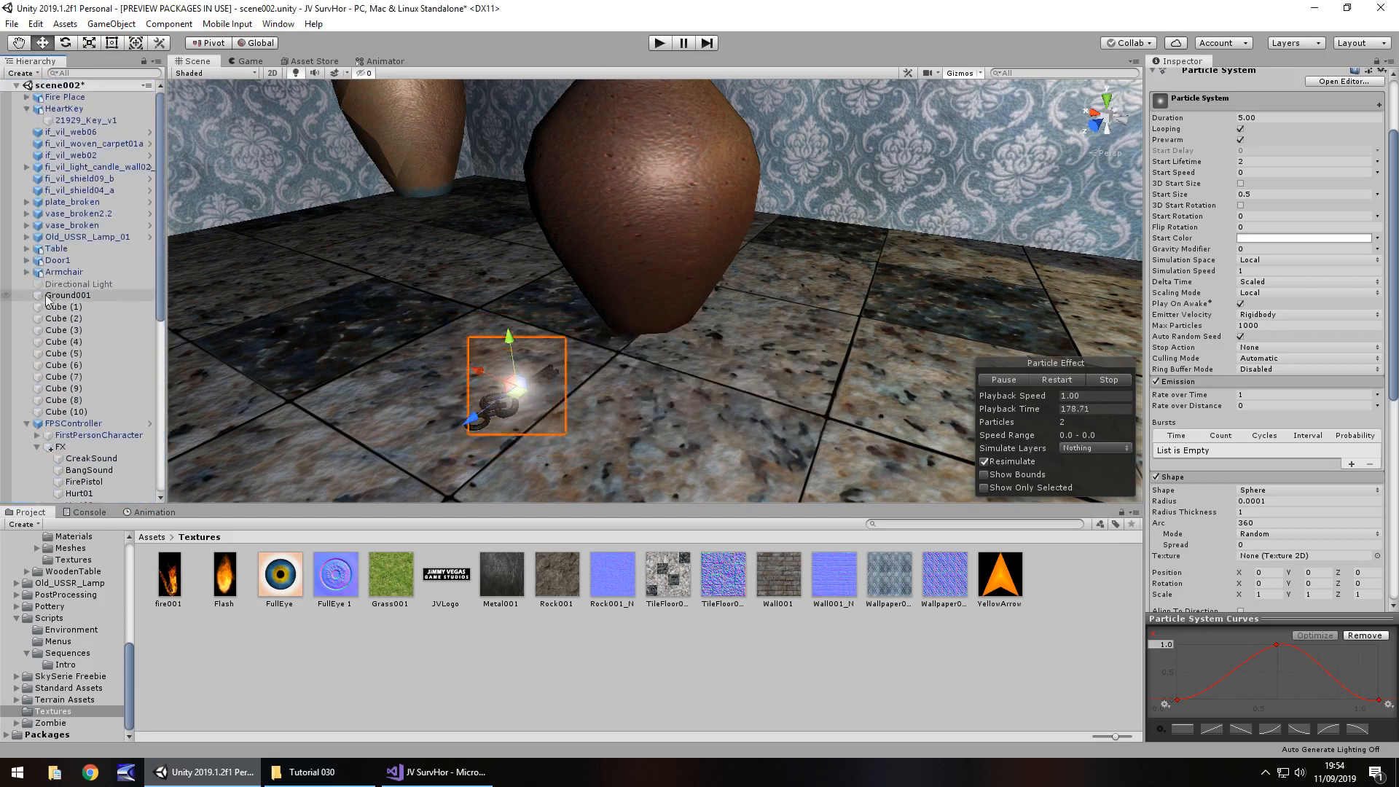
pyautogui.click(63, 108)
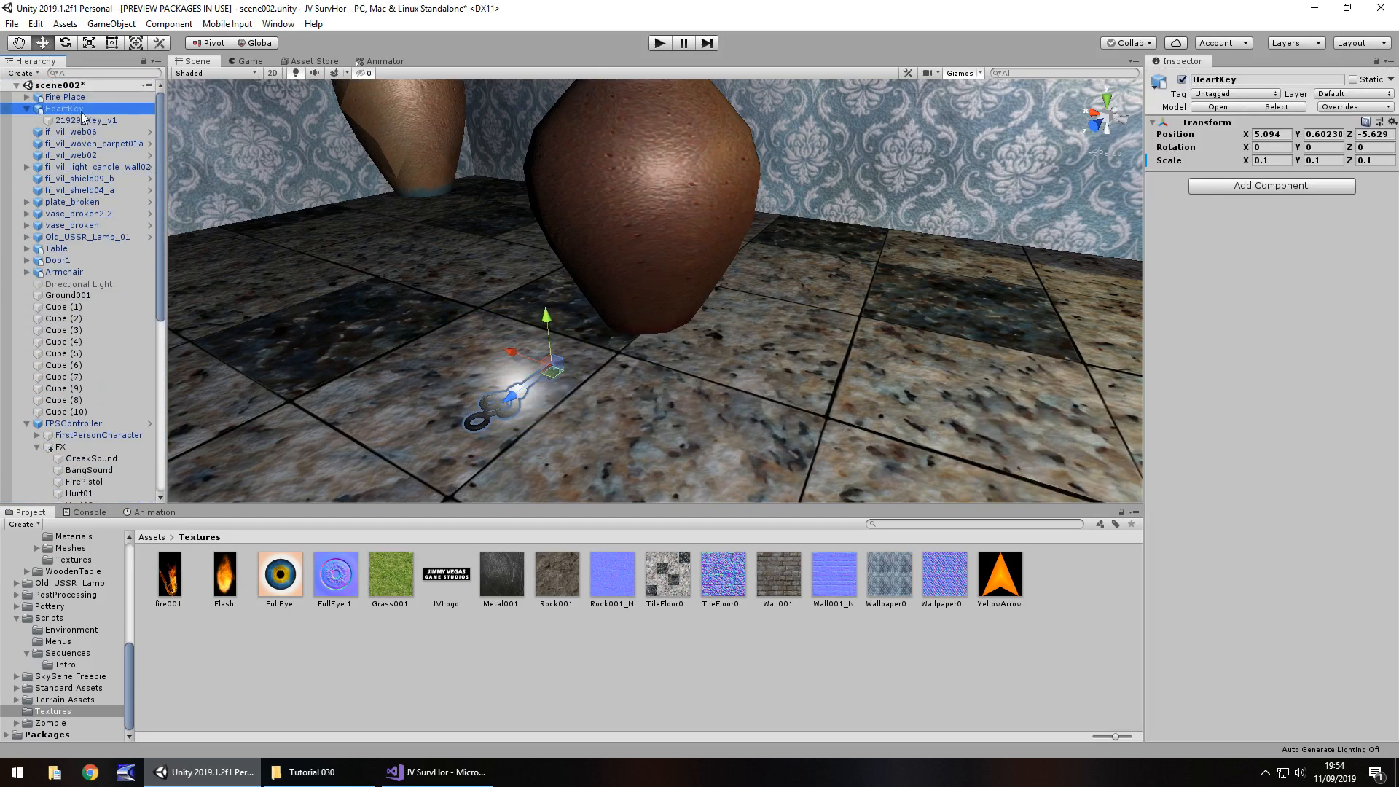
pyautogui.rightClick(63, 108)
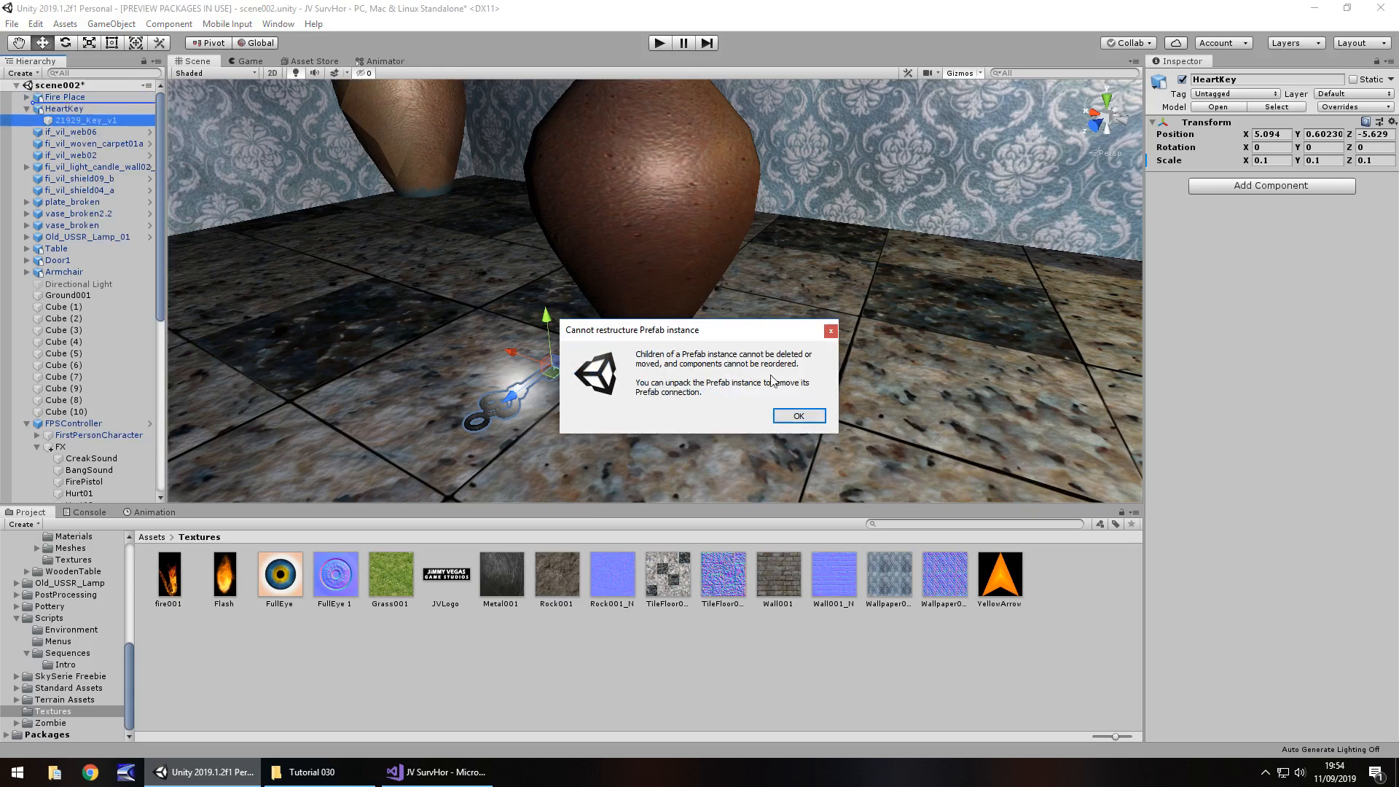
pyautogui.moveTo(732, 400)
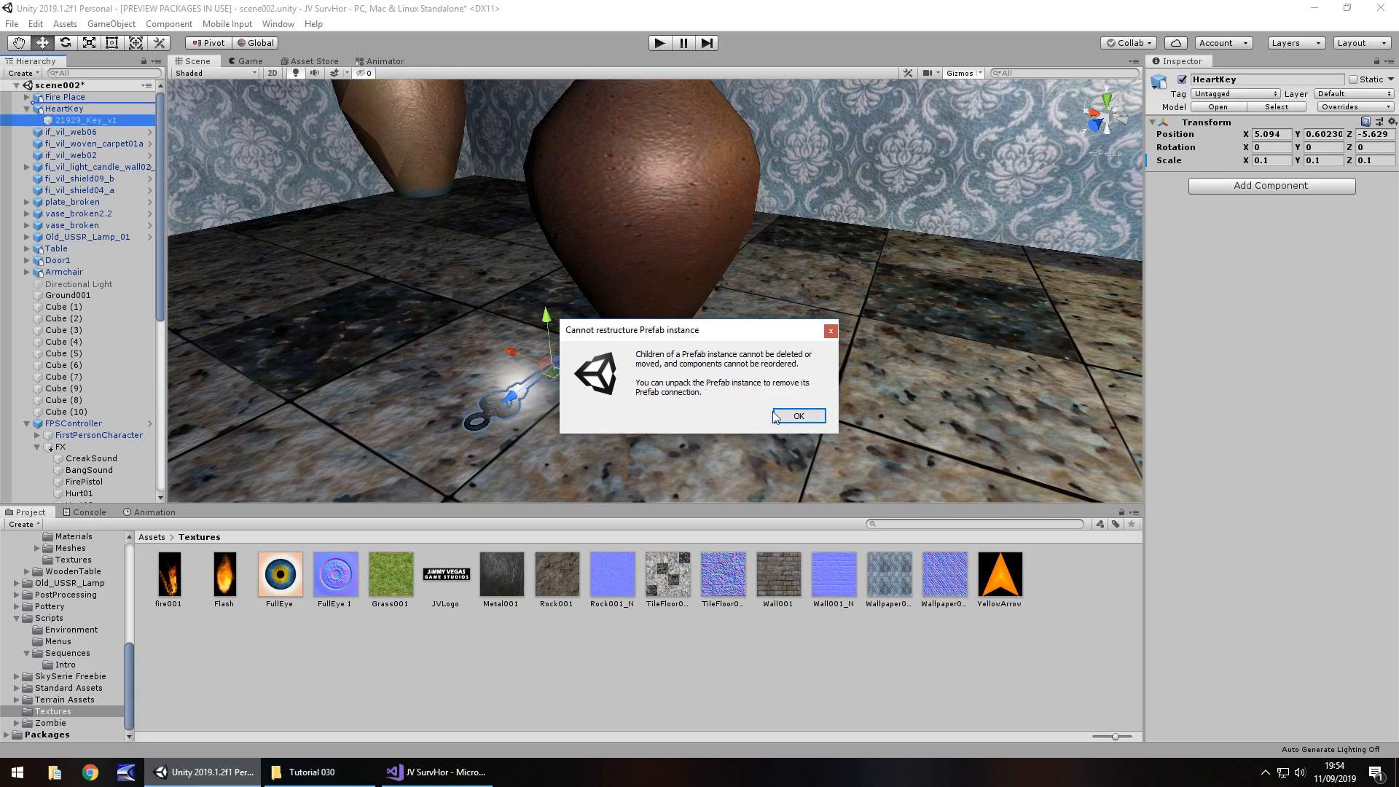
pyautogui.moveTo(810, 431)
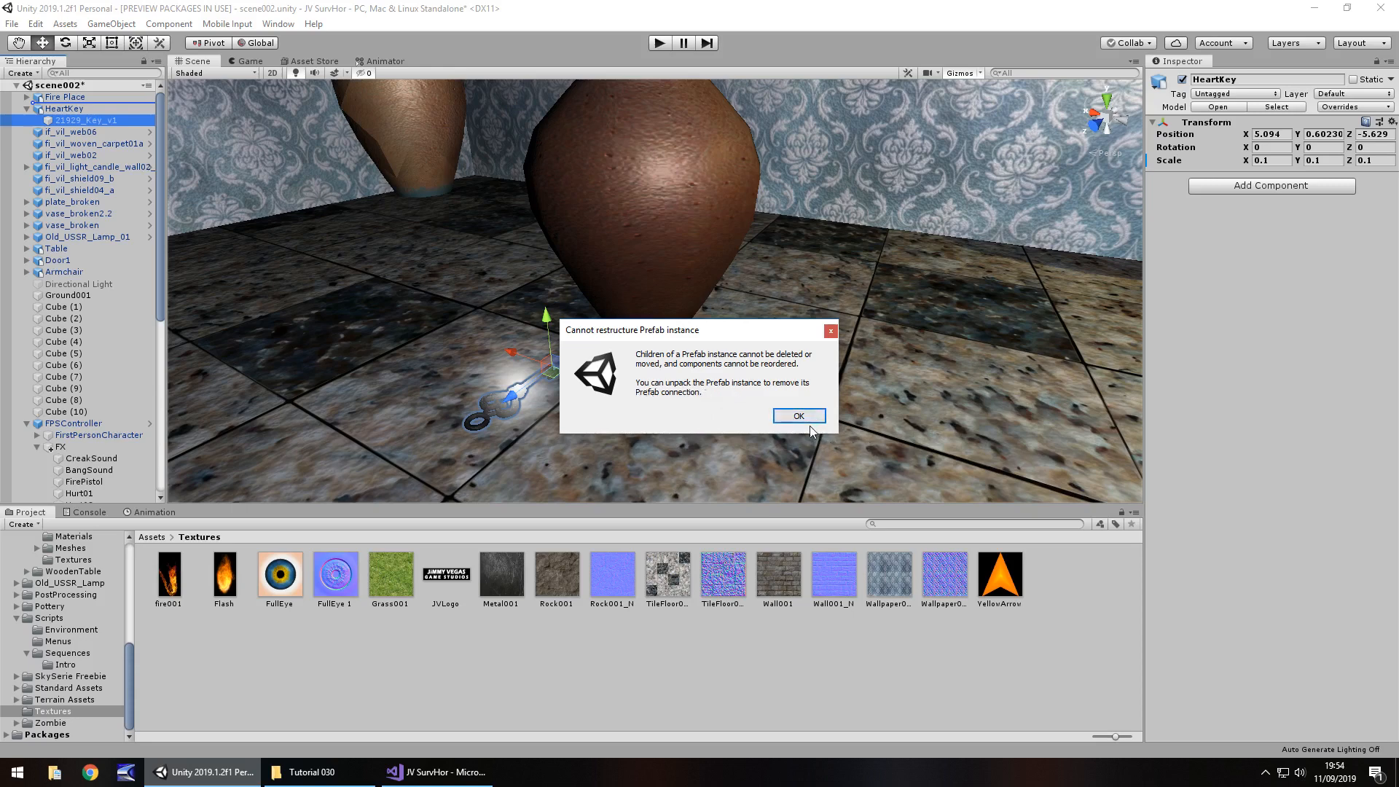
pyautogui.moveTo(795, 448)
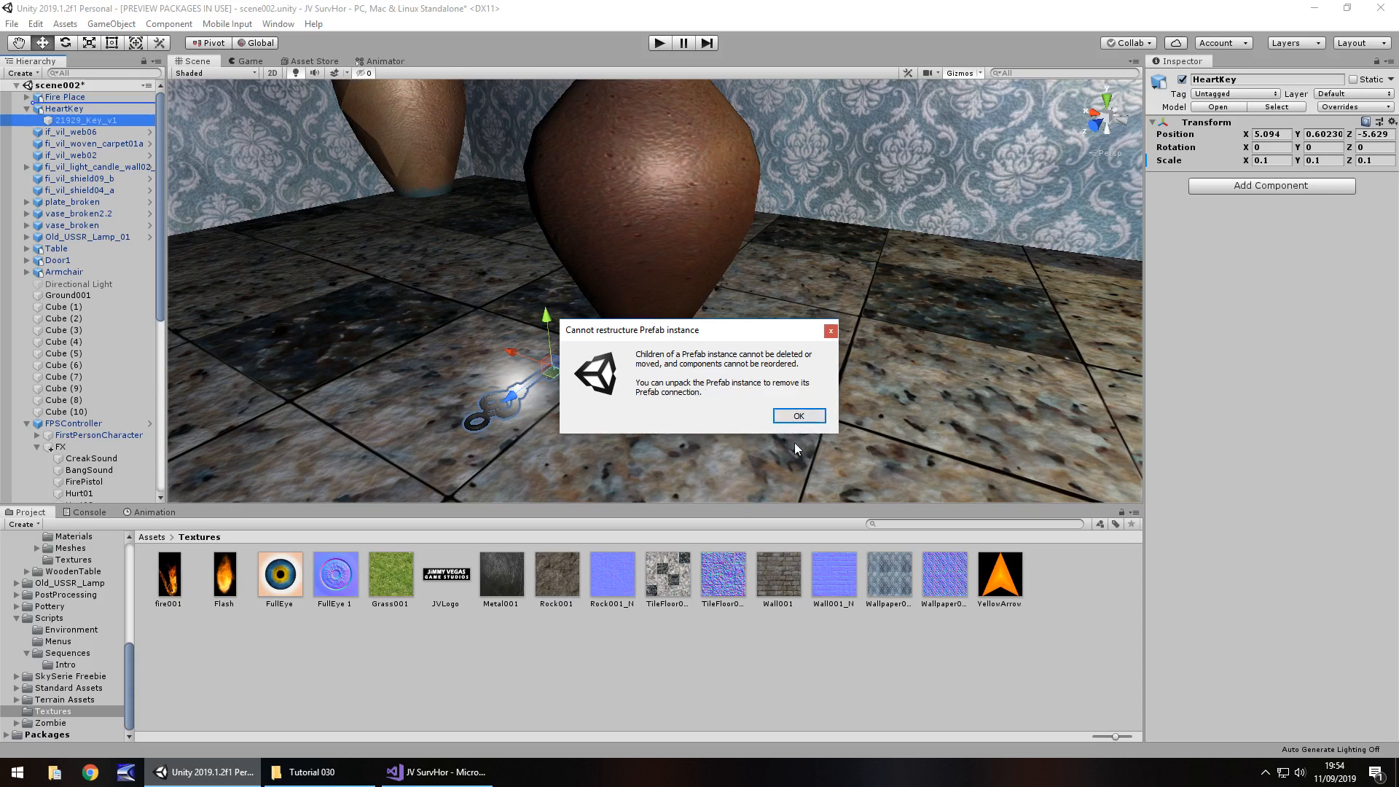
pyautogui.click(796, 414)
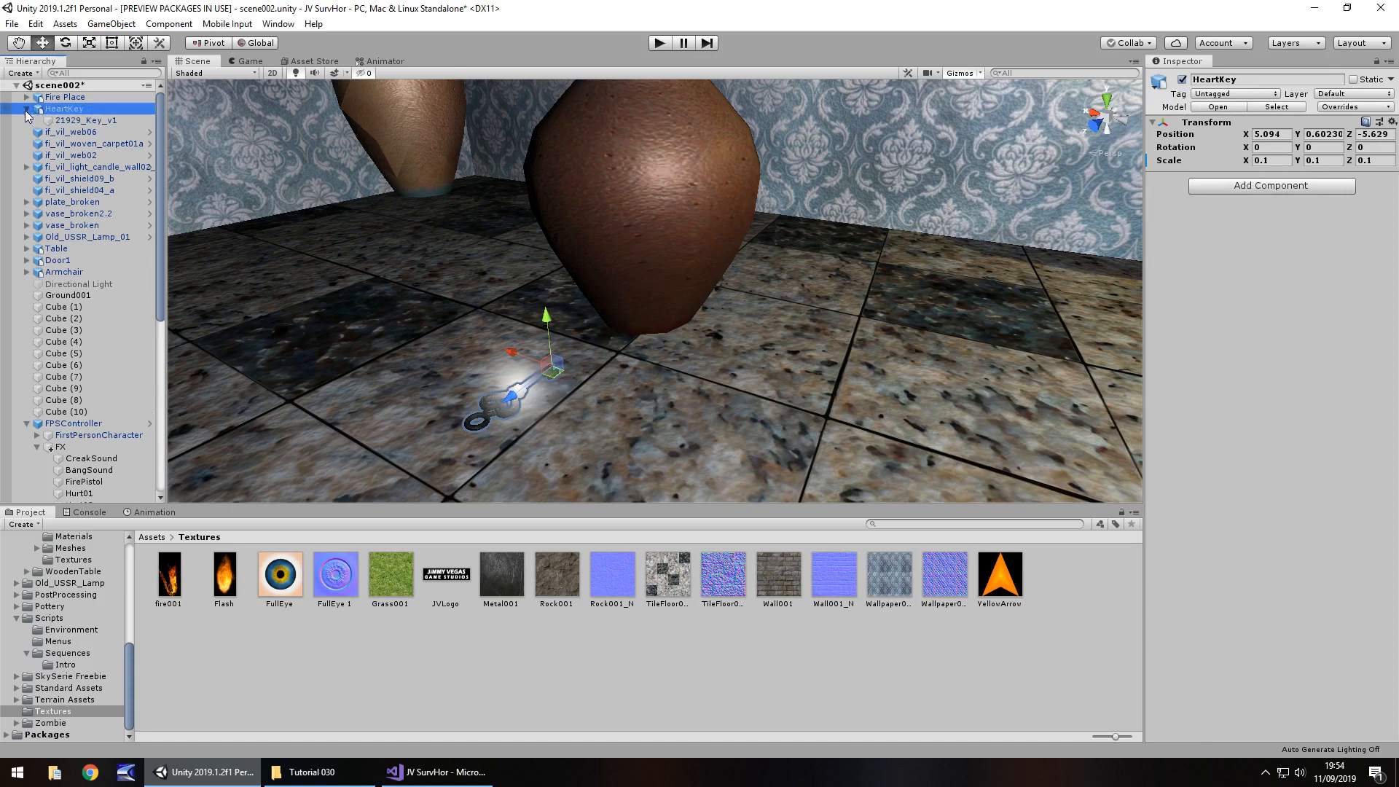
pyautogui.rightClick(63, 108)
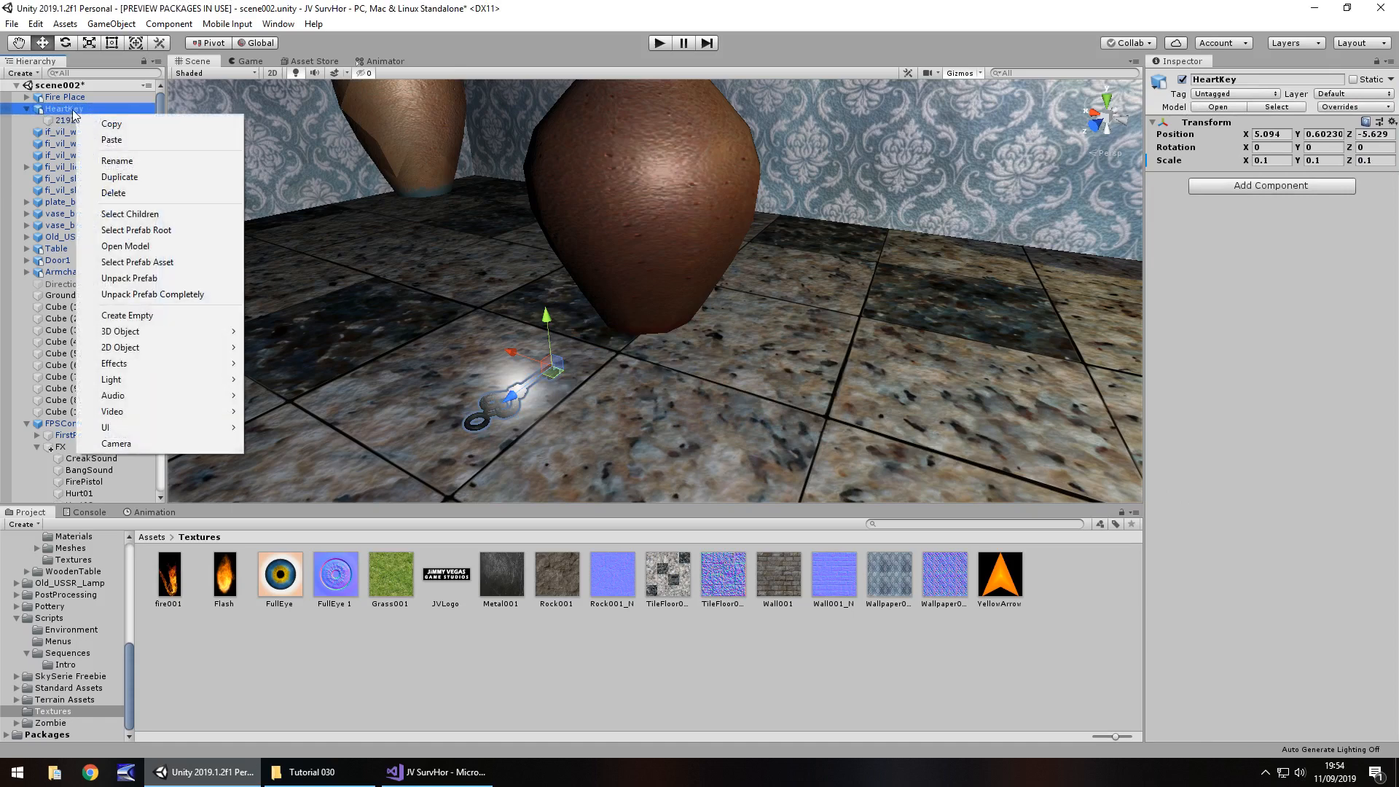
pyautogui.moveTo(111, 123)
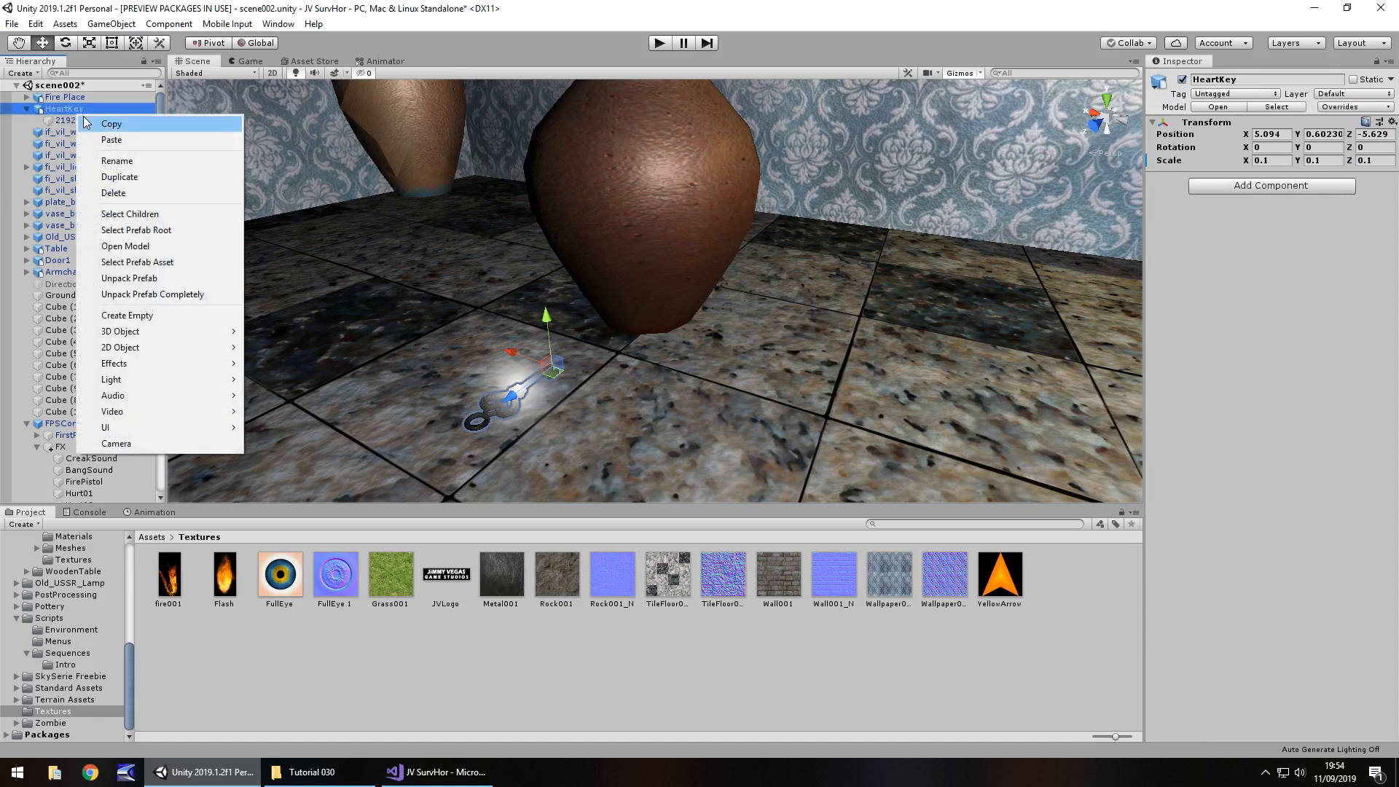
pyautogui.moveTo(129, 278)
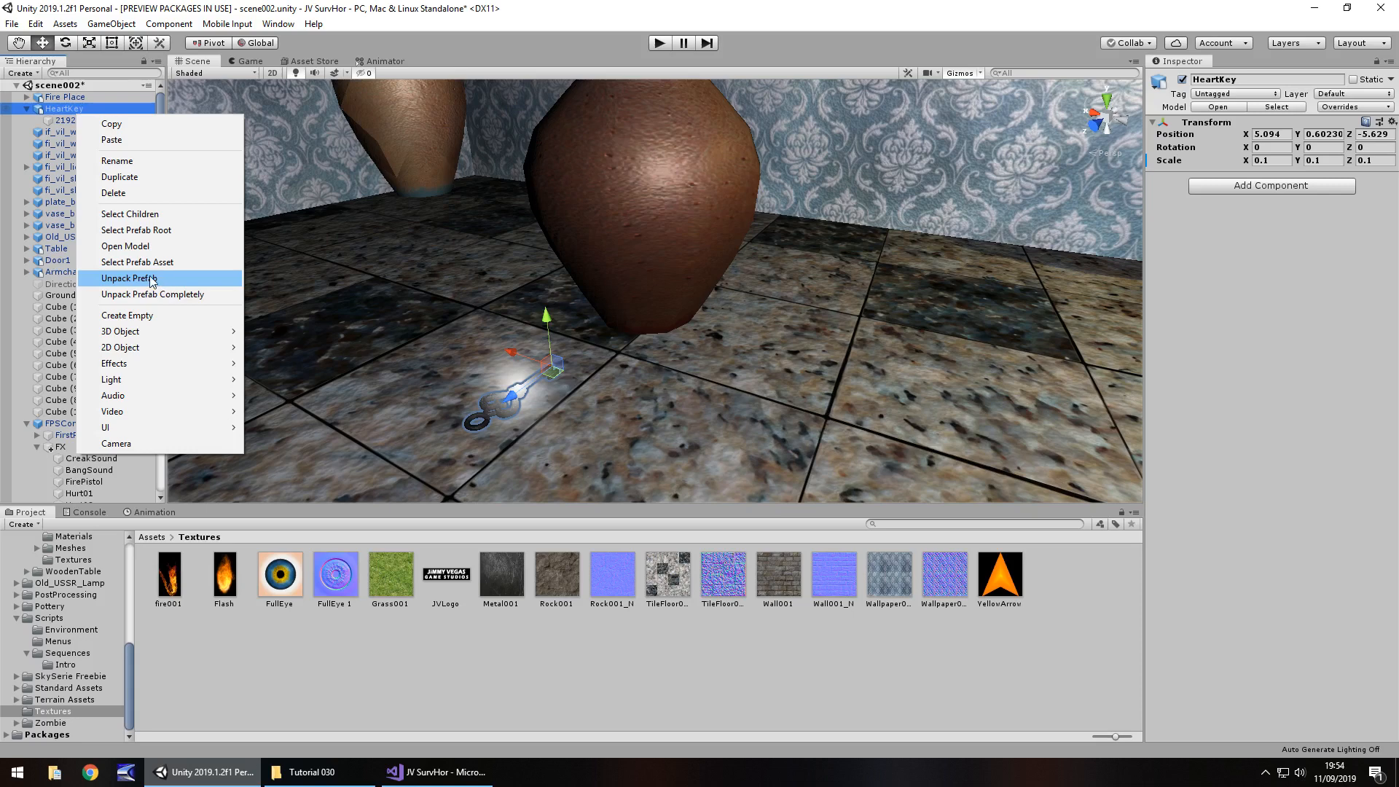
pyautogui.click(128, 278)
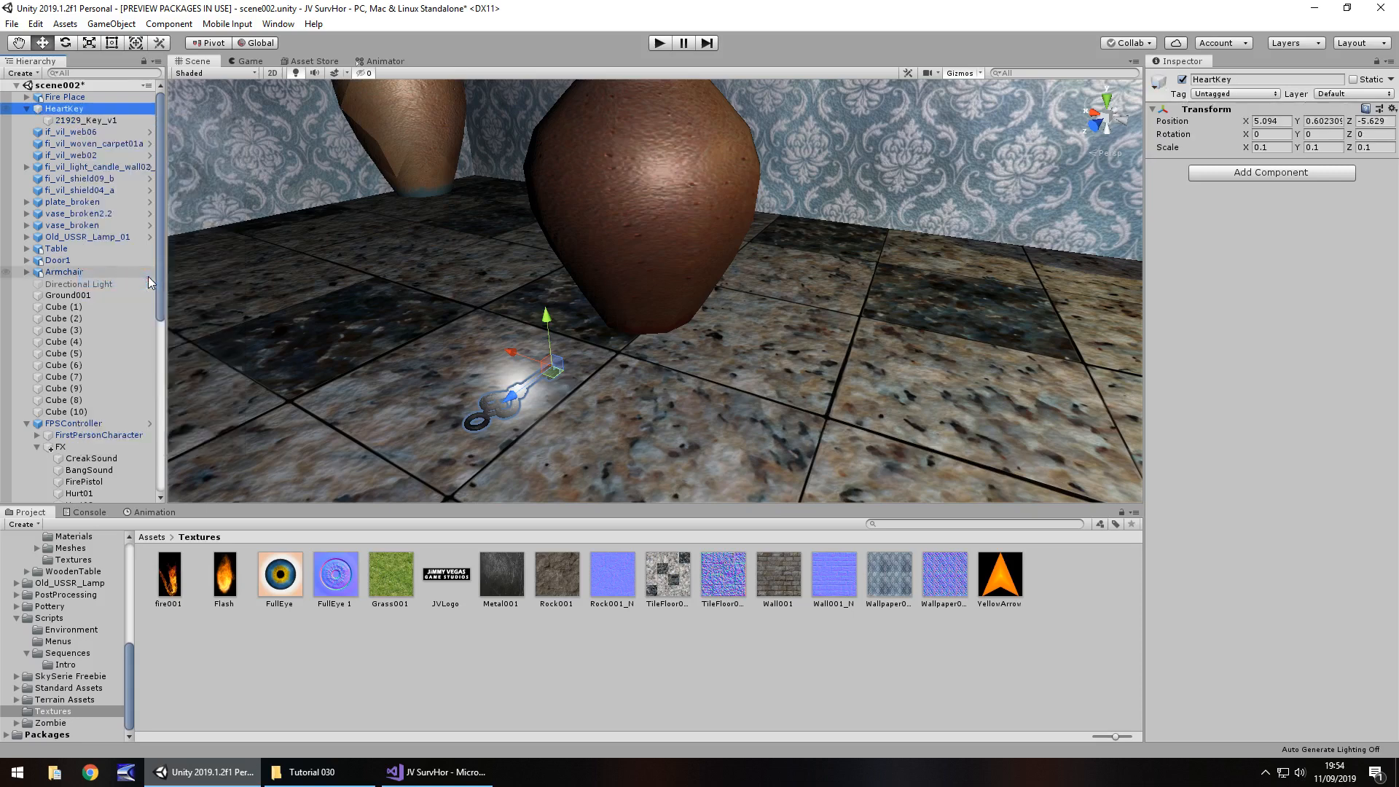
pyautogui.moveTo(164, 631)
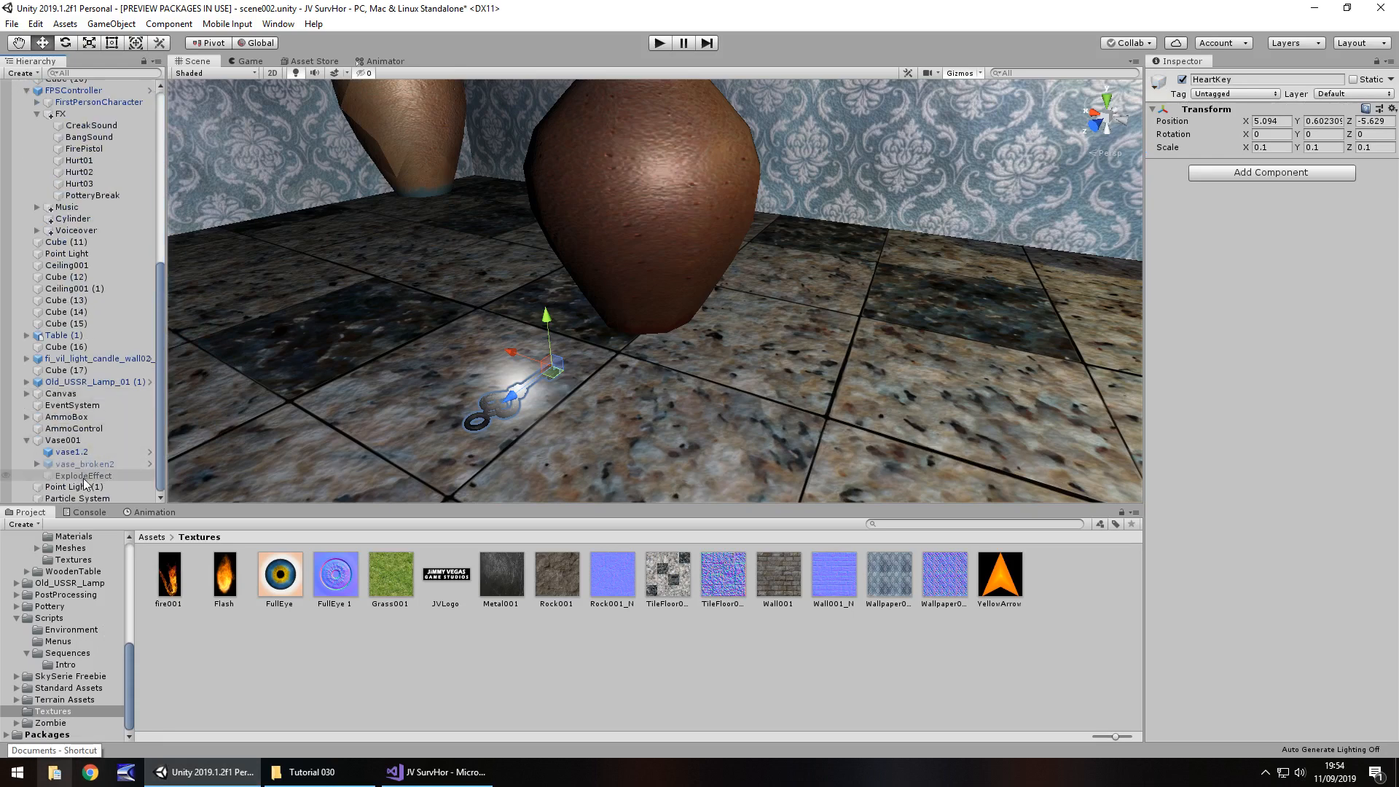
# Drag the Particle System onto HeartKey in the Hierarchy to parent it
pyautogui.click(89, 124)
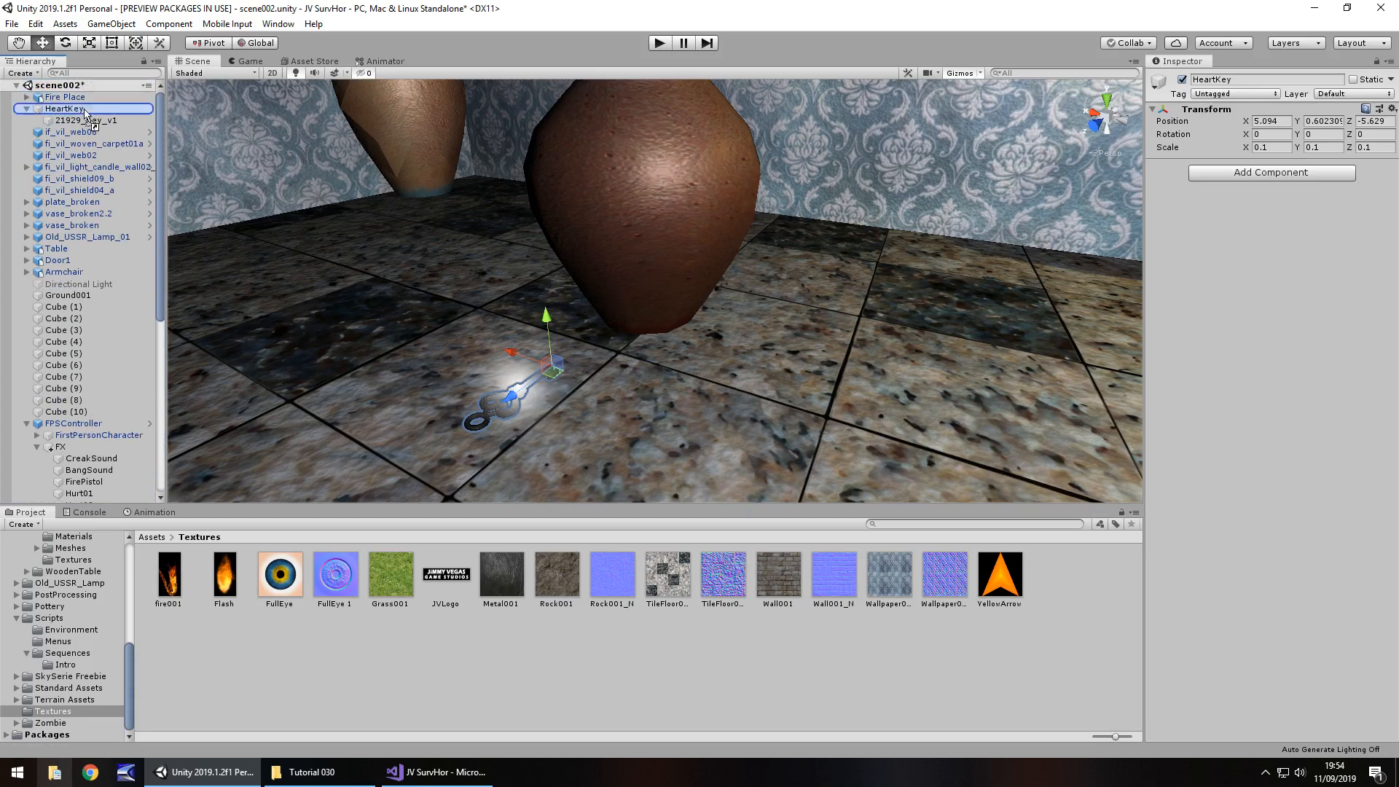
pyautogui.click(87, 131)
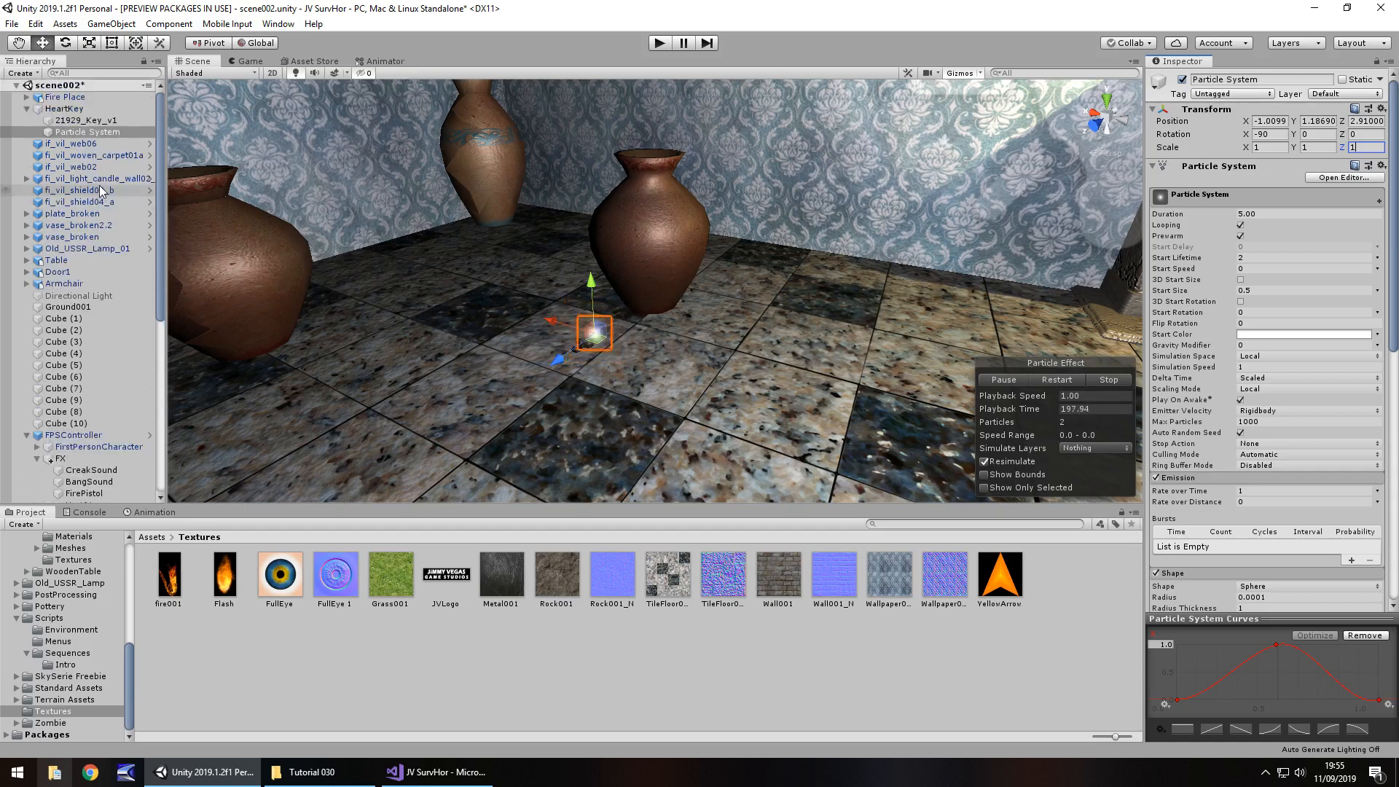
pyautogui.click(67, 305)
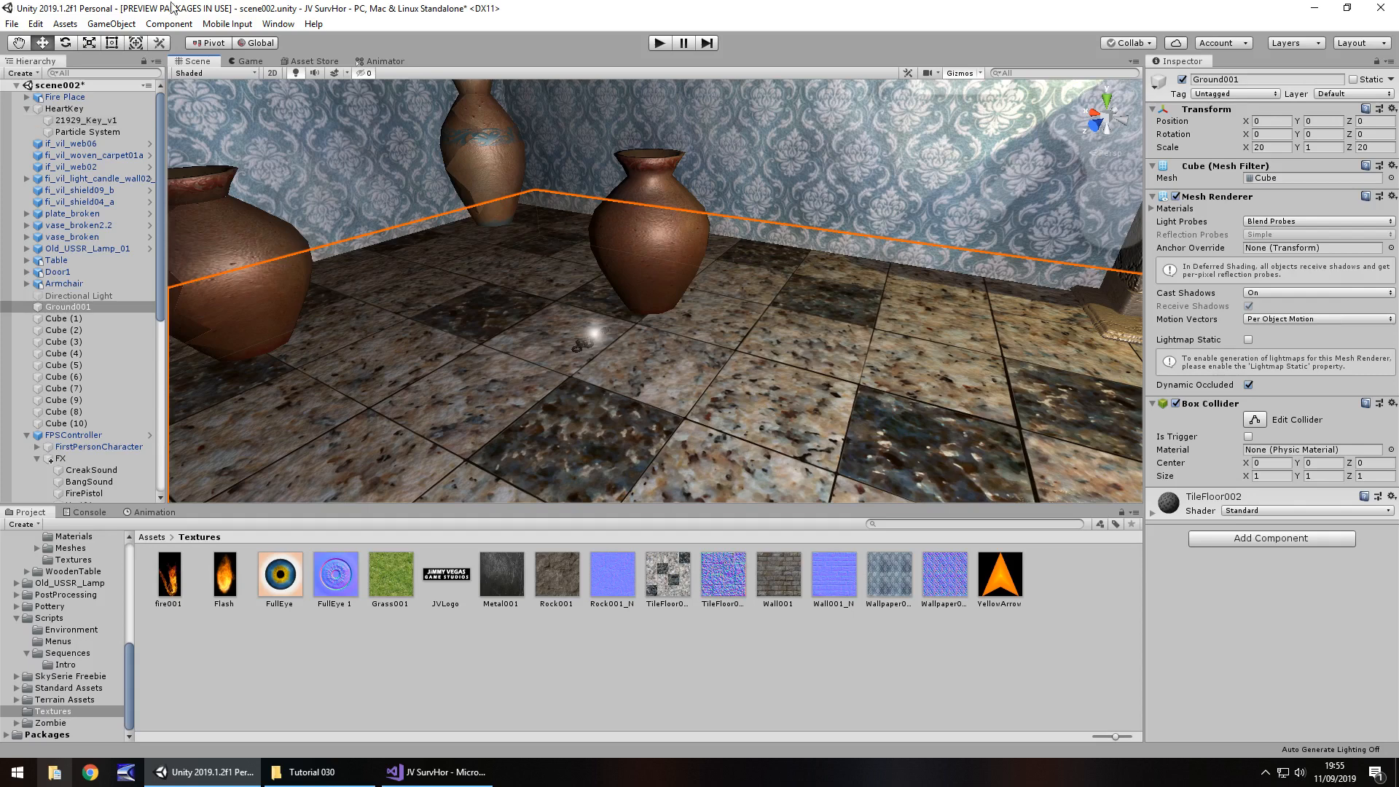
# Create a new cube via GameObject > 3D Object and rename it HeartKeyObj
pyautogui.click(111, 23)
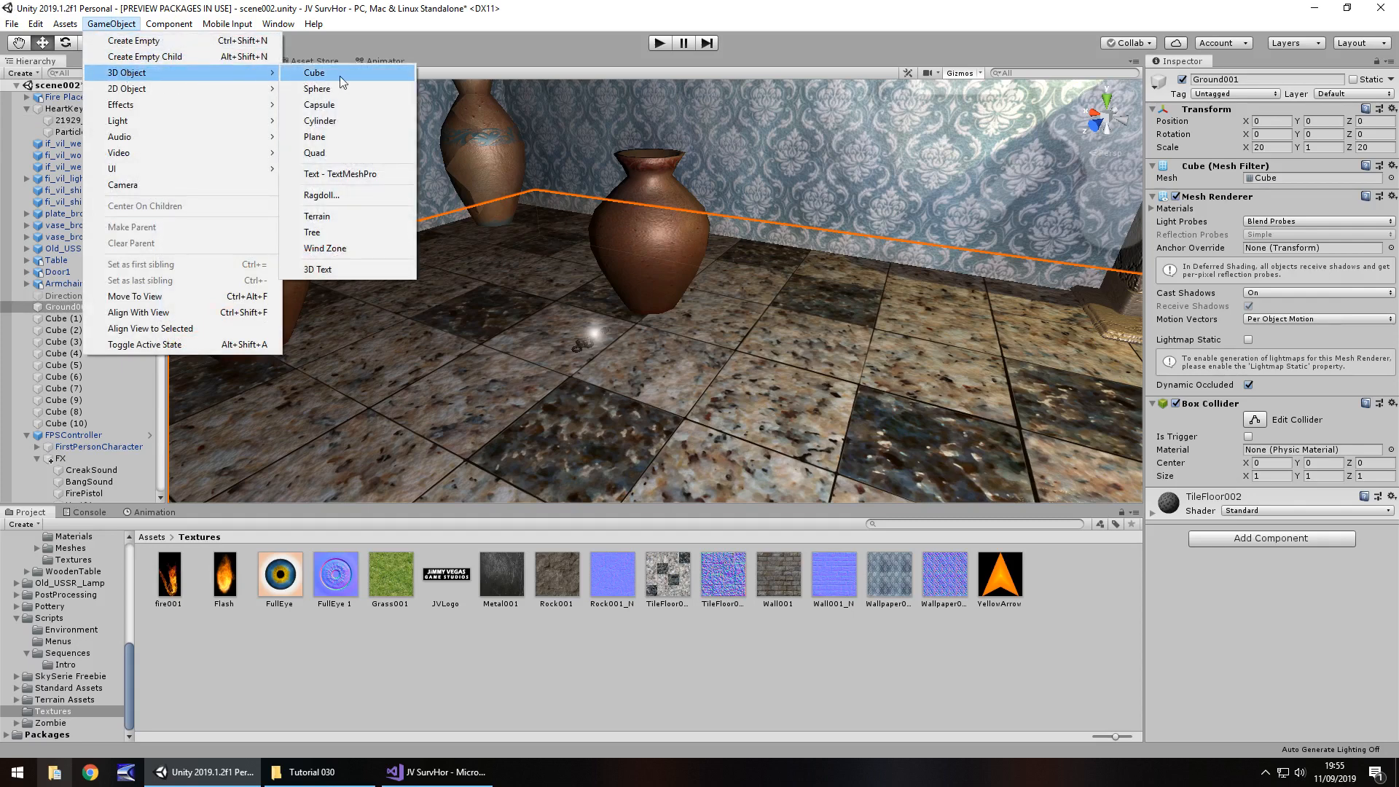
pyautogui.click(313, 72)
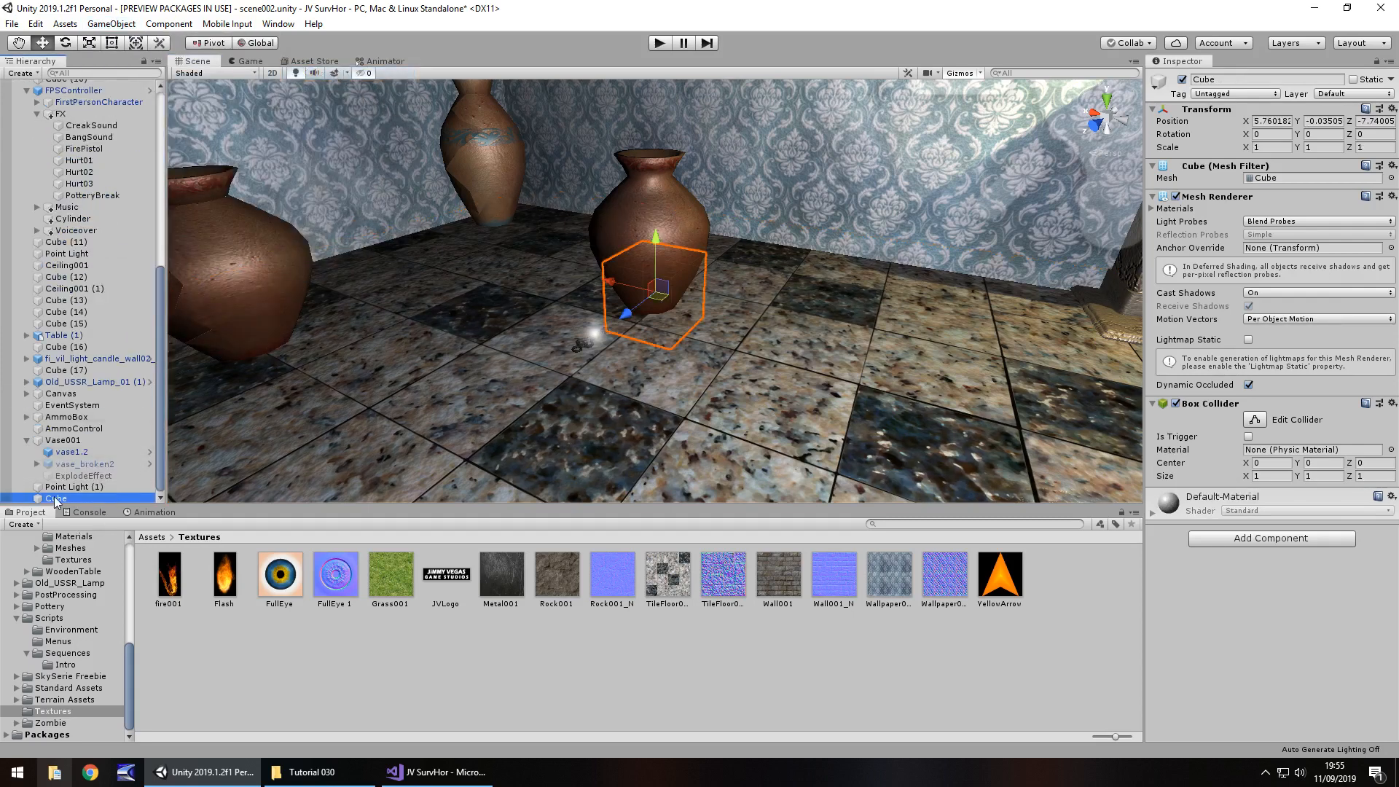
pyautogui.doubleClick(56, 497)
pyautogui.write('HeartKeyObj')
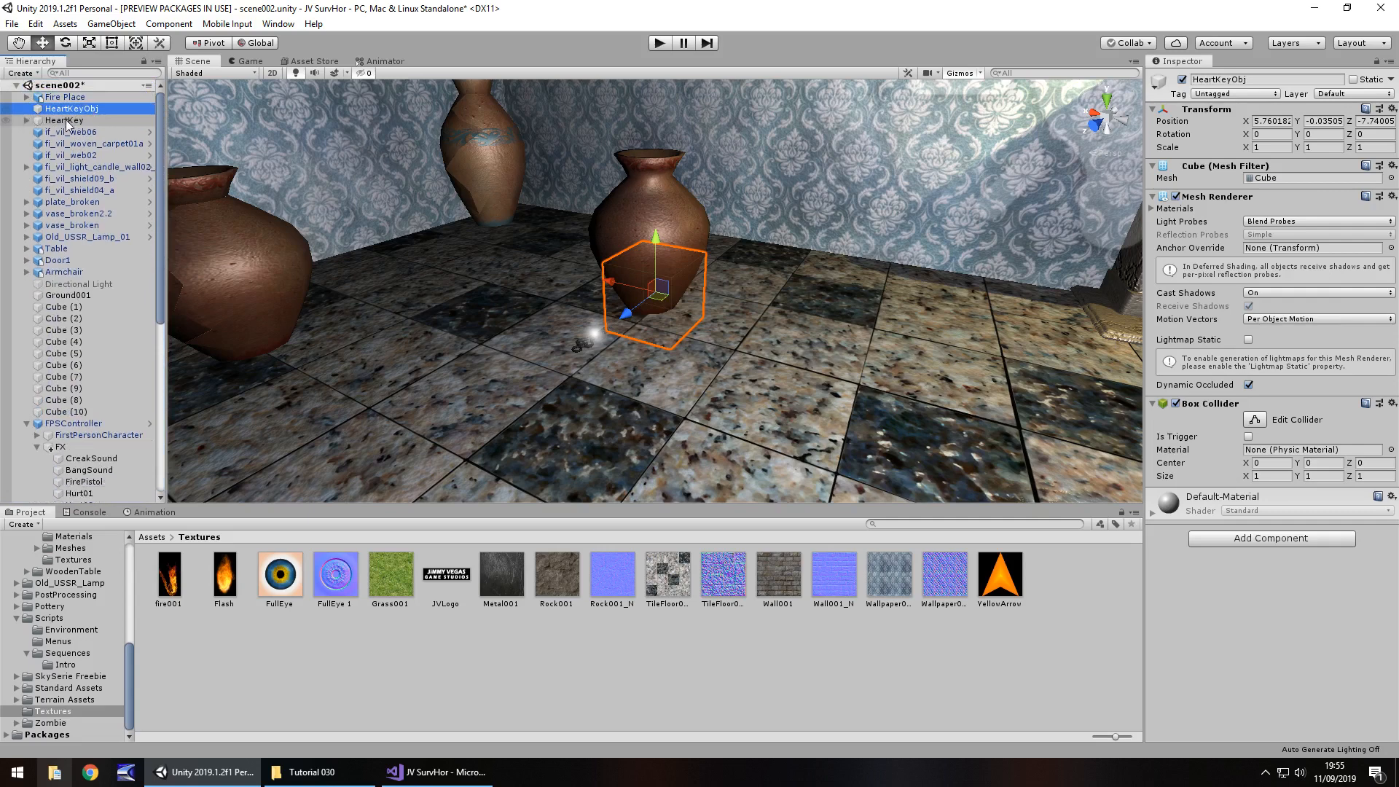
# Place HeartKey inside HeartKeyObj as its child
pyautogui.click(64, 121)
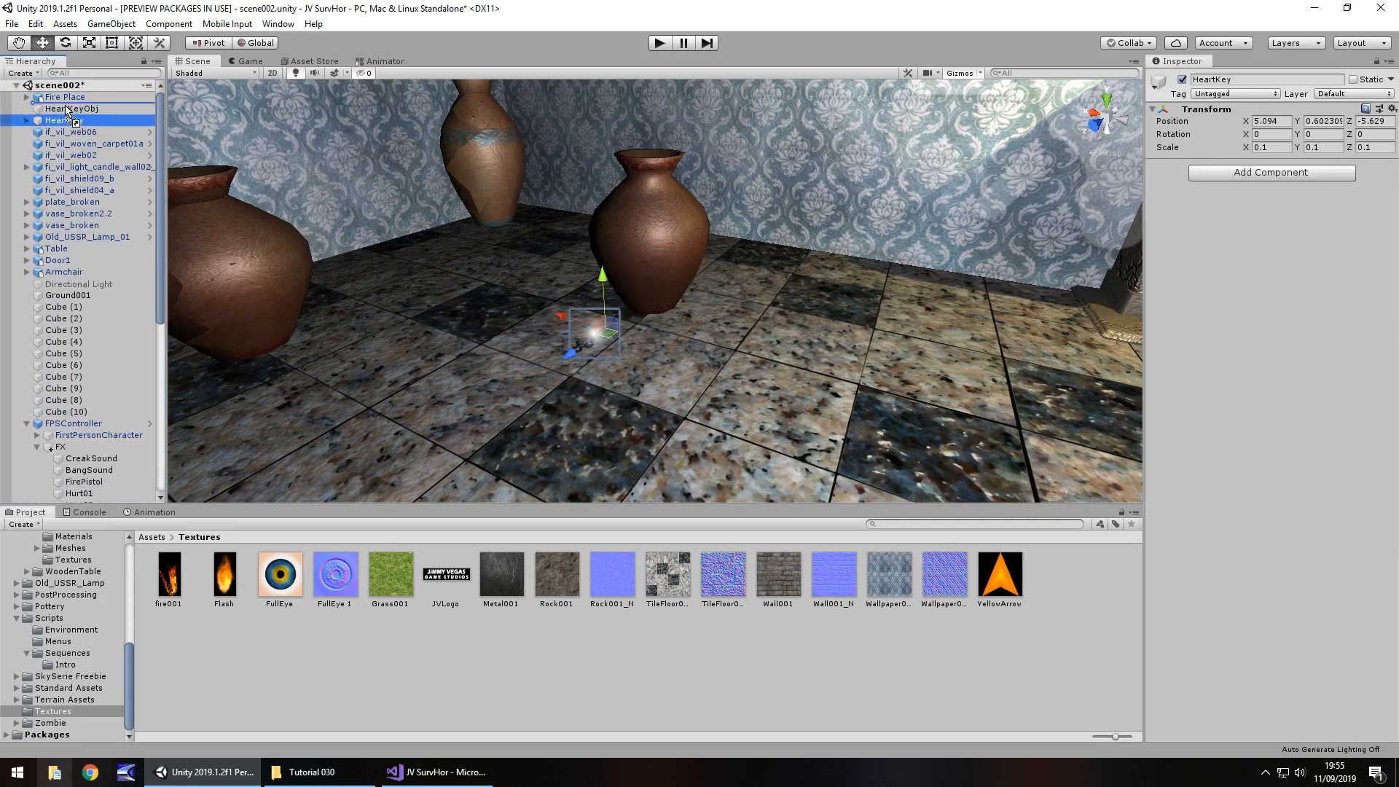
pyautogui.click(73, 107)
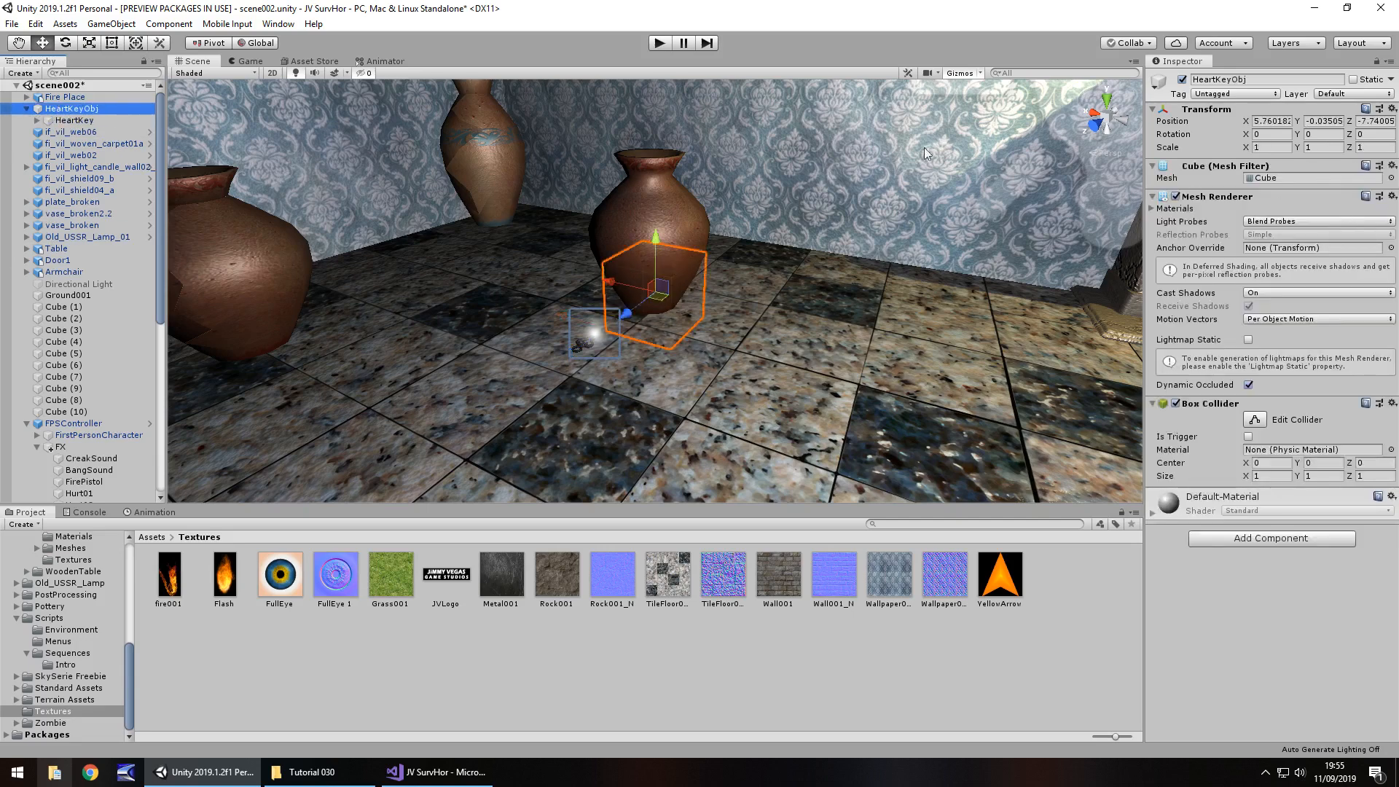
pyautogui.click(73, 120)
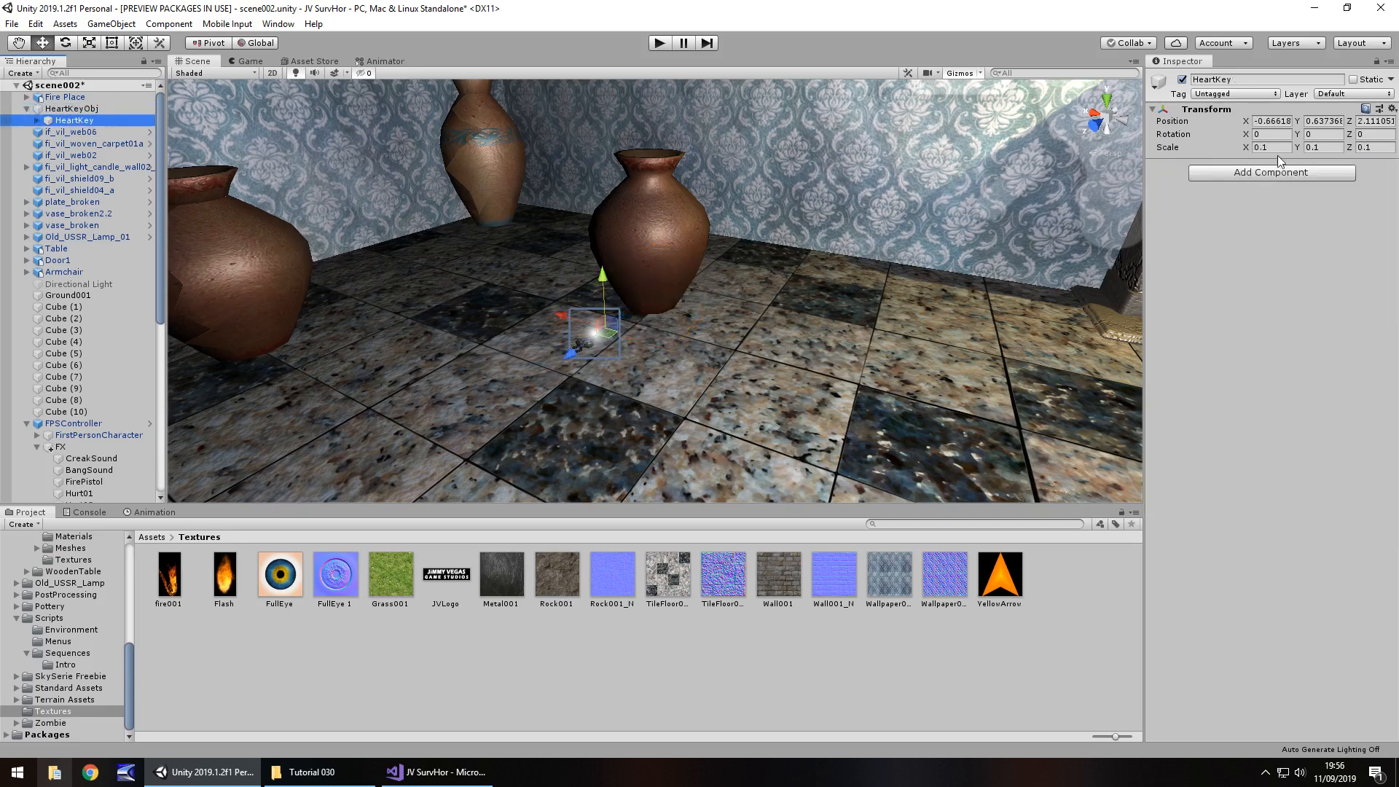
pyautogui.click(1270, 121)
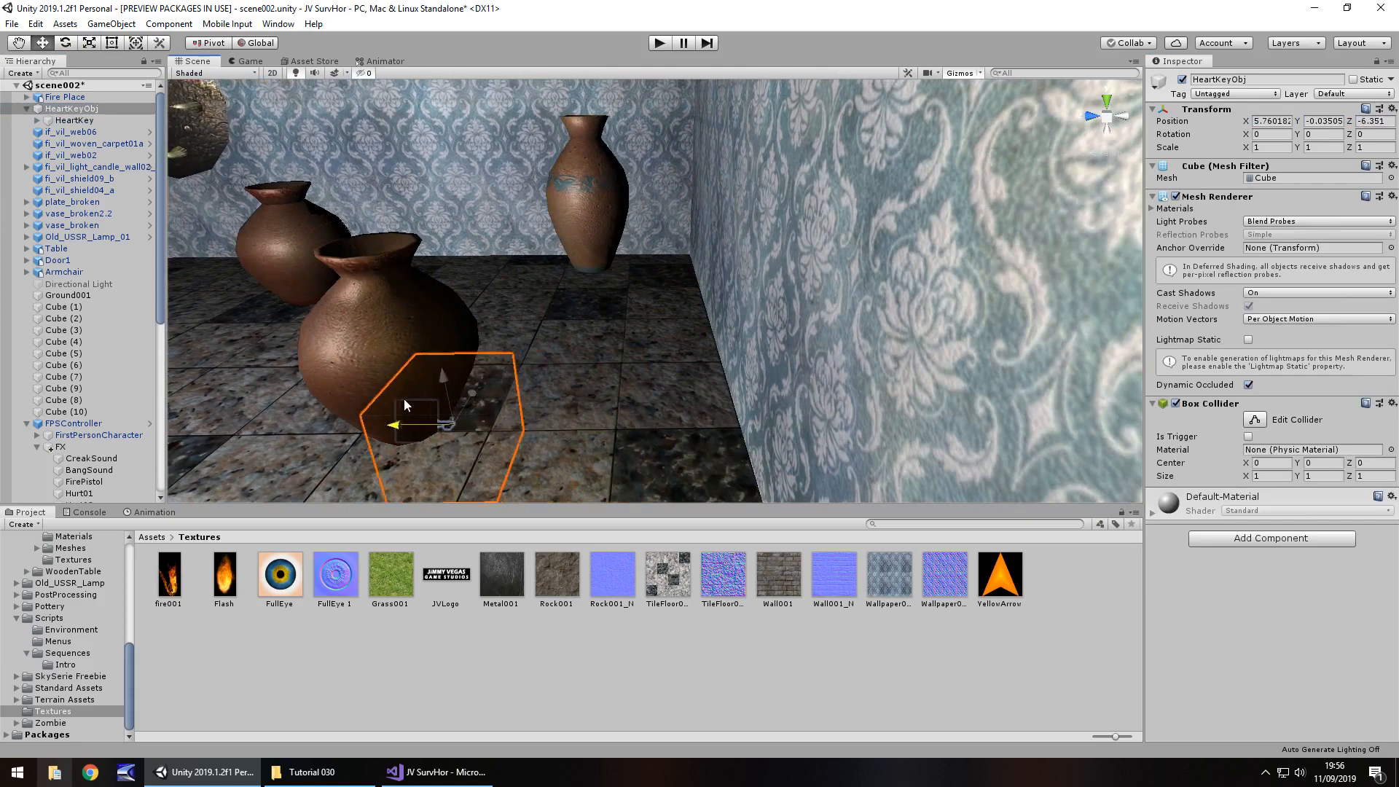
# Move the HeartKeyObj cube onto the vase base and scale it to 0.5
pyautogui.moveTo(421, 406); pyautogui.dragTo(403, 349)
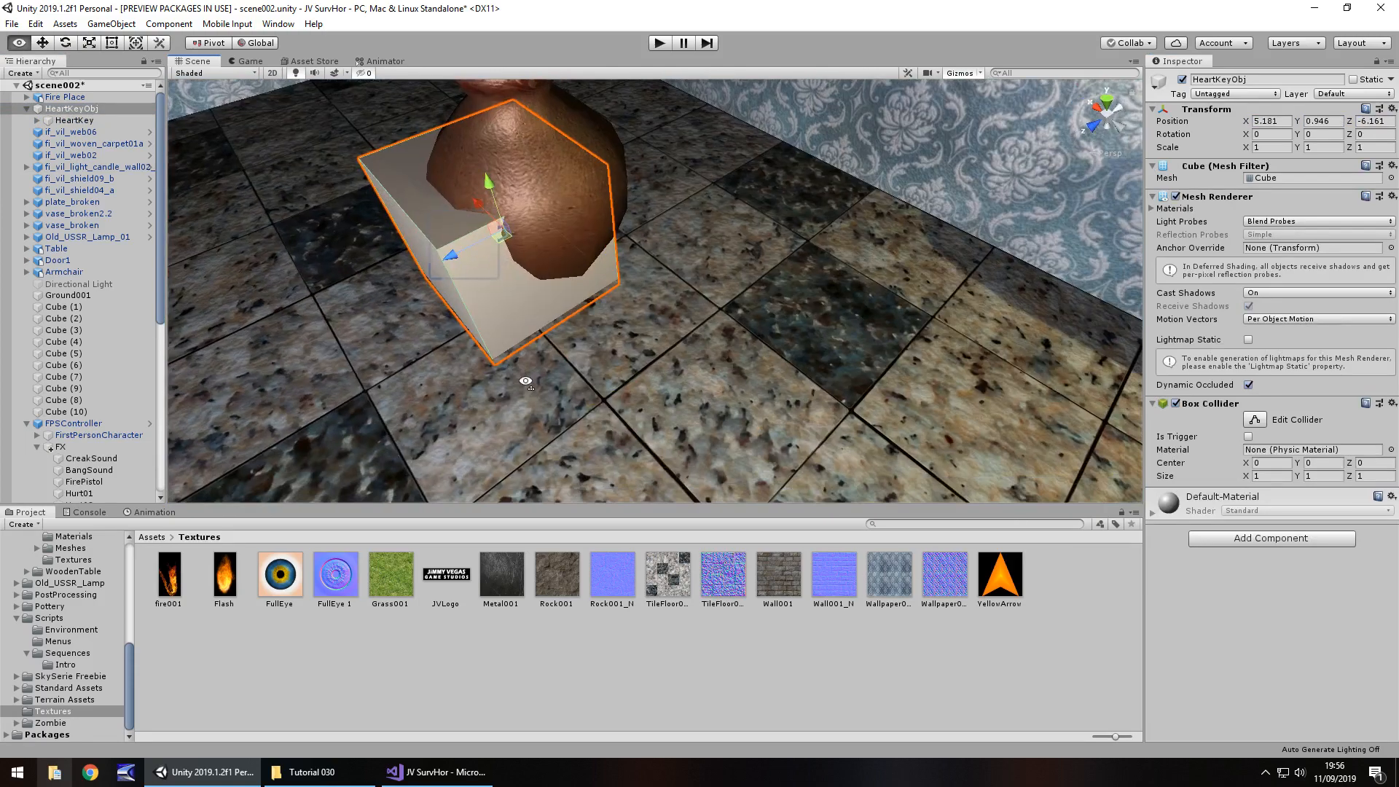
pyautogui.moveTo(485, 183); pyautogui.dragTo(481, 241)
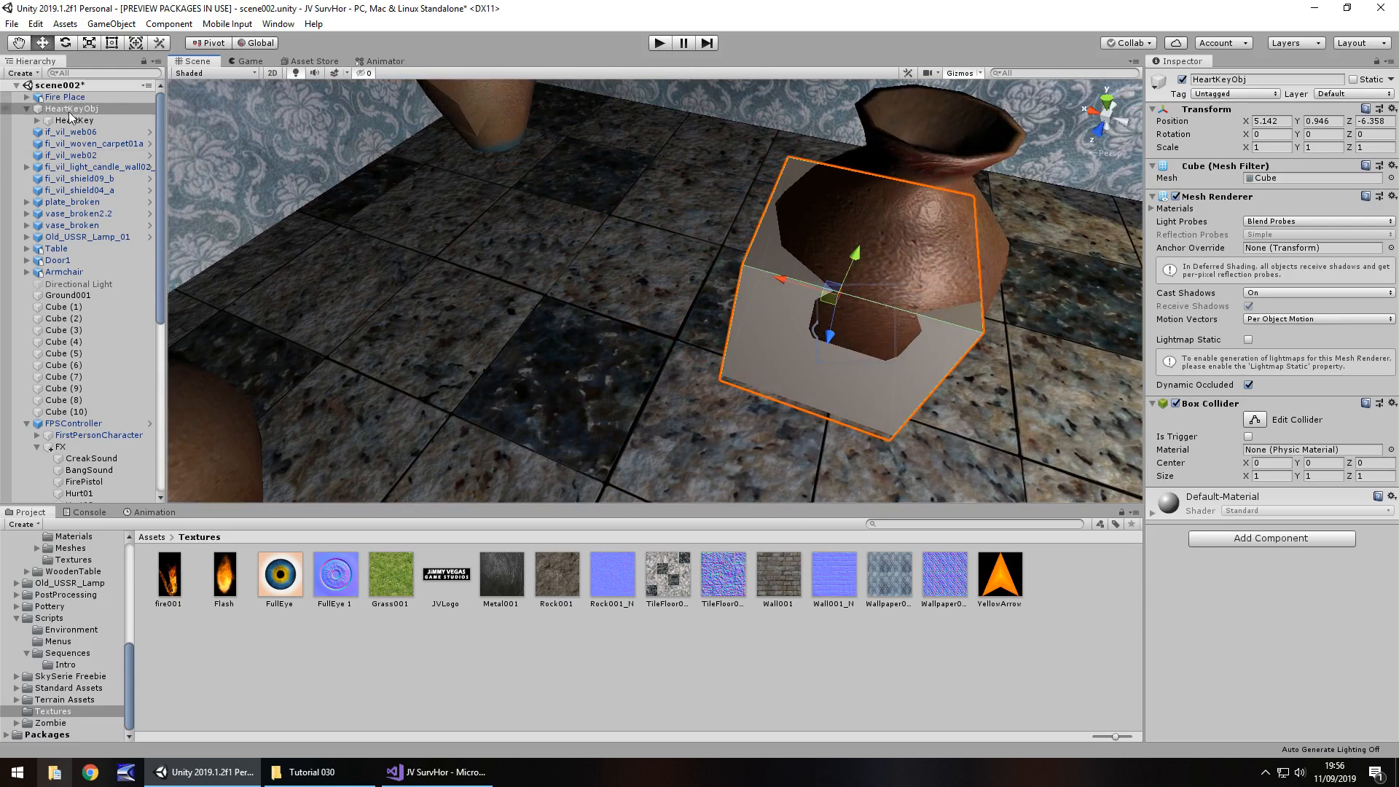
pyautogui.click(64, 107)
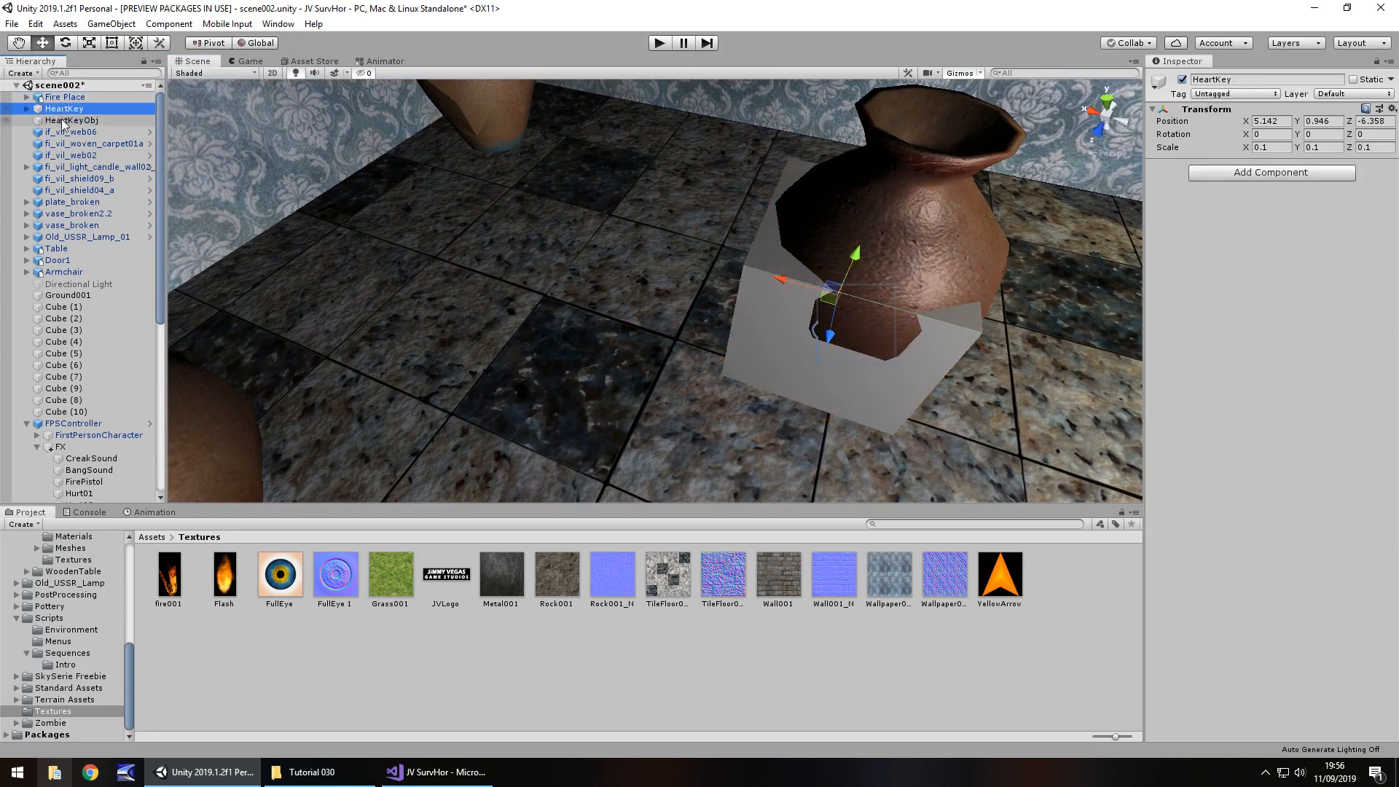
pyautogui.click(71, 119)
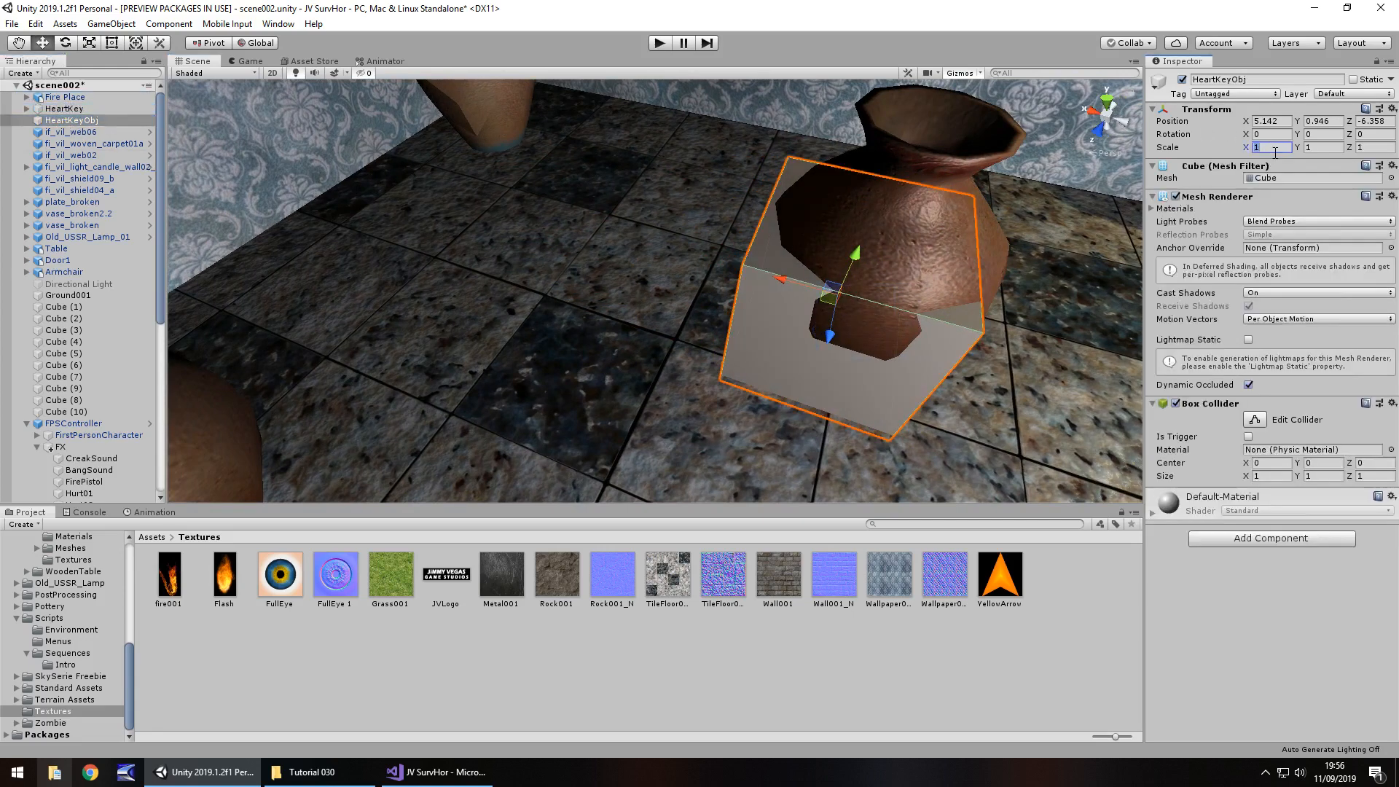
pyautogui.write('0.5')
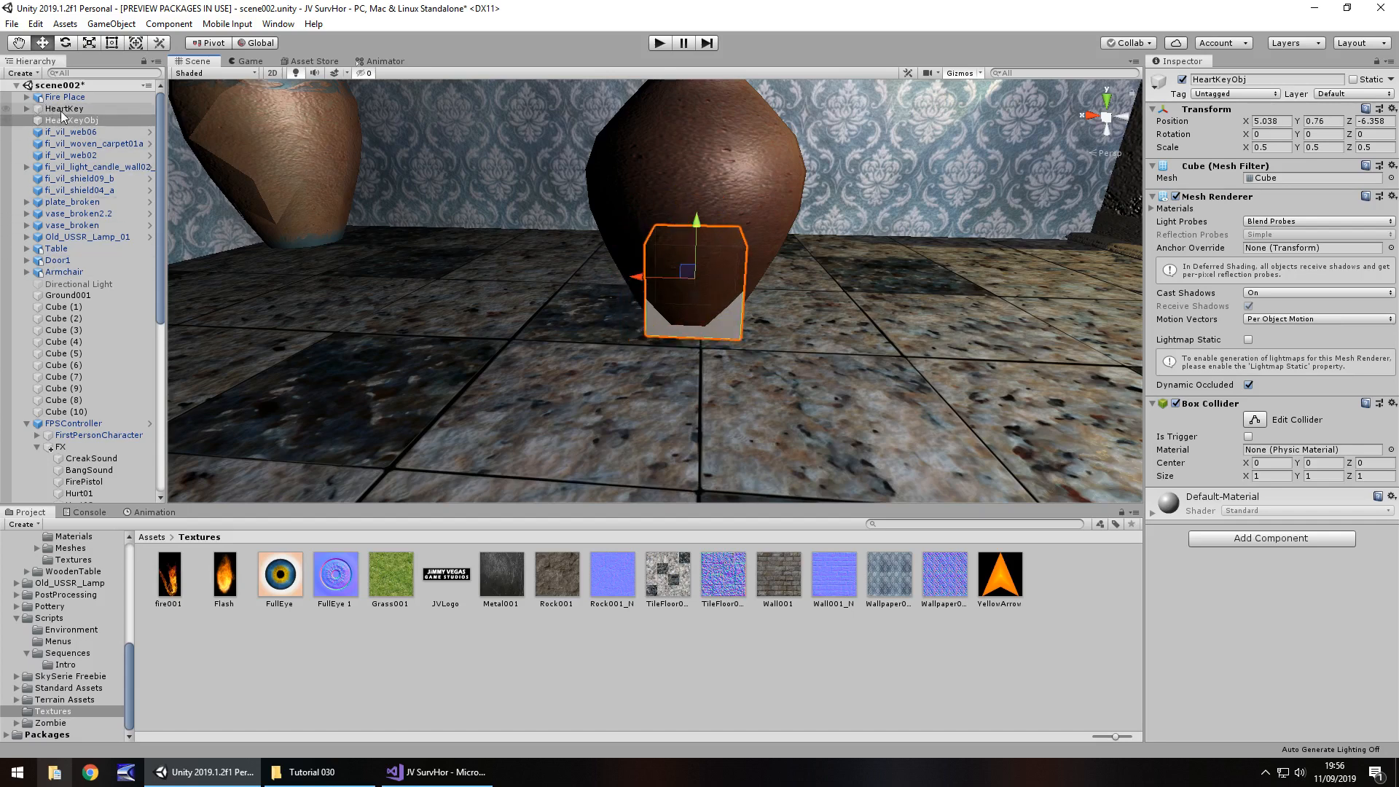
pyautogui.click(75, 119)
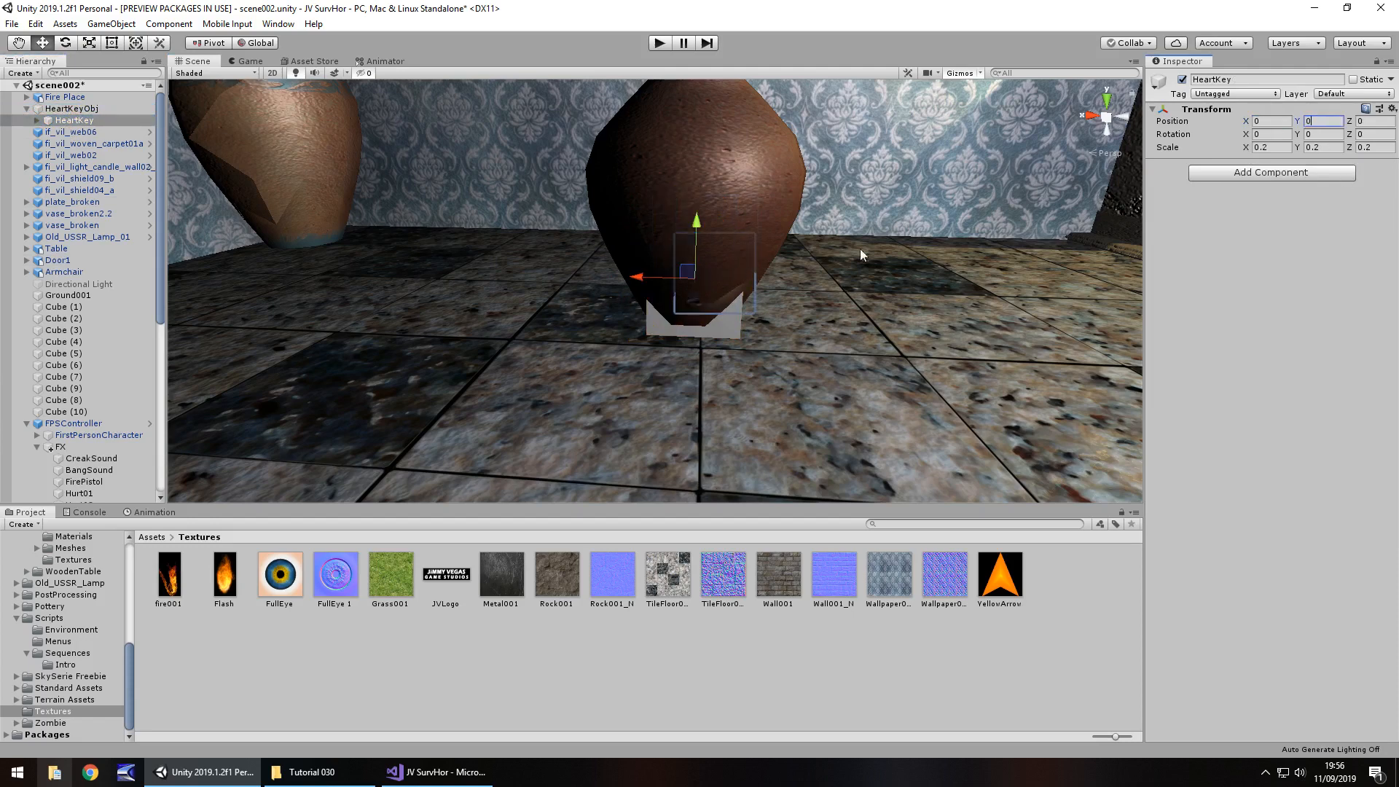
pyautogui.click(74, 108)
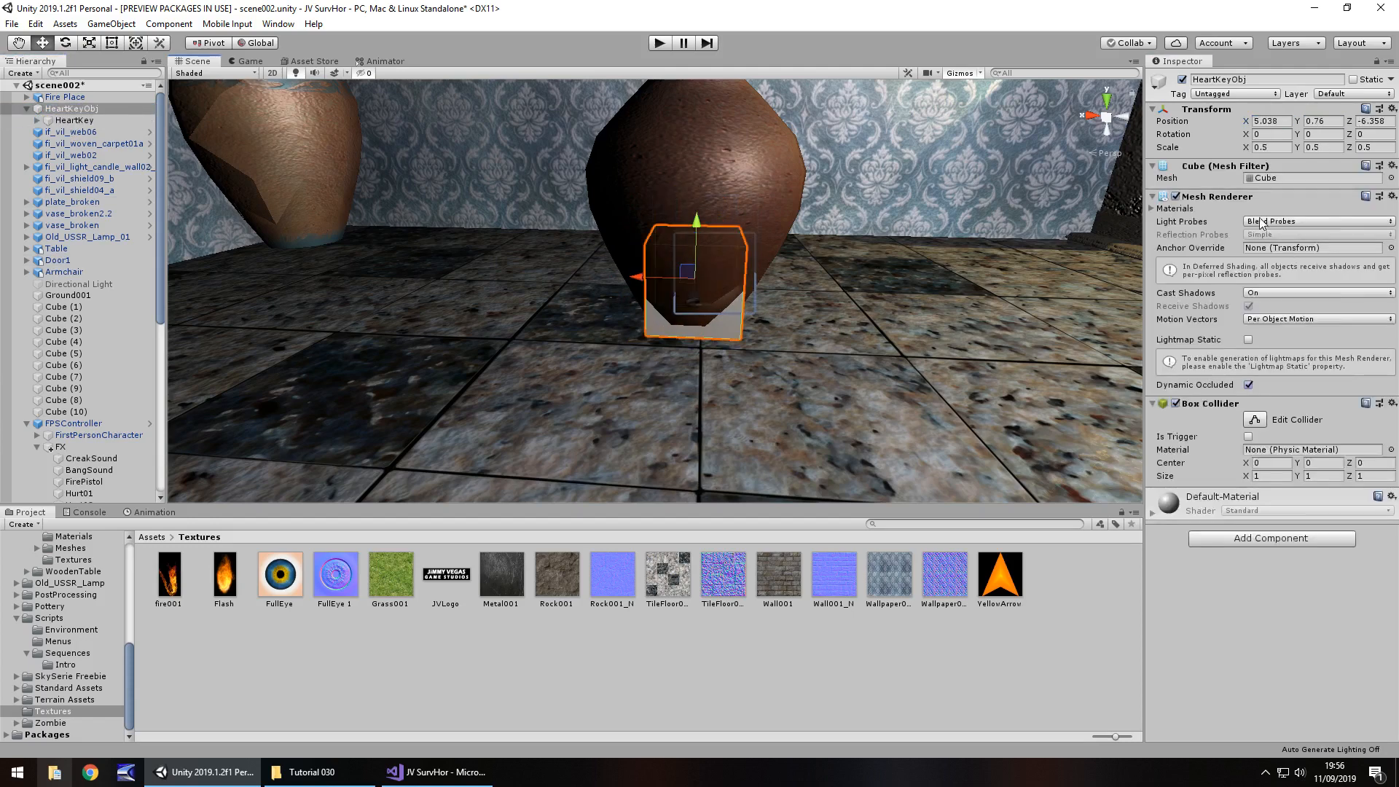
pyautogui.click(1176, 195)
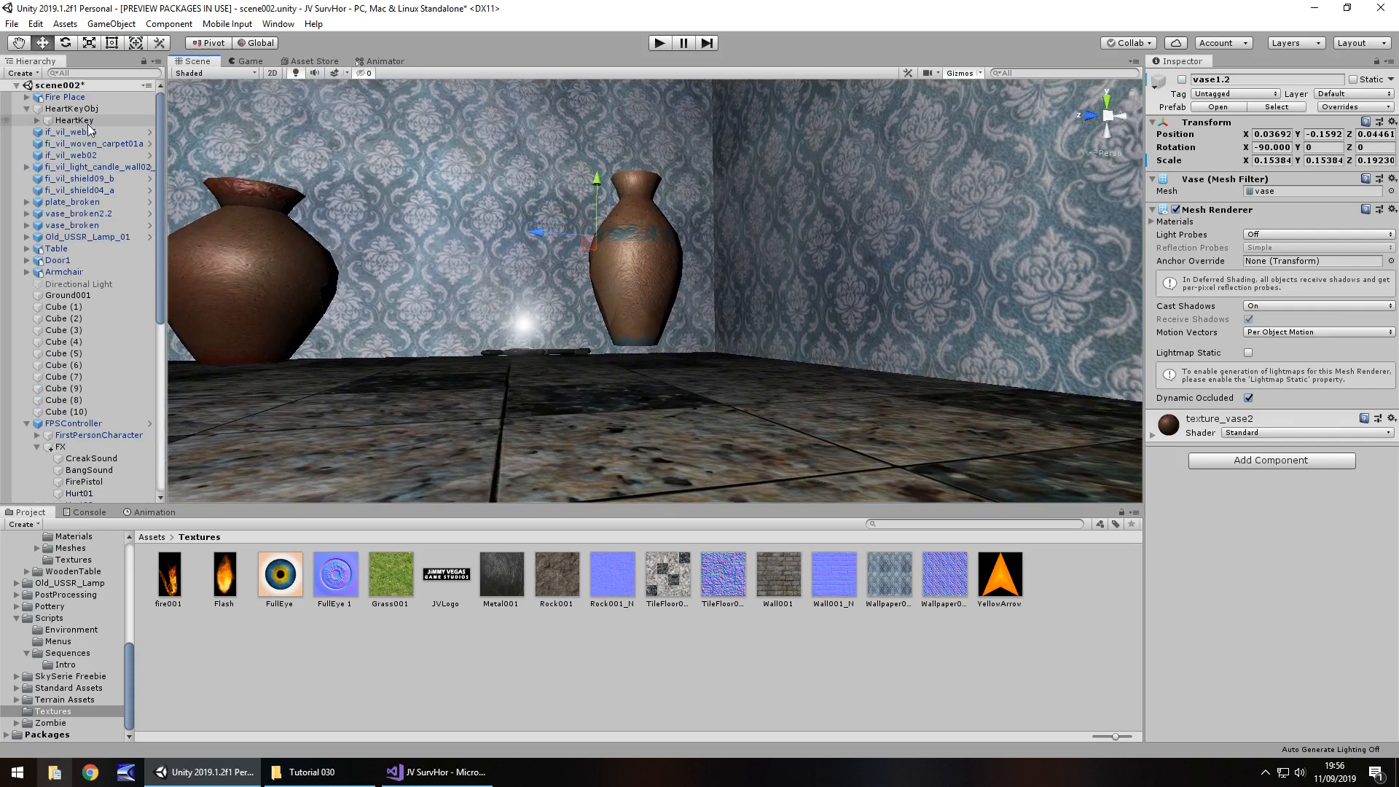
# Lower HeartKey toward the floor with its Y move handle
pyautogui.click(75, 120)
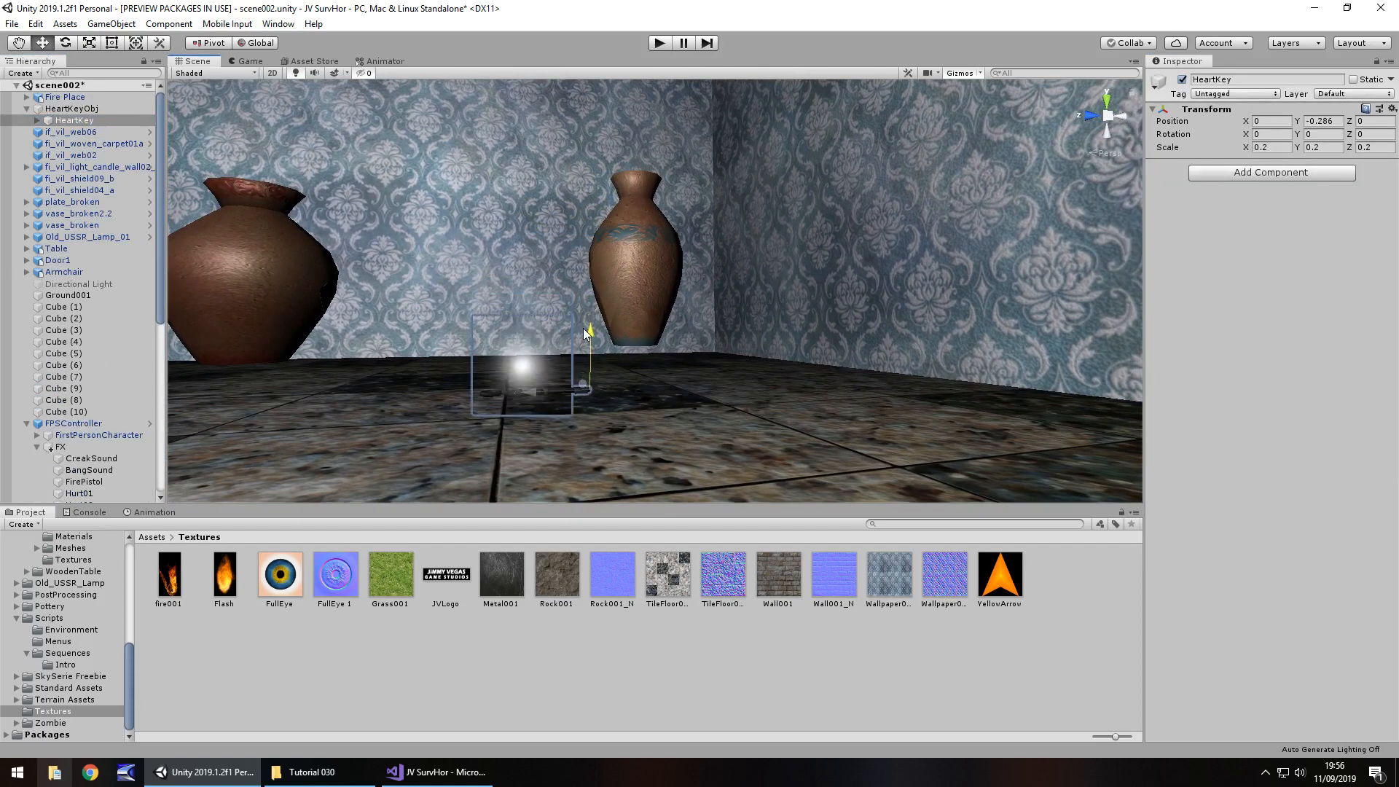
pyautogui.moveTo(587, 335); pyautogui.dragTo(587, 361)
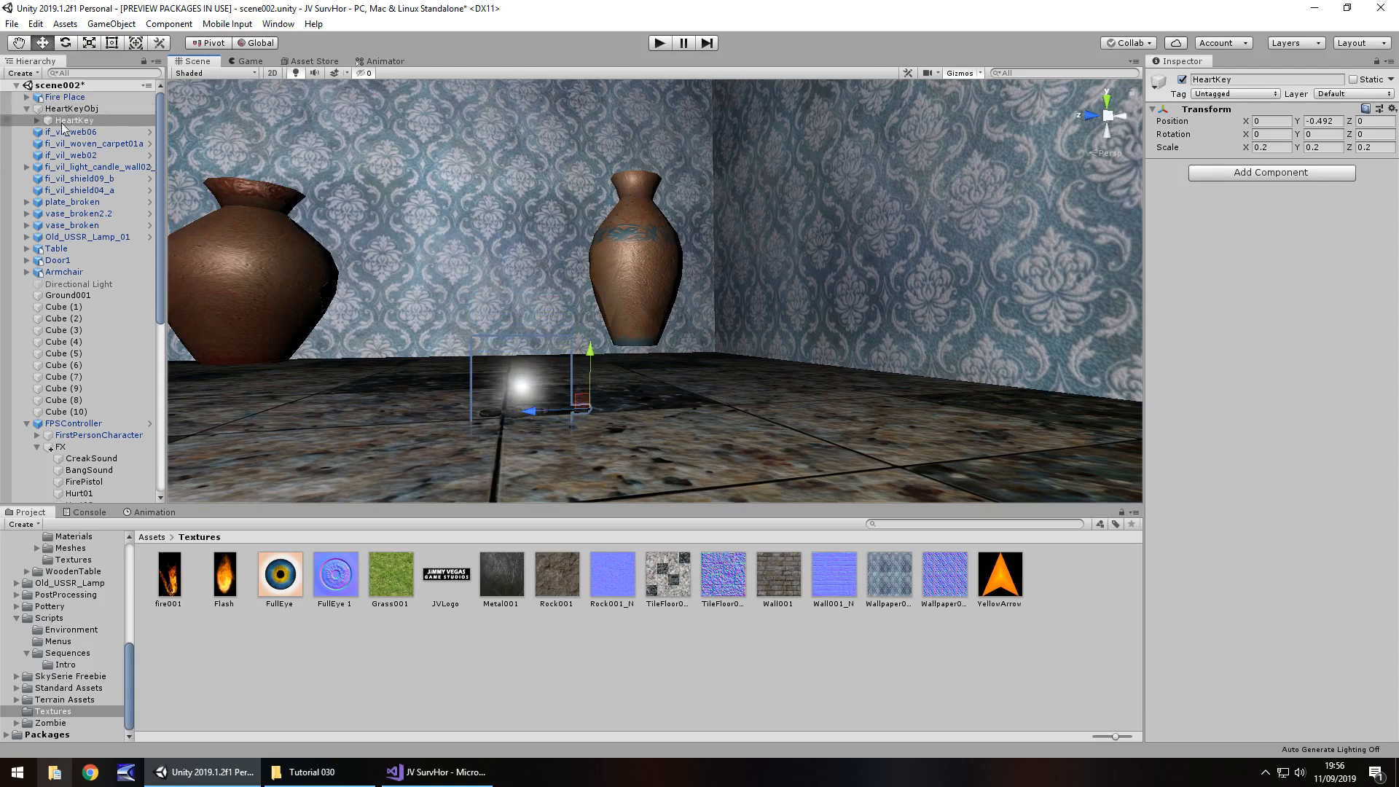
pyautogui.click(96, 143)
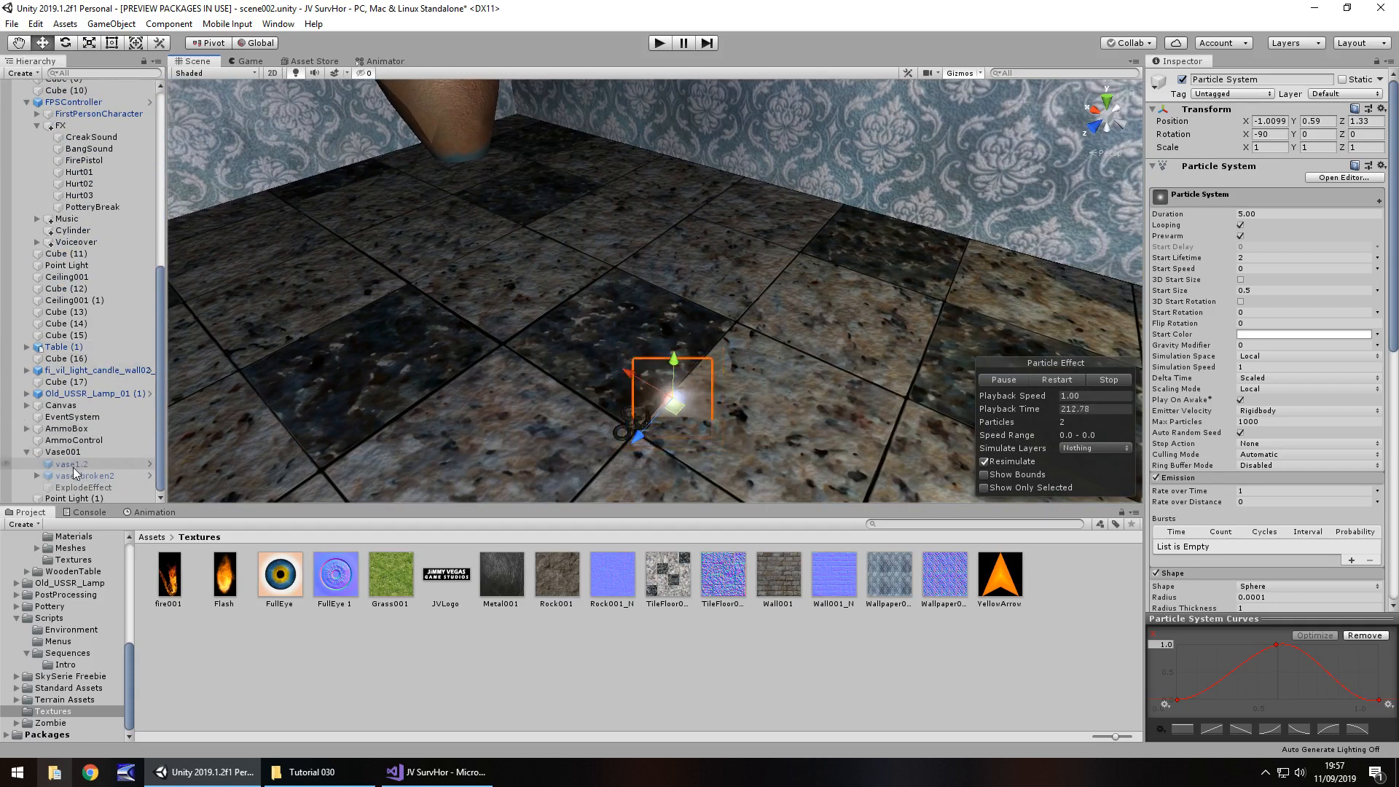
# Re-enable vase1.2 and deactivate HeartKeyObj so the key starts hidden
pyautogui.click(71, 464)
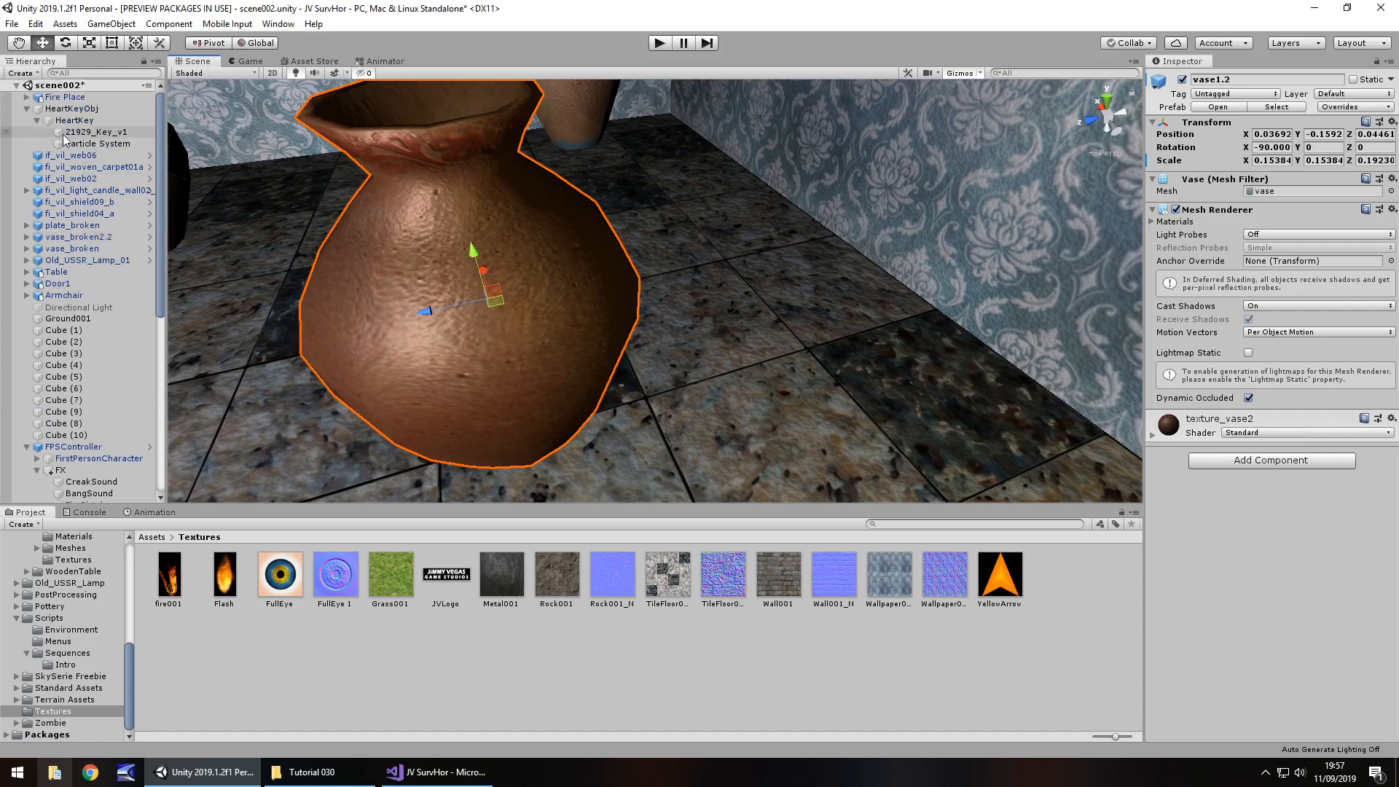
pyautogui.click(72, 108)
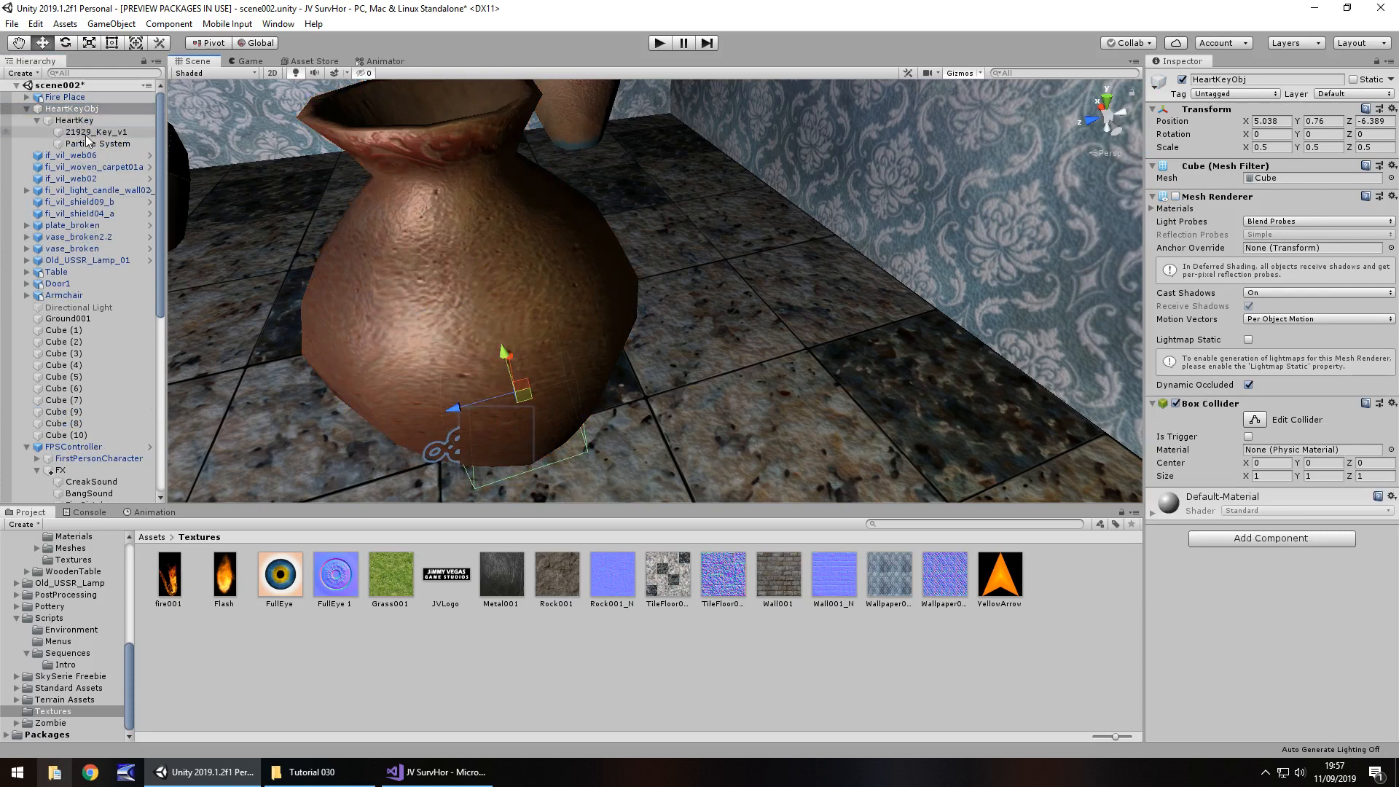
pyautogui.click(101, 143)
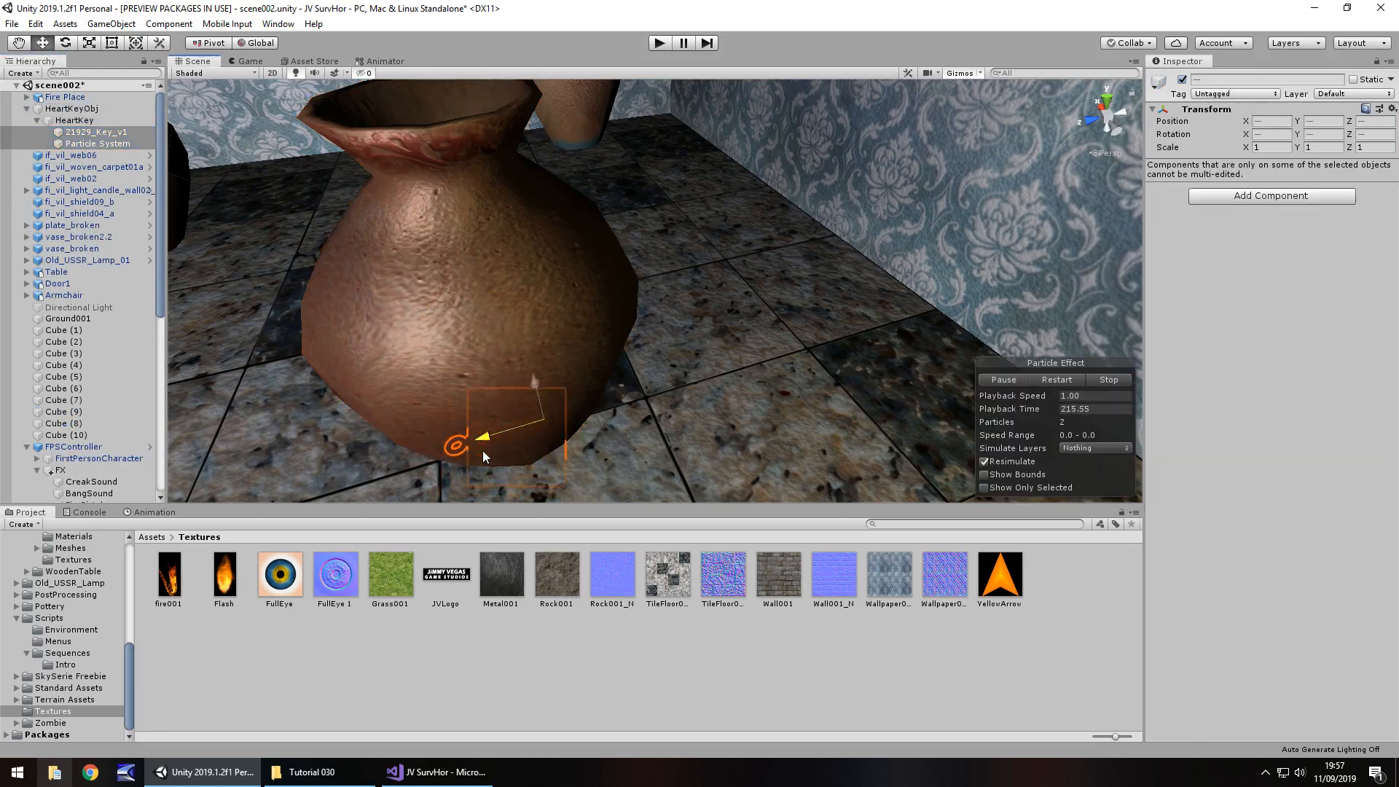
pyautogui.click(72, 107)
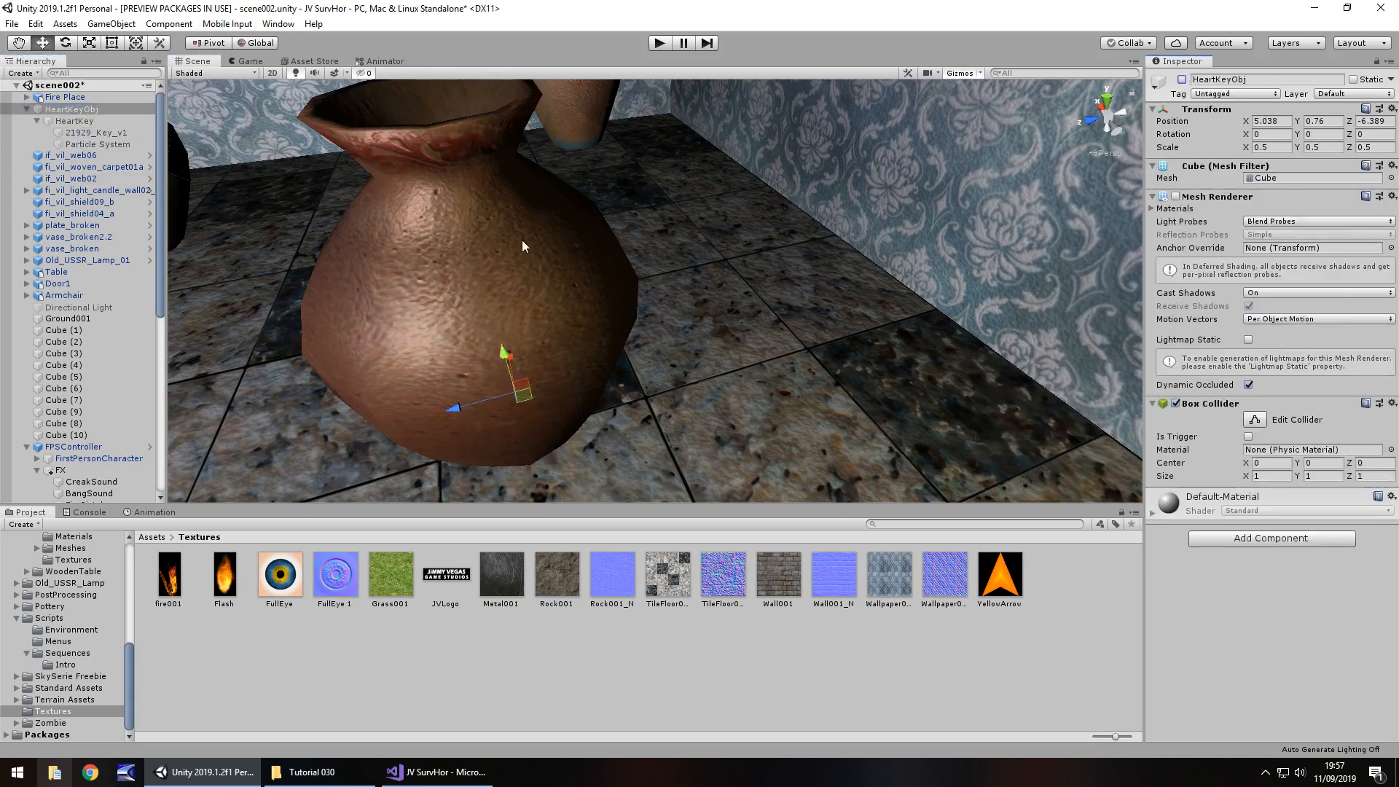
pyautogui.click(437, 771)
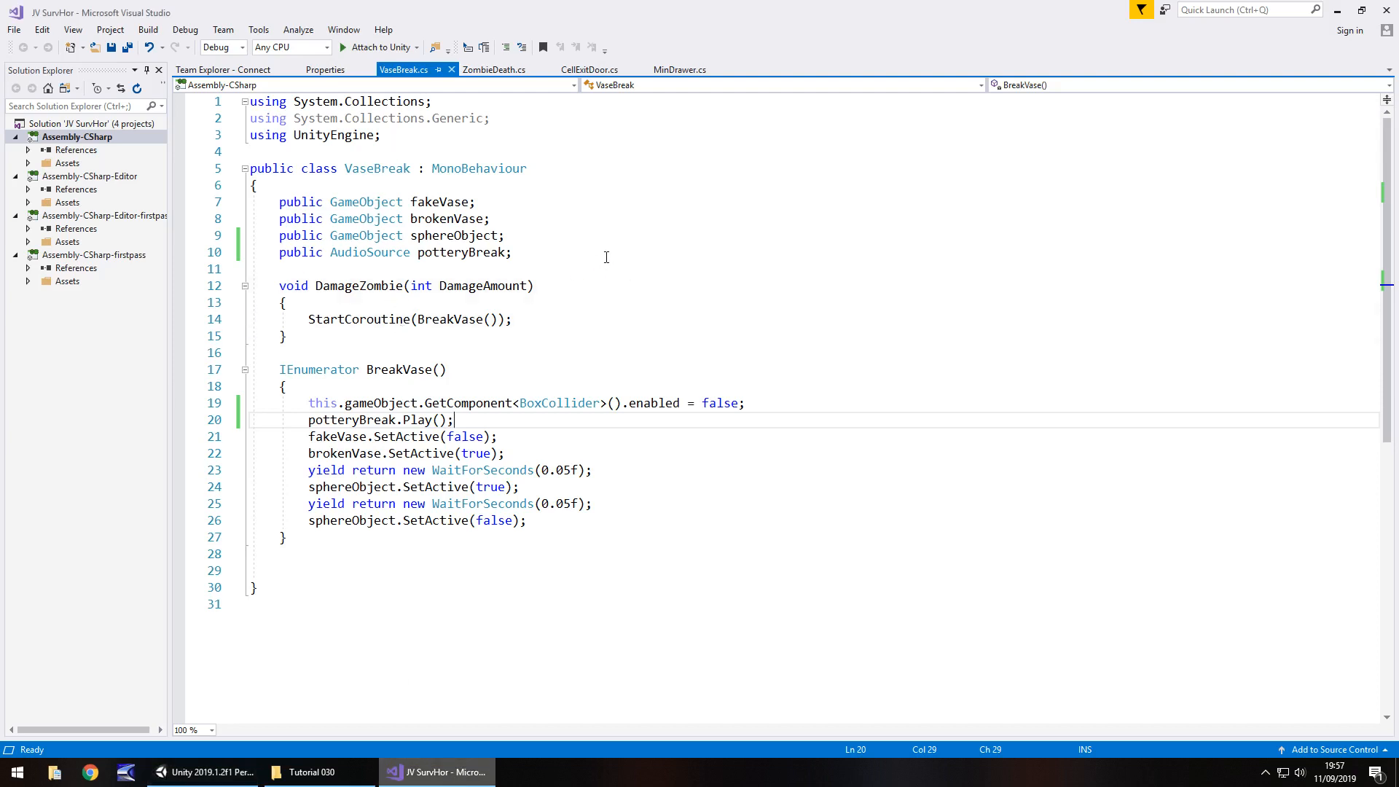
# Declare 'public GameObject keyObject;' in the VaseBreak script
pyautogui.write('p')
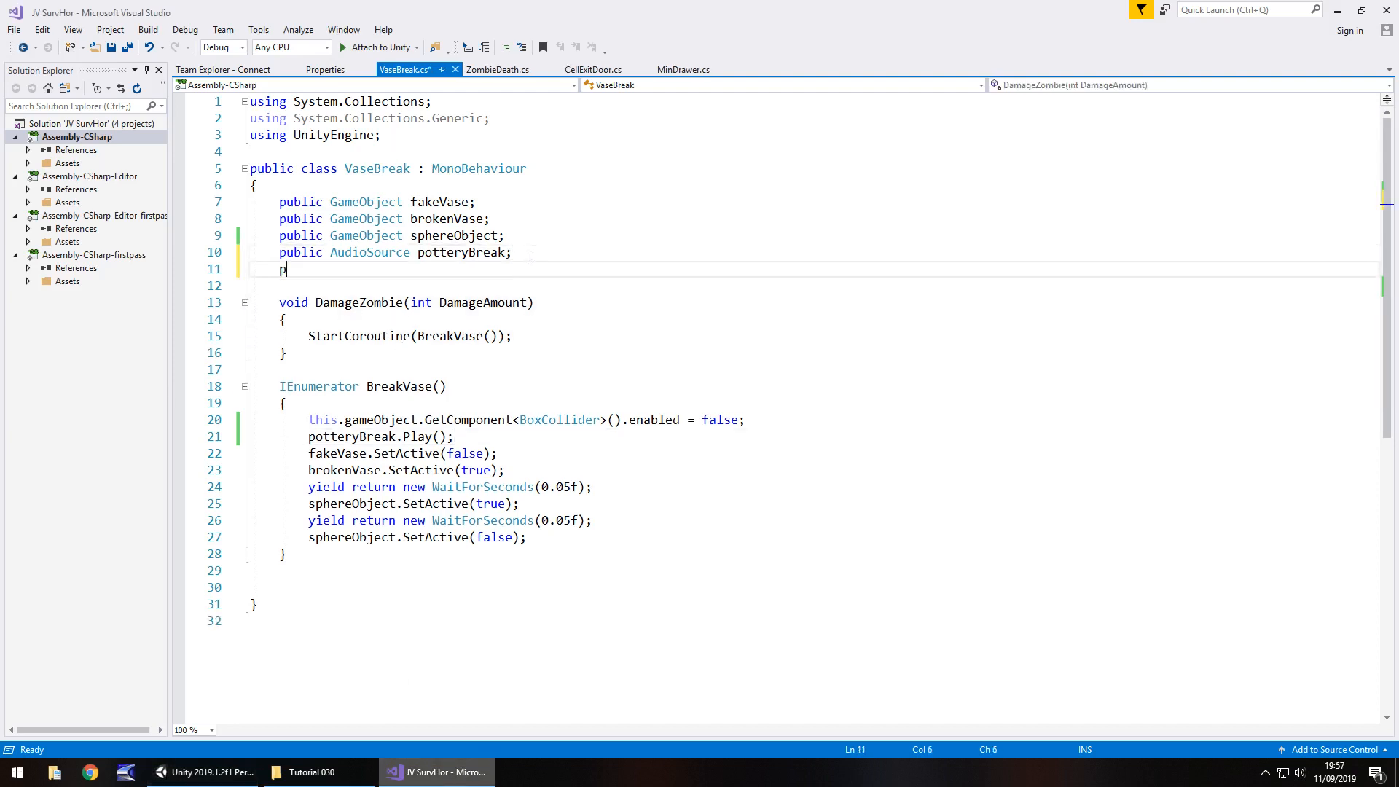
pyautogui.write('GameObject')
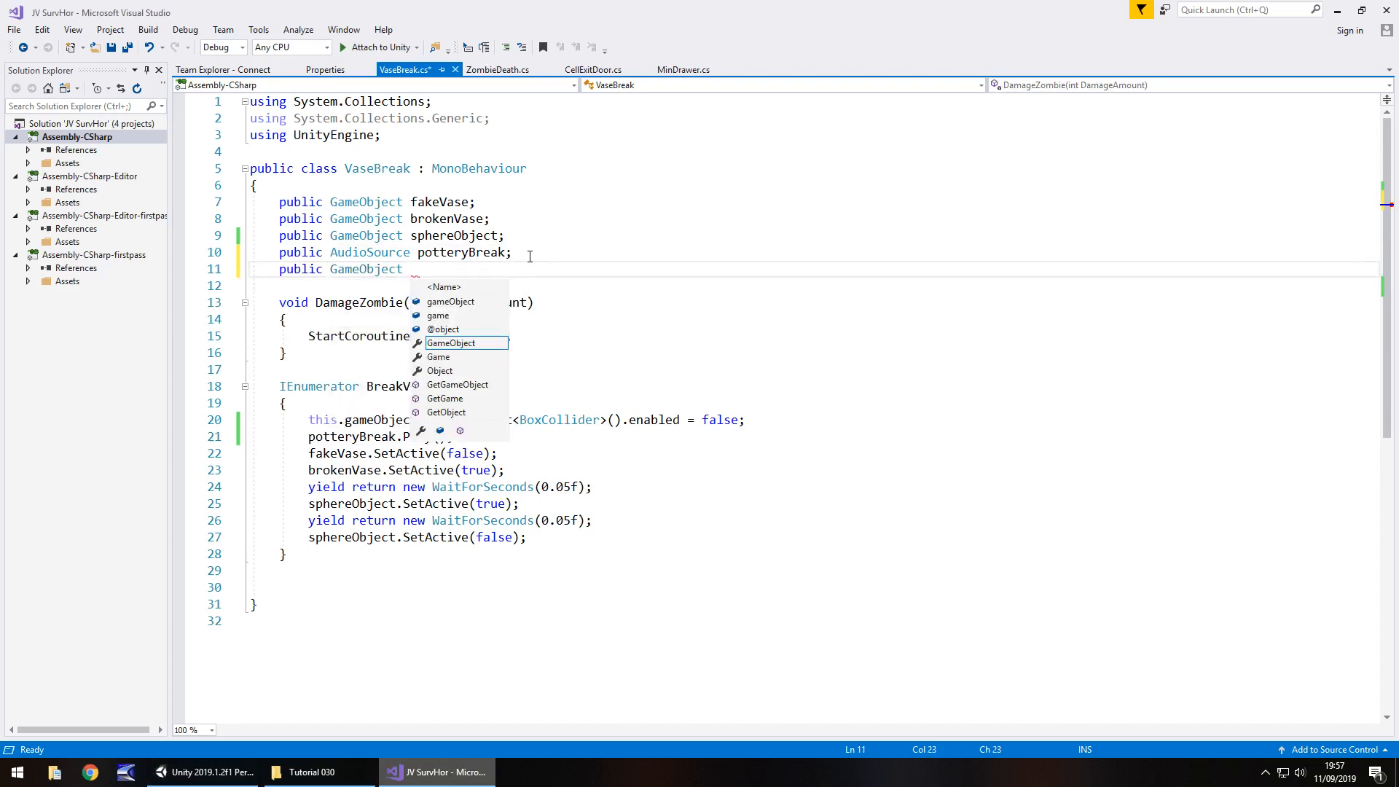
pyautogui.write('keyObje')
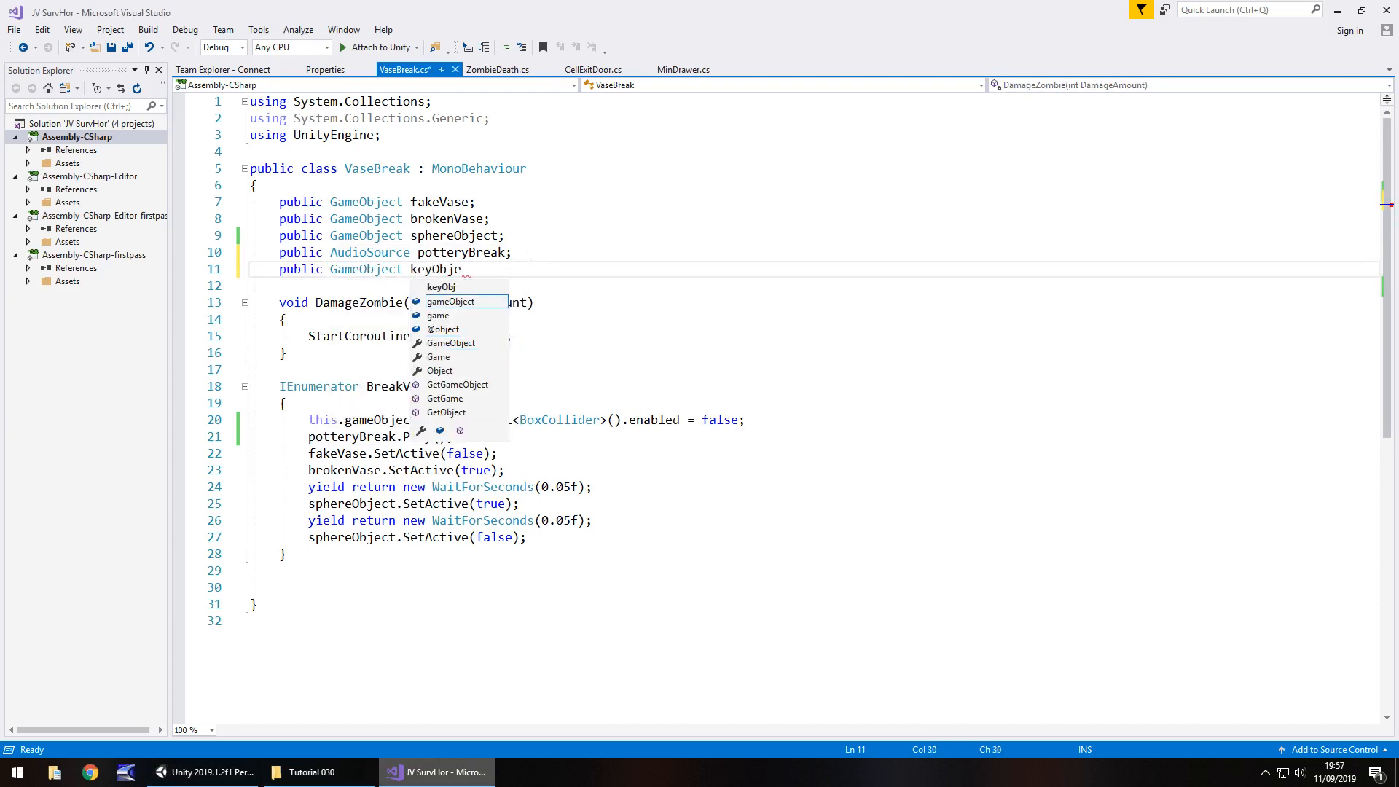
pyautogui.write('ct;')
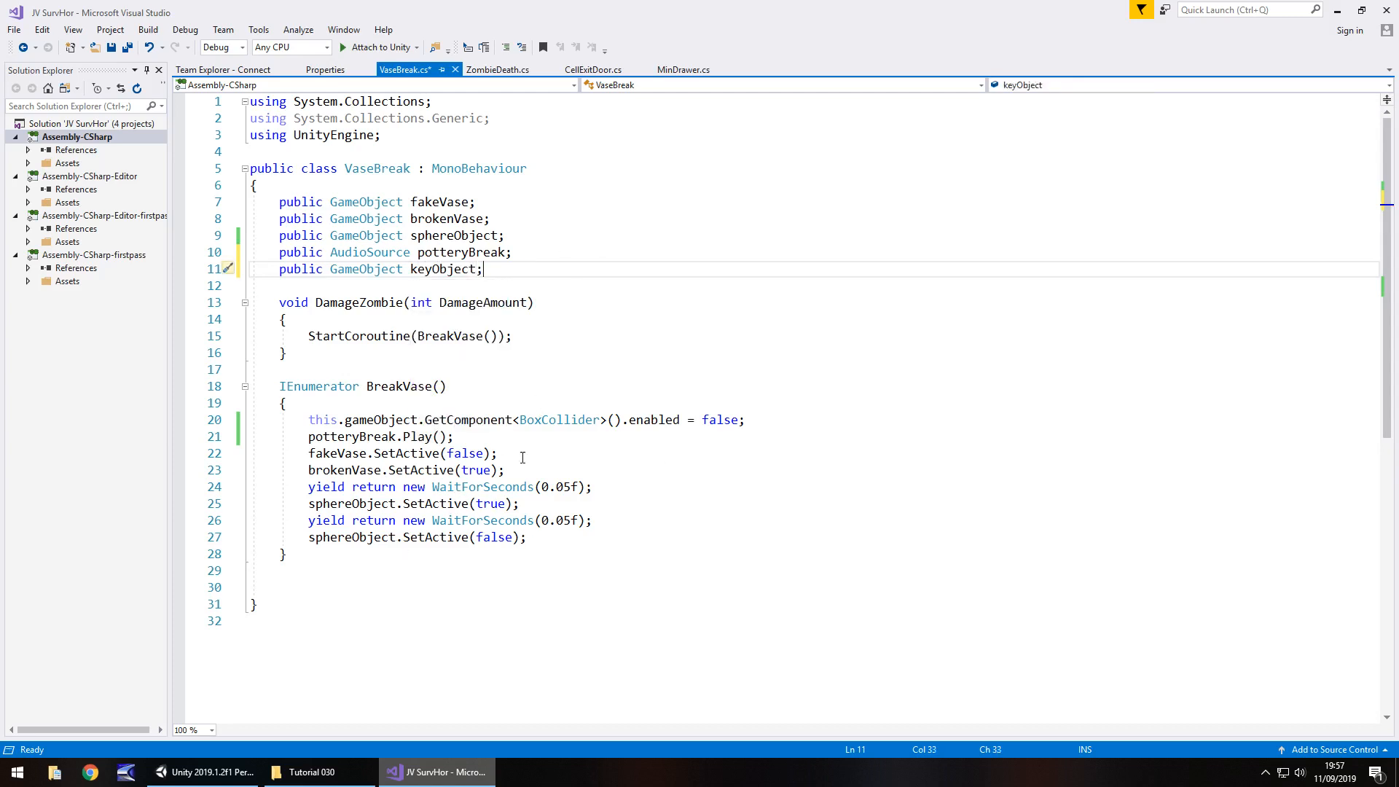
# Add 'keyObject.SetActive(true);' after the sound playback, save, and return to Unity
pyautogui.press('Enter')
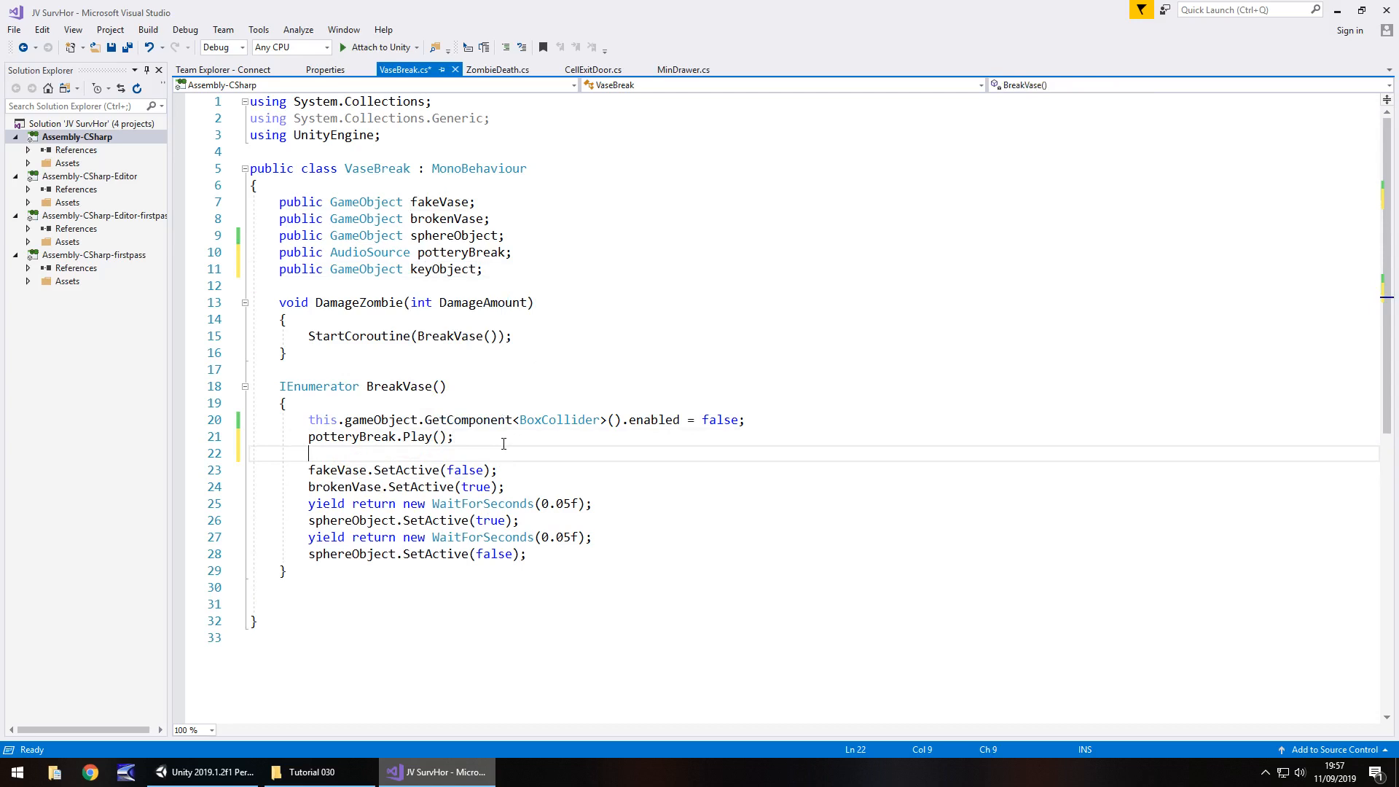
pyautogui.write('keyObject')
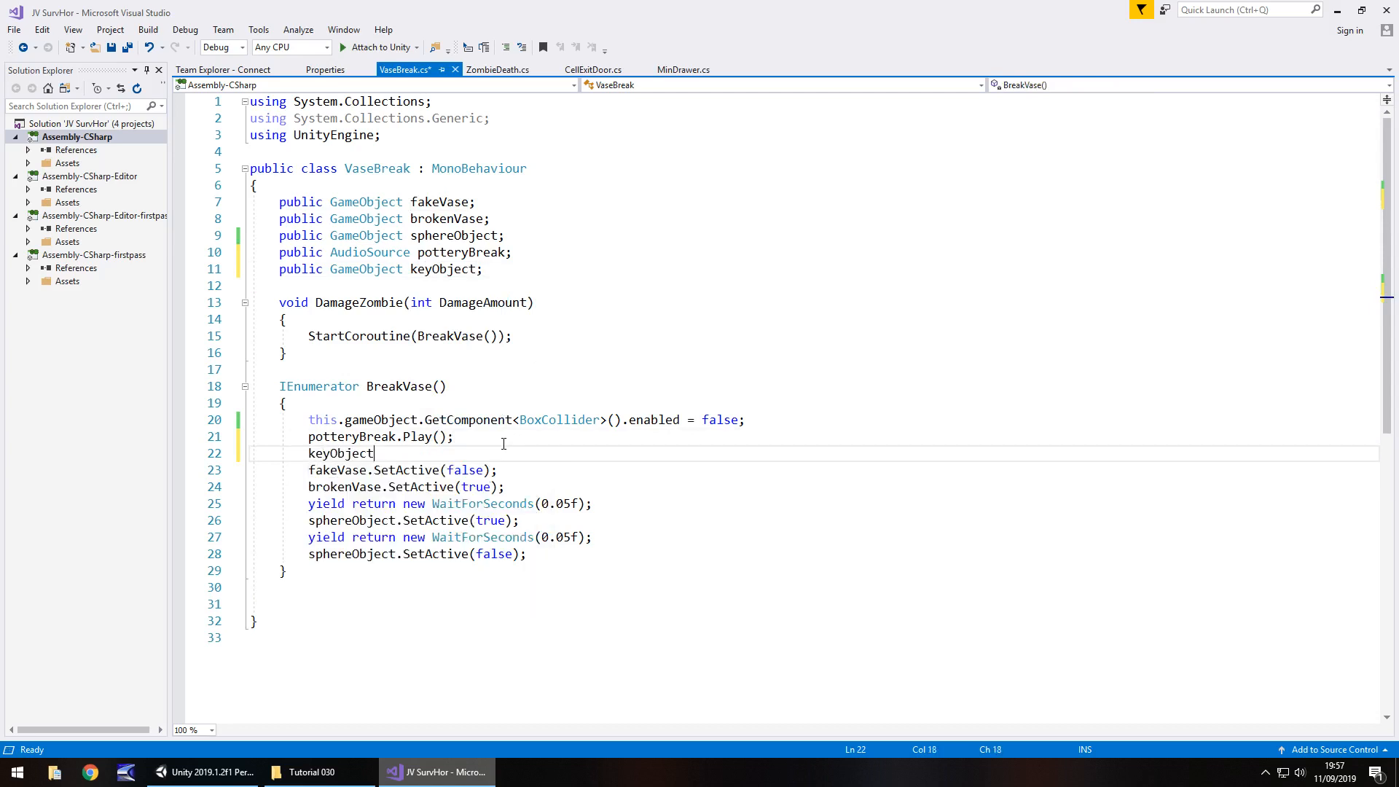
pyautogui.write('.SetActive')
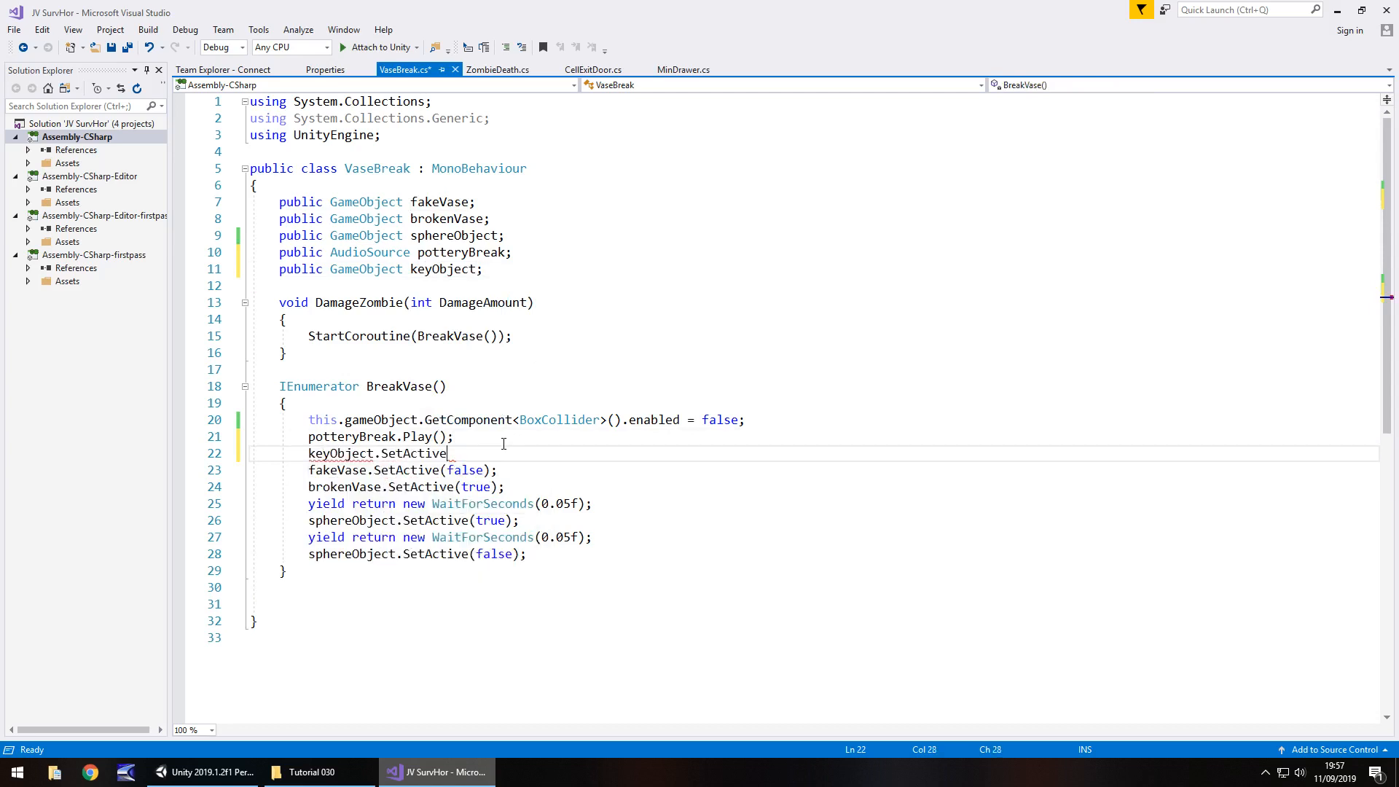
pyautogui.write('(true);')
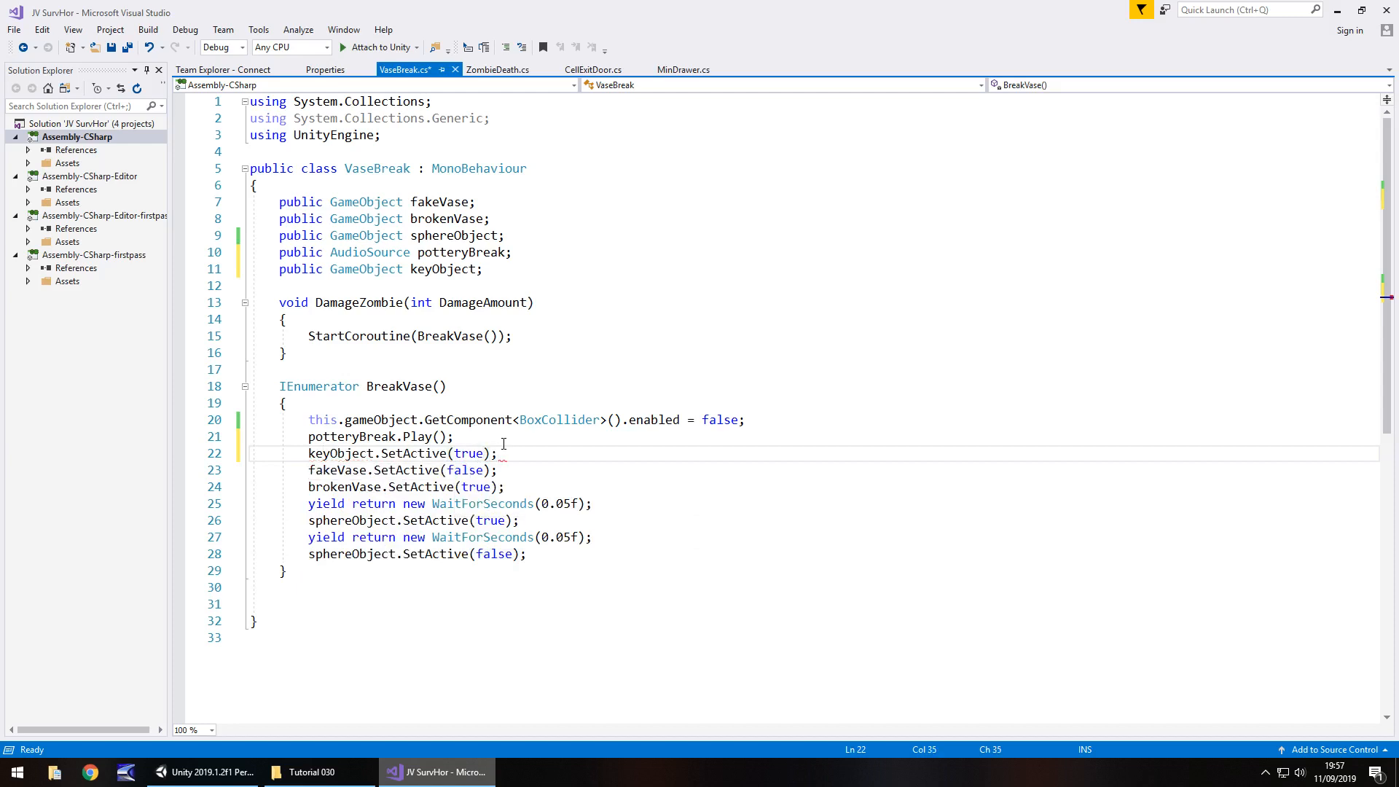
pyautogui.press('ctrl+s')
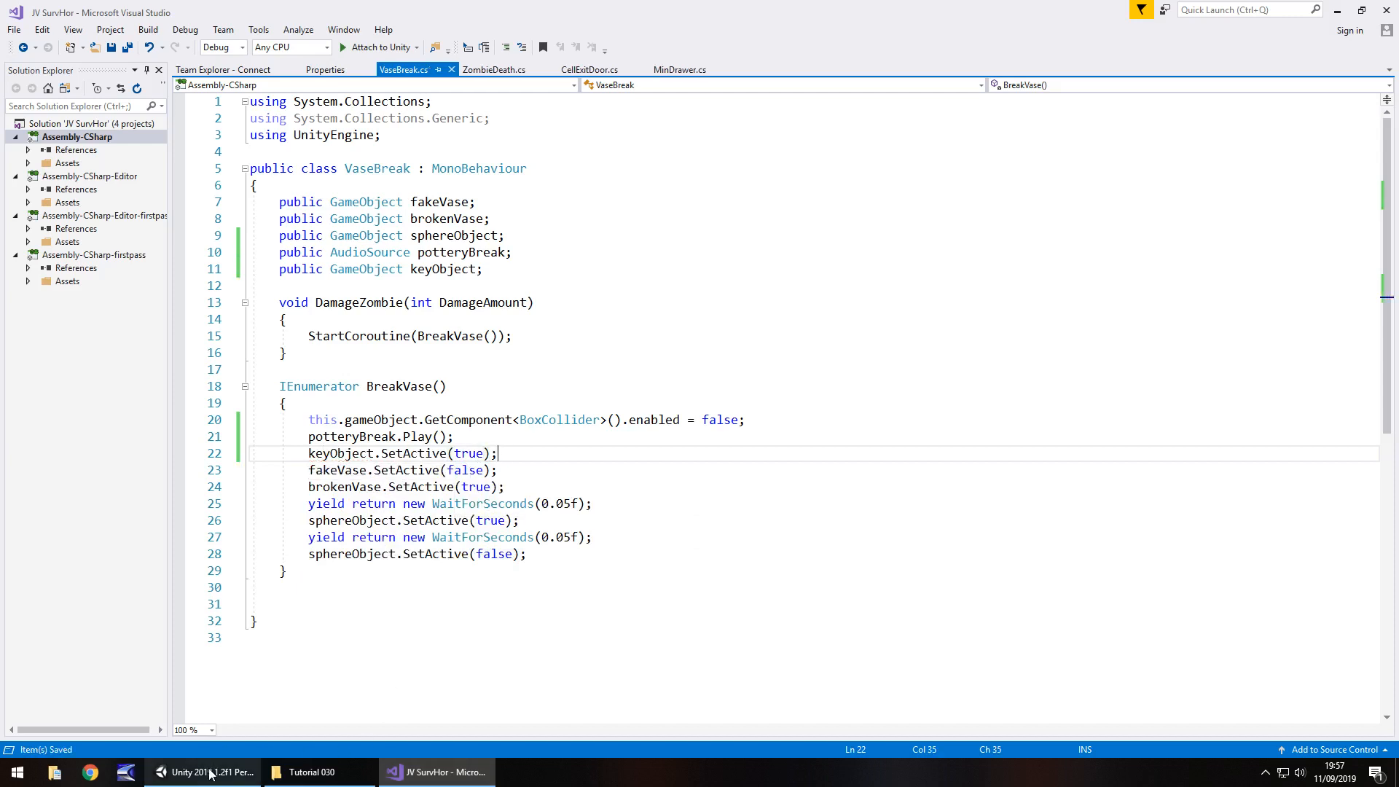
pyautogui.click(203, 771)
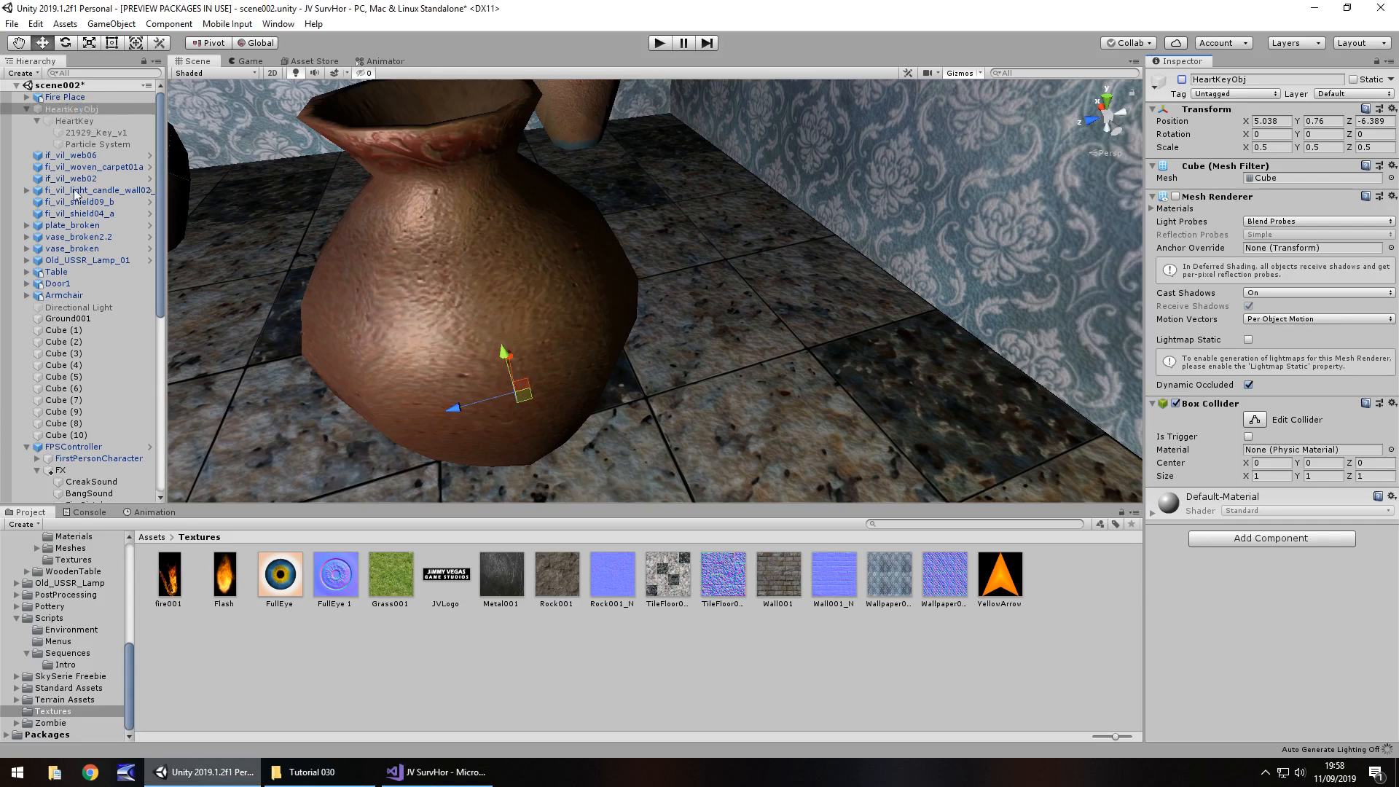
# Assign HeartKeyObj to Vase001's Key Object slot and switch off Point Light (1)
pyautogui.scroll(-3)
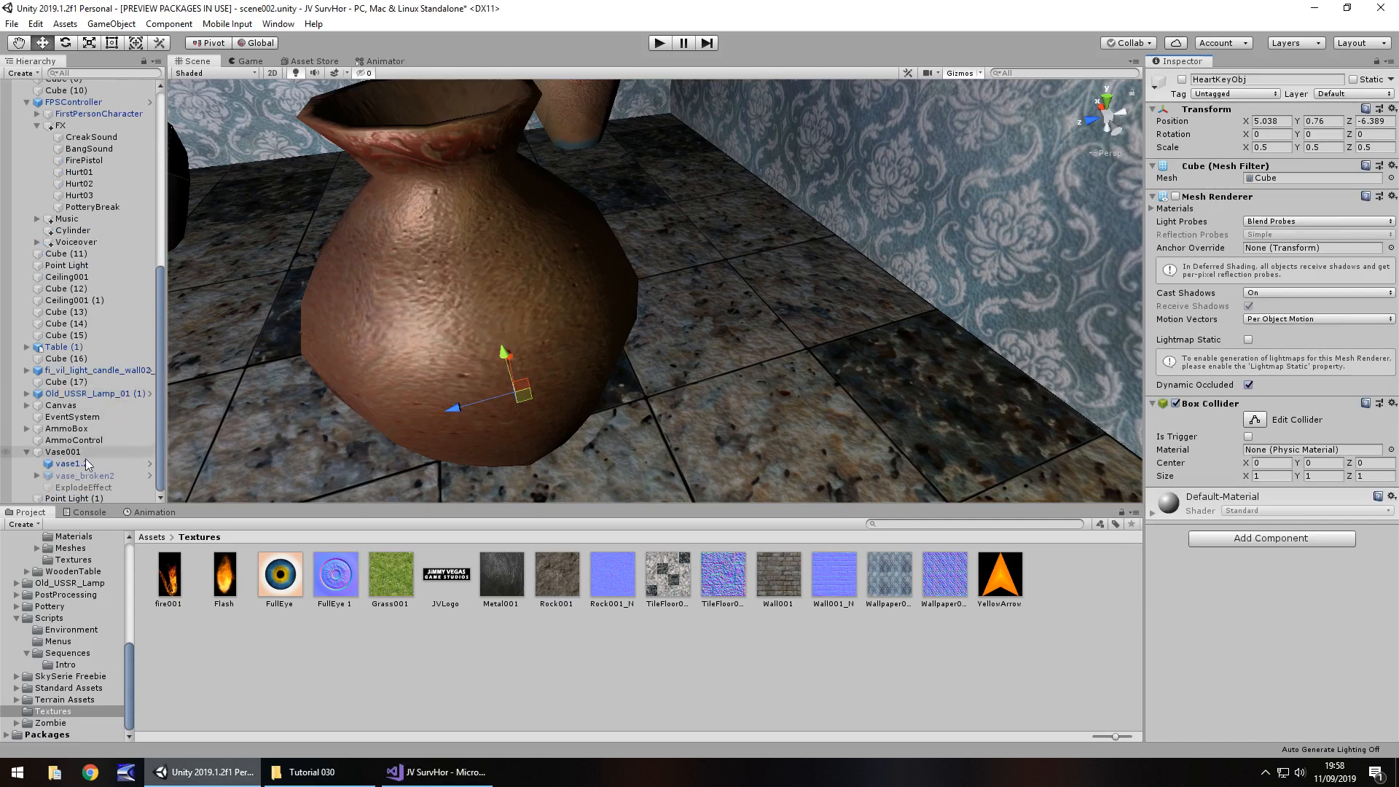
pyautogui.click(63, 452)
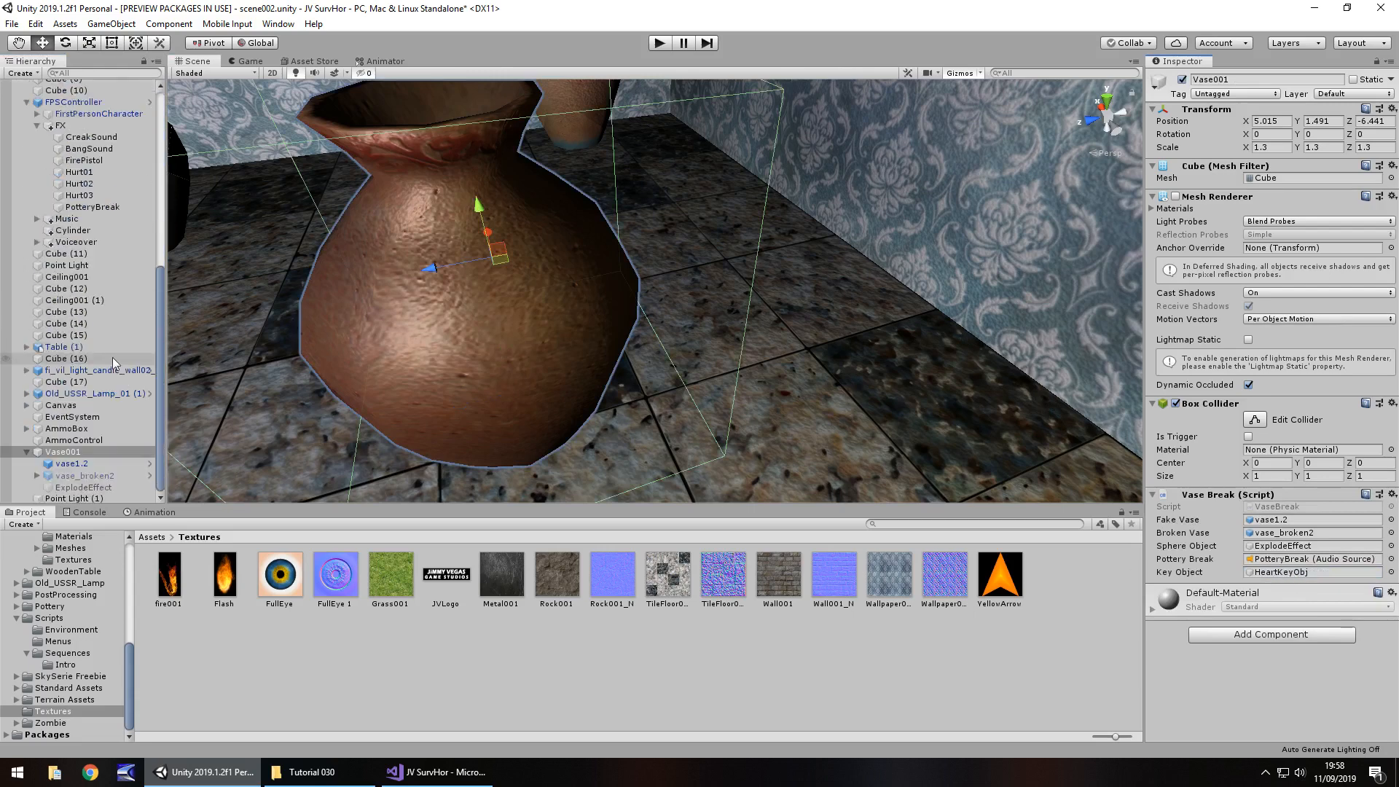
pyautogui.click(73, 498)
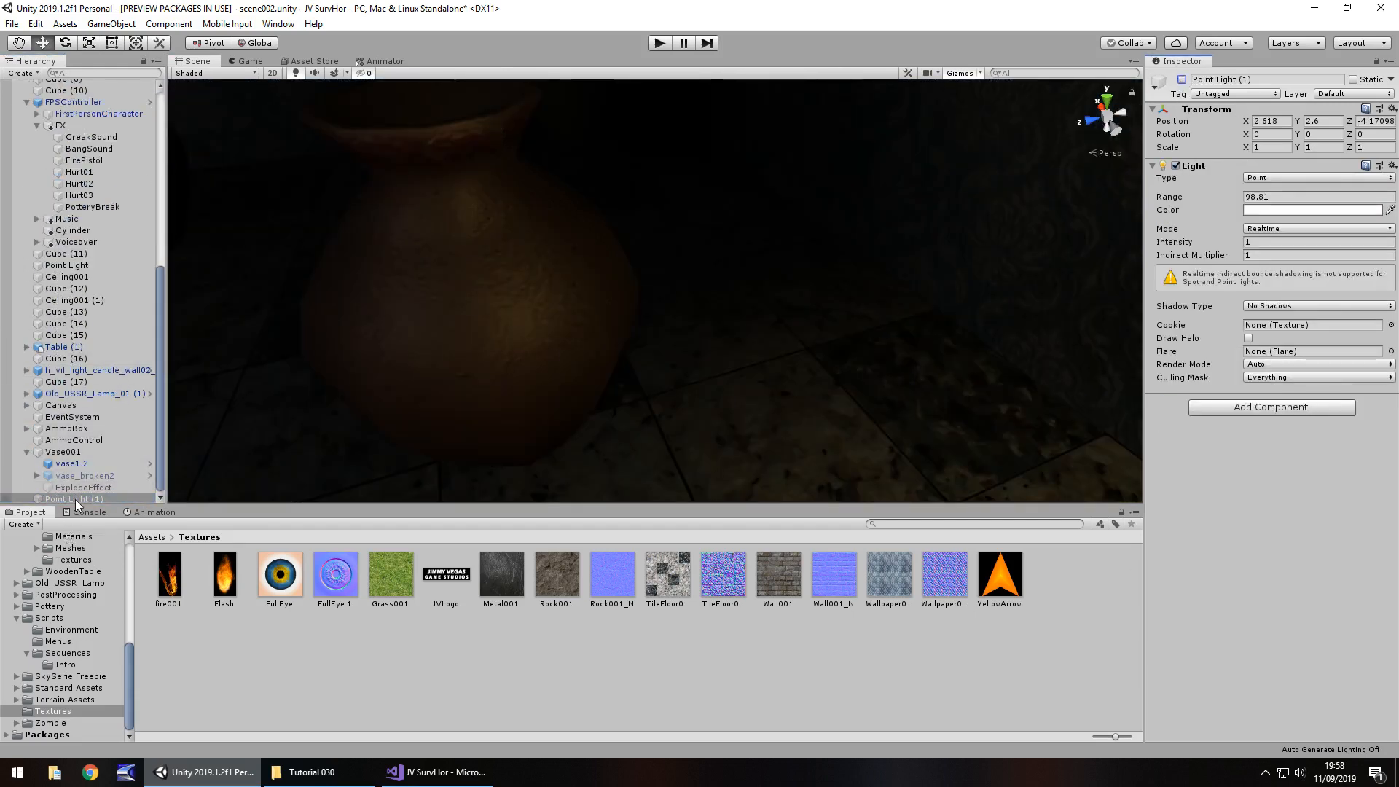
# Rename Point Light (1) to TESTLIGHT, then play-test shooting the vase to reveal the glowing key
pyautogui.doubleClick(73, 498)
pyautogui.write('TESTLIGHT')
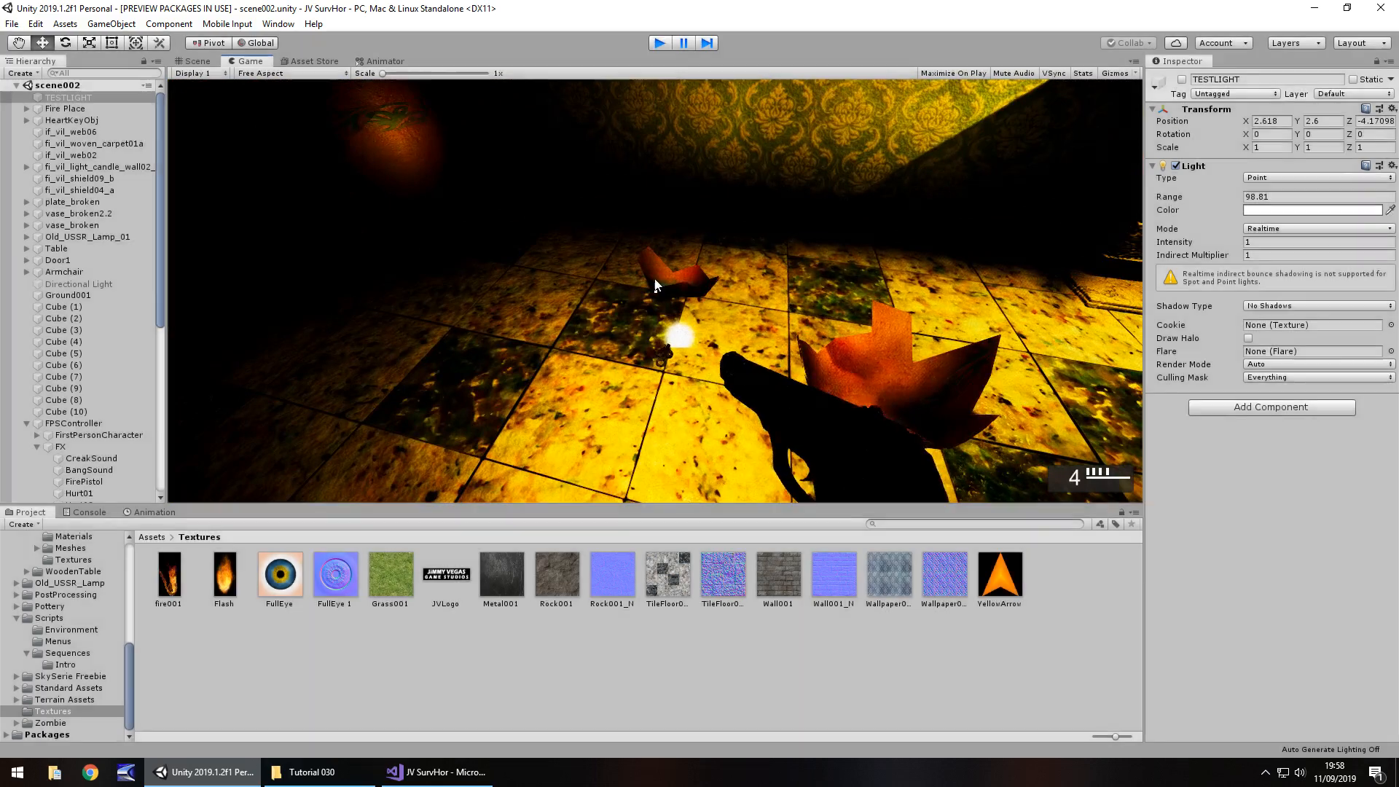
pyautogui.click(195, 60)
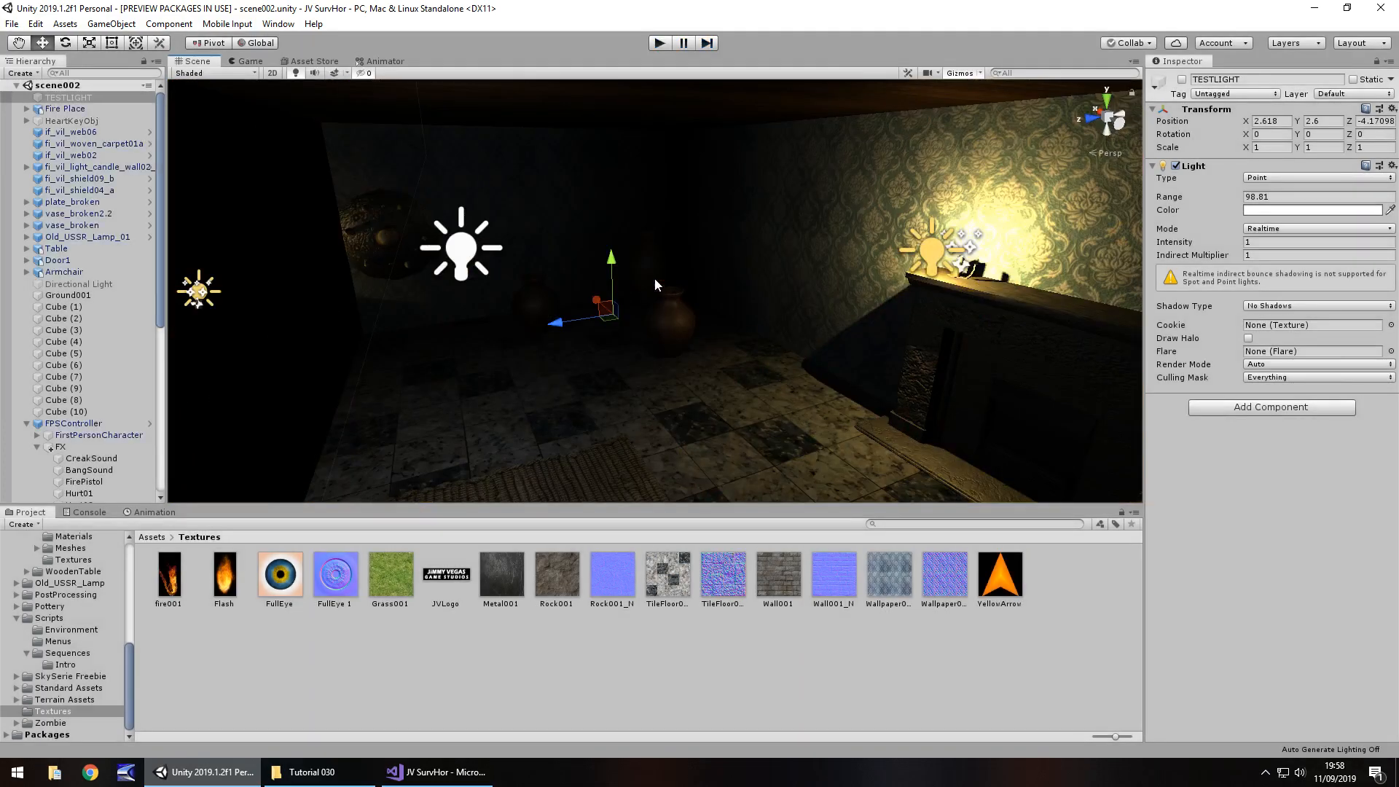